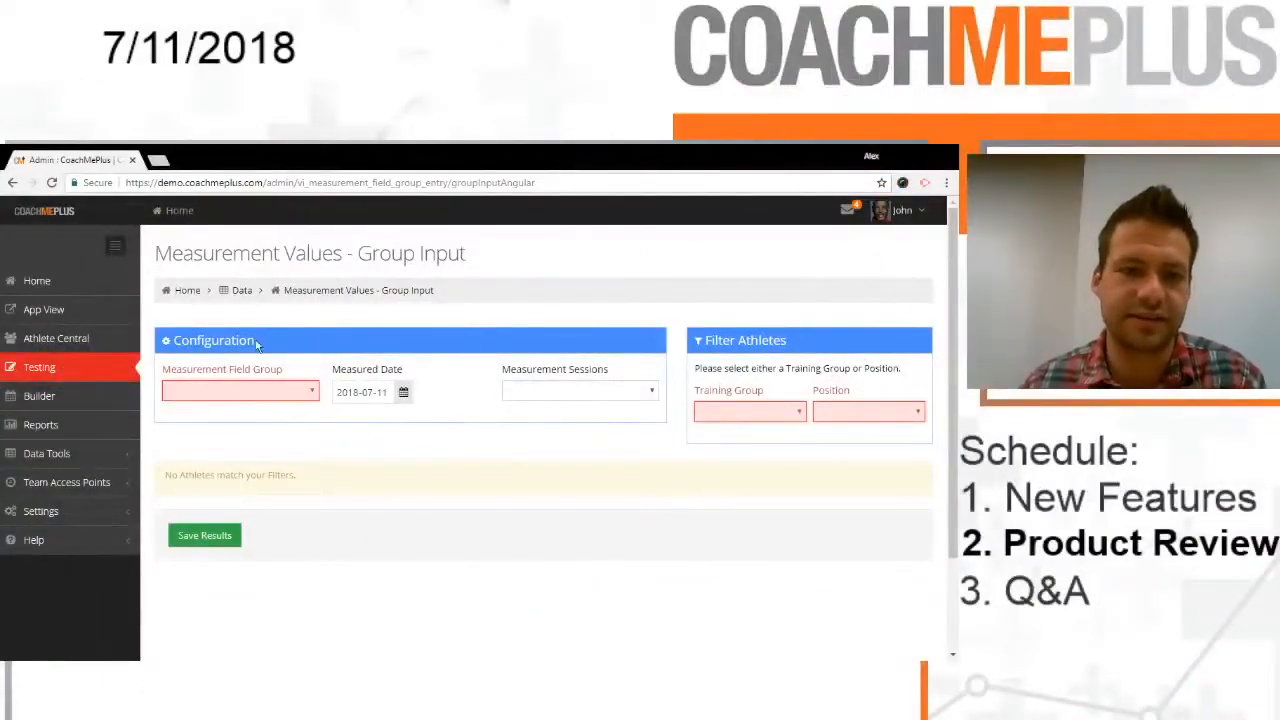
{"action": "mouse_move", "coordinate": [296, 444]}
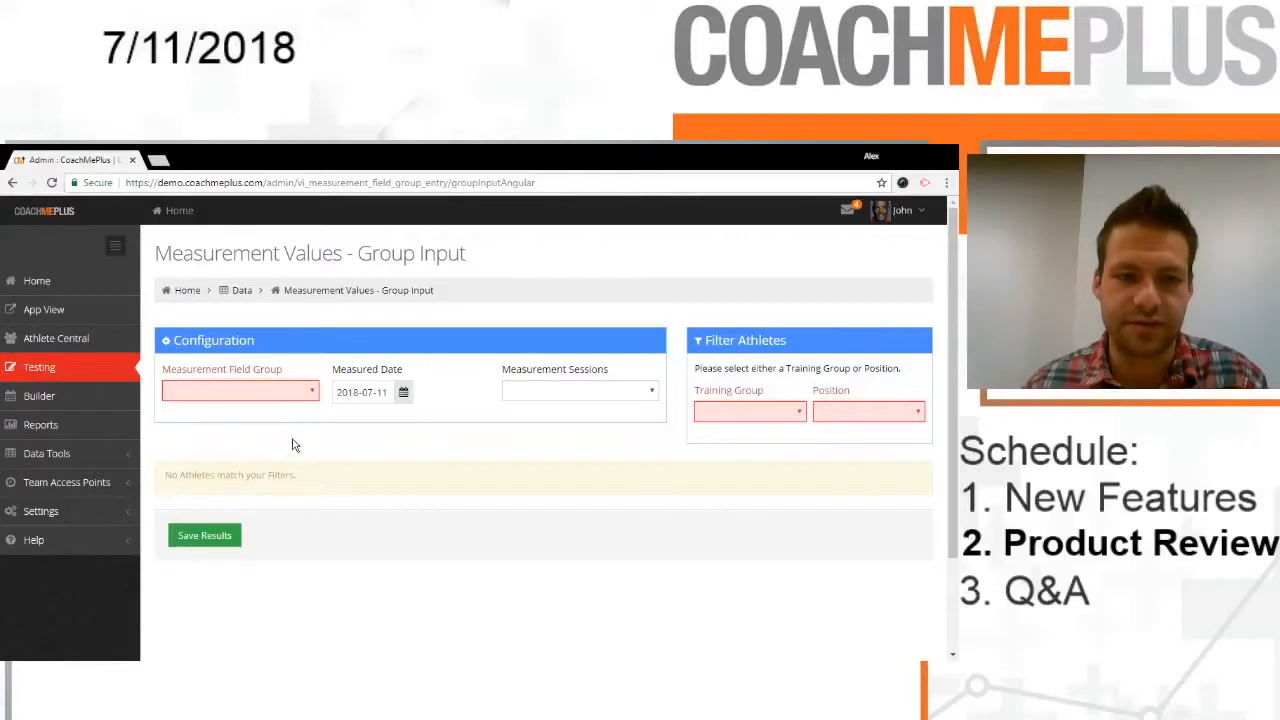
Step: Choose the Speed & Agility Testing field group and the Personal Training group to list its athletes
{"action": "left_click", "coordinate": [240, 390]}
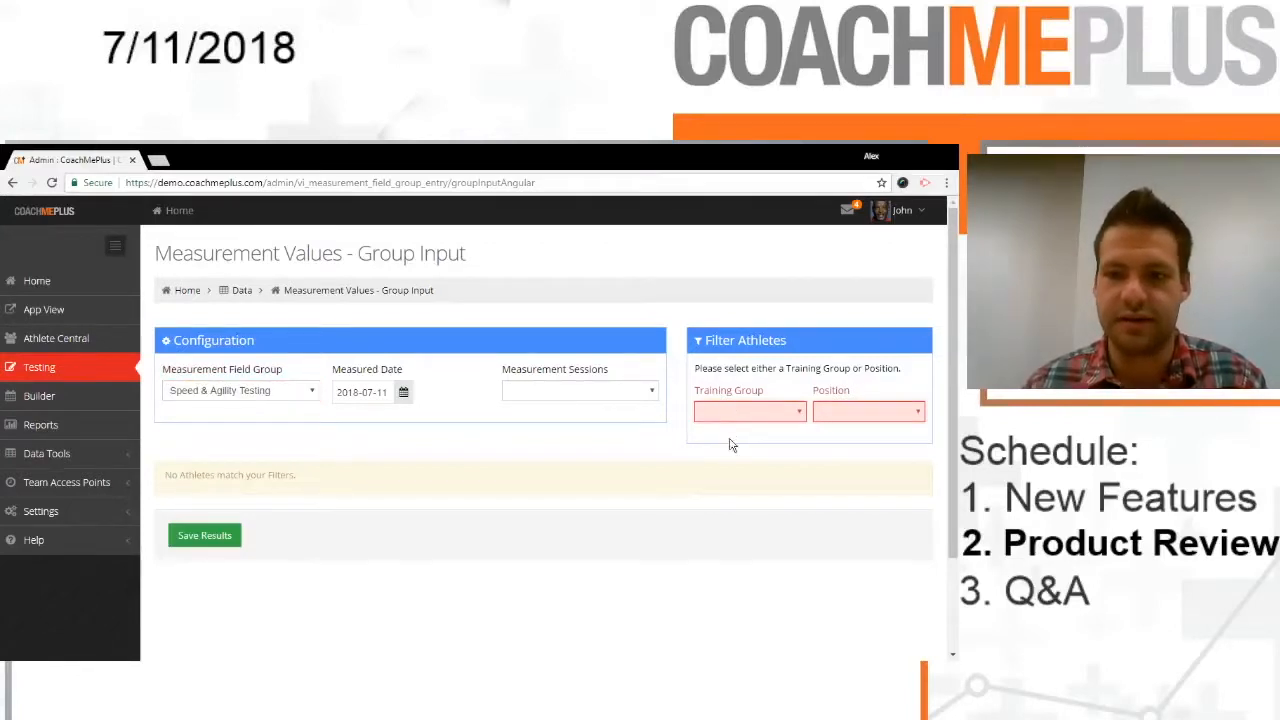
{"action": "left_click", "coordinate": [748, 412]}
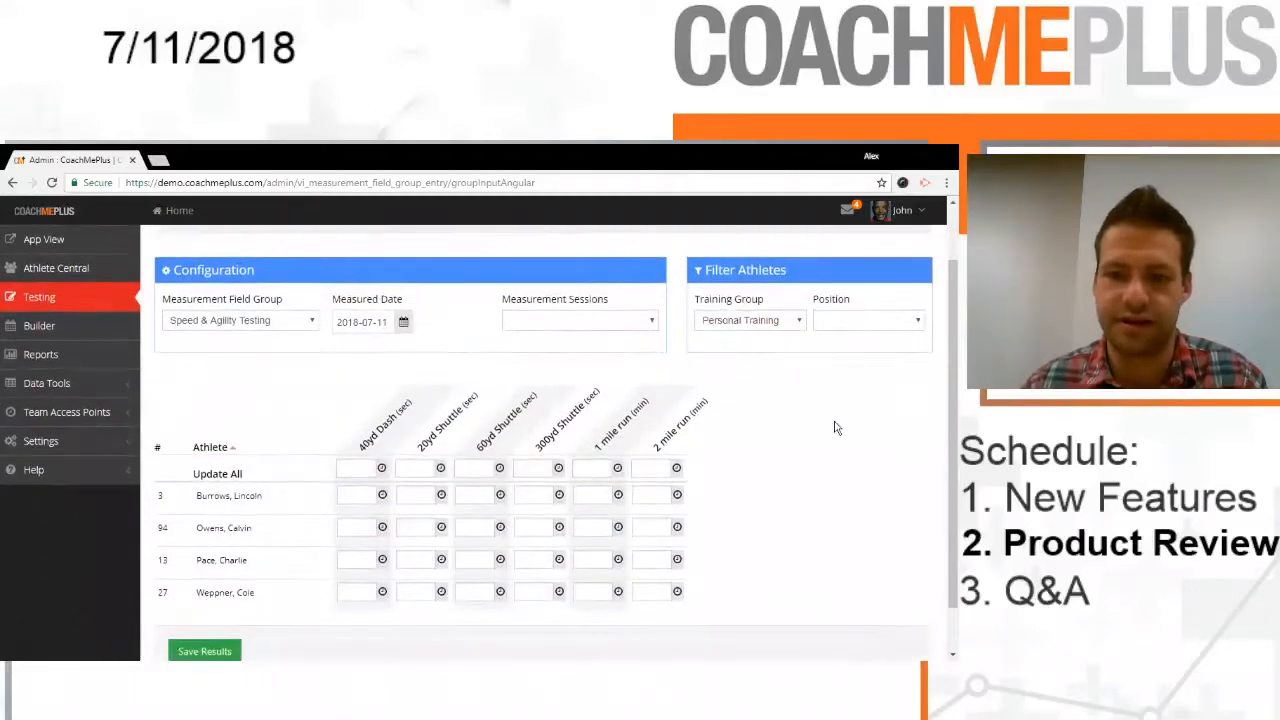
{"action": "mouse_move", "coordinate": [624, 464]}
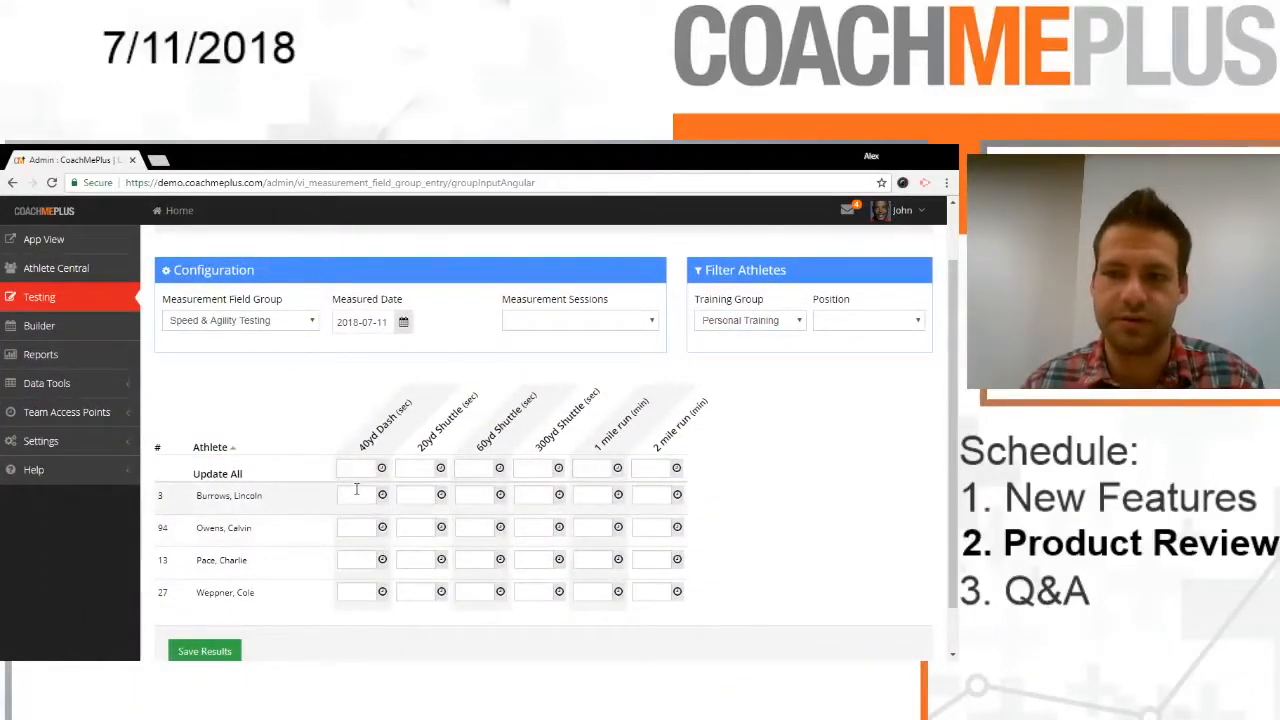
Step: Enter the first athlete's six test times across the row: 4.800, 4.25, 1:05, 7.02, 15
{"action": "left_click", "coordinate": [356, 496]}
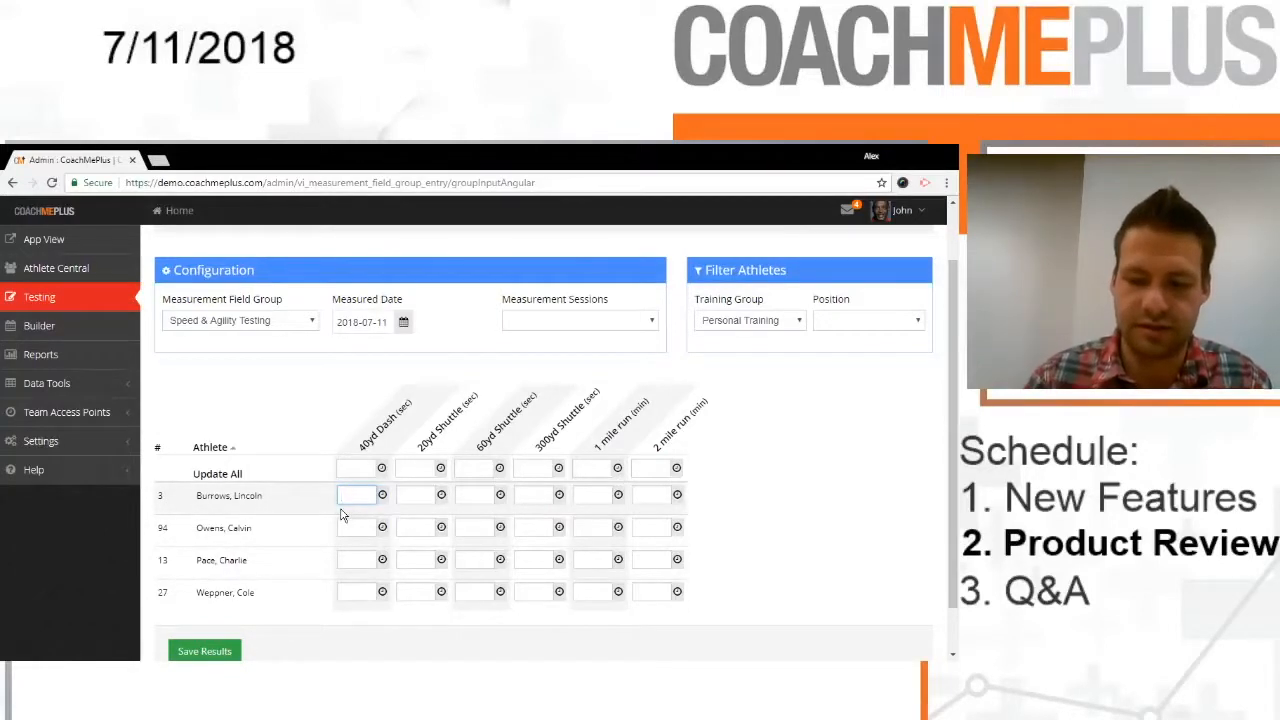
{"action": "type", "text": "4.800"}
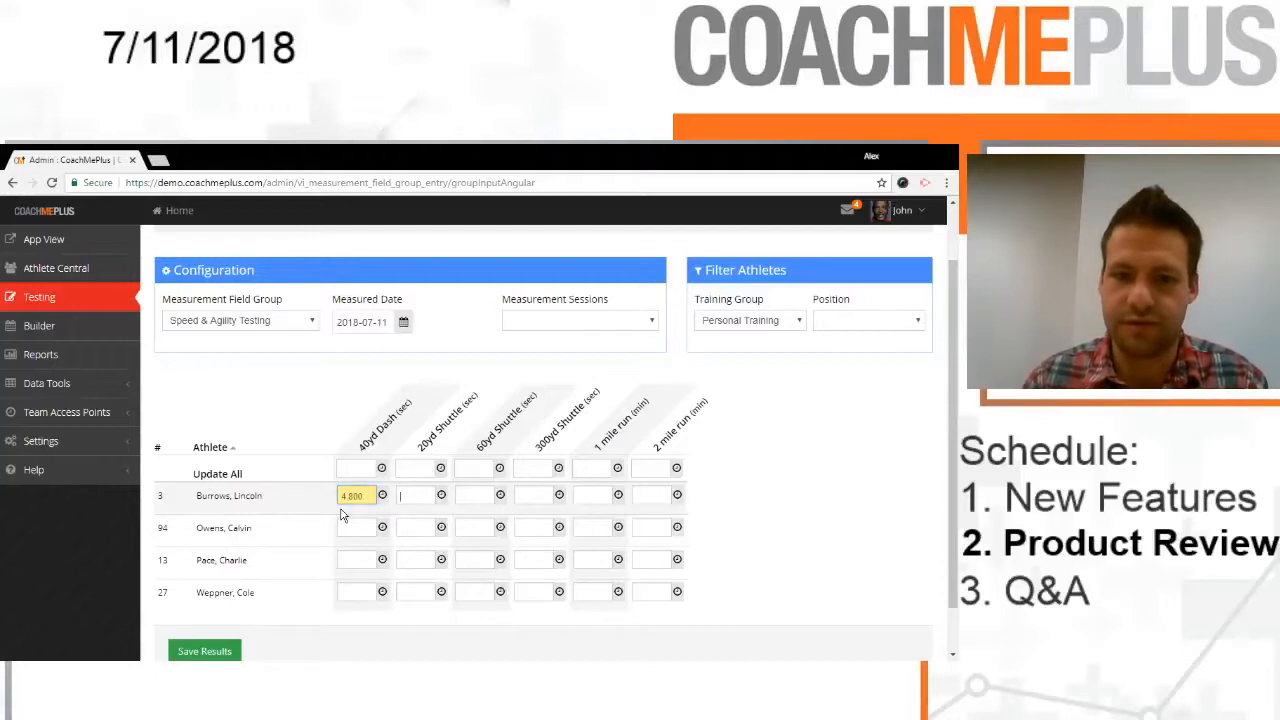
{"action": "left_click", "coordinate": [418, 496]}
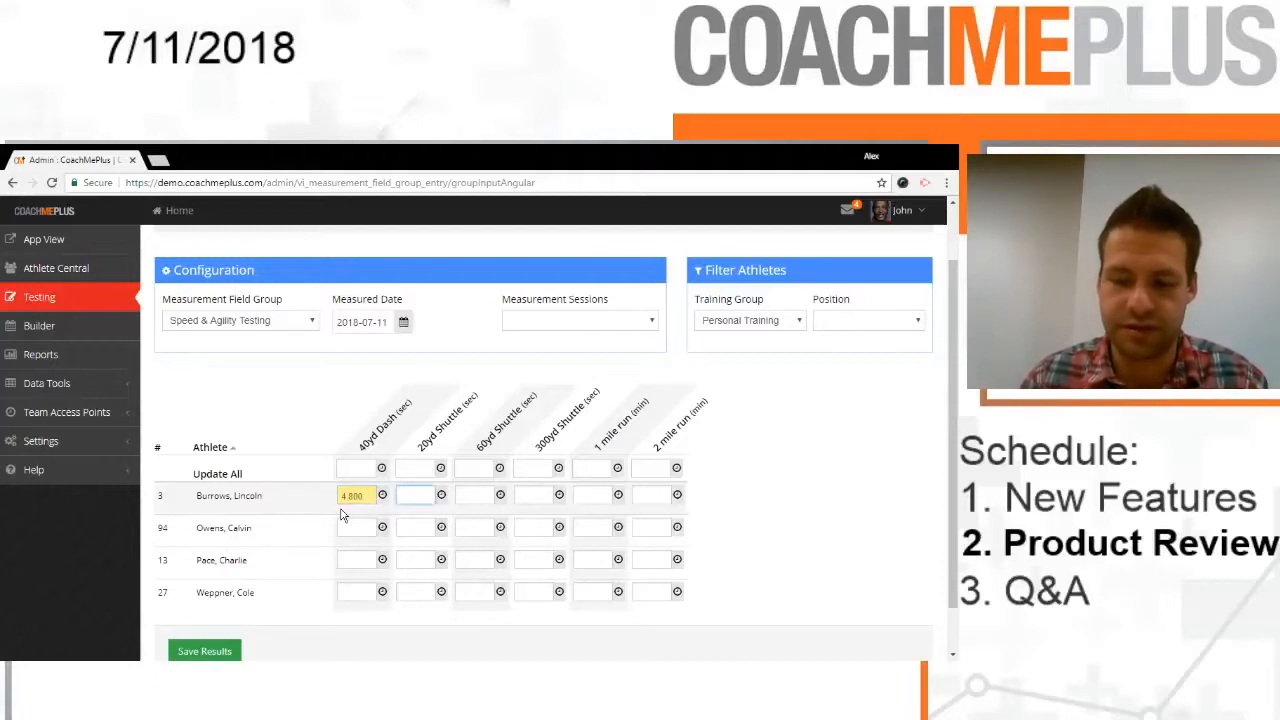
{"action": "type", "text": "4.250"}
{"action": "left_click", "coordinate": [482, 494]}
{"action": "type", "text": "11.600"}
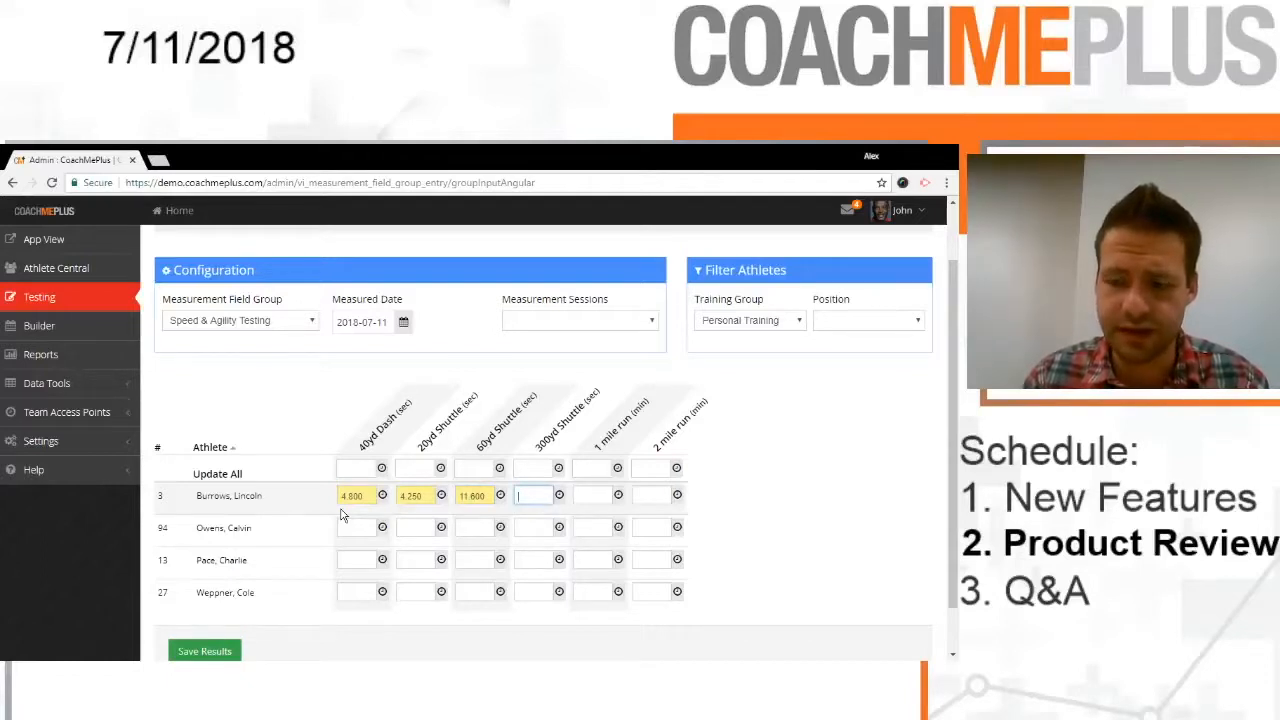
{"action": "type", "text": "1:05"}
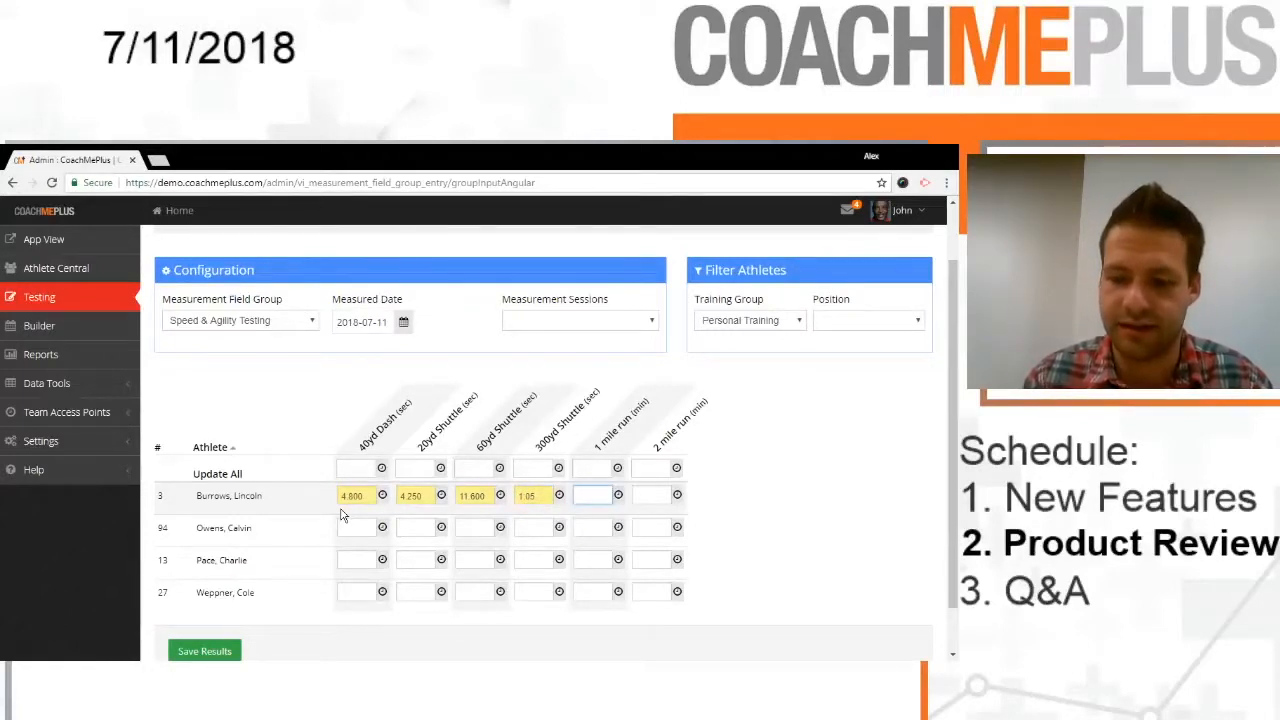
{"action": "type", "text": "7"}
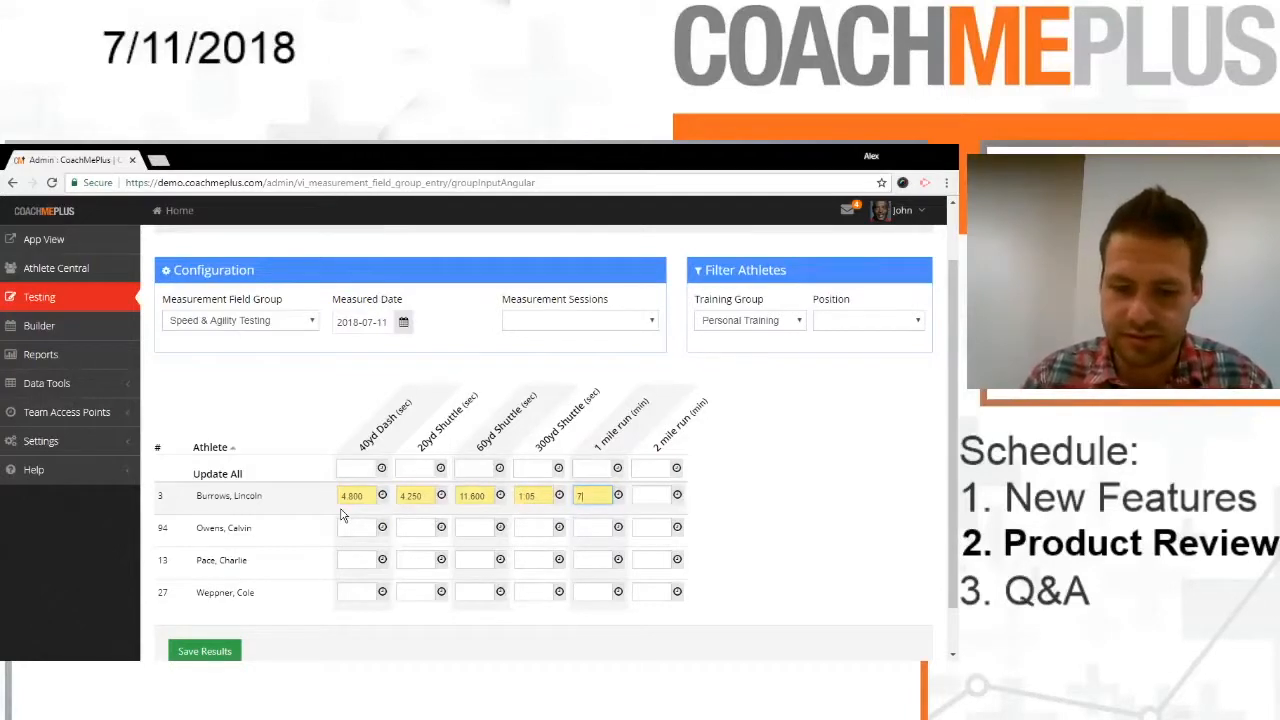
{"action": "type", "text": ".02"}
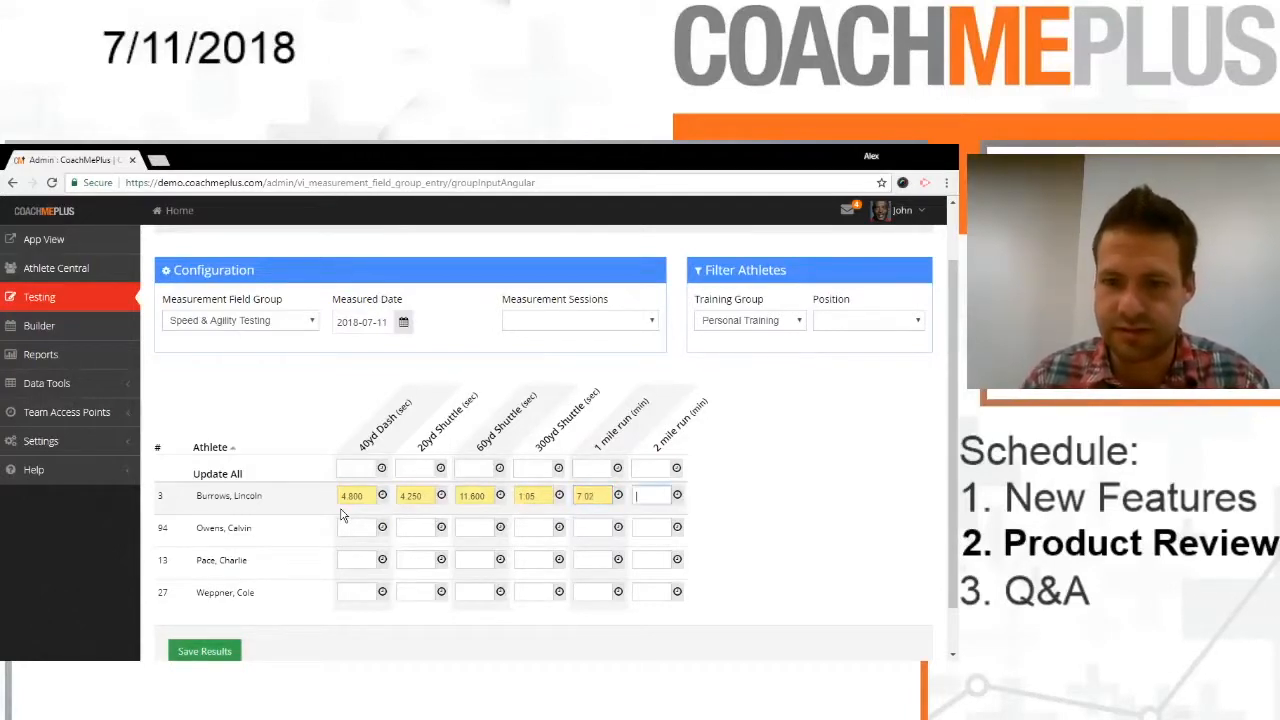
{"action": "type", "text": "15:00"}
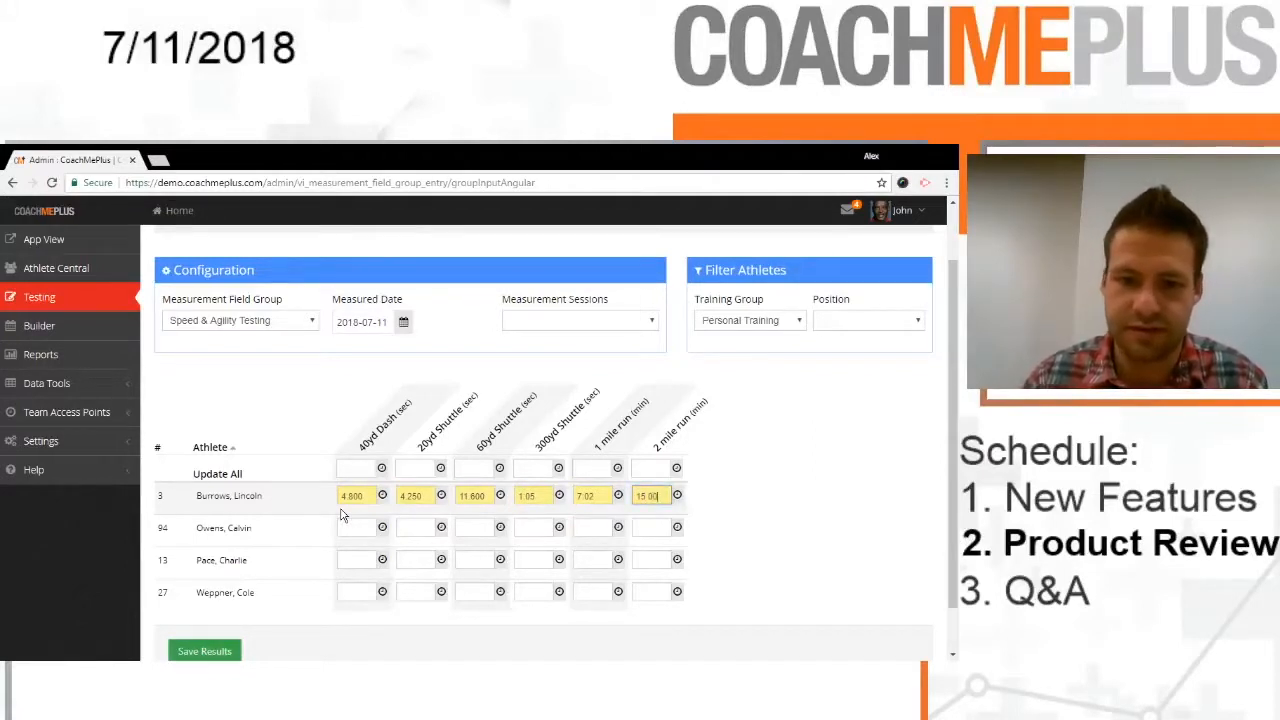
Step: Enter the second athlete's six test times: 4, 4.300, 11.4, 1.04, 7:1, 15
{"action": "left_click", "coordinate": [356, 528]}
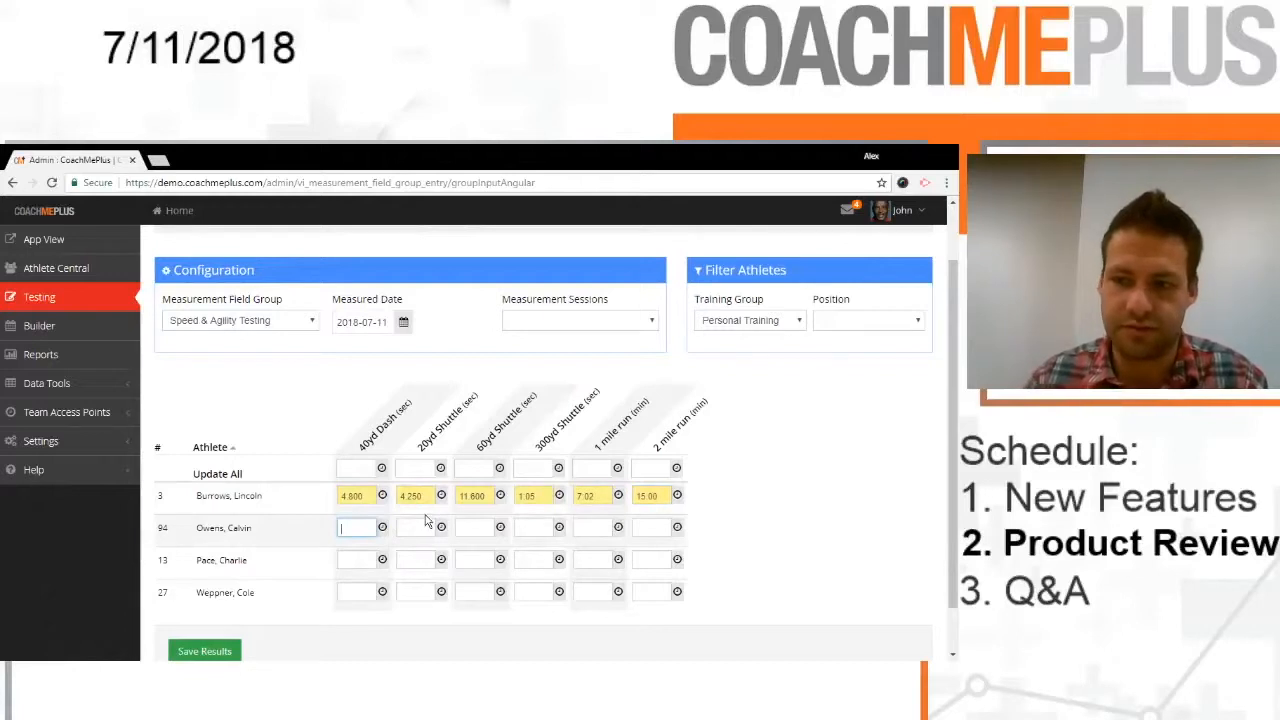
{"action": "type", "text": "4.756"}
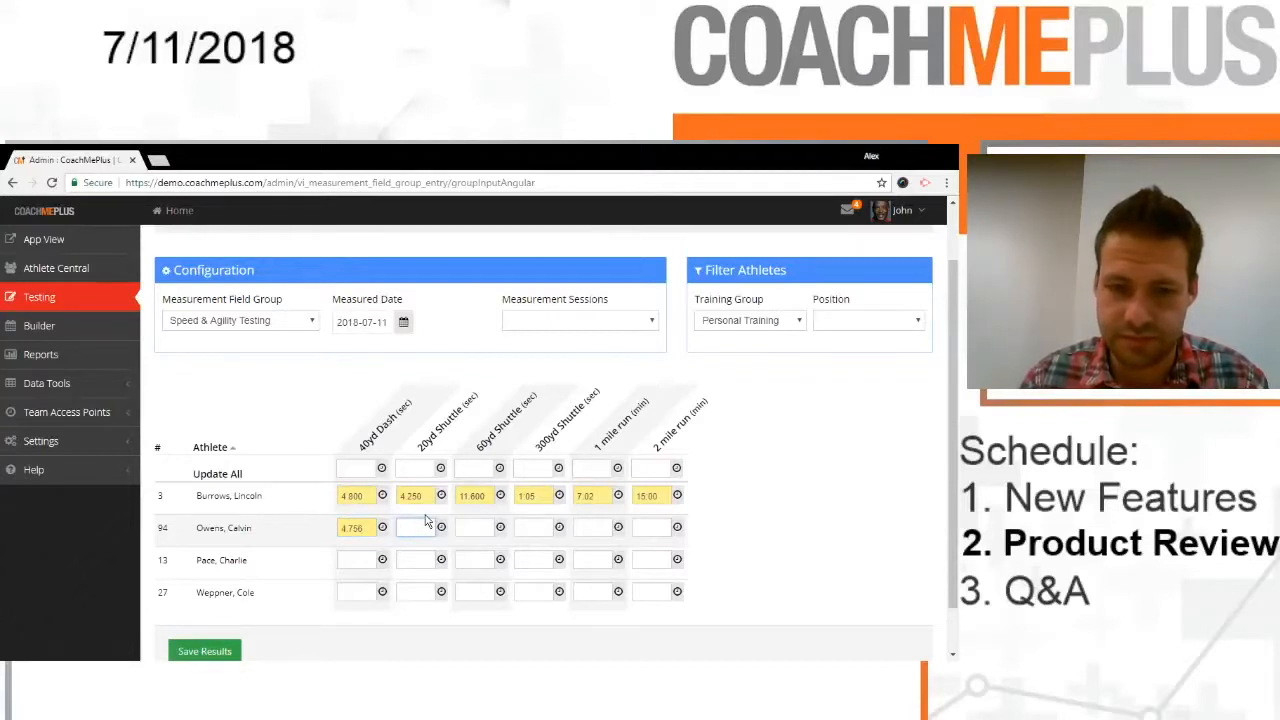
{"action": "type", "text": "4.300"}
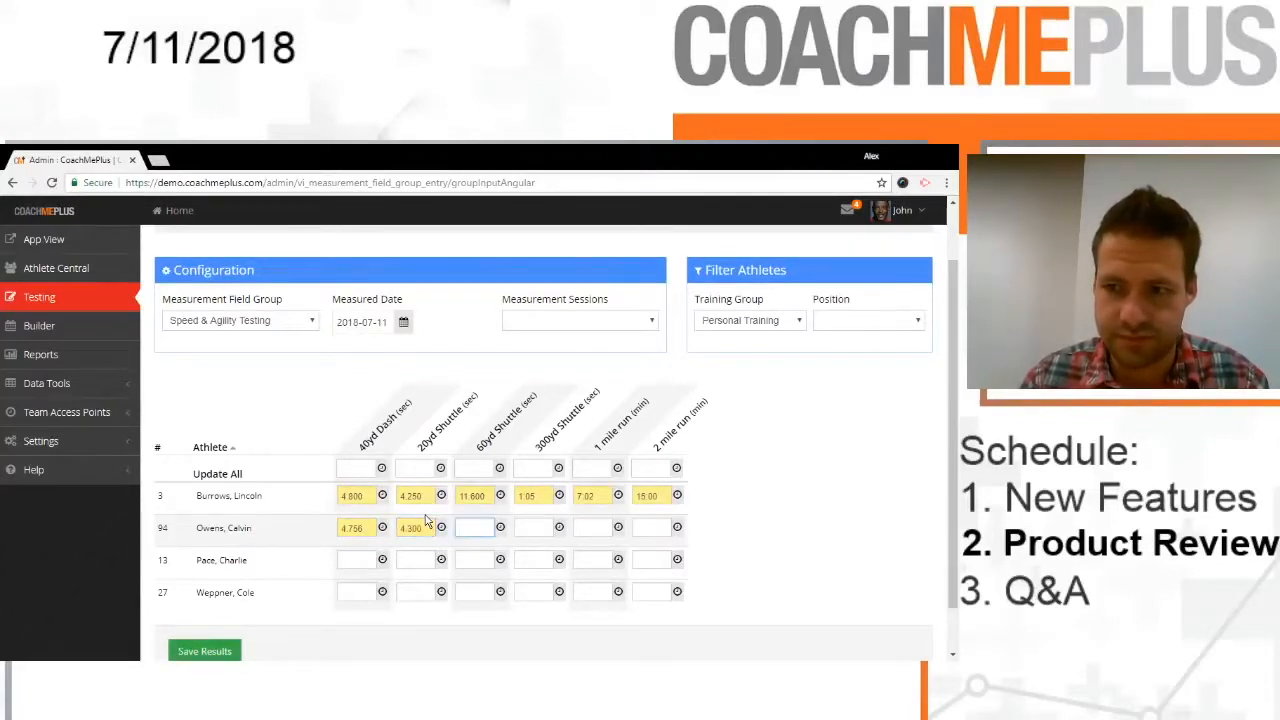
{"action": "type", "text": "11.450"}
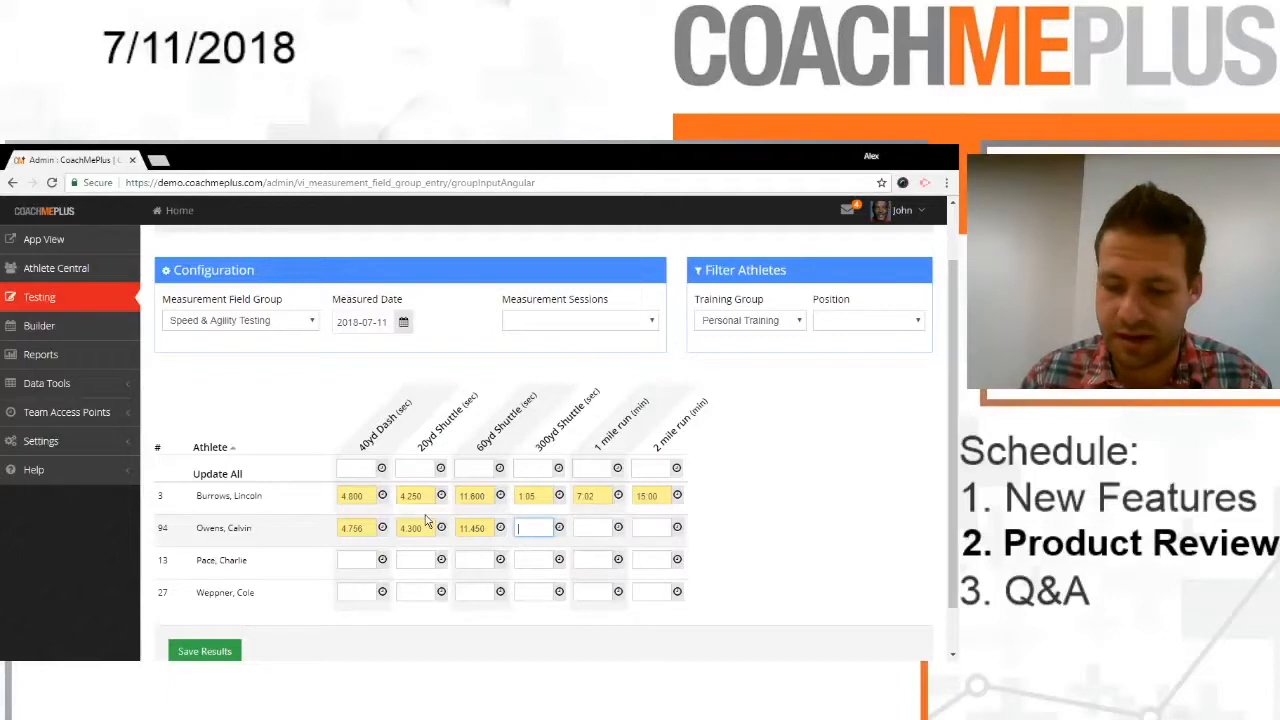
{"action": "type", "text": "1.04"}
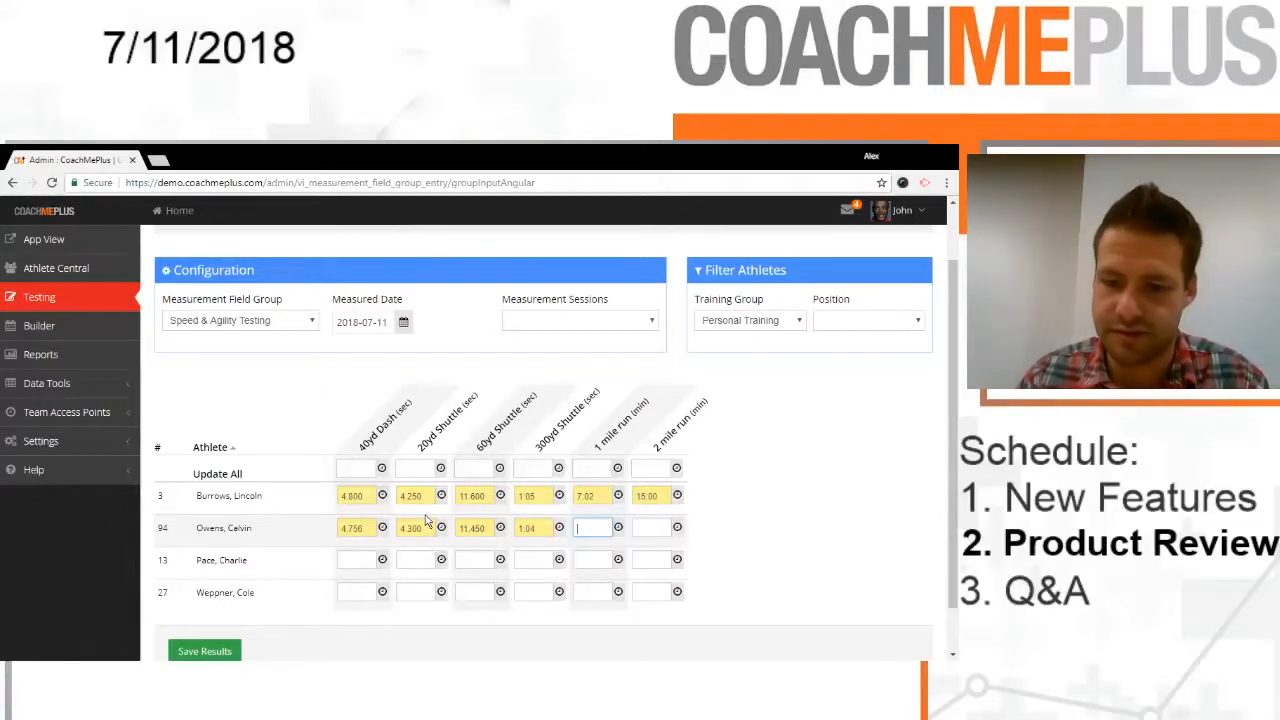
{"action": "type", "text": "7:15"}
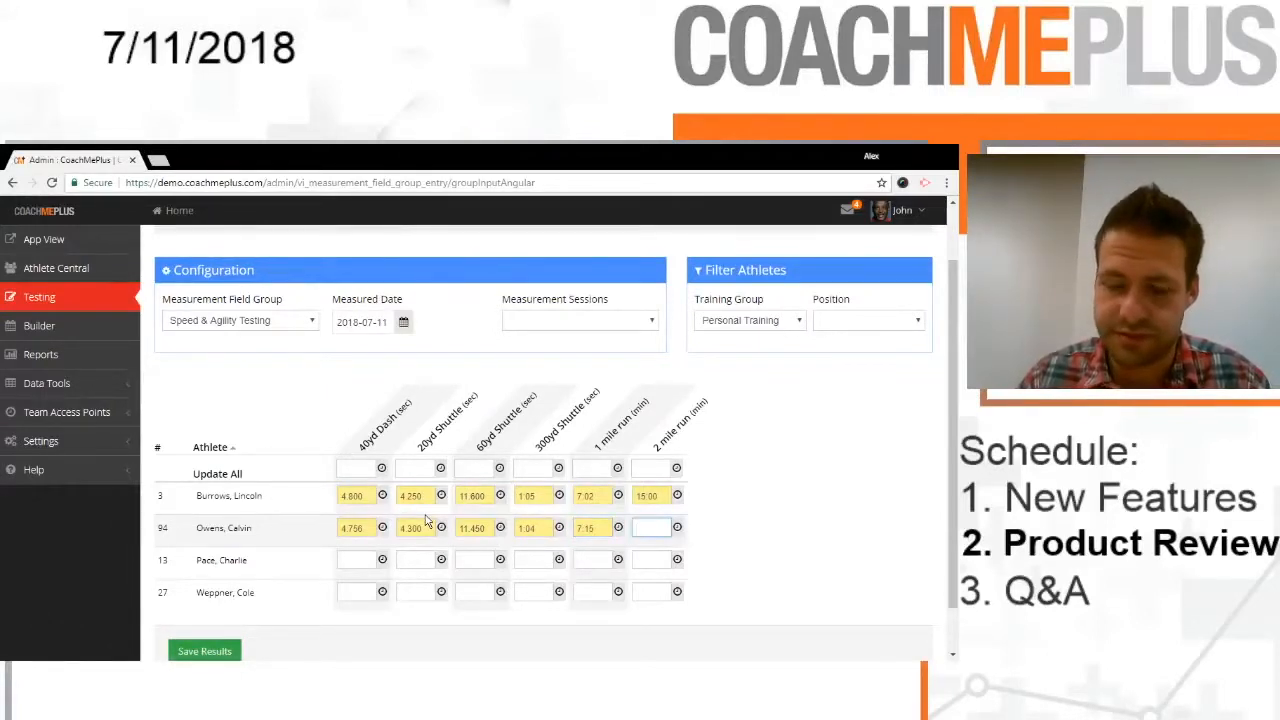
{"action": "type", "text": "15:42"}
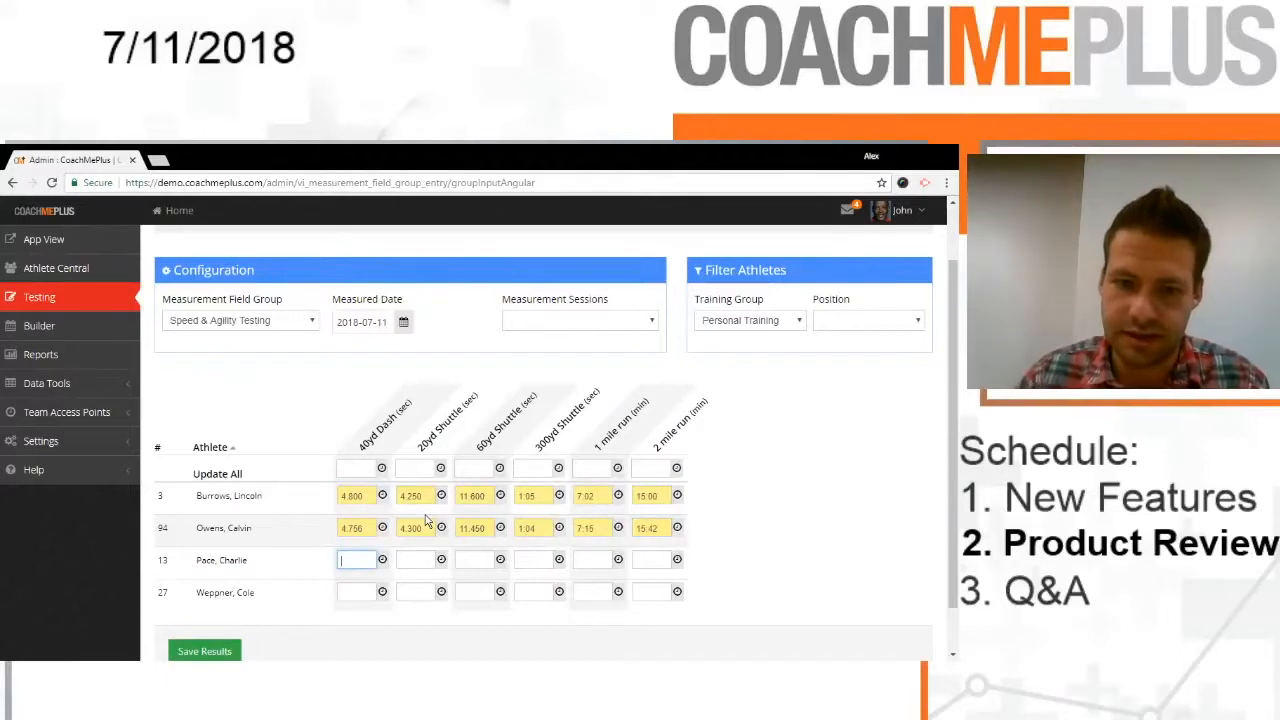
Step: Enter the third athlete's six test times: 4.9, 4.440, 13, 1:1, 7, 7.12
{"action": "type", "text": "4.900"}
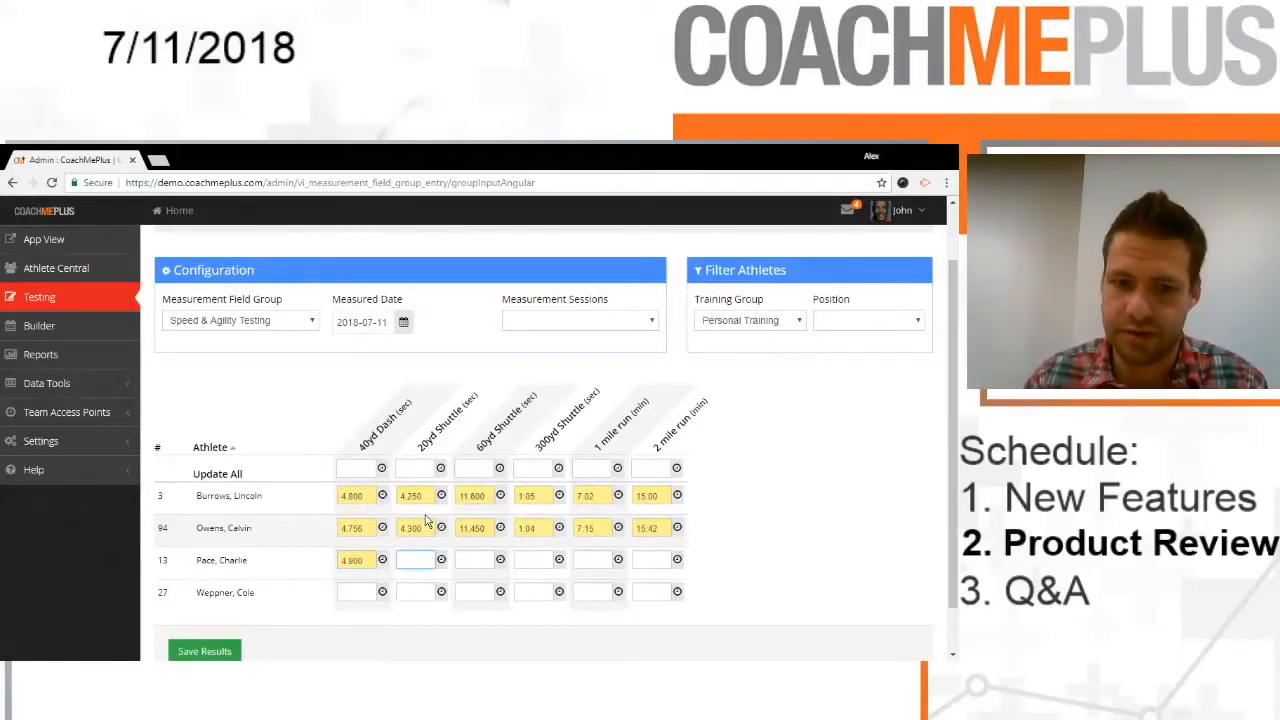
{"action": "type", "text": "4.440"}
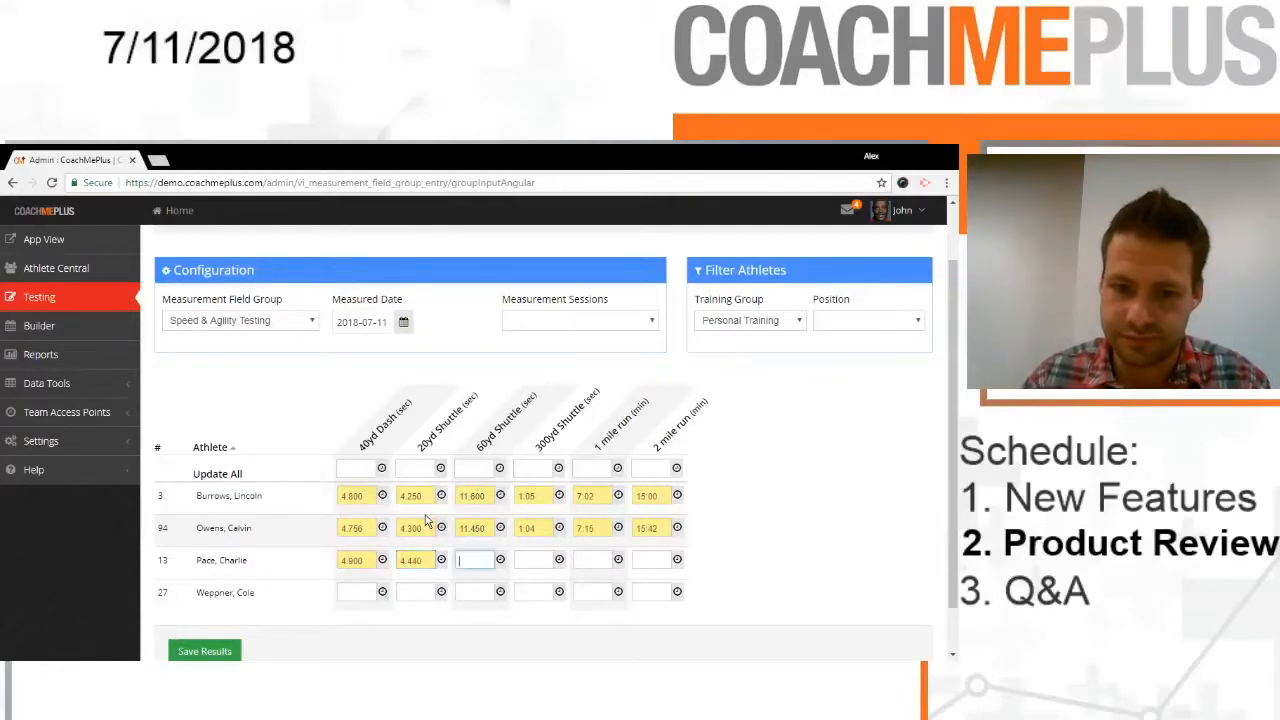
{"action": "type", "text": "13"}
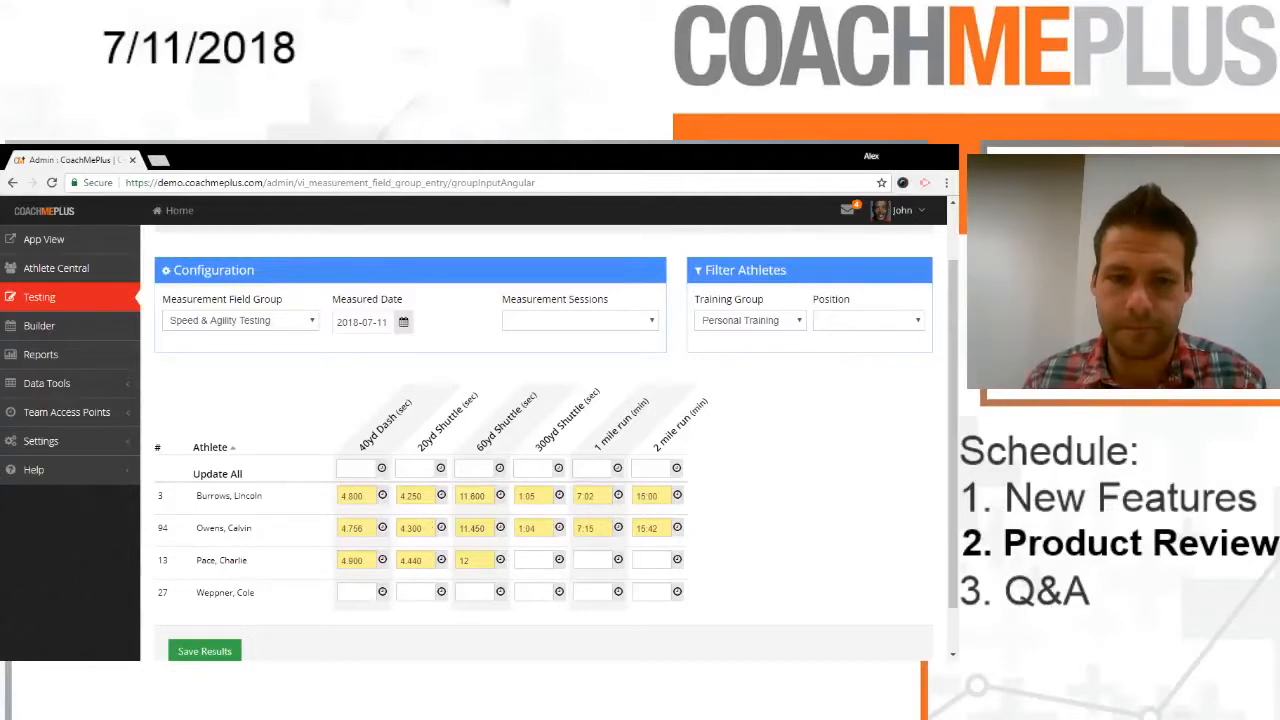
{"action": "left_click", "coordinate": [532, 560]}
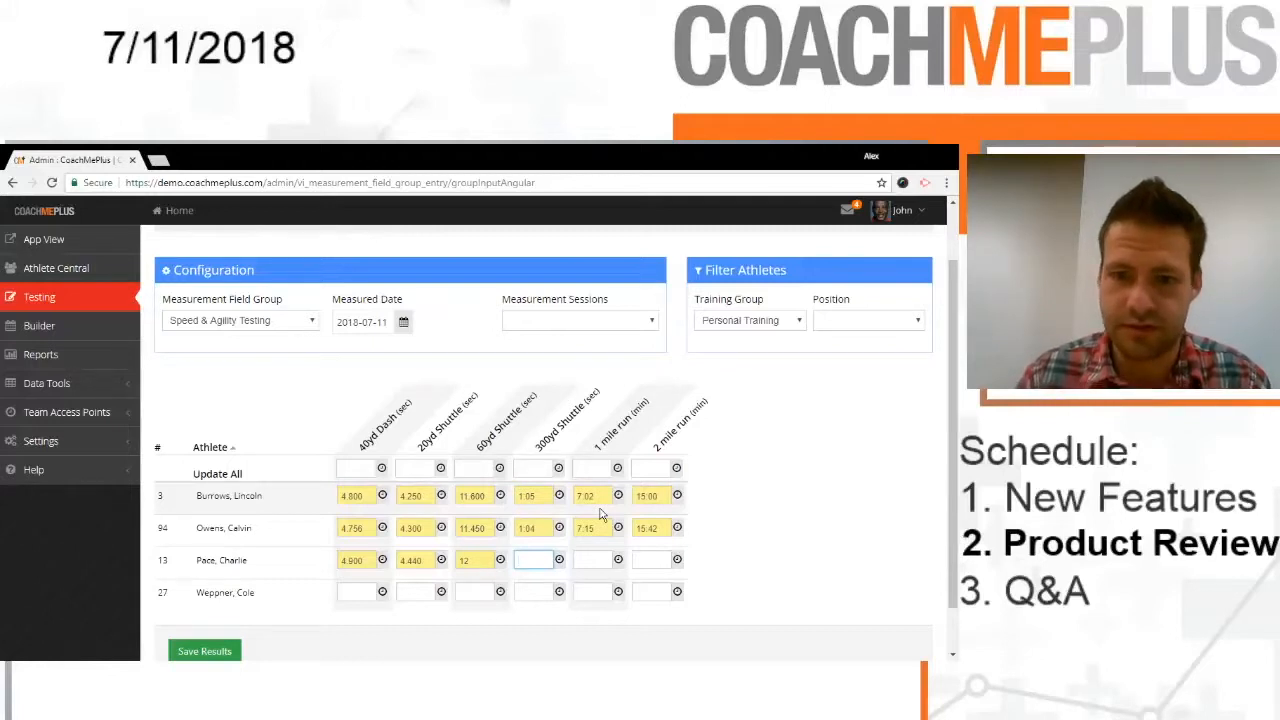
{"action": "type", "text": "1:12"}
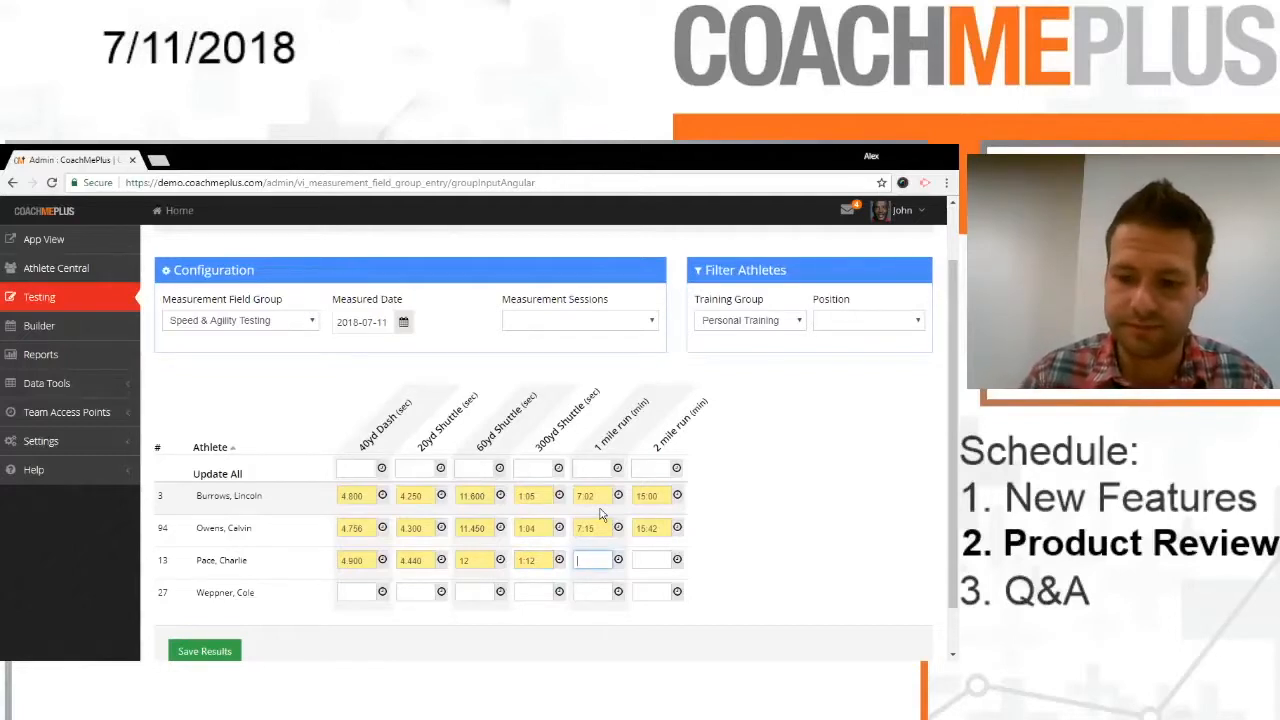
{"action": "type", "text": "7"}
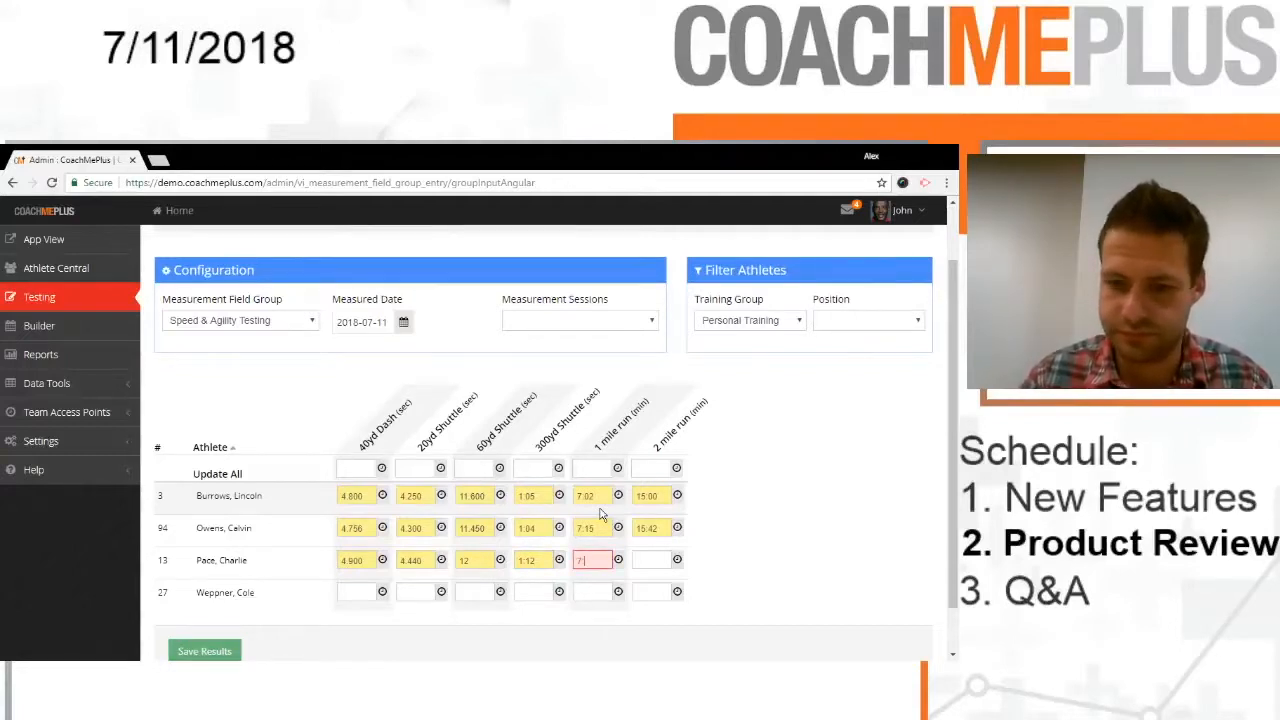
{"action": "type", "text": "7.12"}
{"action": "left_click", "coordinate": [652, 560]}
{"action": "type", "text": "15:31"}
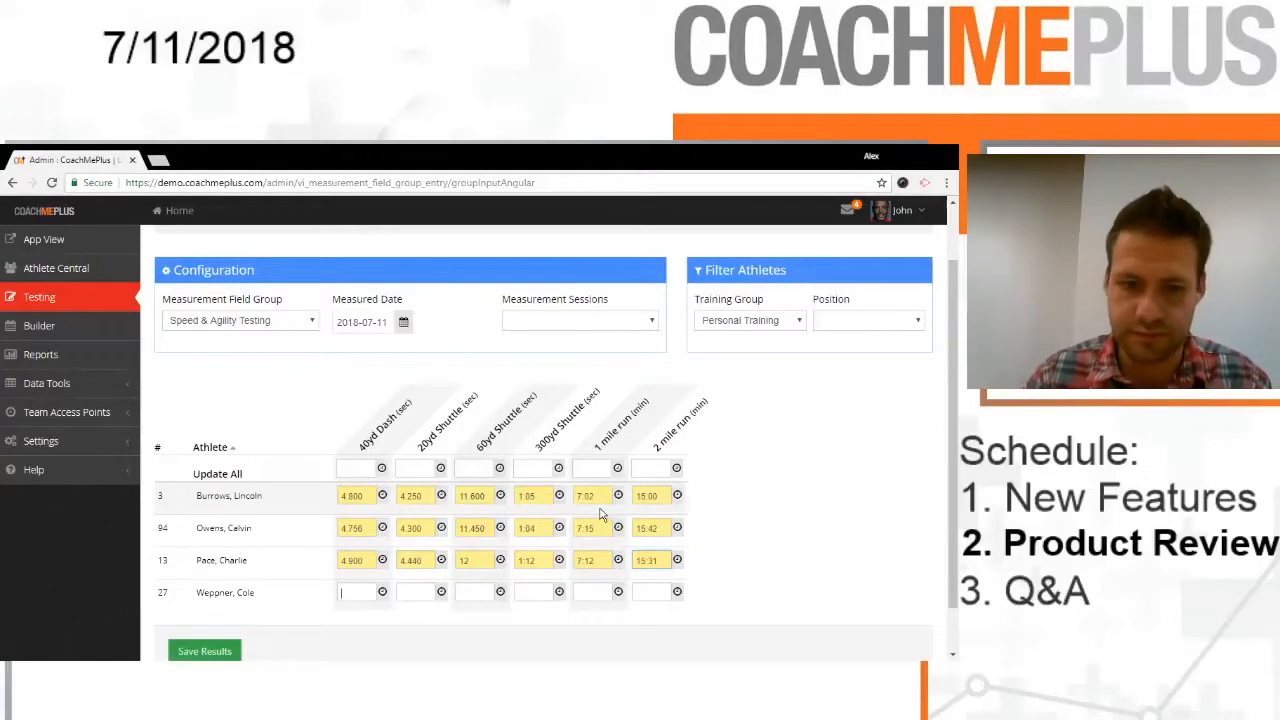
Step: Enter athlete #27's test times for 2018-07-11: 4.600, 4.120, 11, 1.02, 6, 14
{"action": "type", "text": "4.6"}
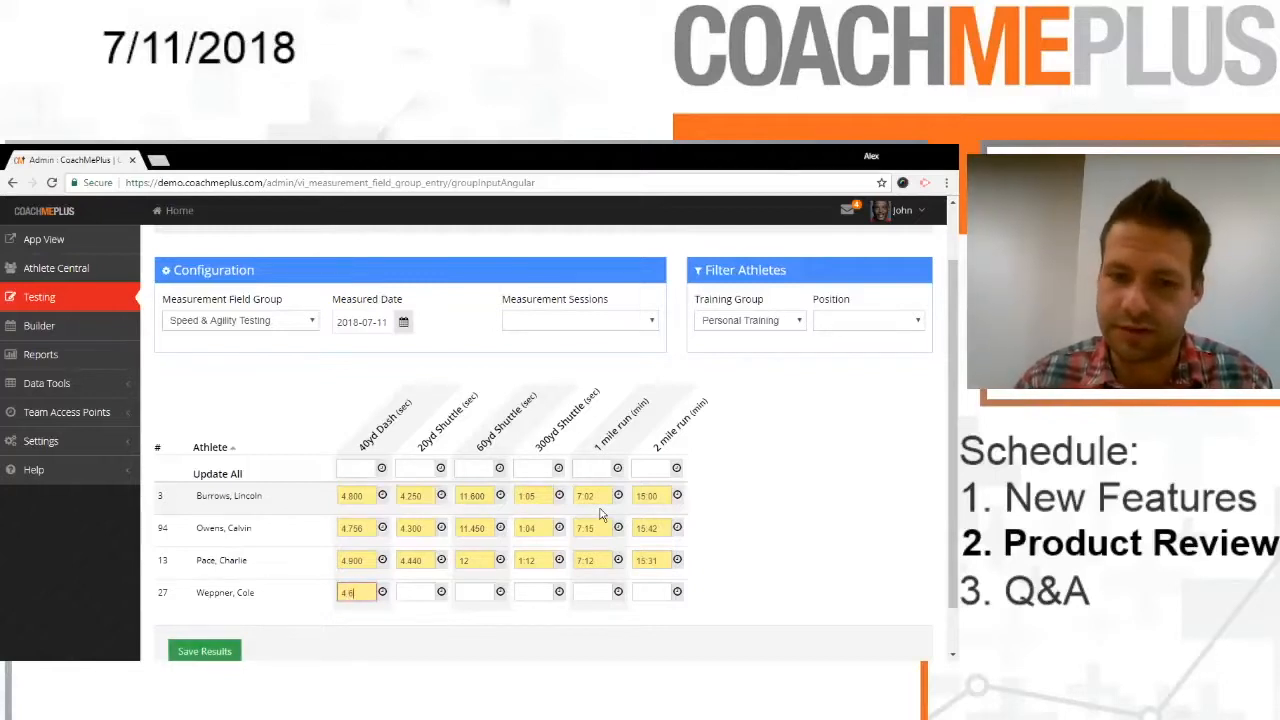
{"action": "type", "text": "4.600"}
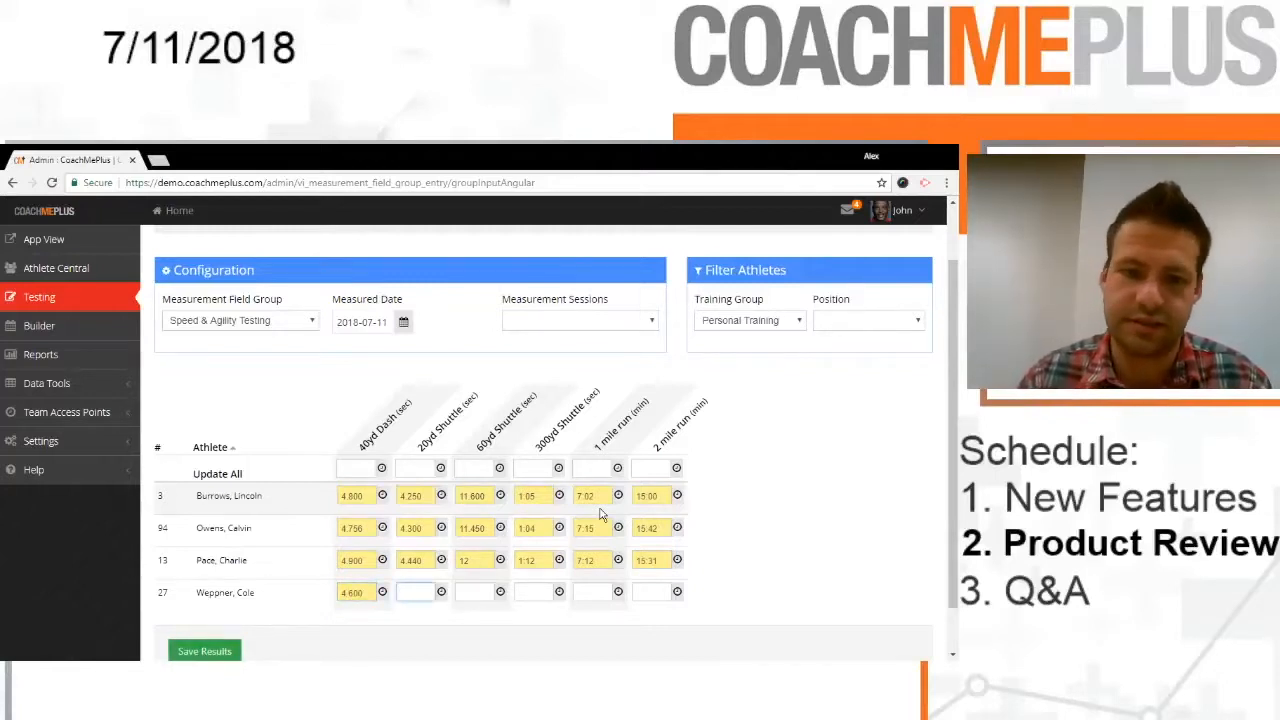
{"action": "type", "text": "4.120"}
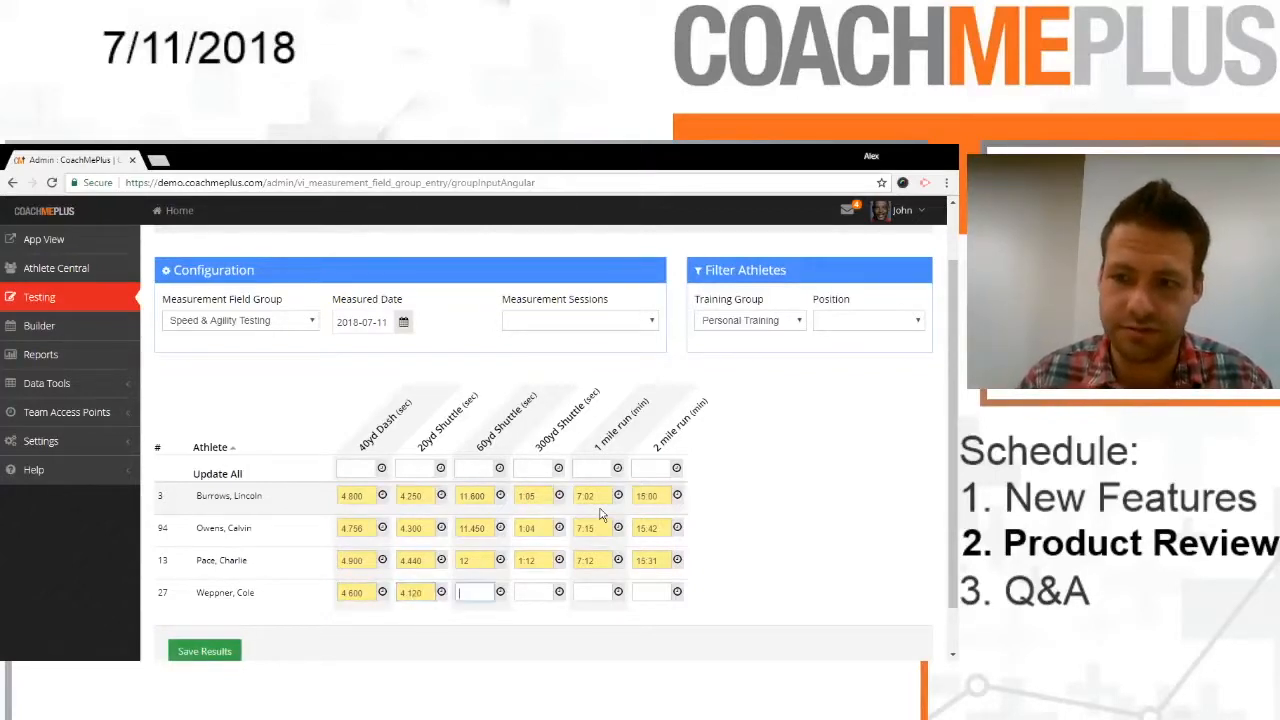
{"action": "type", "text": "11.430"}
{"action": "left_click", "coordinate": [534, 592]}
{"action": "type", "text": "83"}
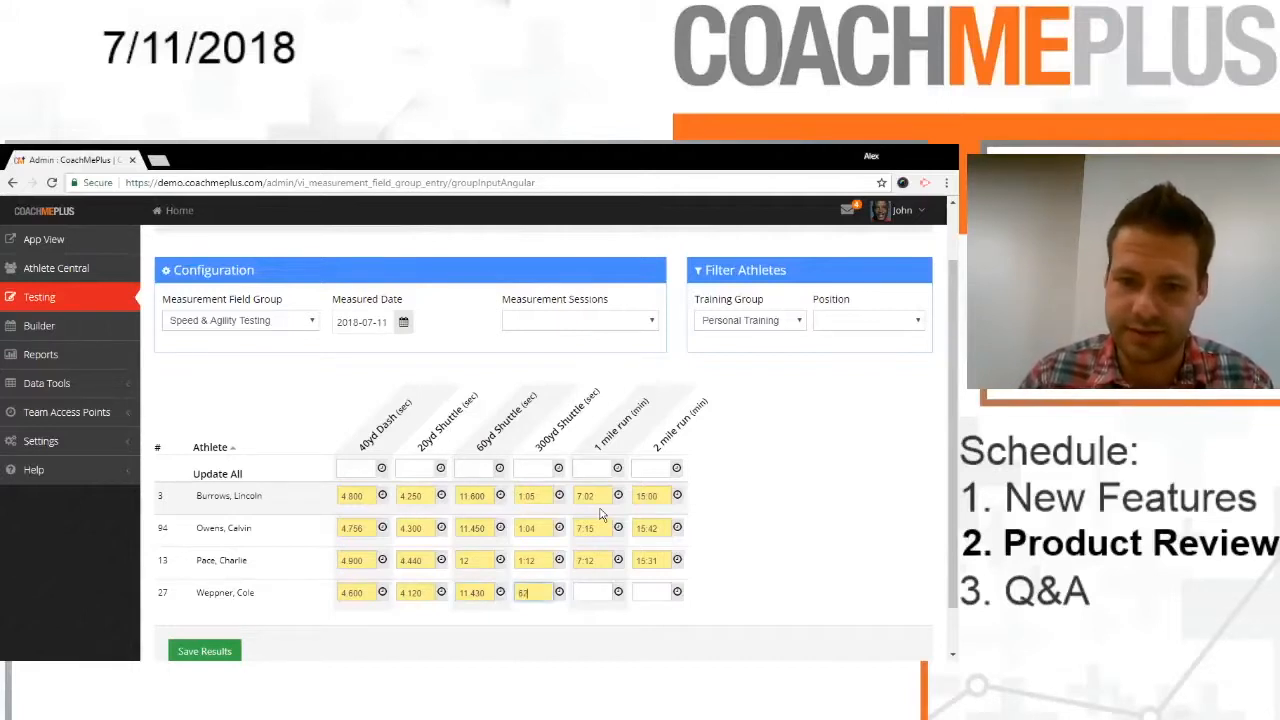
{"action": "type", "text": "1.02"}
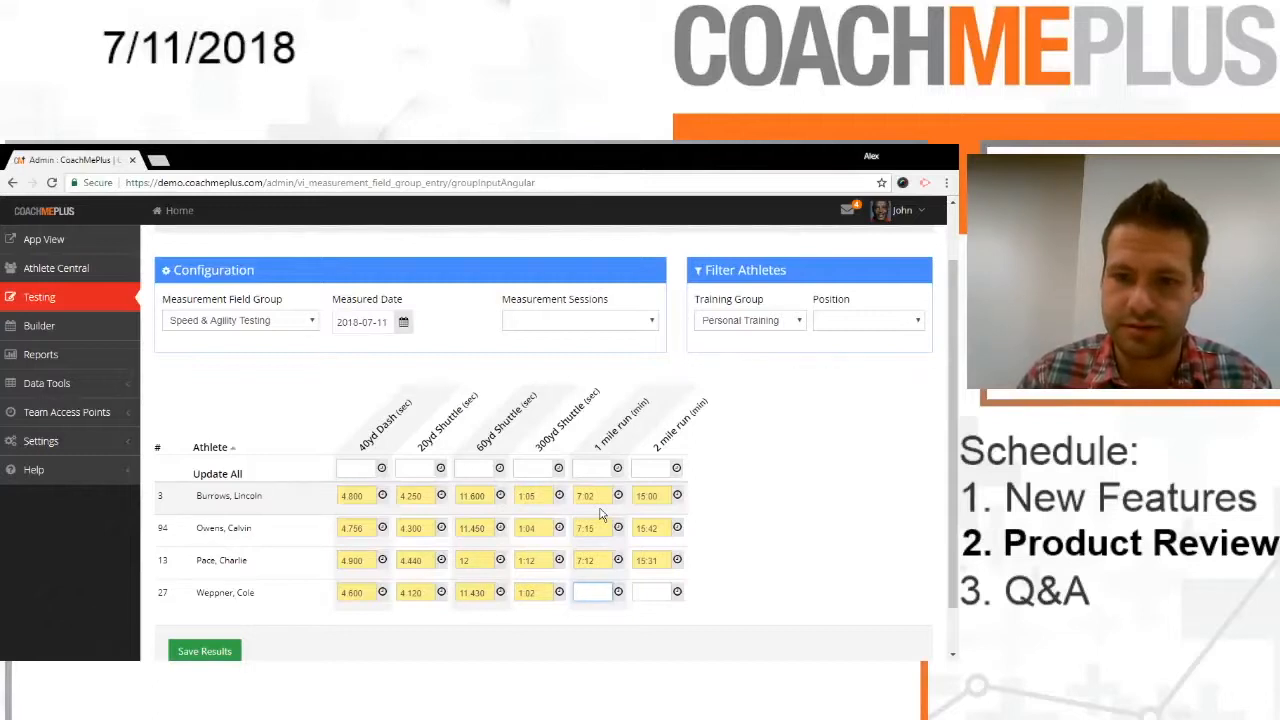
{"action": "type", "text": "6:52"}
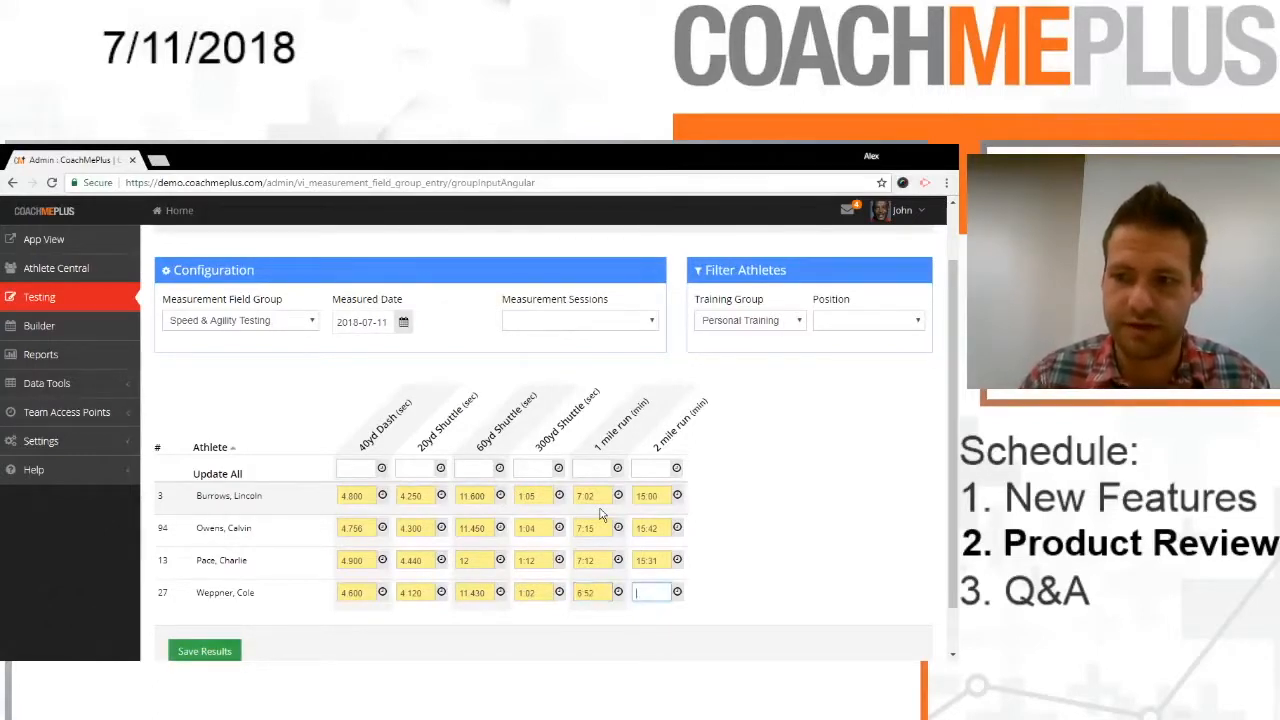
{"action": "type", "text": "14"}
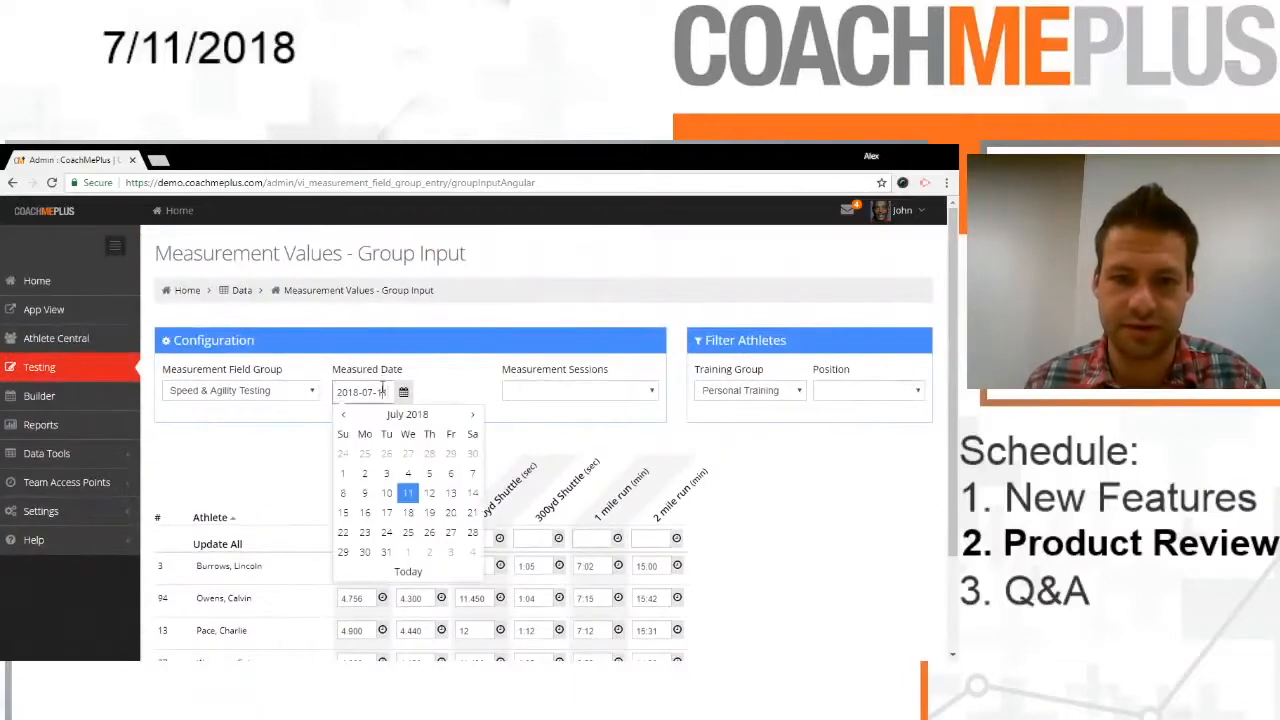
Step: Change the measured date to 2018-07-04 and begin athlete #27's 40yd dash entry
{"action": "left_click", "coordinate": [386, 492]}
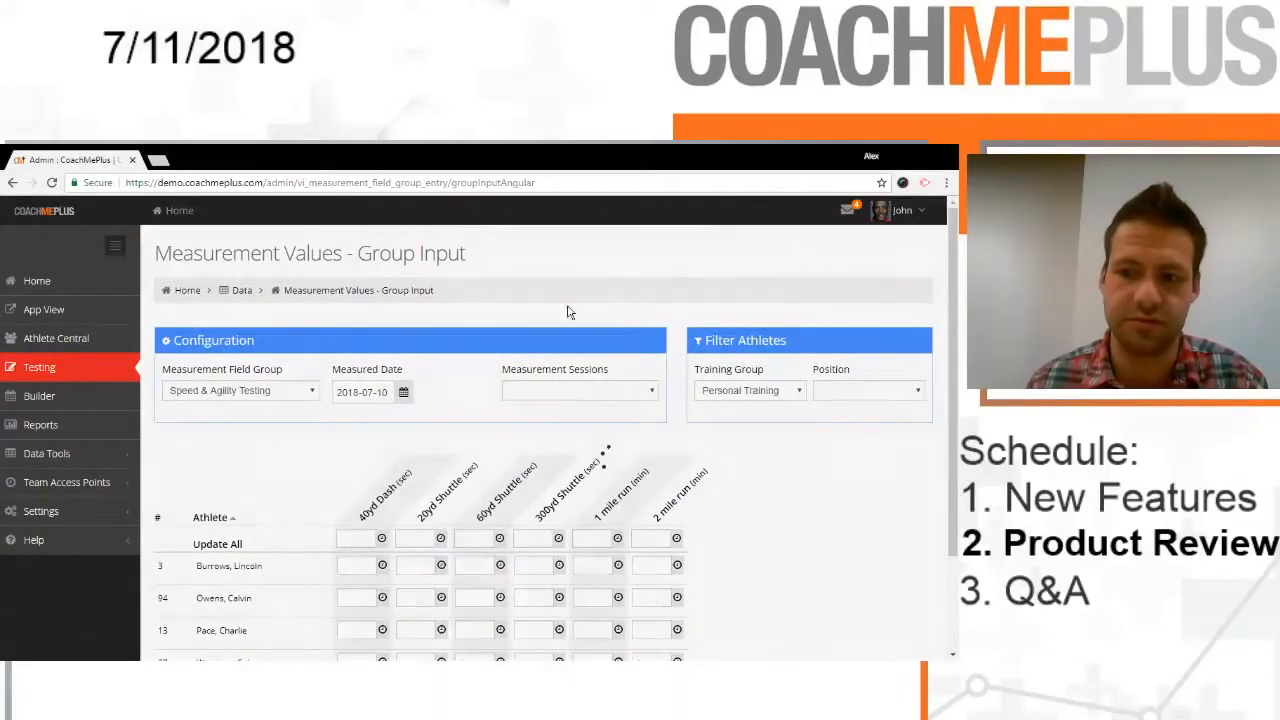
{"action": "scroll", "scroll_direction": "down", "scroll_amount": 3}
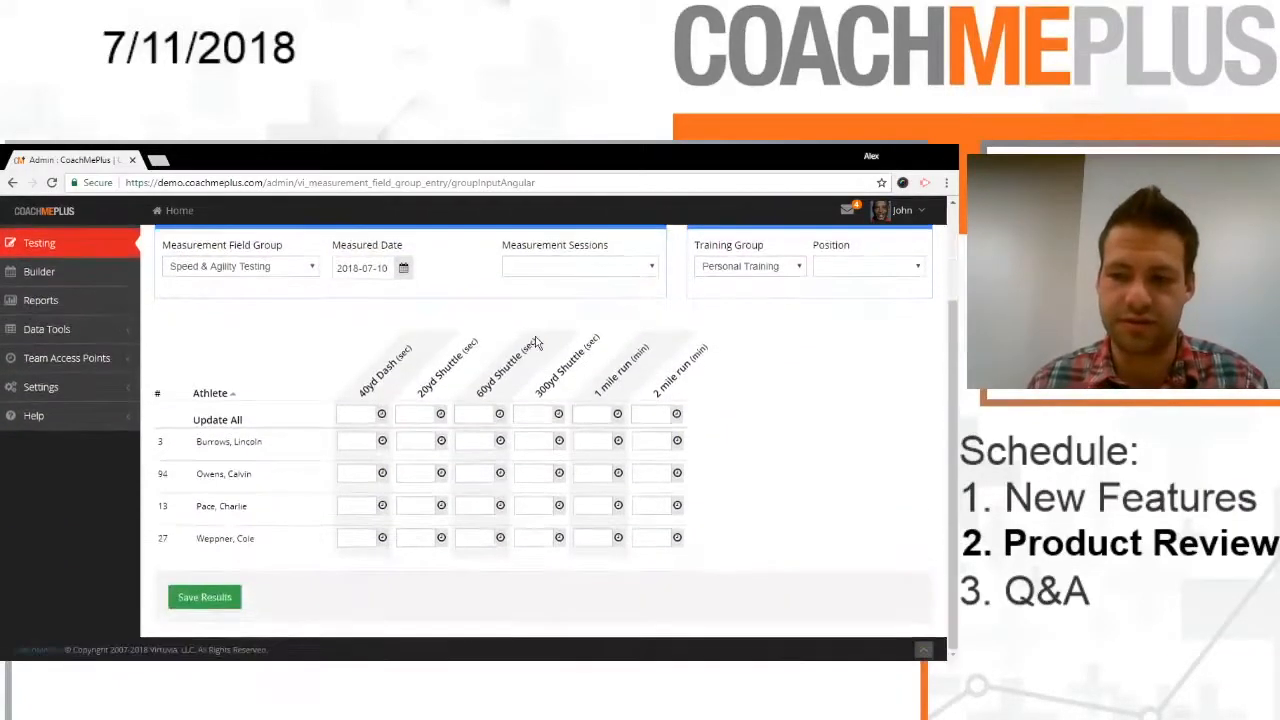
{"action": "mouse_move", "coordinate": [510, 472]}
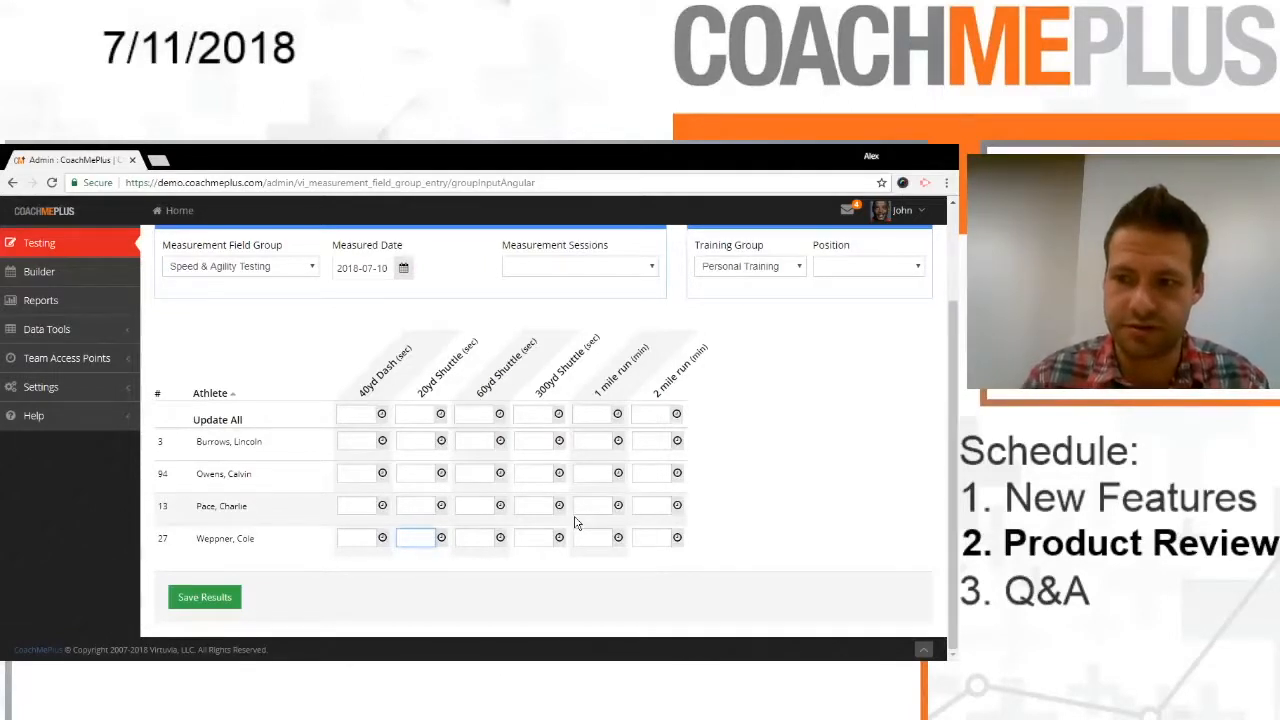
{"action": "type", "text": "4.2"}
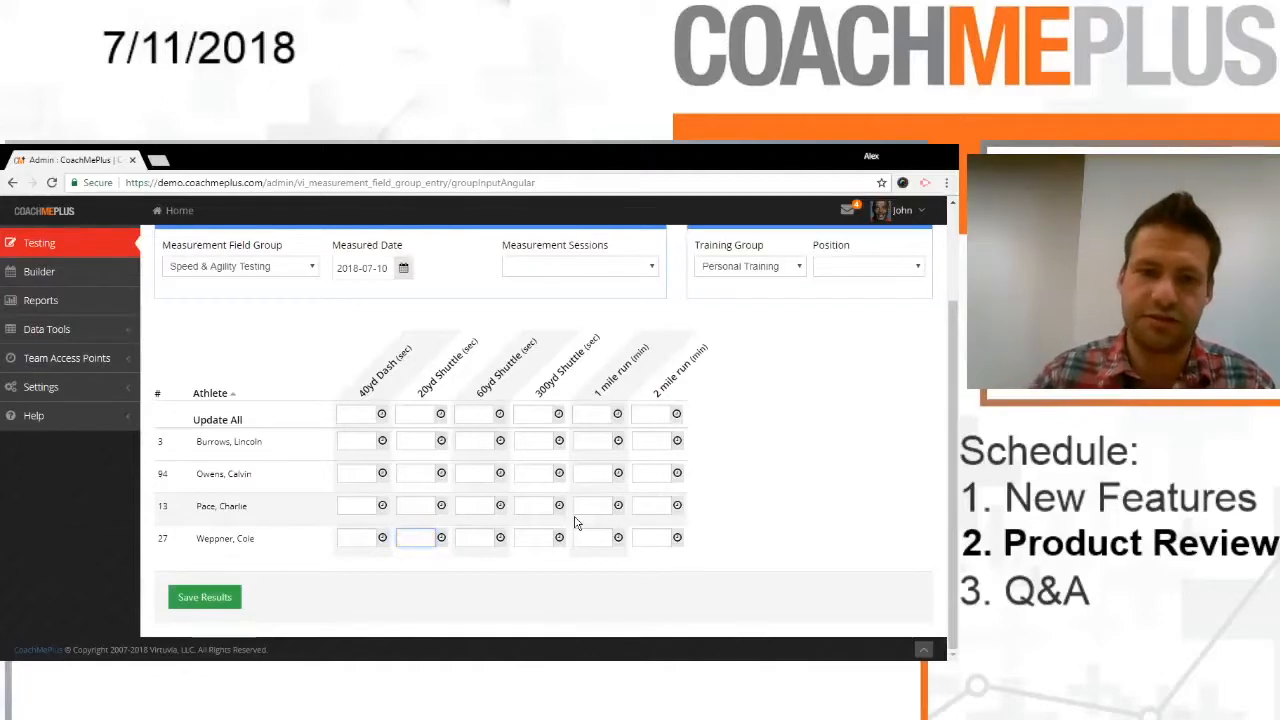
{"action": "left_click", "coordinate": [404, 268]}
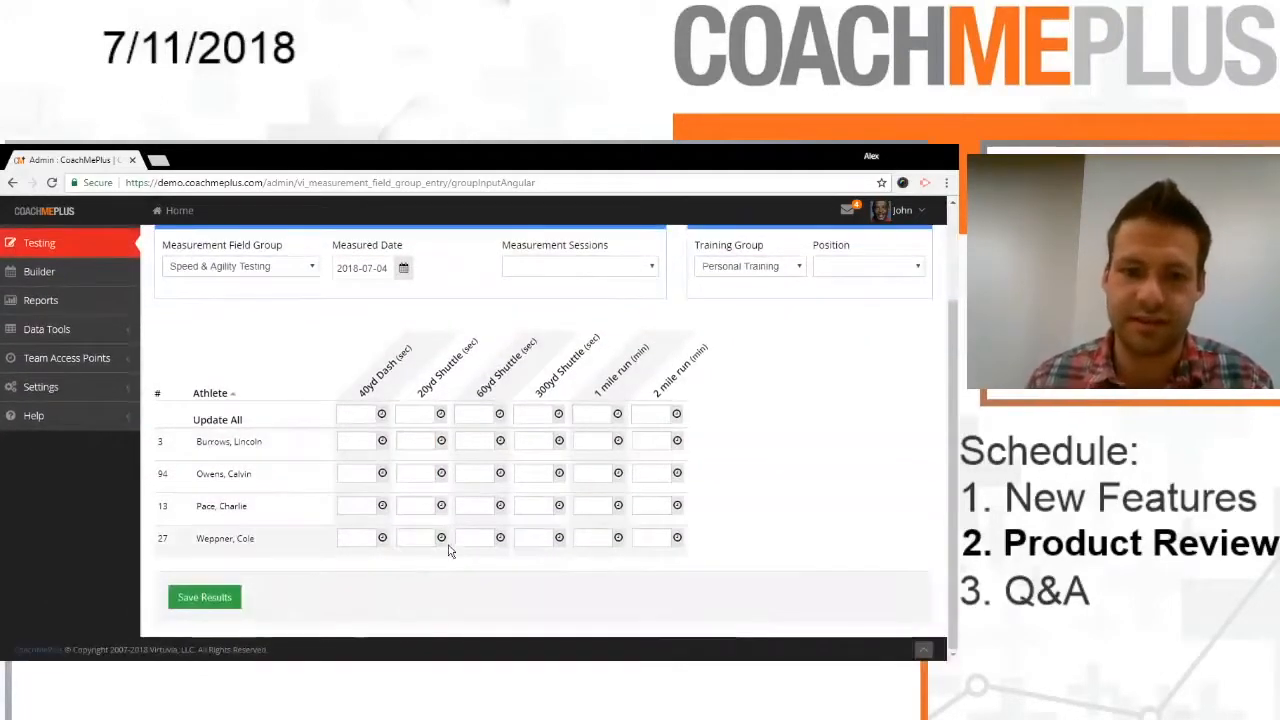
Step: Enter athlete #27's times 4.250, 11, 8, 1.08 and 14, save the results, and start 4.6 for the next date
{"action": "left_click", "coordinate": [422, 538]}
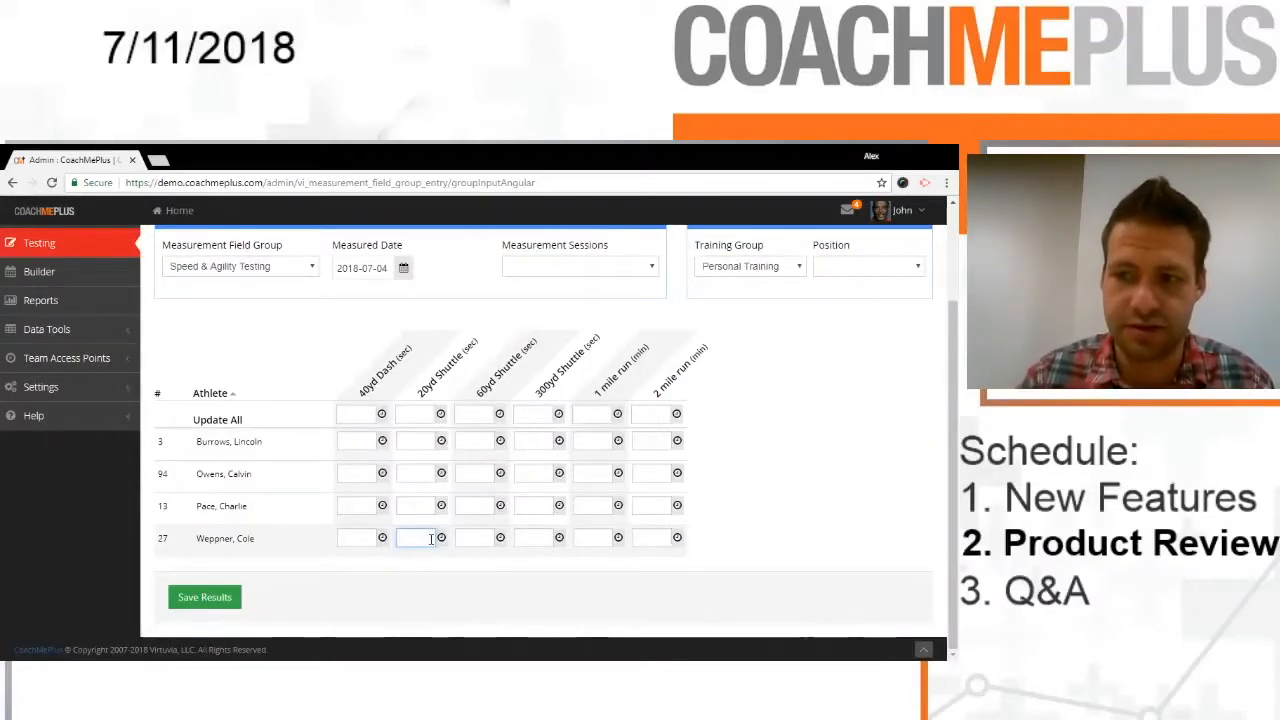
{"action": "type", "text": "4.250"}
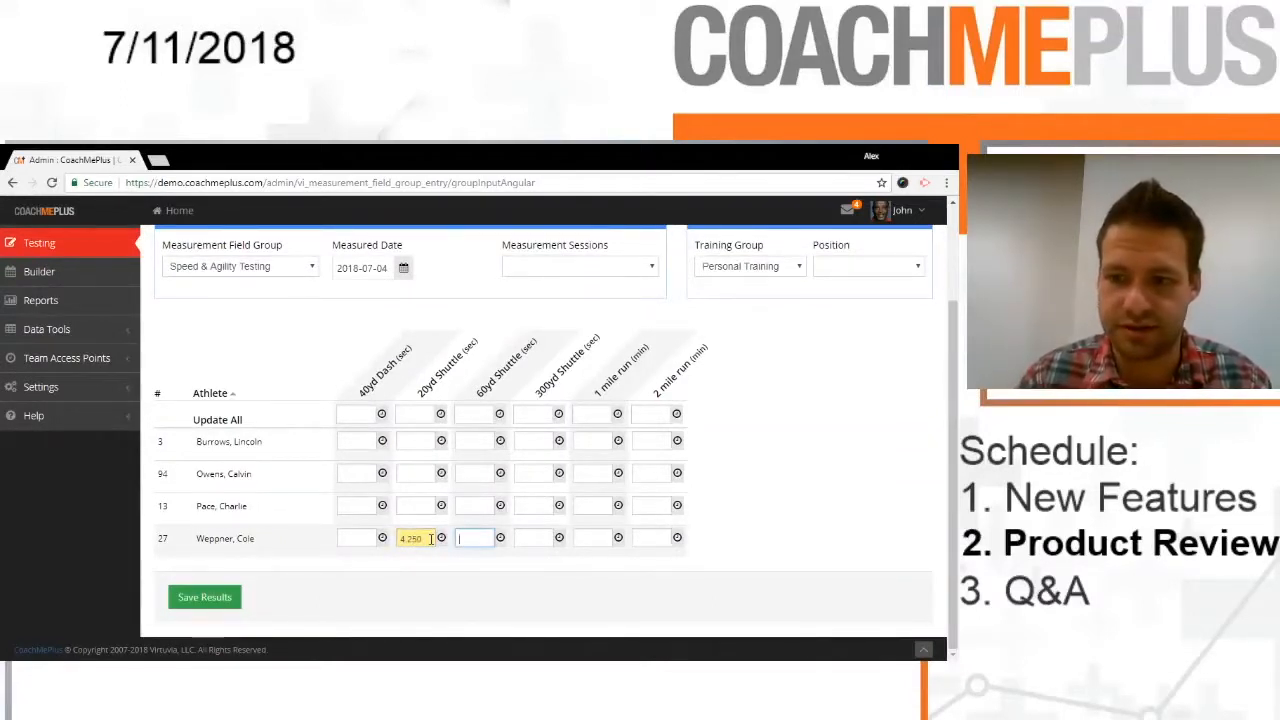
{"action": "type", "text": "11.520"}
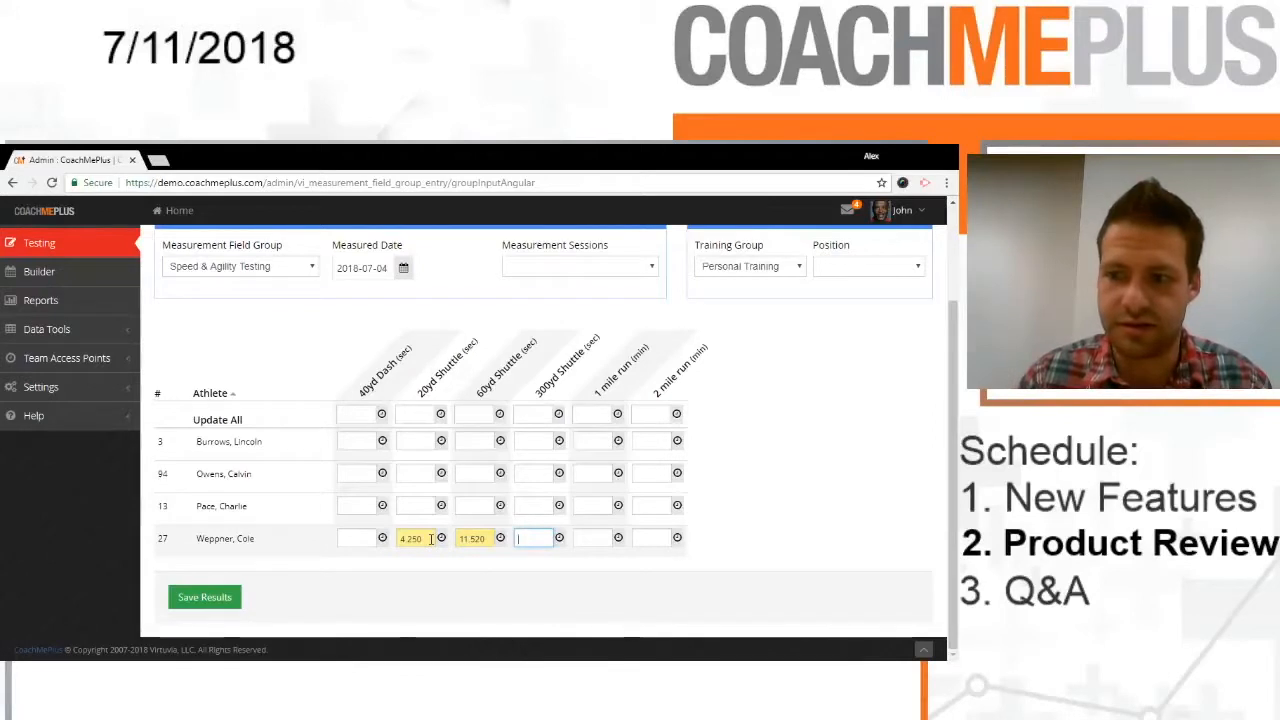
{"action": "type", "text": "8"}
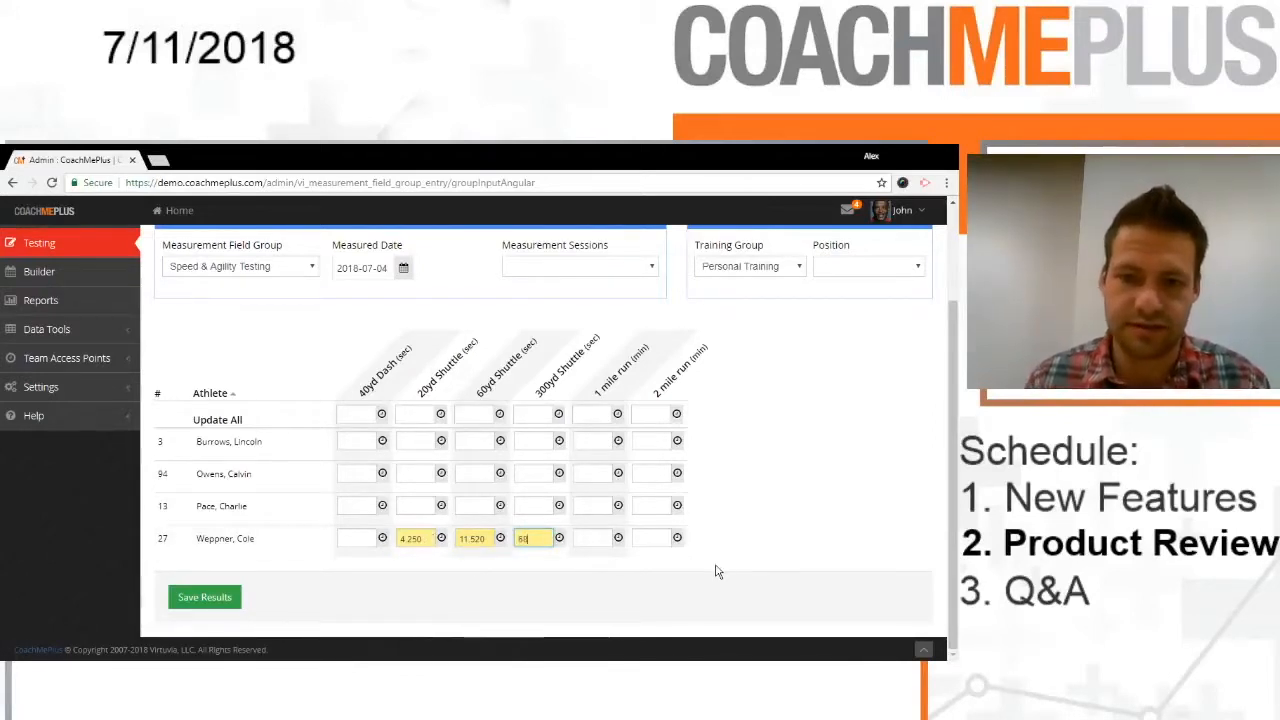
{"action": "type", "text": "1.08"}
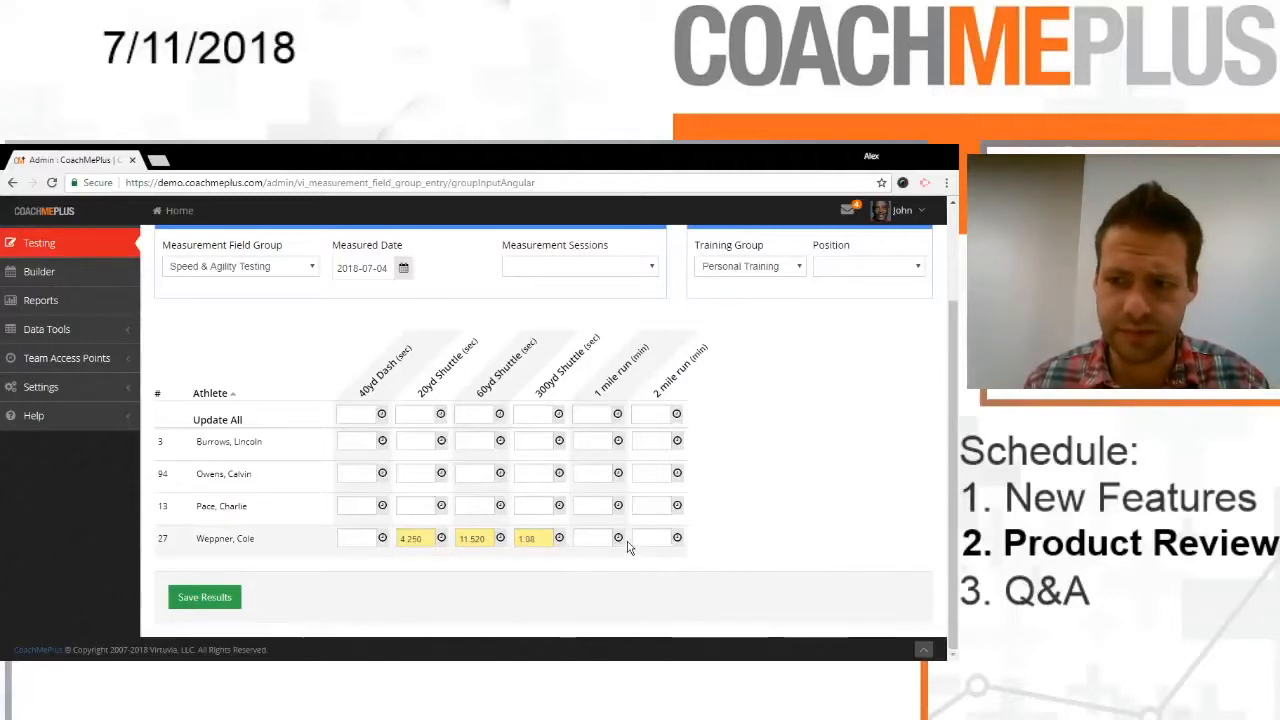
{"action": "left_click", "coordinate": [650, 538]}
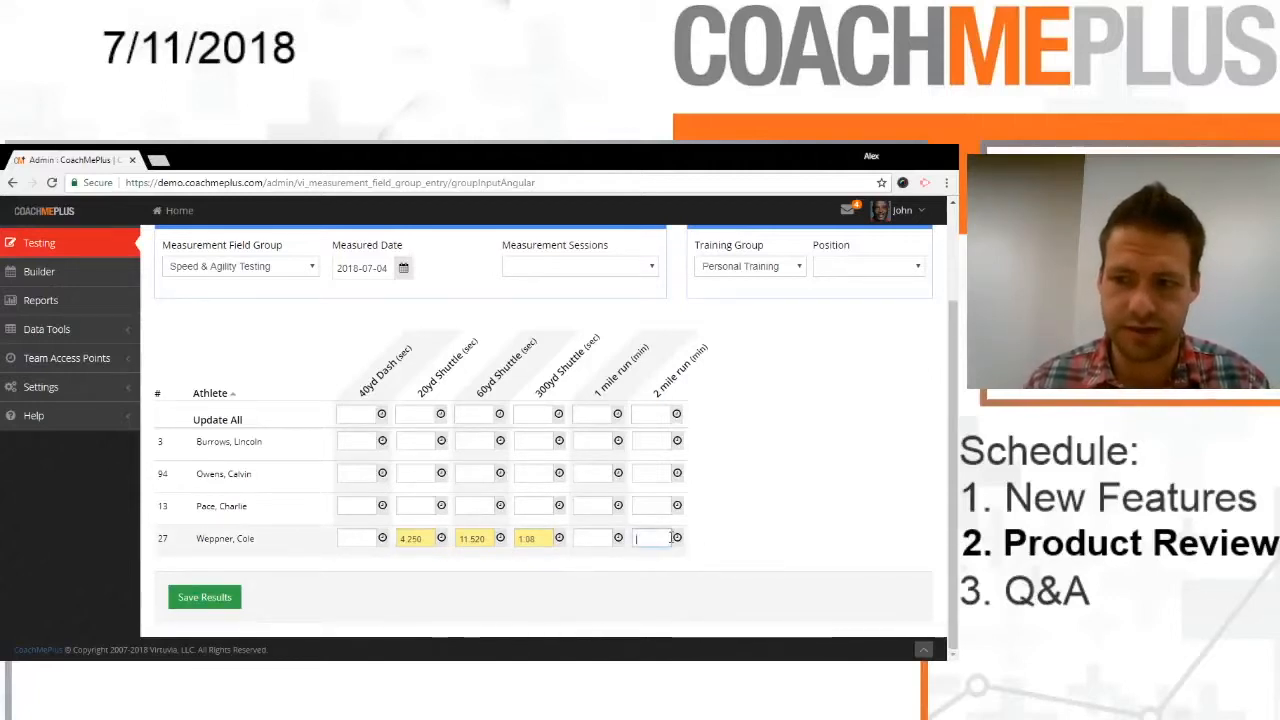
{"action": "type", "text": "14:40"}
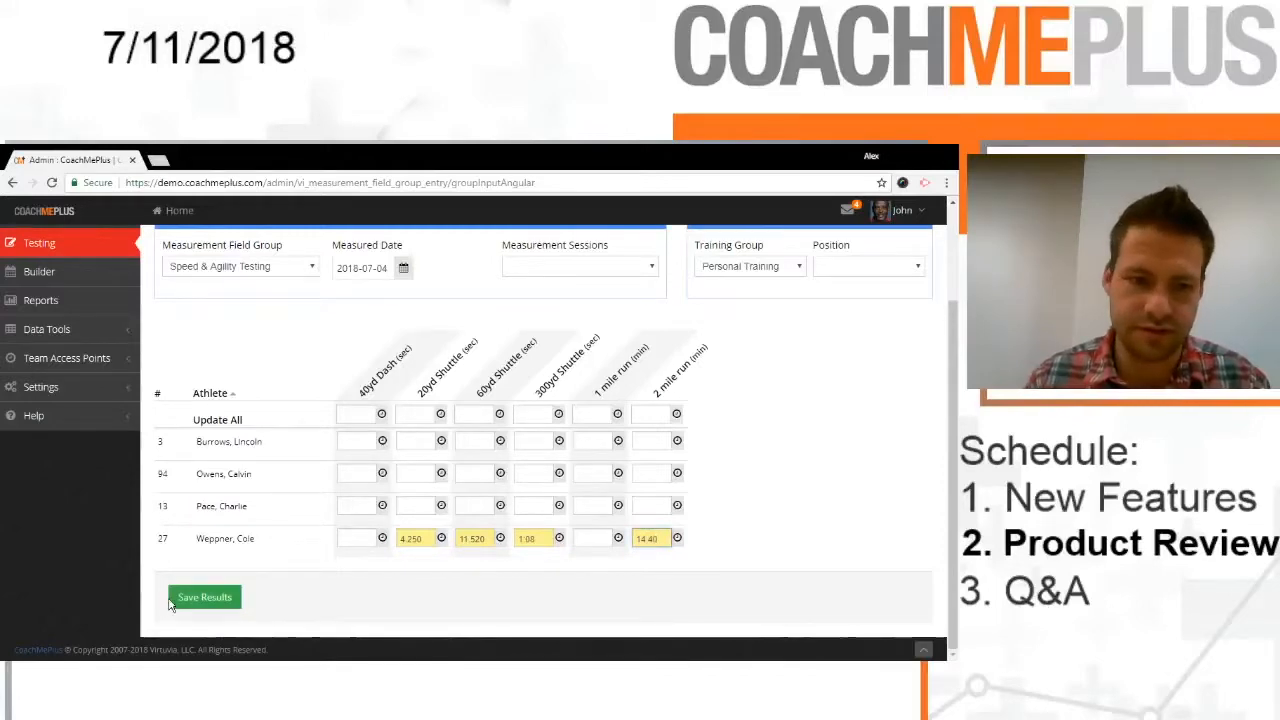
{"action": "left_click", "coordinate": [204, 596]}
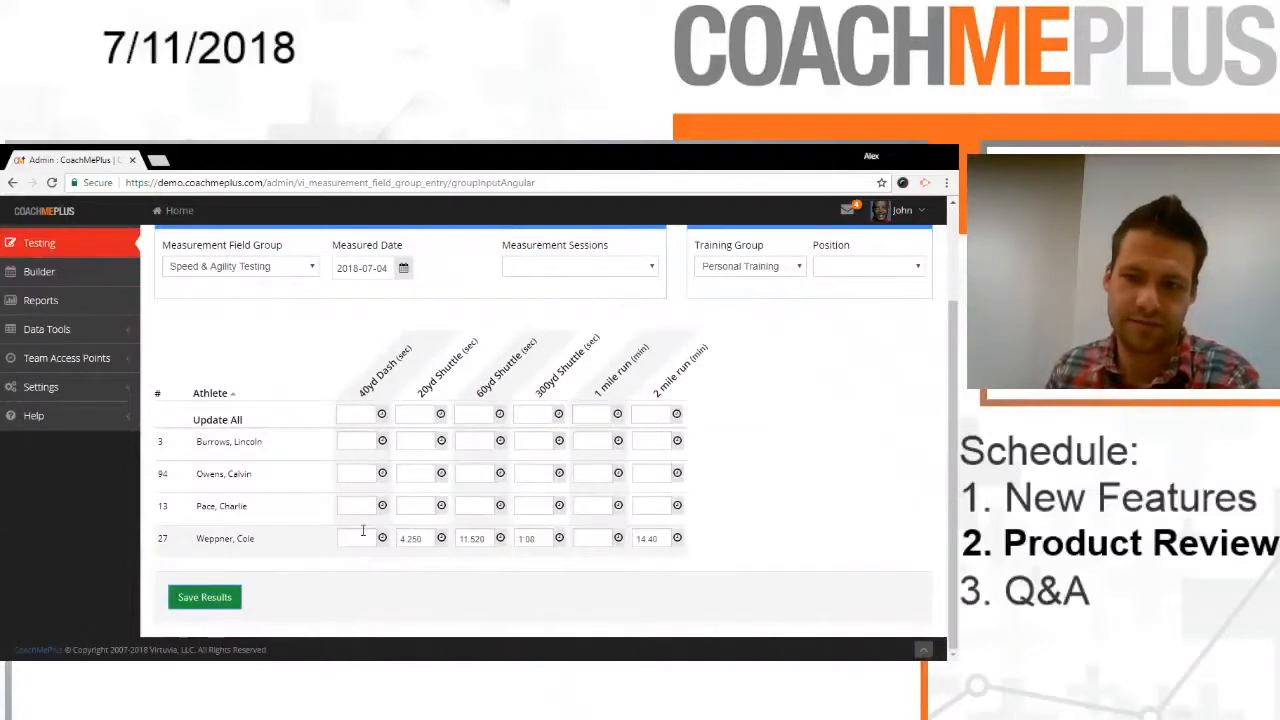
{"action": "type", "text": "4.650"}
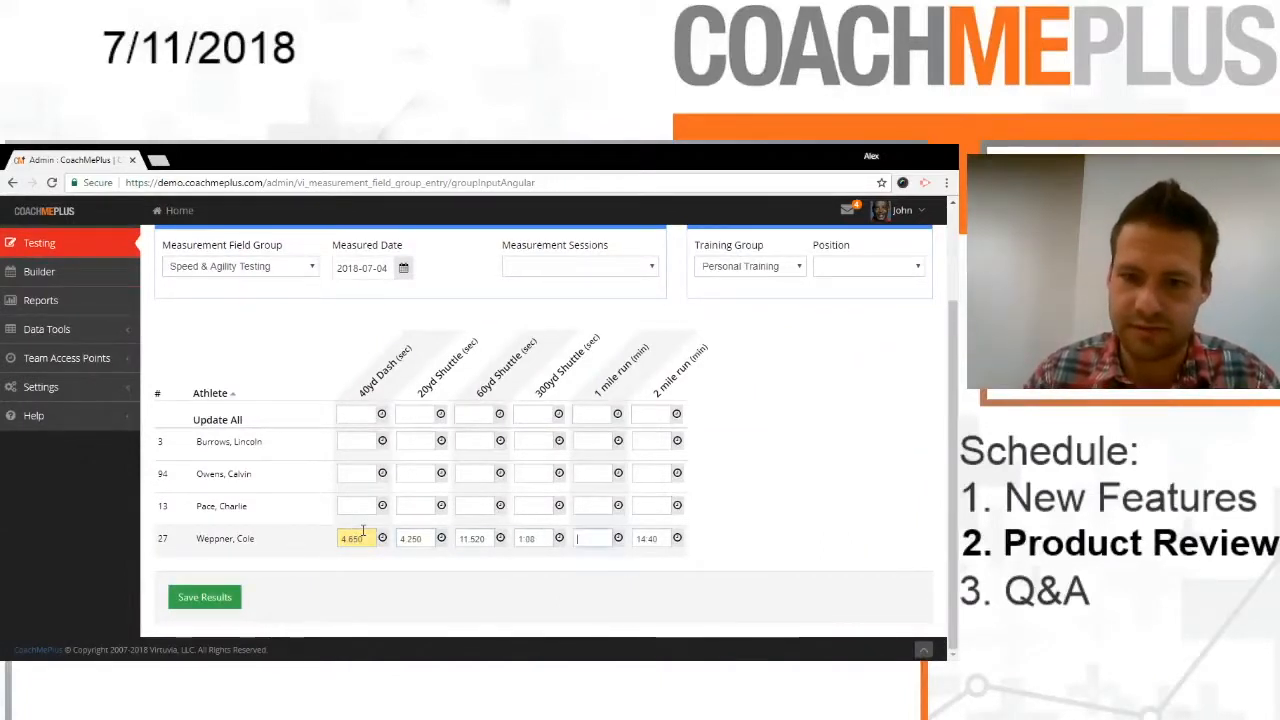
{"action": "type", "text": "6-2"}
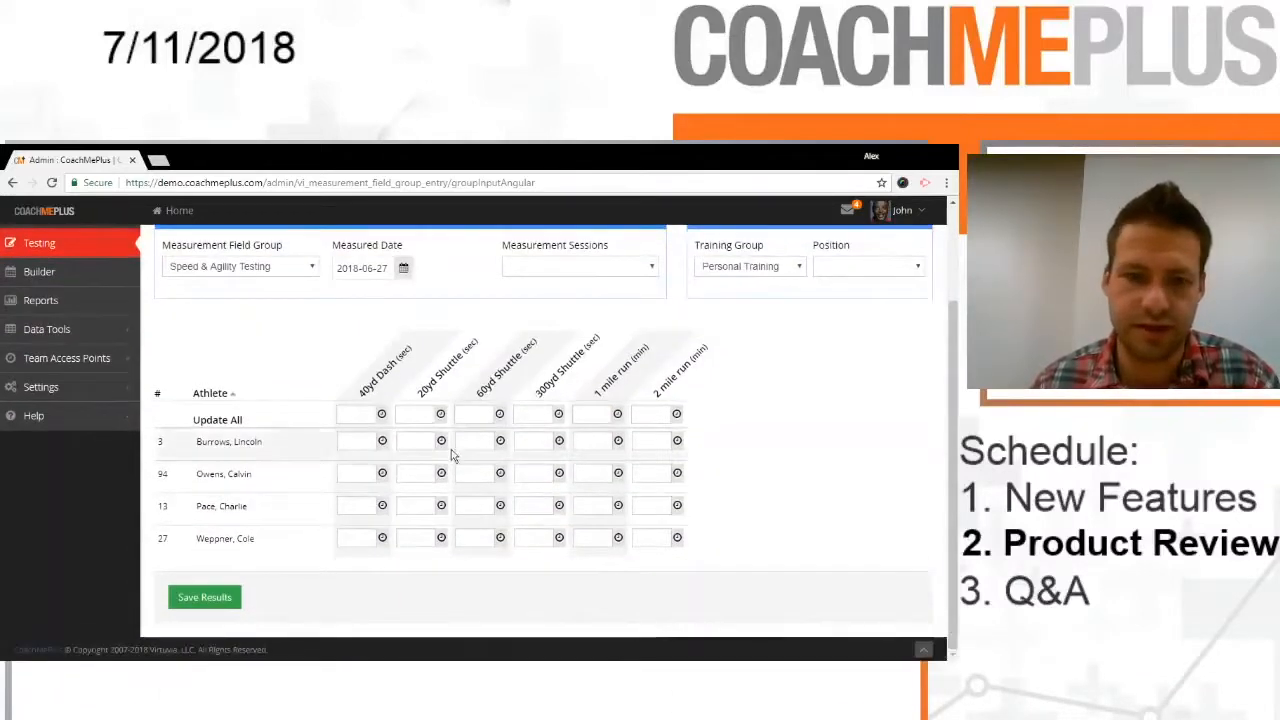
Step: Enter athlete #27's 2018-06-27 times including 4, 11, 11.690, 7.8 and 1 10
{"action": "type", "text": "4.2"}
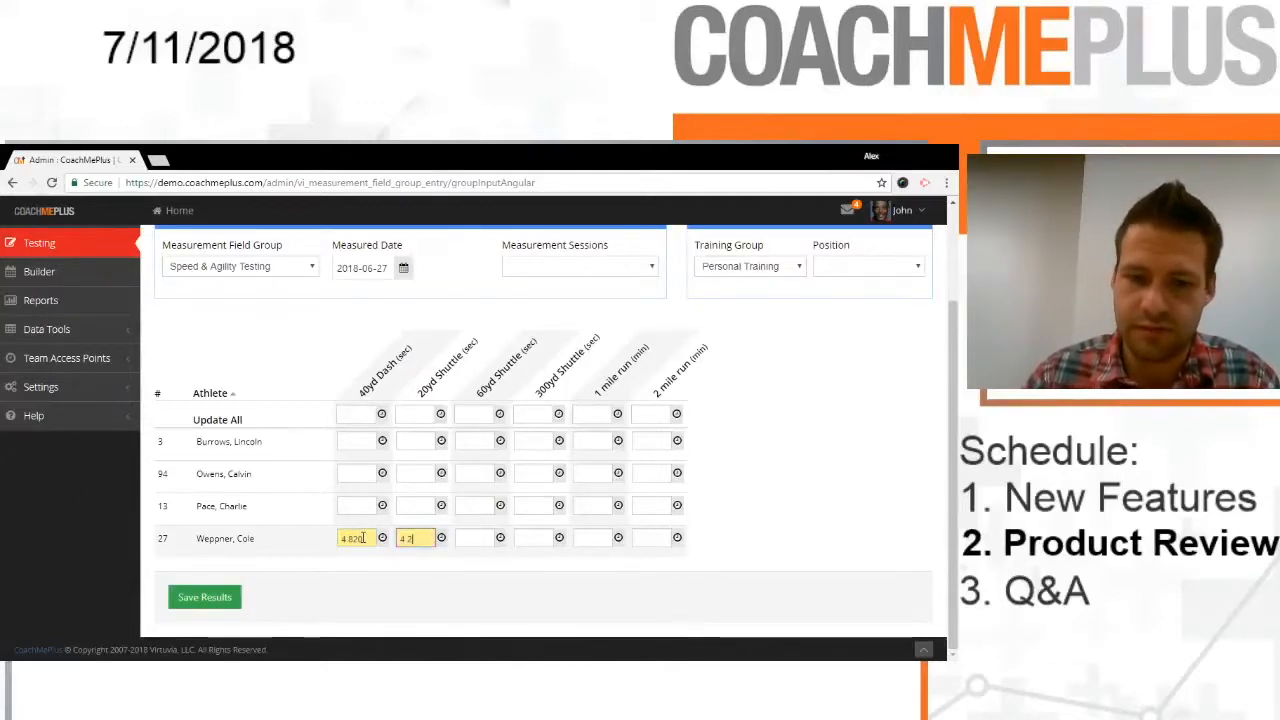
{"action": "type", "text": "11"}
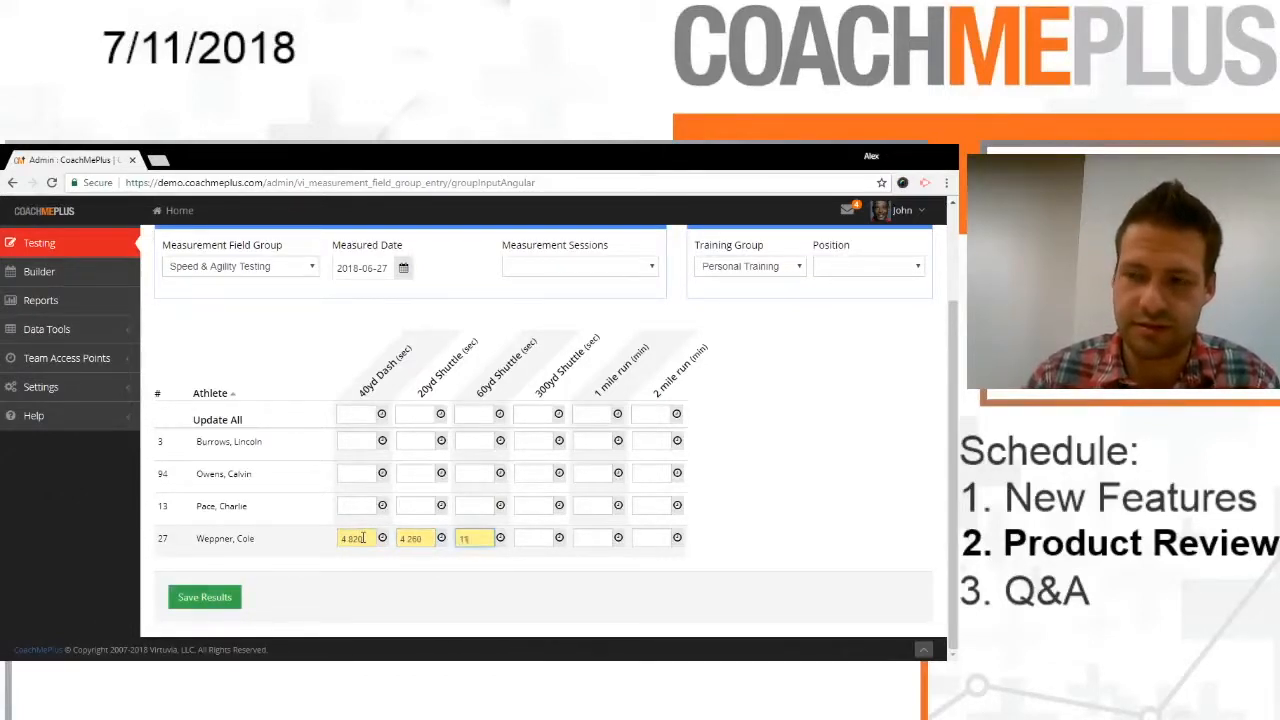
{"action": "type", "text": "11.690"}
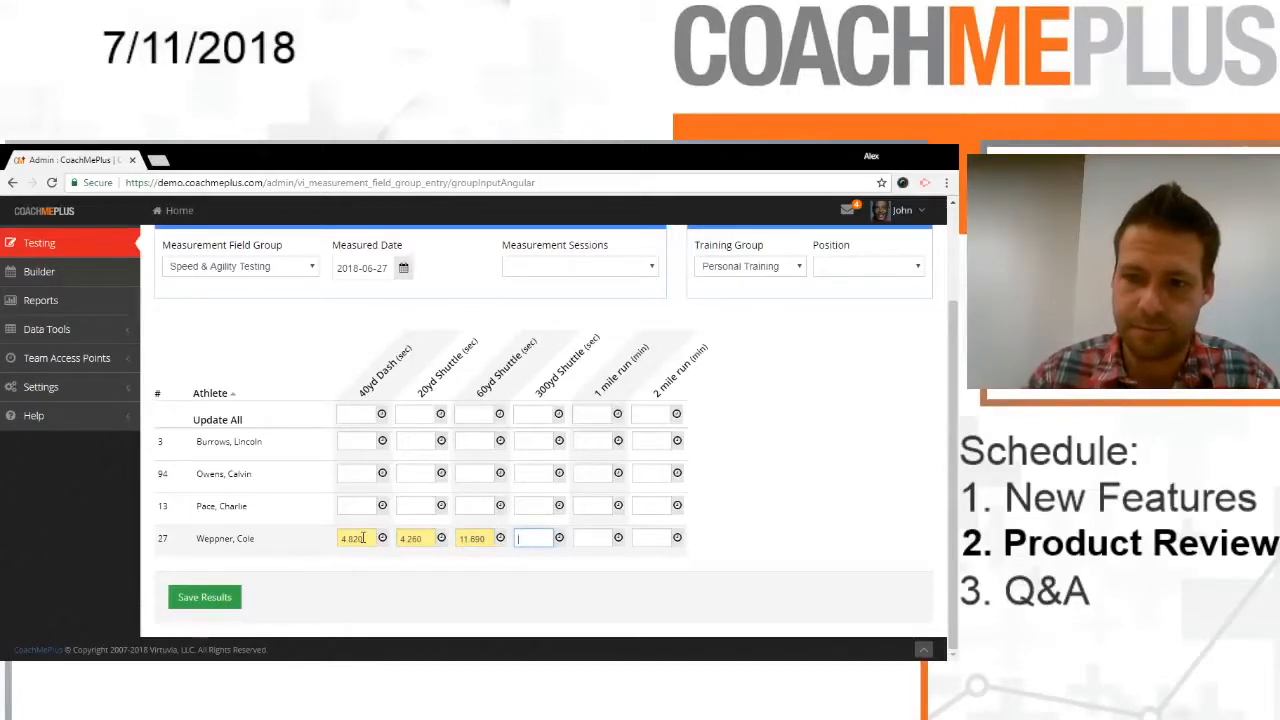
{"action": "type", "text": "7.8"}
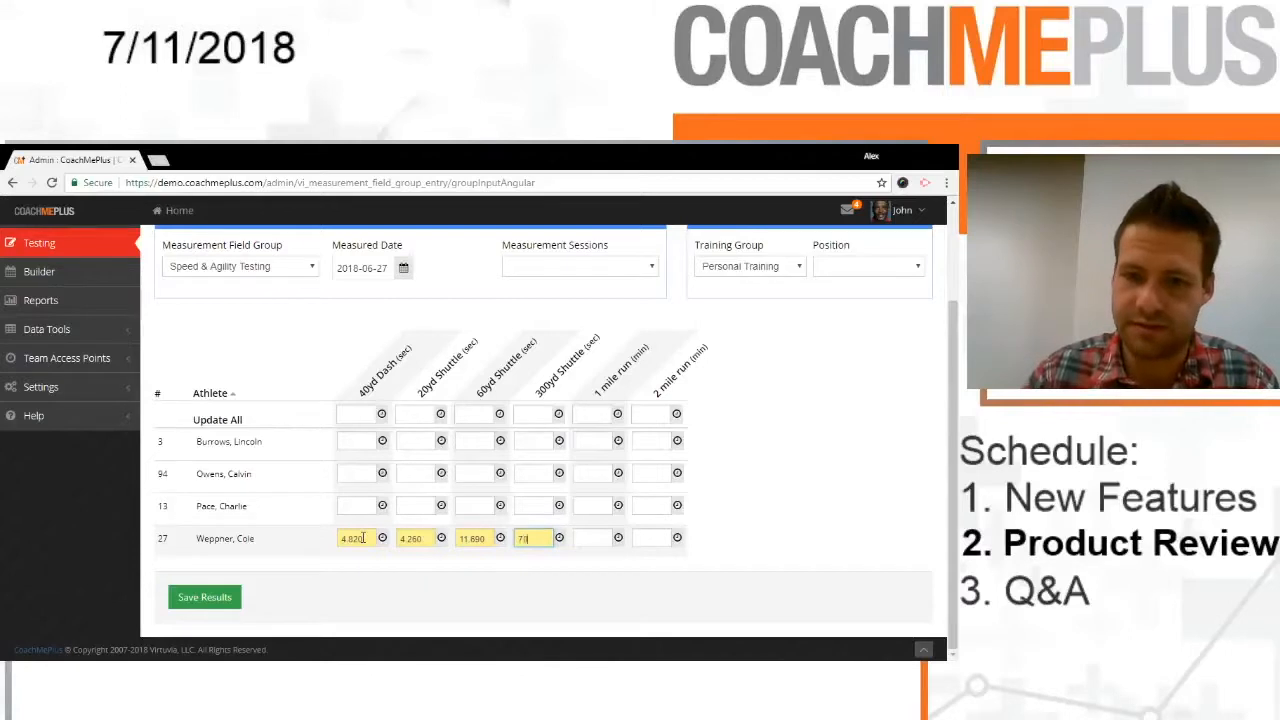
{"action": "type", "text": "1 10"}
{"action": "left_click", "coordinate": [652, 538]}
{"action": "type", "text": "15:00"}
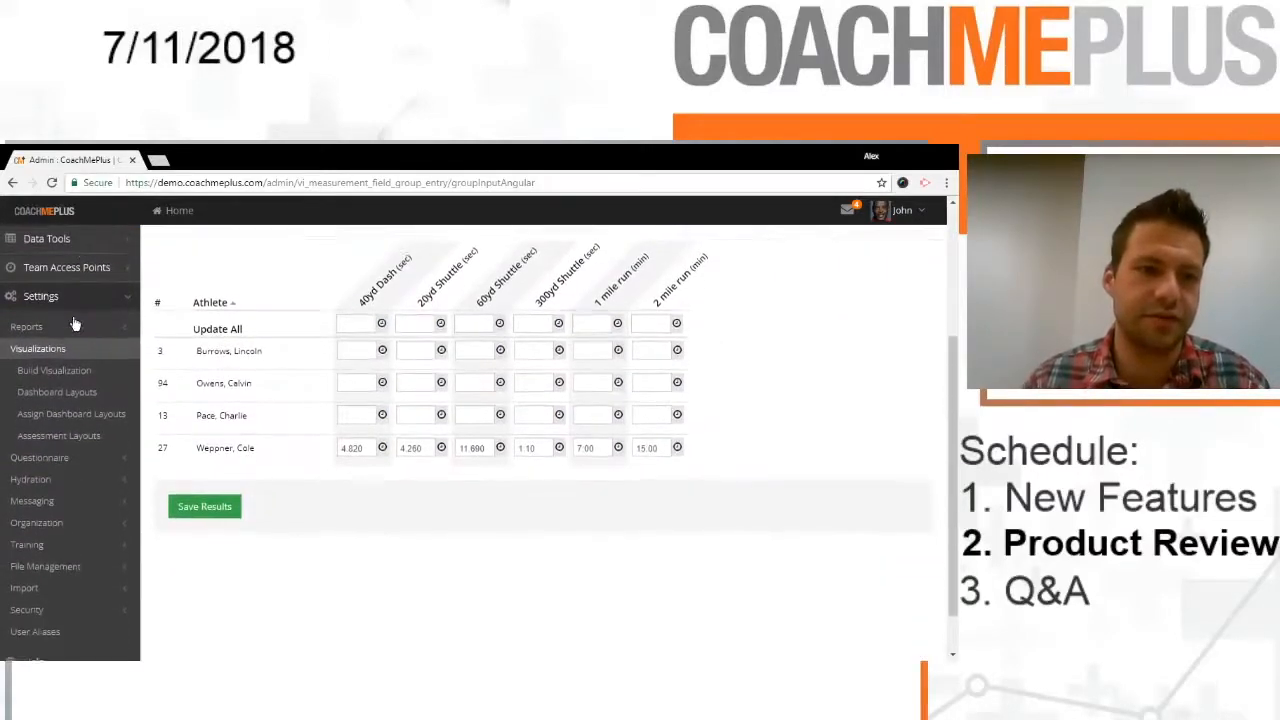
Step: Start a new dashboard in the visualization builder named Speed & Agility Testing
{"action": "left_click", "coordinate": [54, 370]}
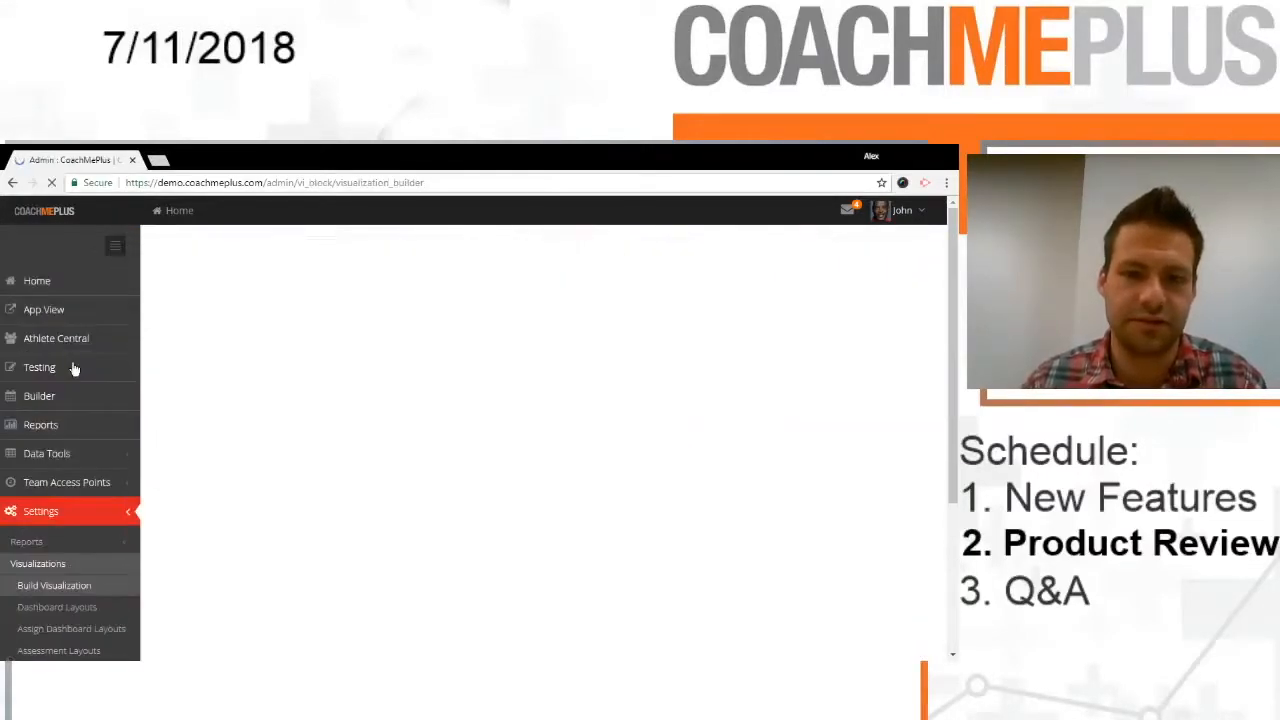
{"action": "left_click", "coordinate": [54, 584]}
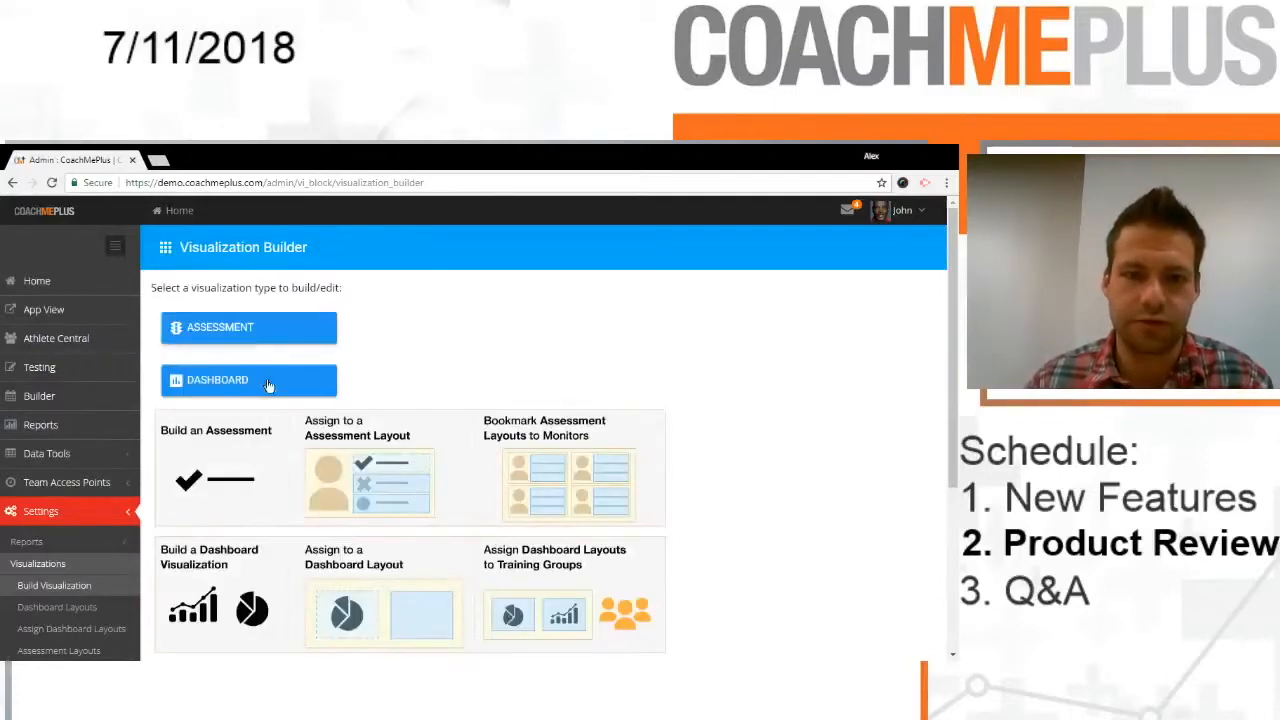
{"action": "left_click", "coordinate": [248, 380]}
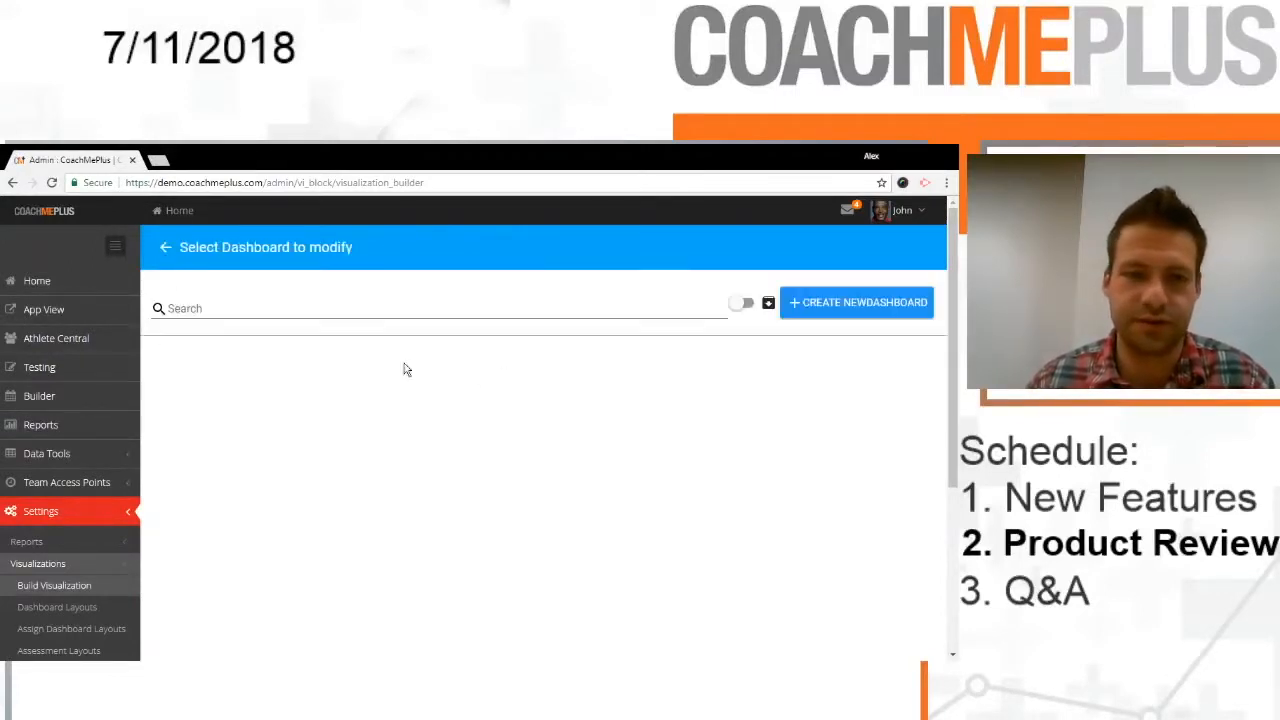
{"action": "left_click", "coordinate": [856, 302]}
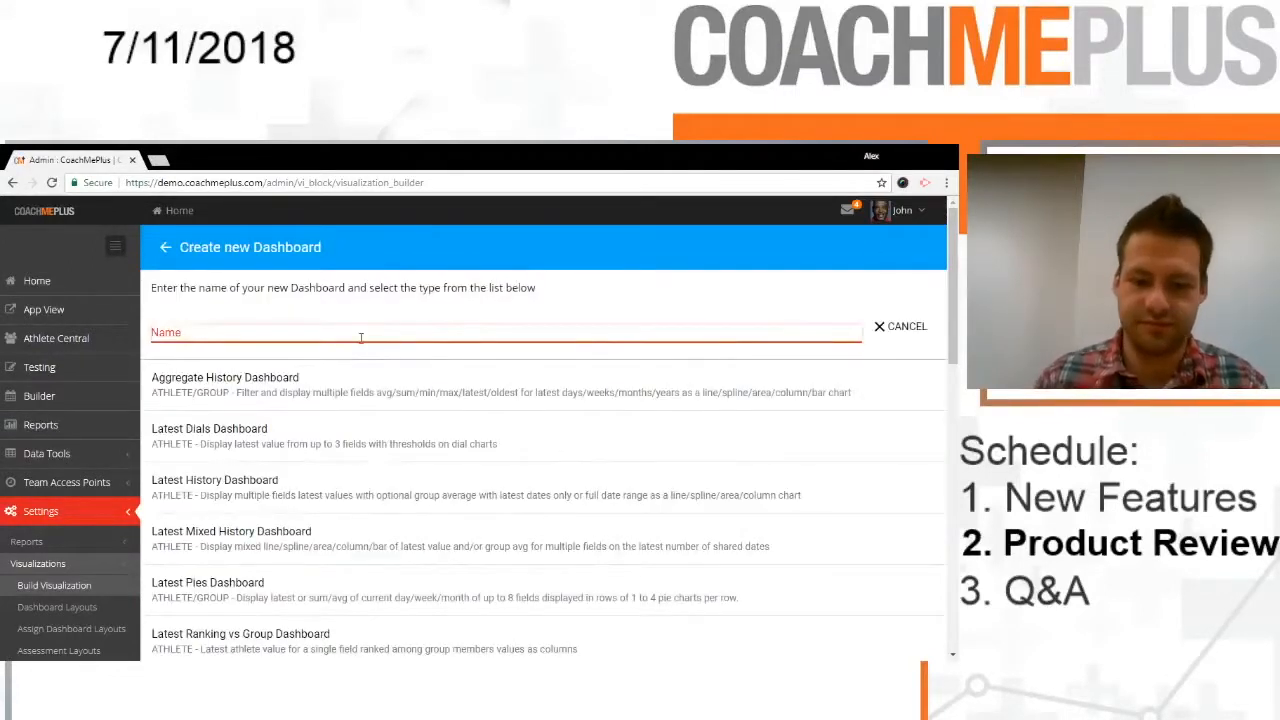
{"action": "type", "text": "Speed &"}
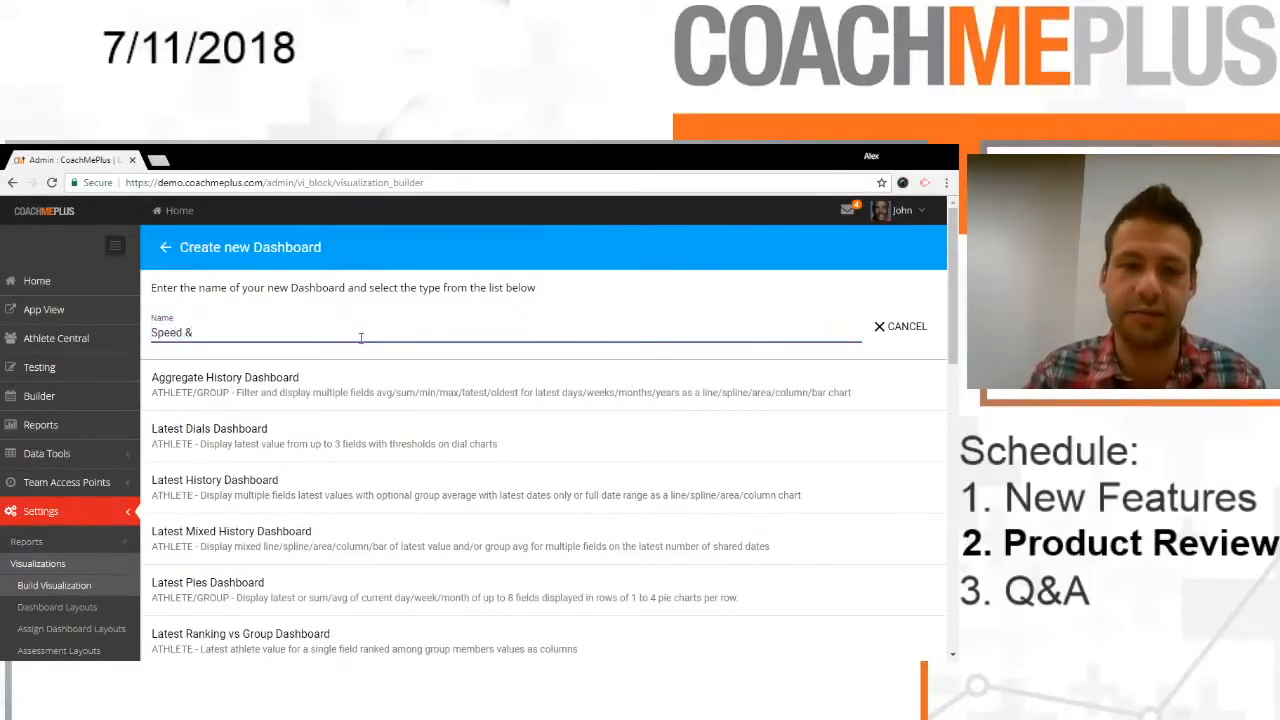
{"action": "type", "text": "Testing"}
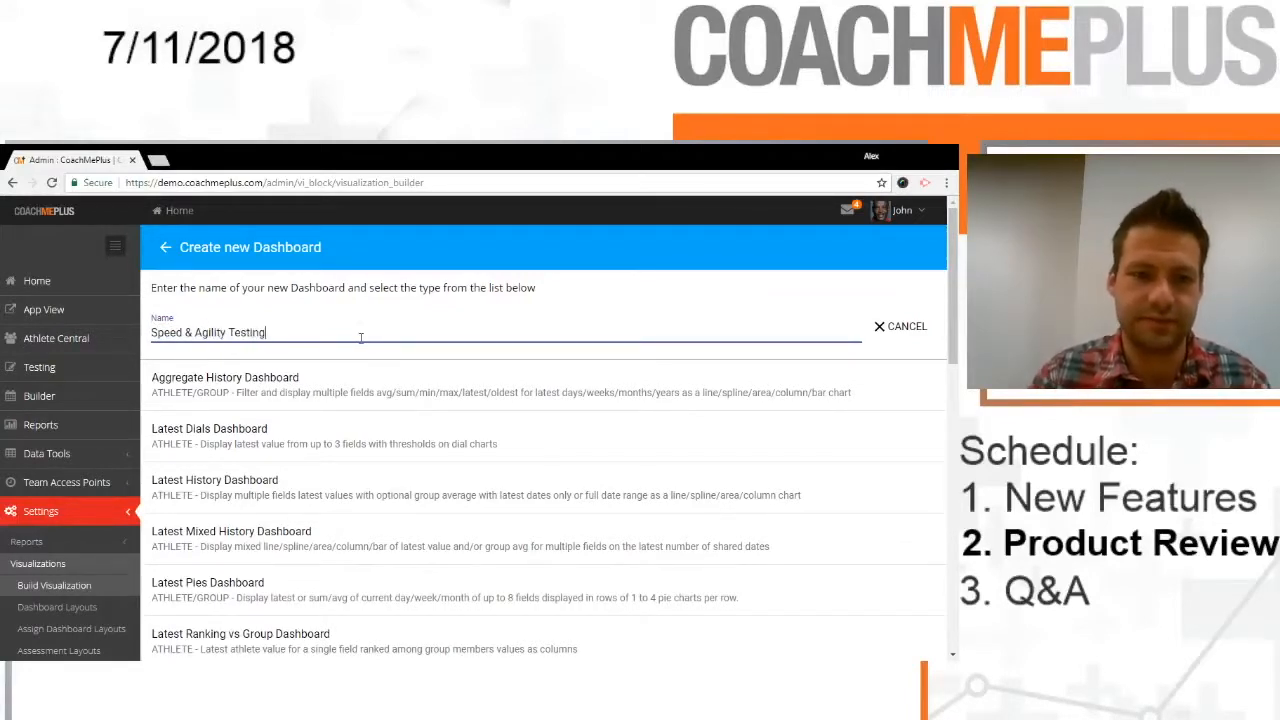
{"action": "scroll", "scroll_direction": "down", "scroll_amount": 3}
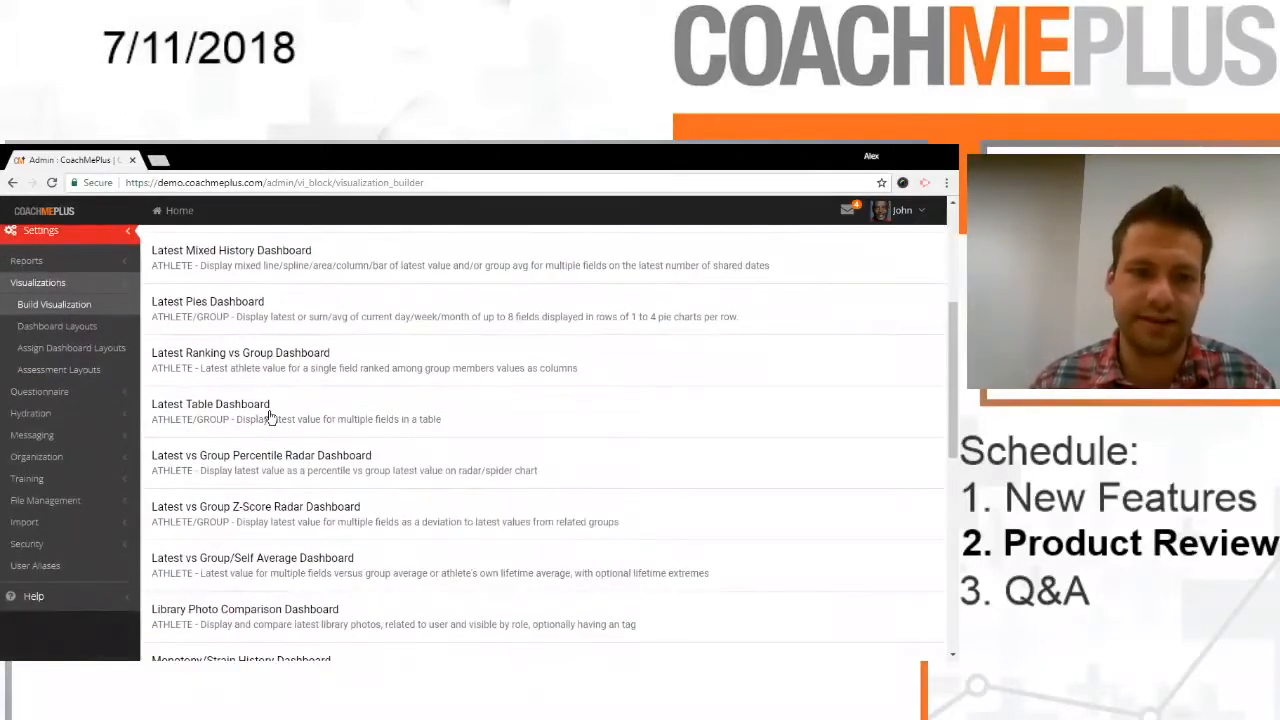
Step: Make it a Latest Table Dashboard with the 40yd Dash, 20yd and 60yd Shuttle fields
{"action": "left_click", "coordinate": [210, 410]}
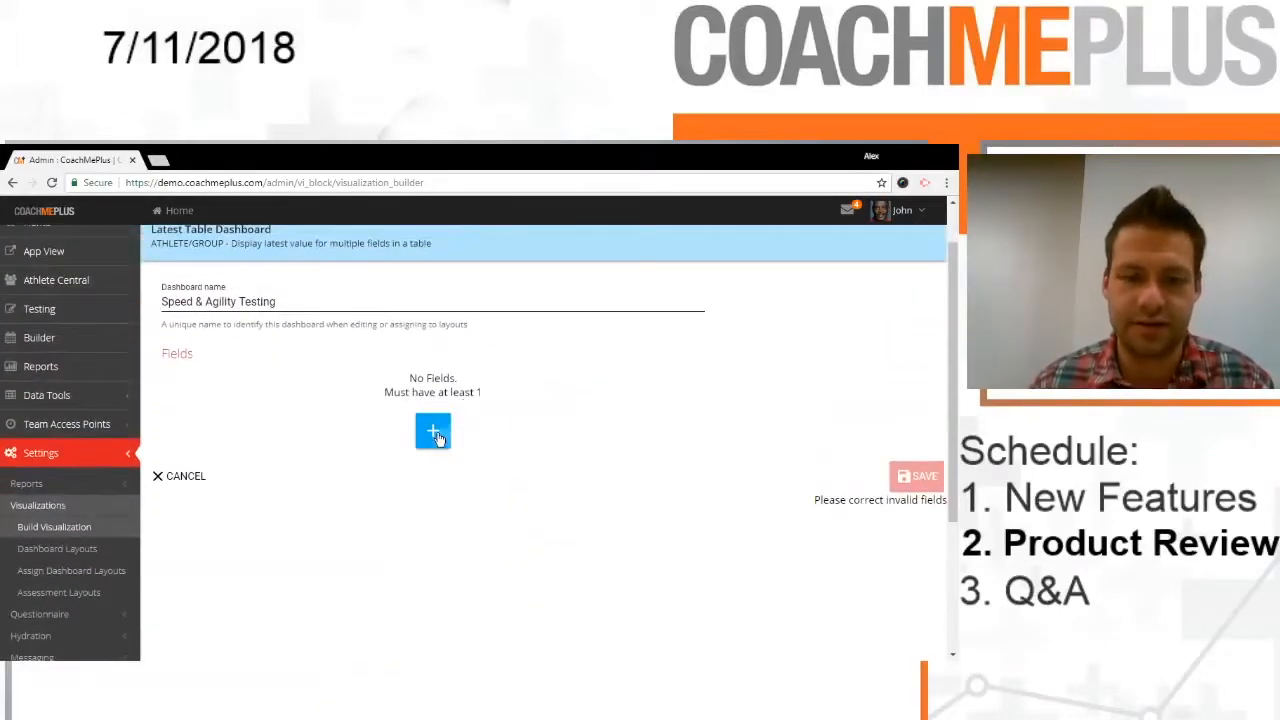
{"action": "left_click", "coordinate": [432, 432]}
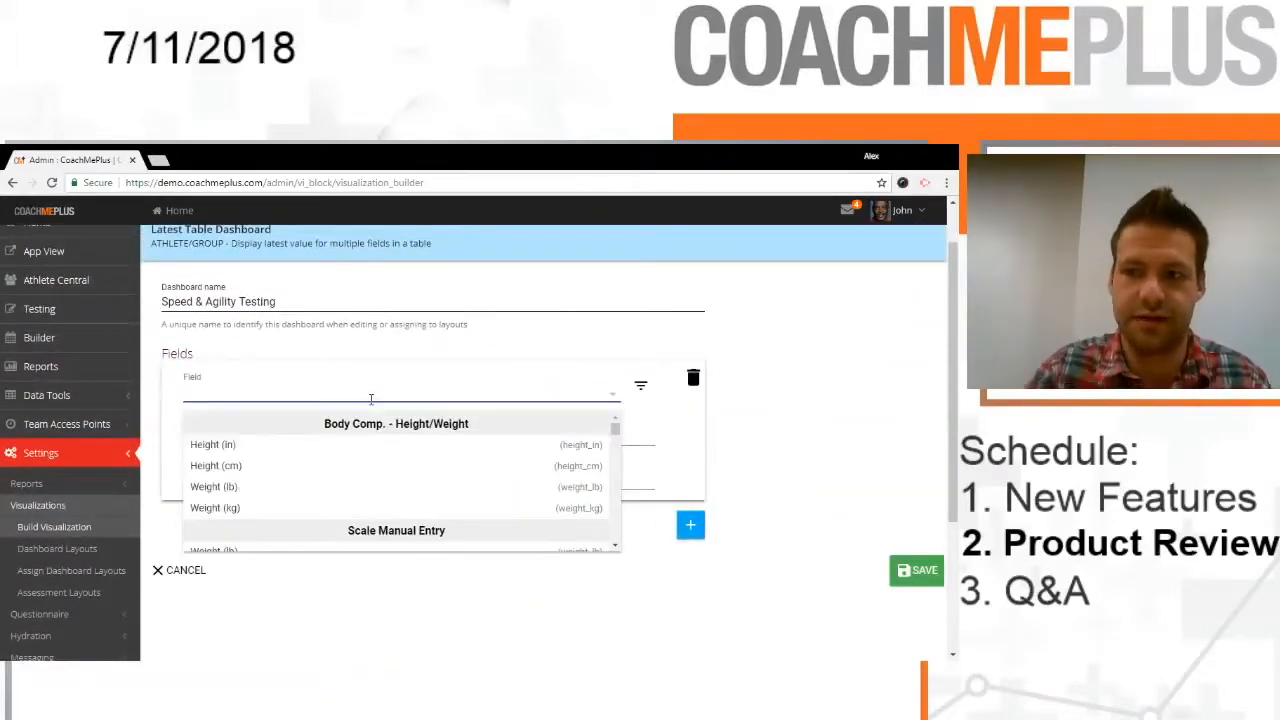
{"action": "type", "text": "40yd Dash (sec"}
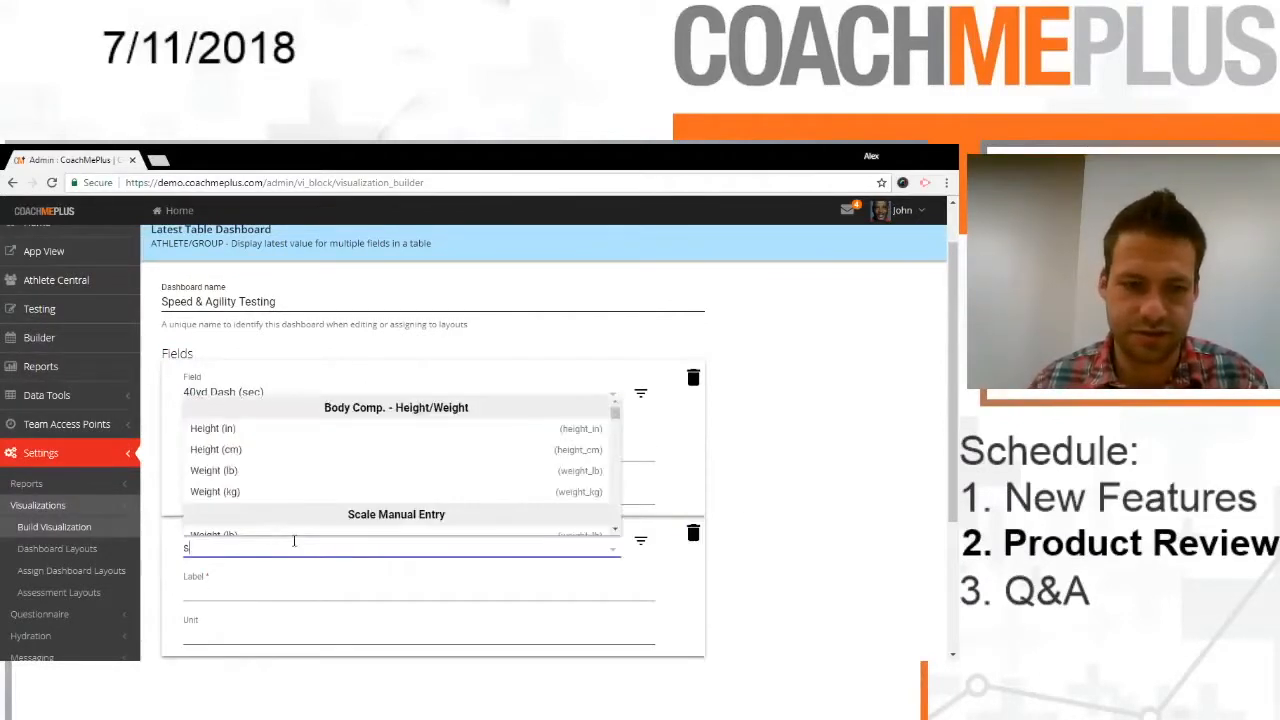
{"action": "type", "text": "peed"}
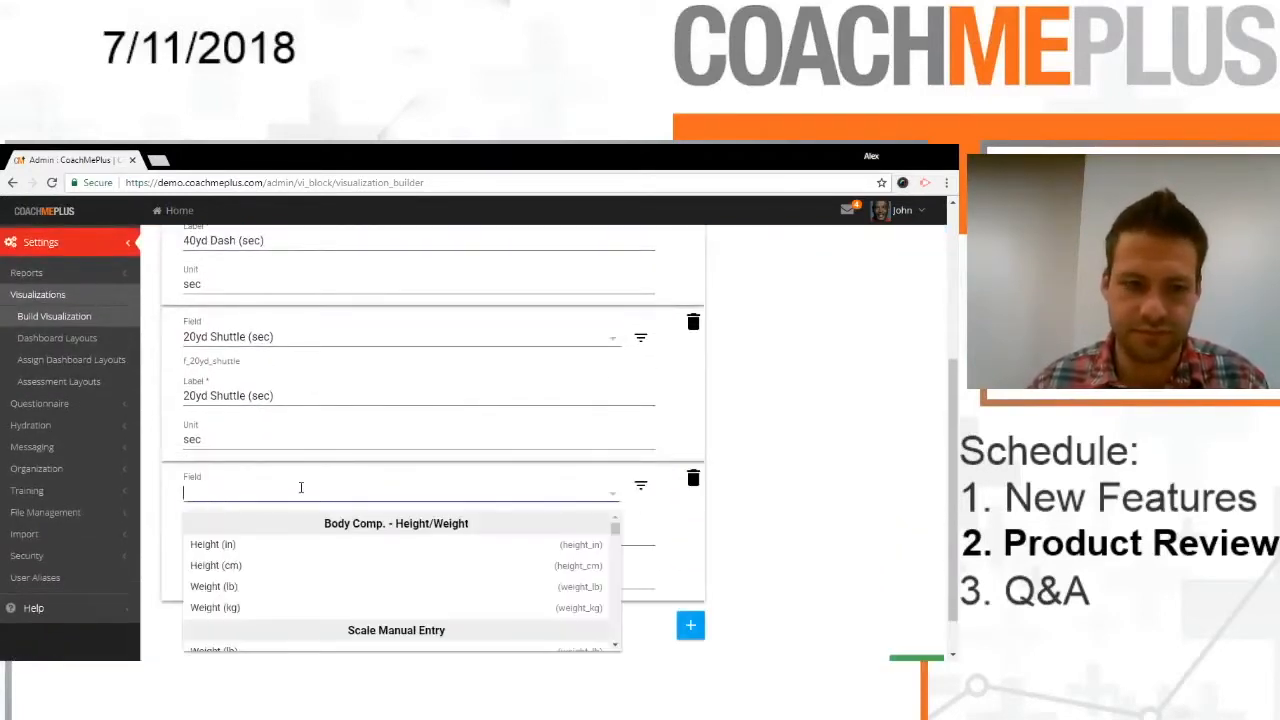
{"action": "type", "text": "60yd Shuttle (sec)"}
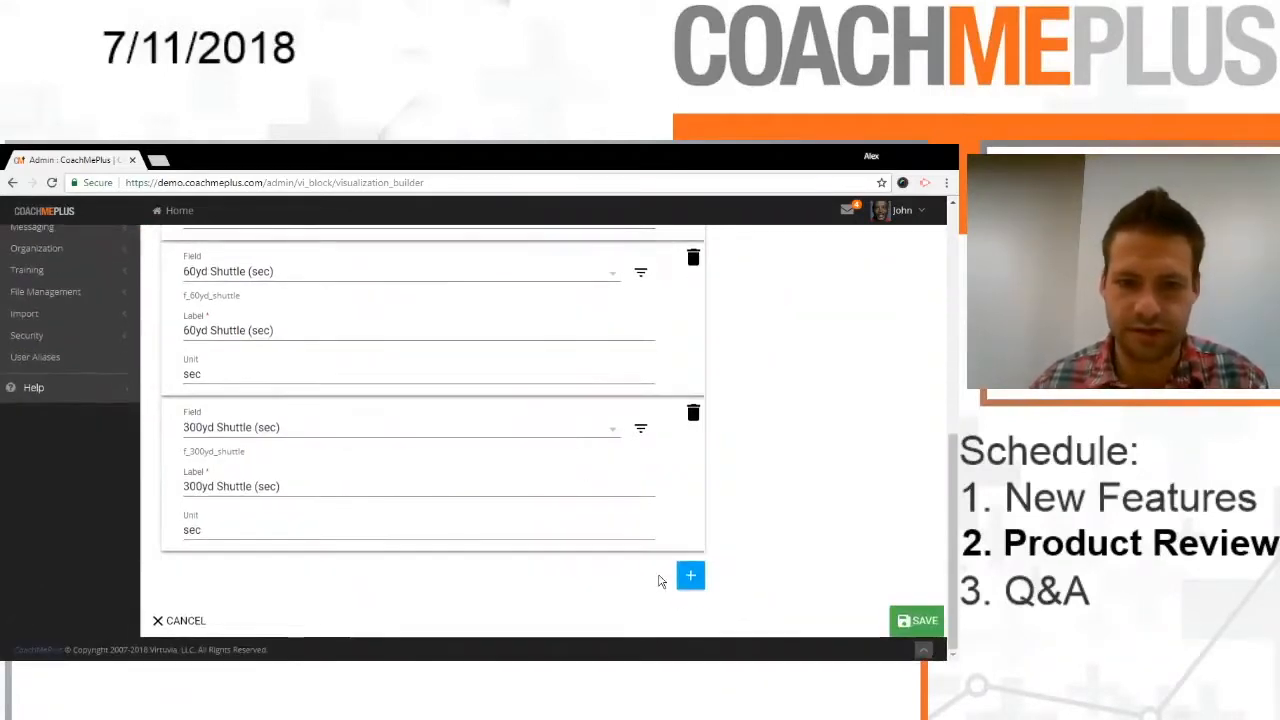
Step: Add the remaining fields through 2 mile run and save the Speed & Agility Testing dashboard
{"action": "left_click", "coordinate": [690, 576]}
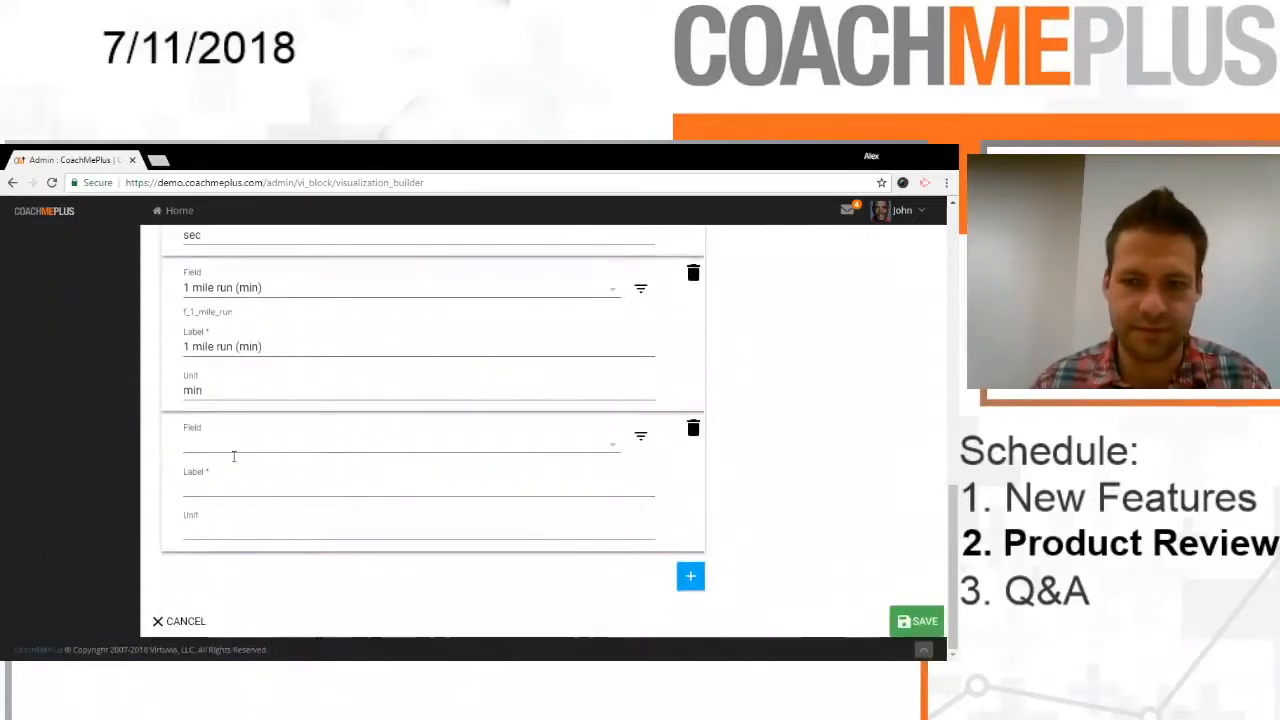
{"action": "type", "text": "spee"}
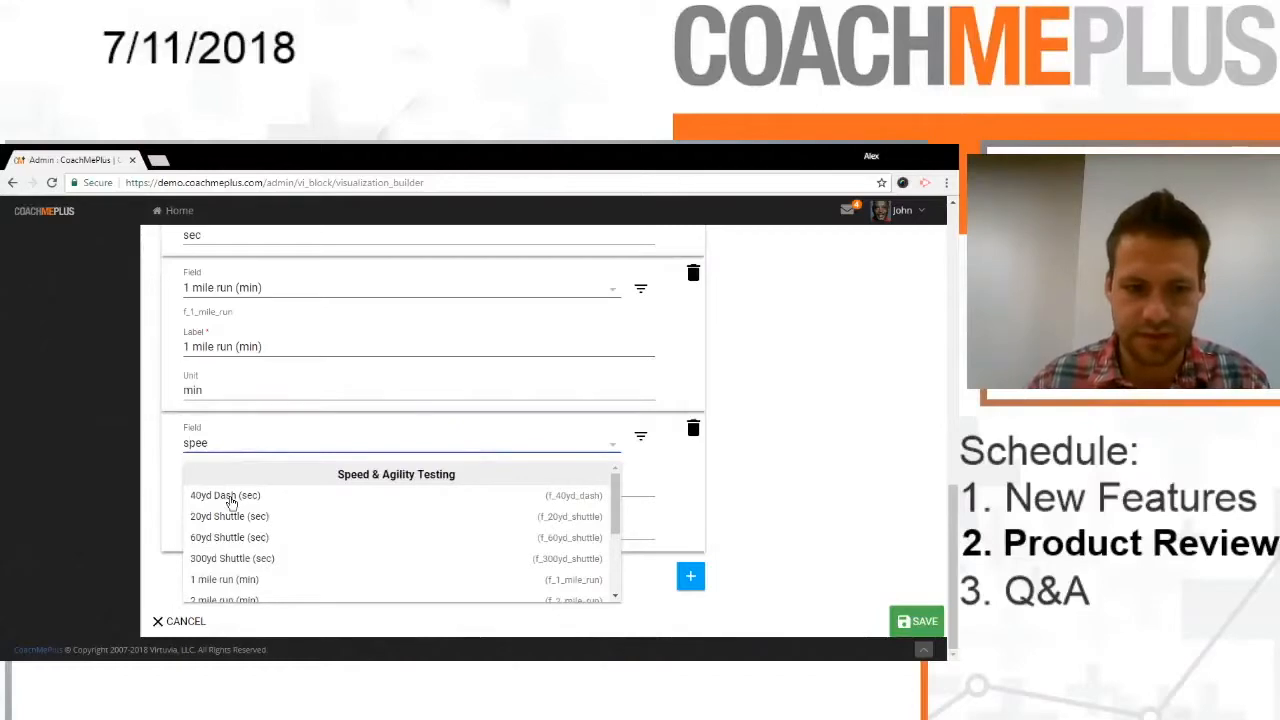
{"action": "left_click", "coordinate": [228, 536]}
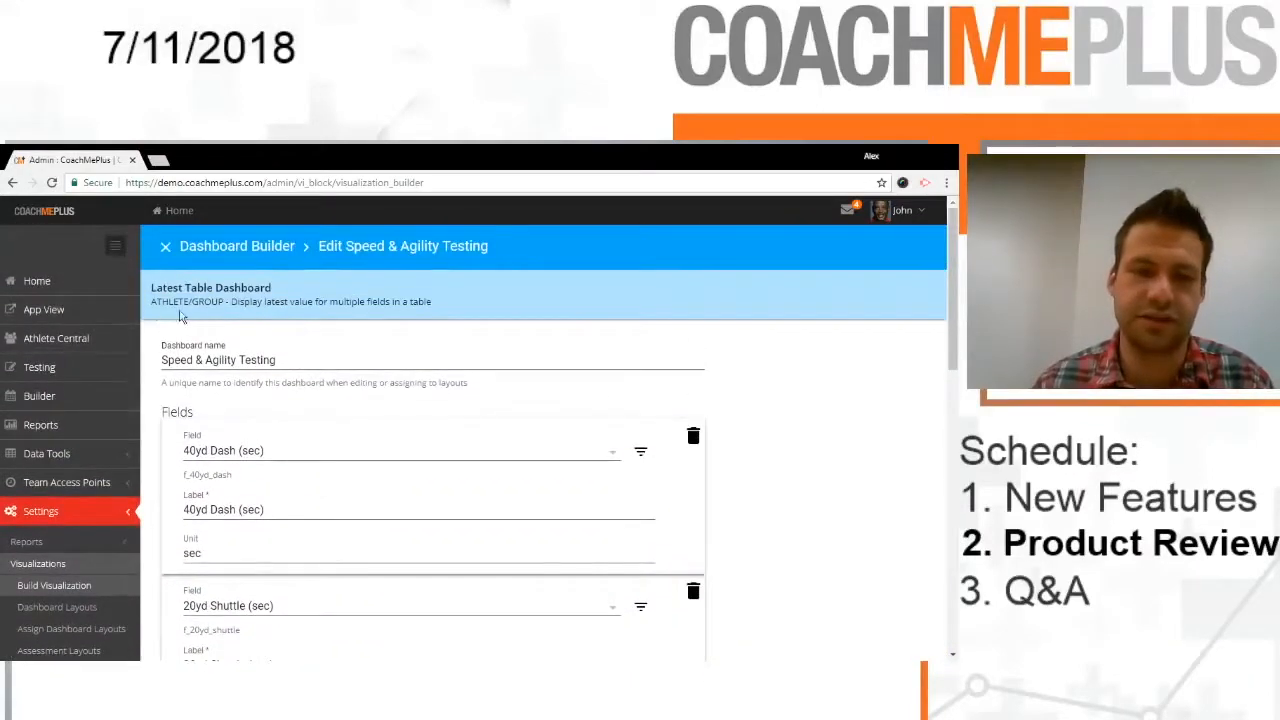
{"action": "scroll", "scroll_direction": "down", "scroll_amount": 3}
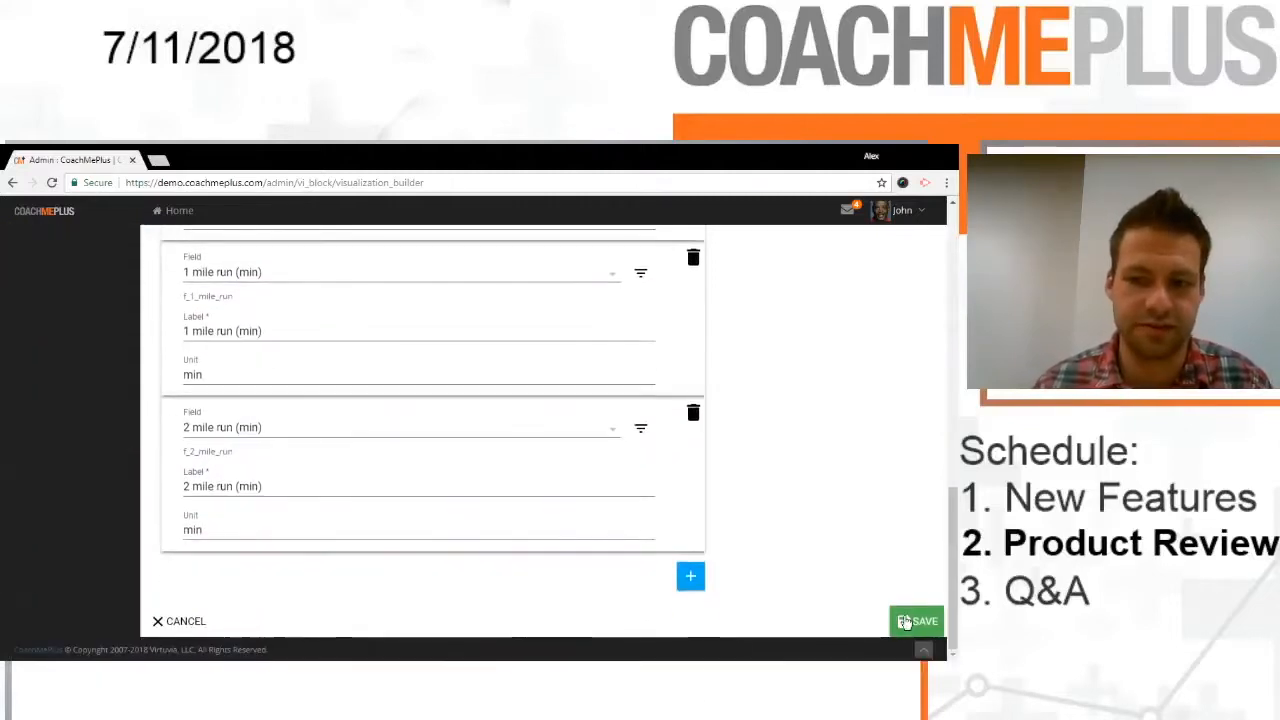
{"action": "left_click", "coordinate": [916, 620]}
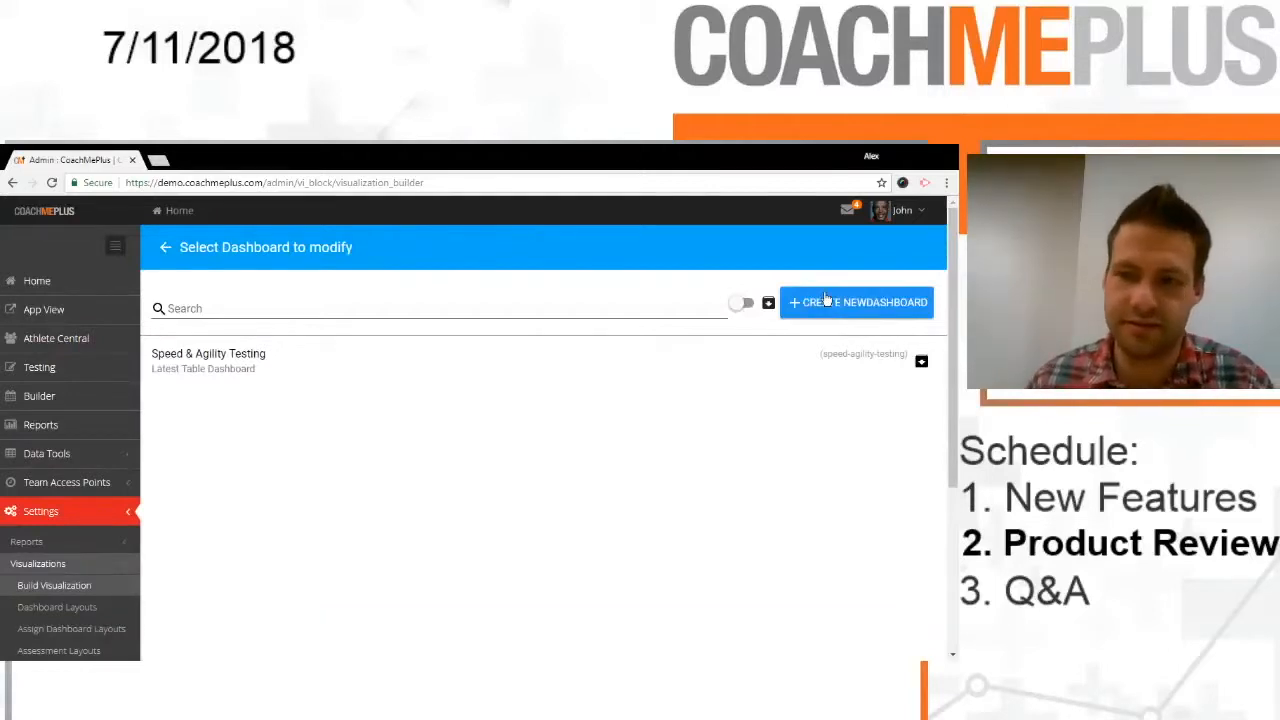
Step: Create a 40 yd Dash Ranking dashboard of type Latest Ranking vs Group on the 40yd Dash field
{"action": "left_click", "coordinate": [856, 302]}
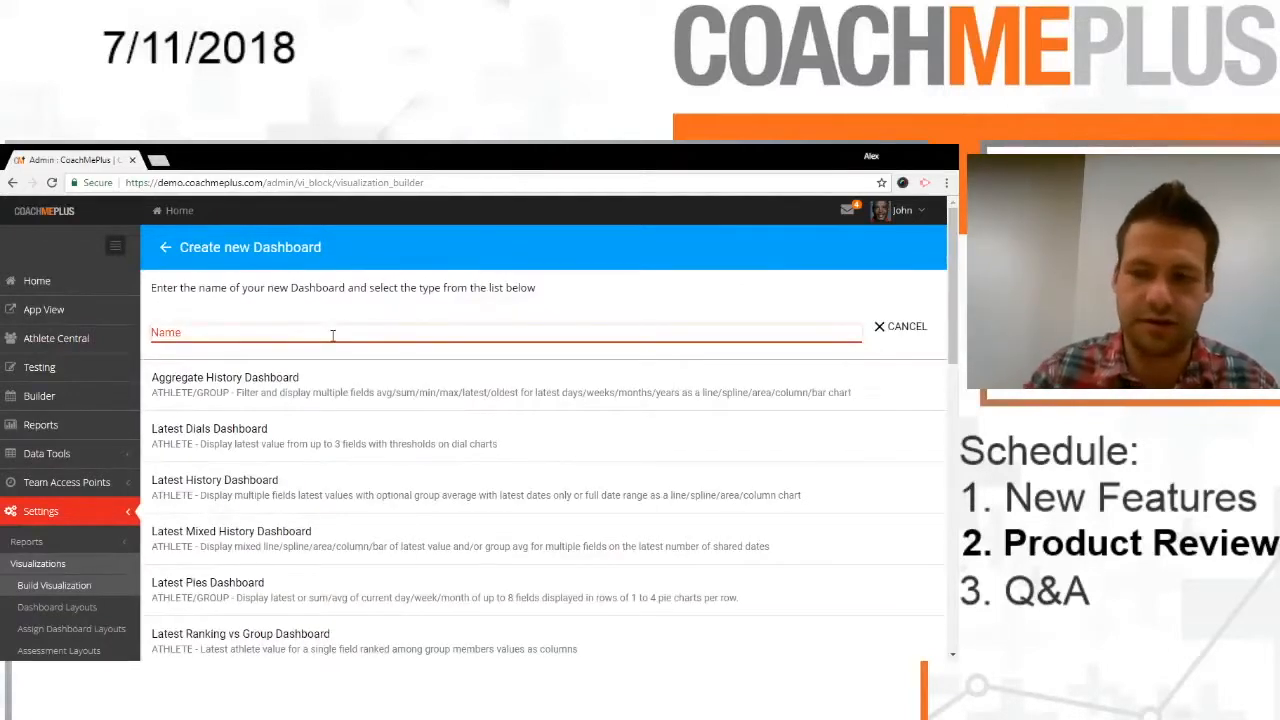
{"action": "type", "text": "40 yd"}
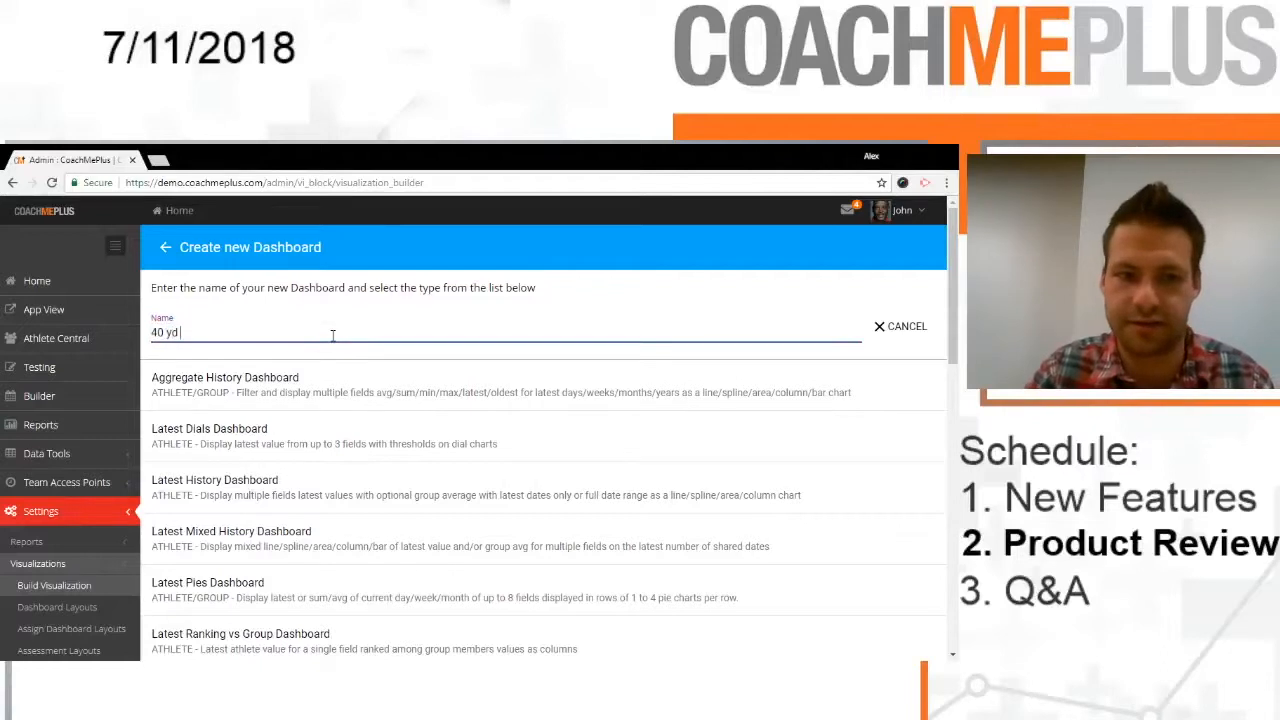
{"action": "type", "text": "Dash Ranking"}
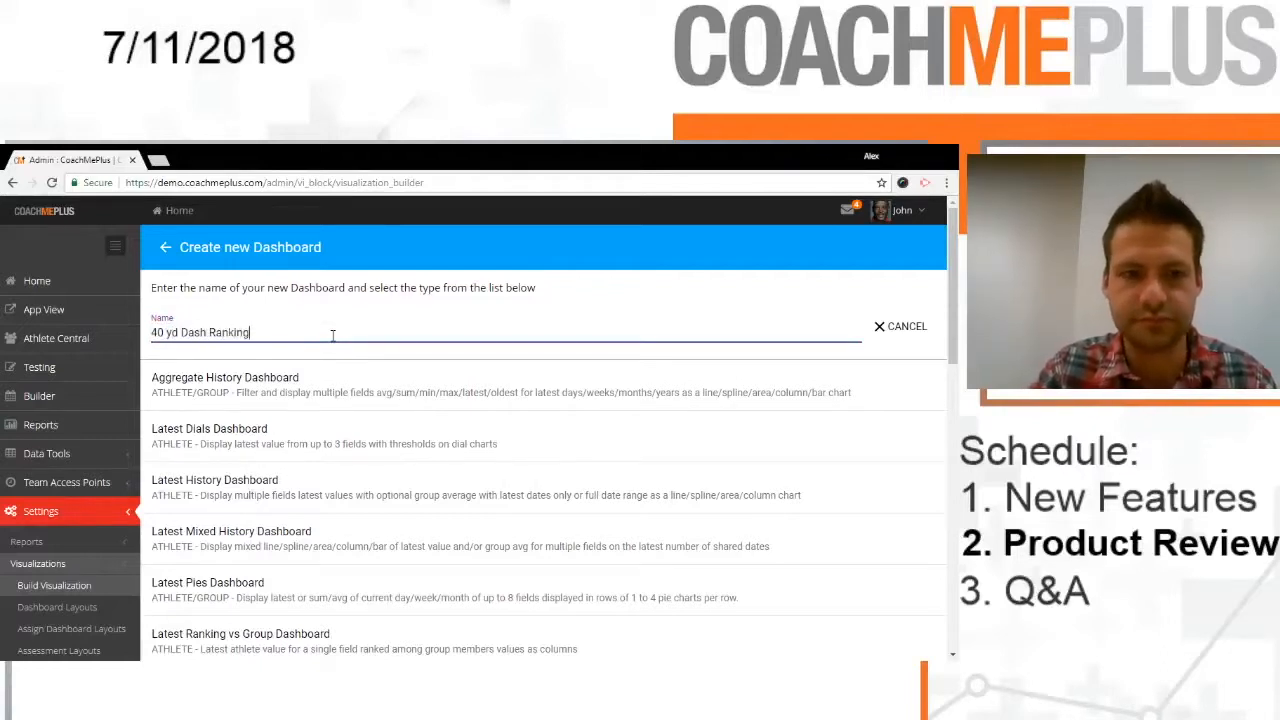
{"action": "scroll", "scroll_direction": "down", "scroll_amount": 3}
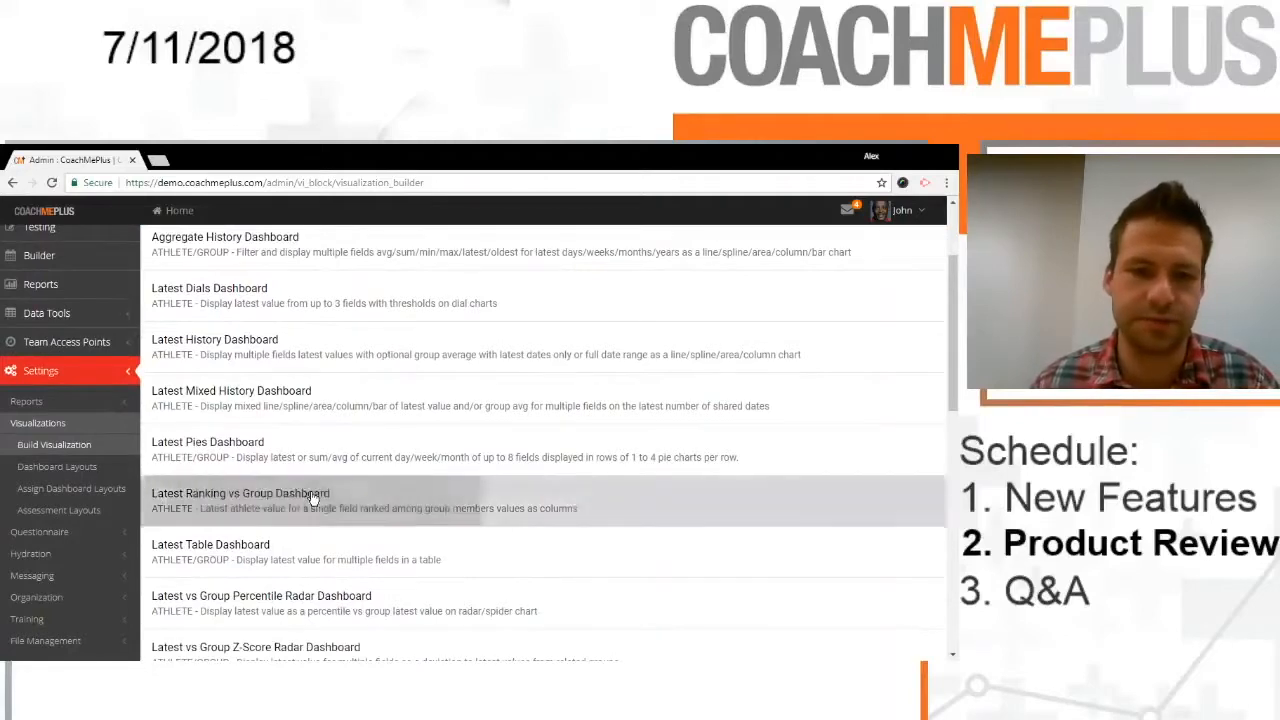
{"action": "left_click", "coordinate": [240, 492]}
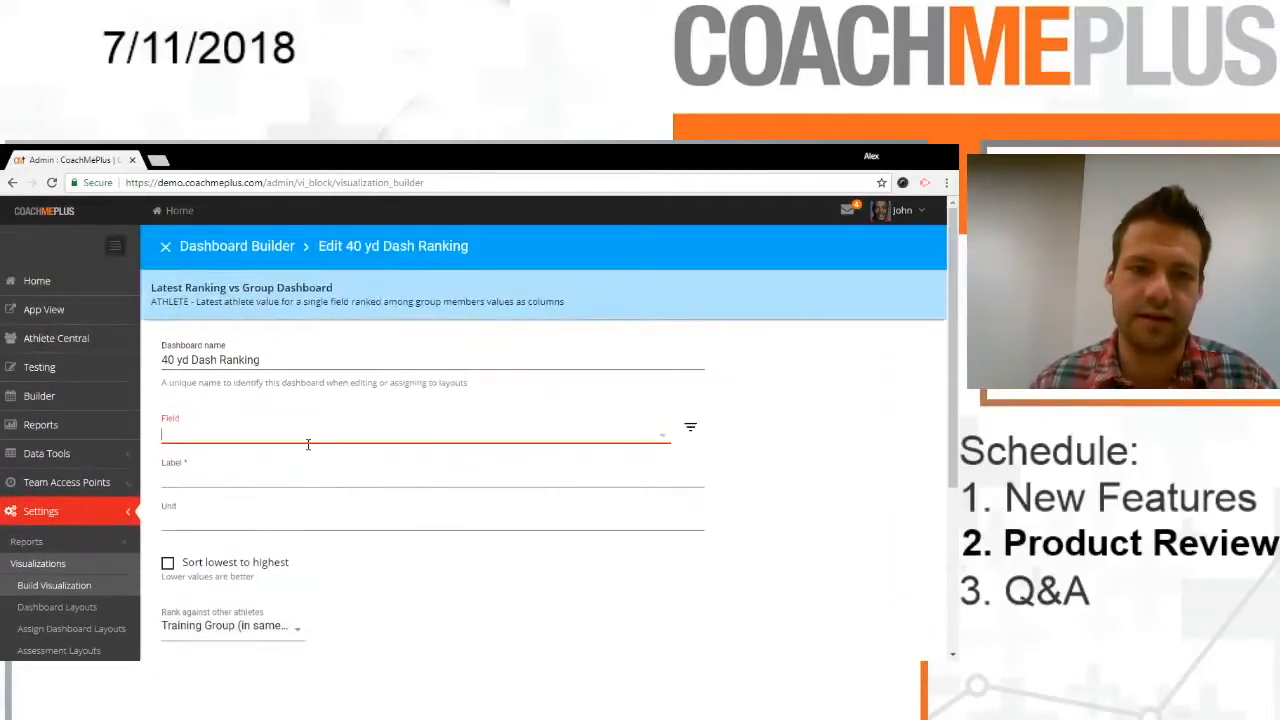
{"action": "type", "text": "40"}
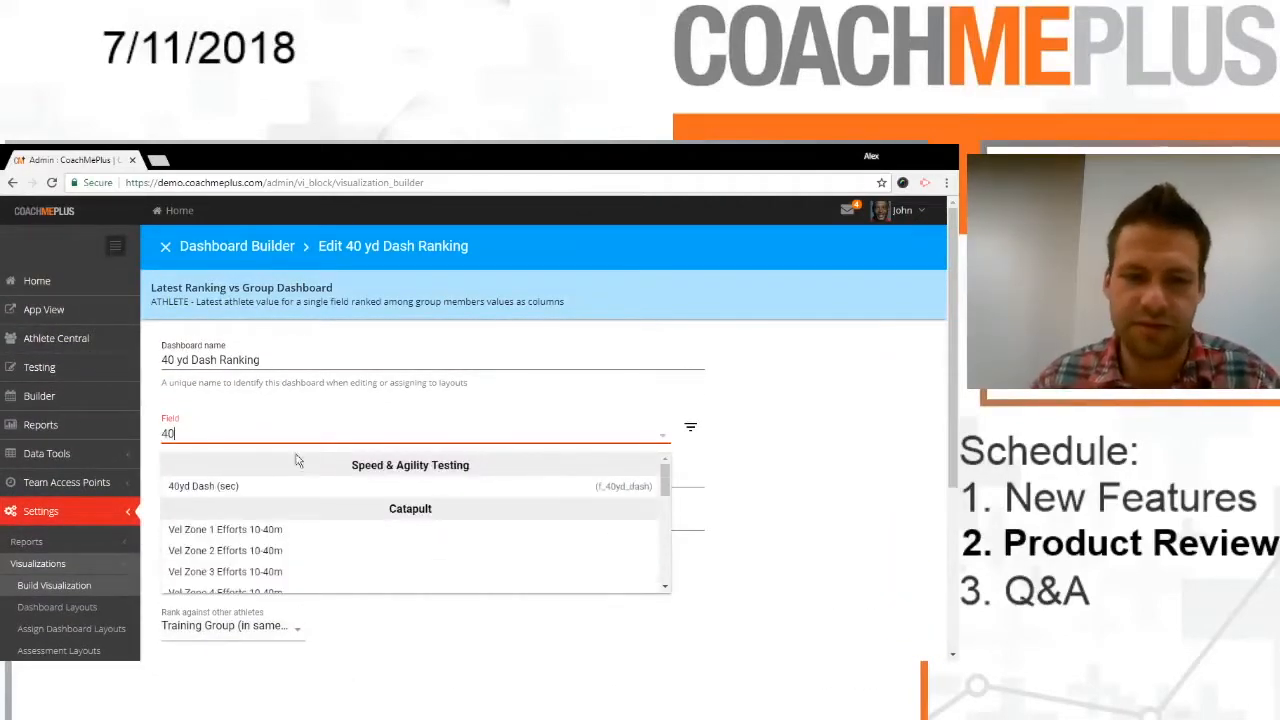
{"action": "left_click", "coordinate": [204, 486]}
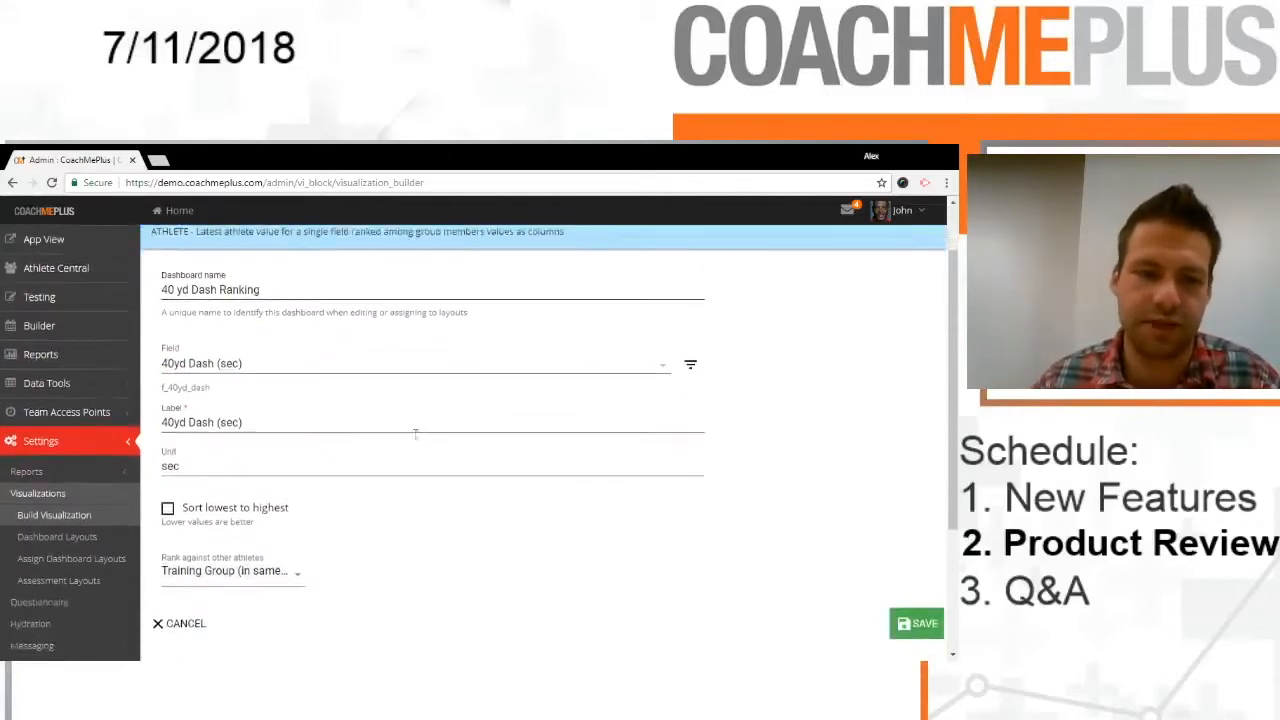
Step: Sort it lowest to highest, rank against the athlete's team, and save the dashboard
{"action": "scroll", "scroll_direction": "down", "scroll_amount": 3}
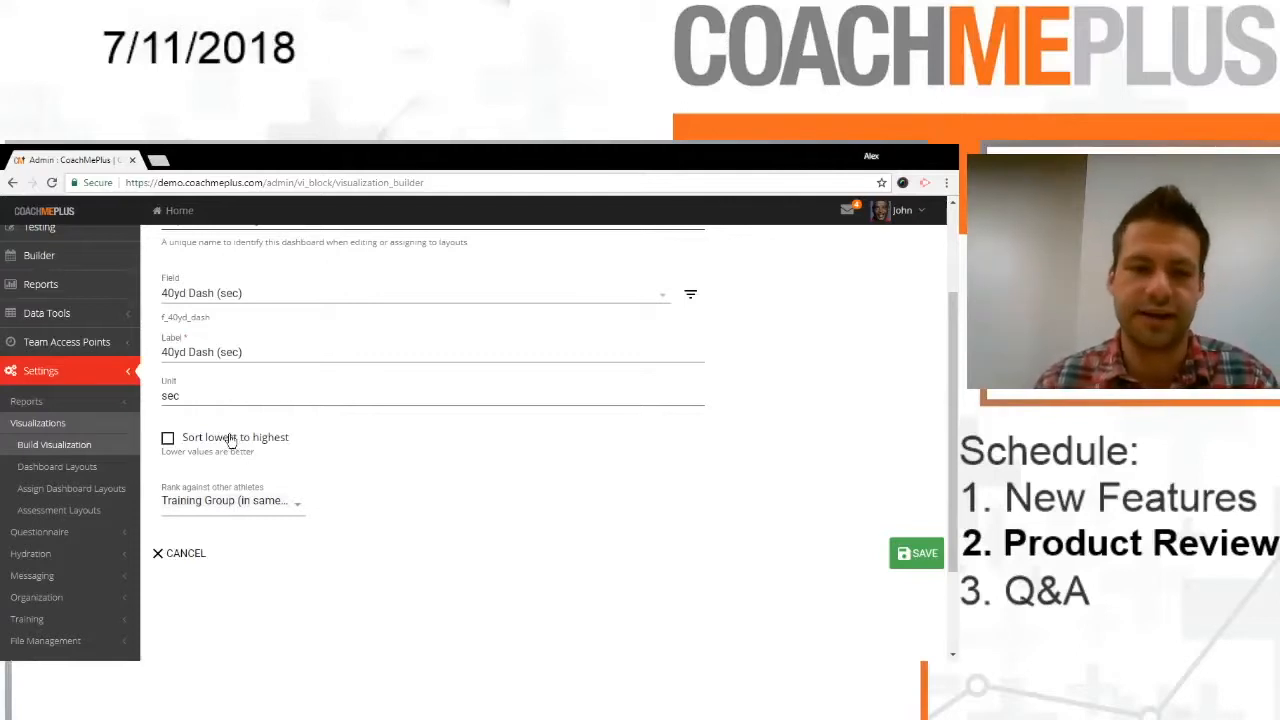
{"action": "left_click", "coordinate": [168, 438]}
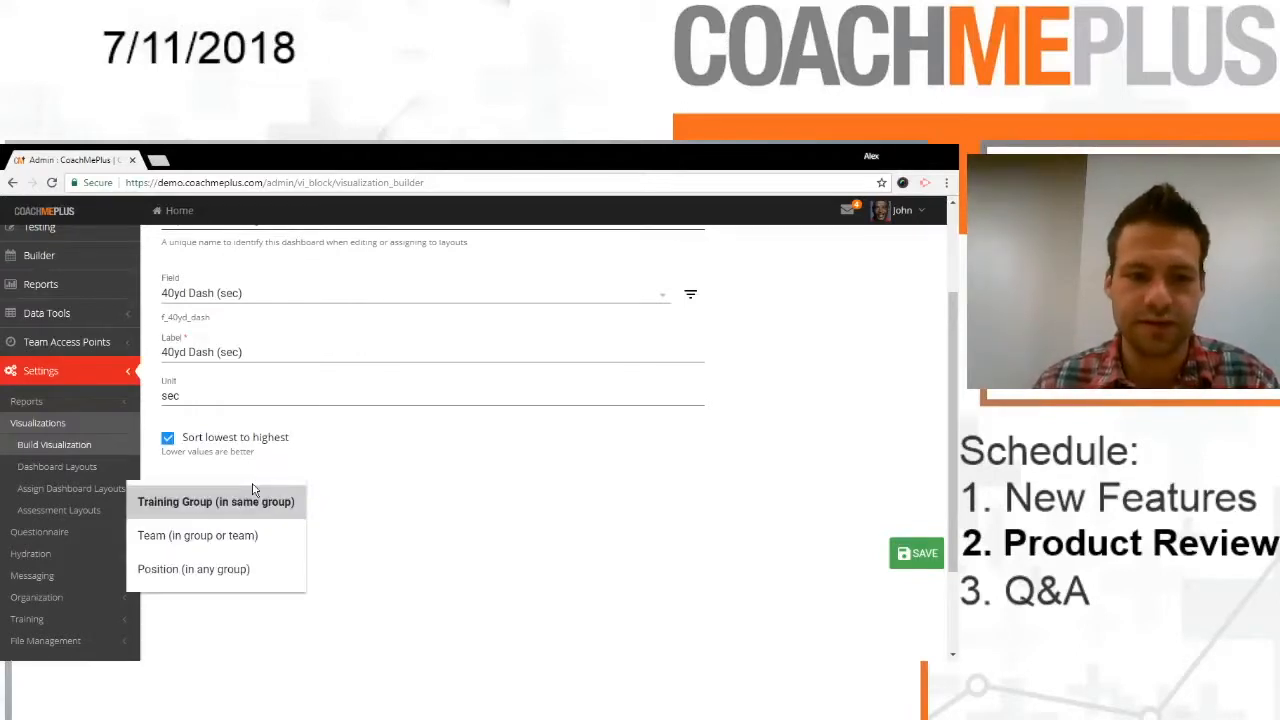
{"action": "mouse_move", "coordinate": [212, 584]}
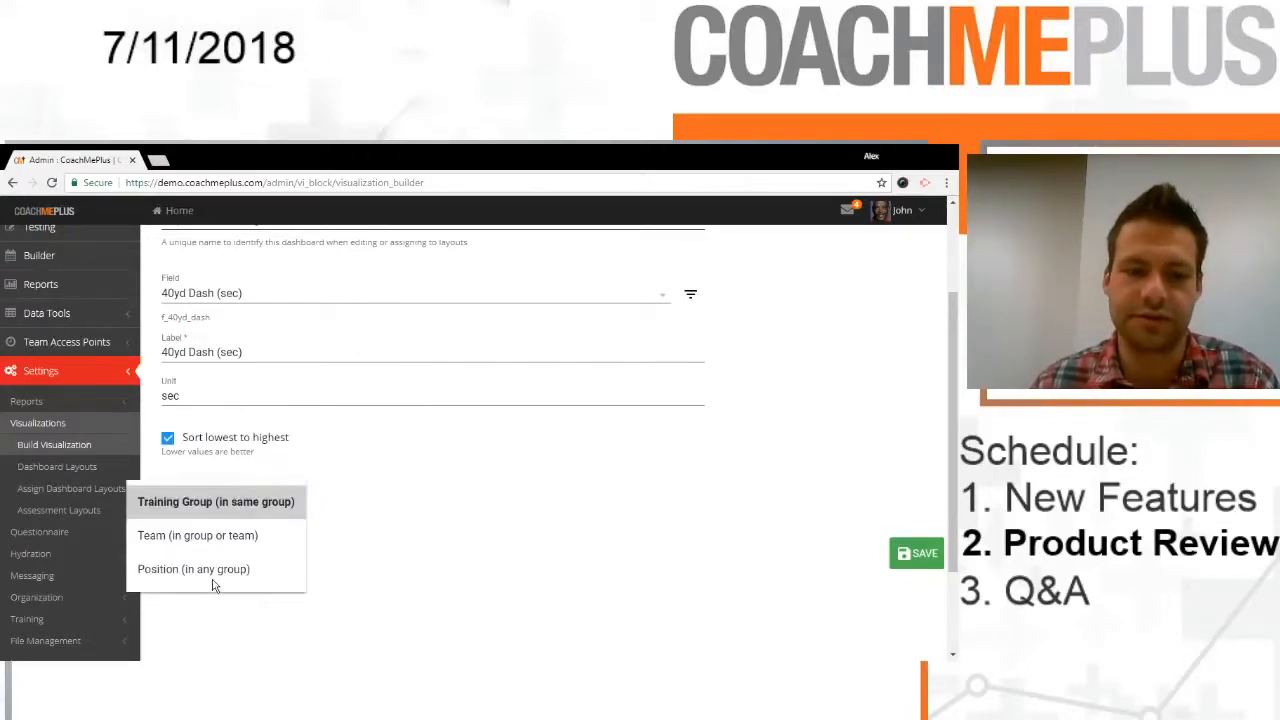
{"action": "mouse_move", "coordinate": [168, 562]}
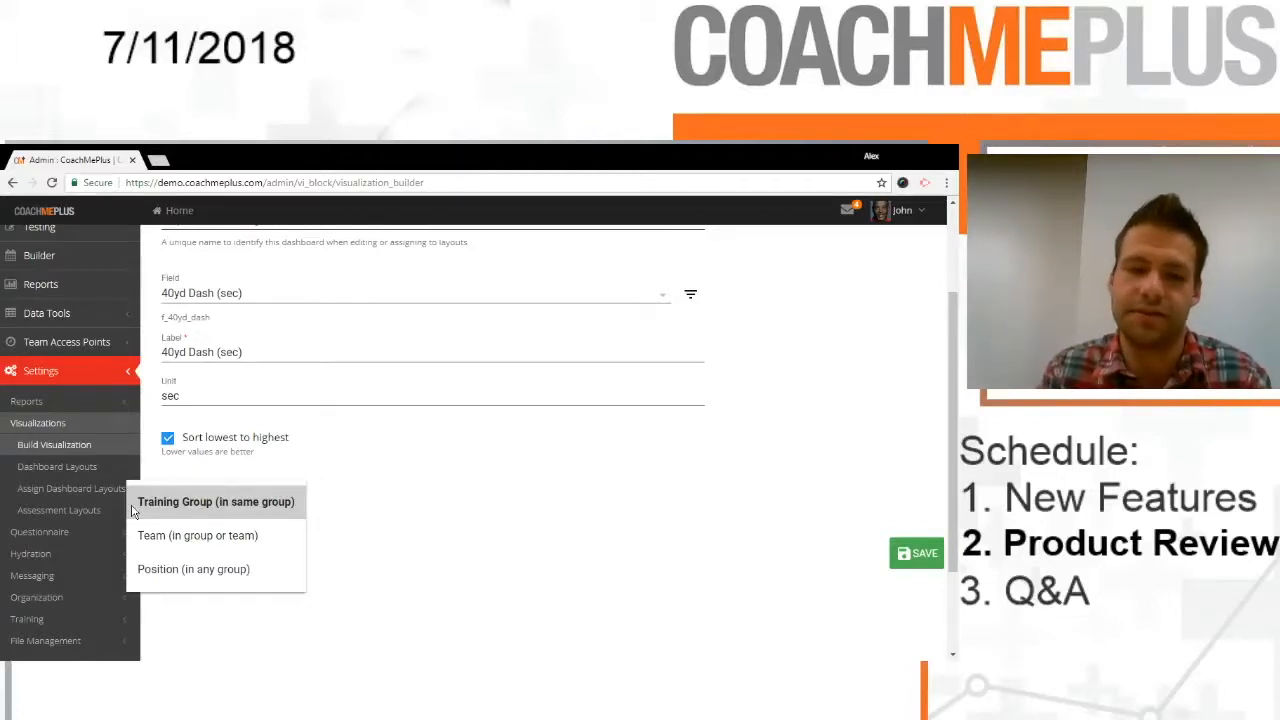
{"action": "left_click", "coordinate": [196, 536]}
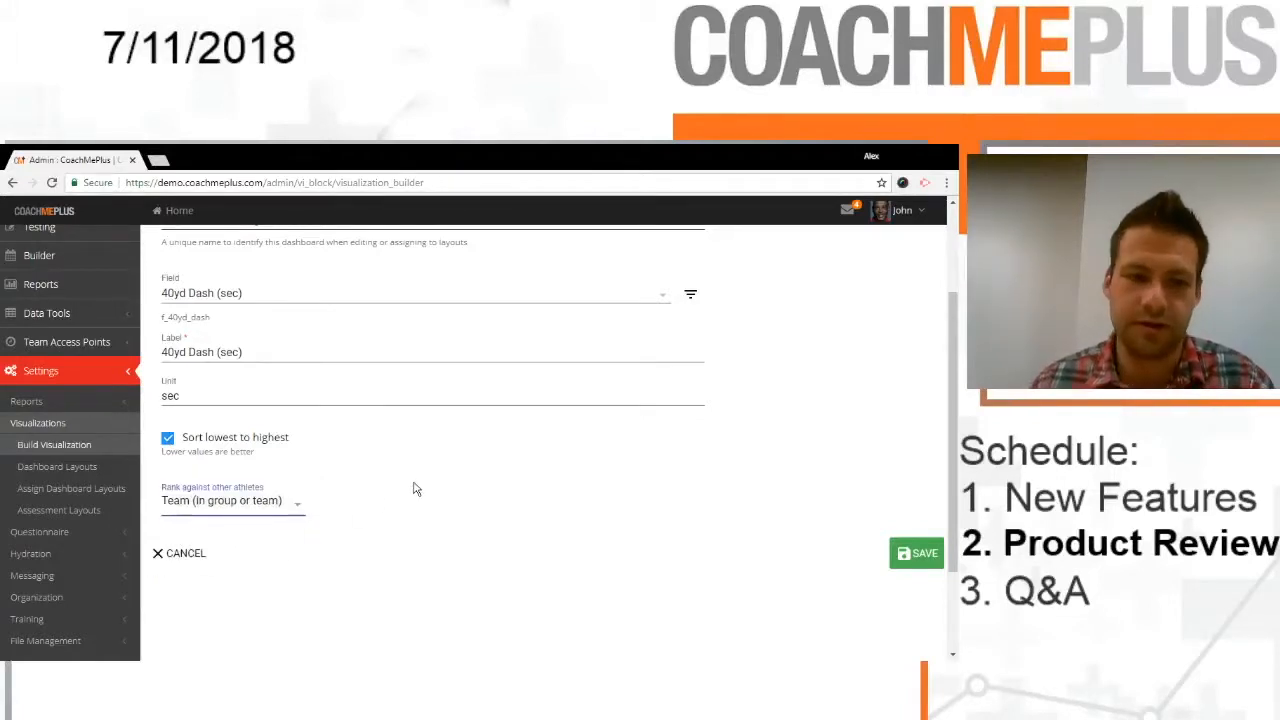
{"action": "left_click", "coordinate": [916, 552]}
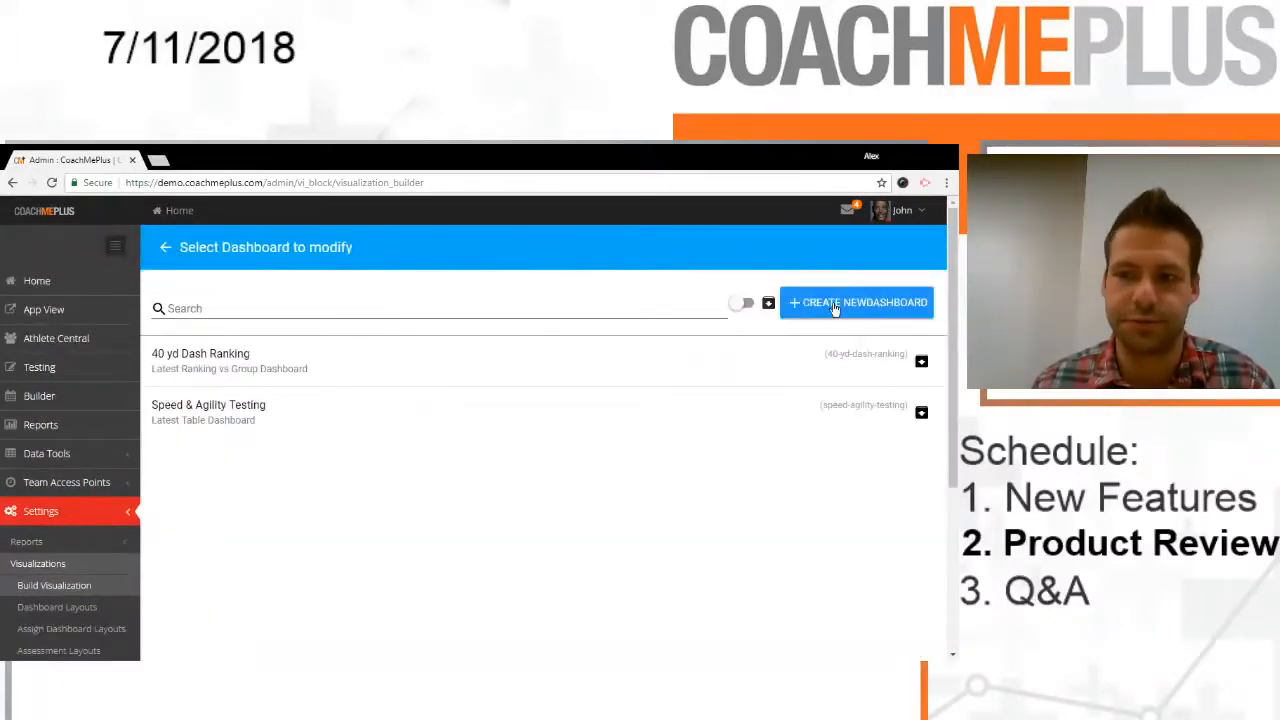
Step: Create a new dashboard named Shuttle History with 20yd, 60yd and 300yd shuttle fields
{"action": "left_click", "coordinate": [856, 302]}
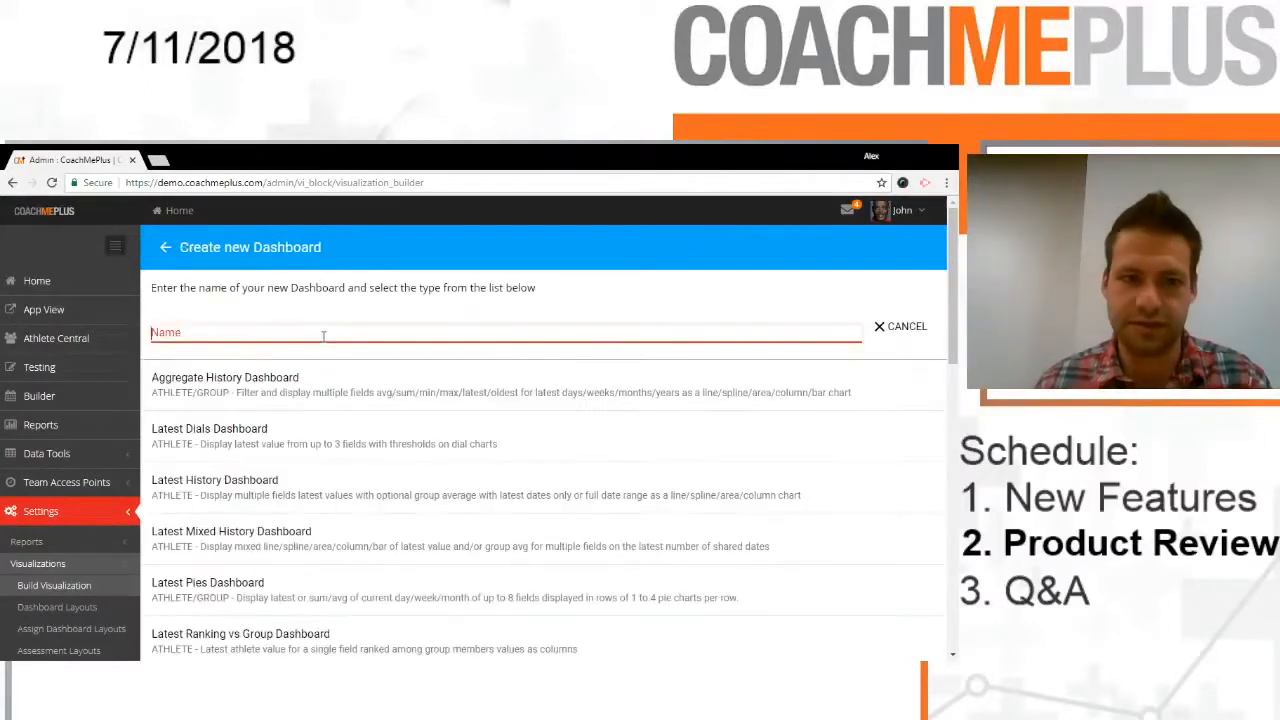
{"action": "type", "text": "Shuttle"}
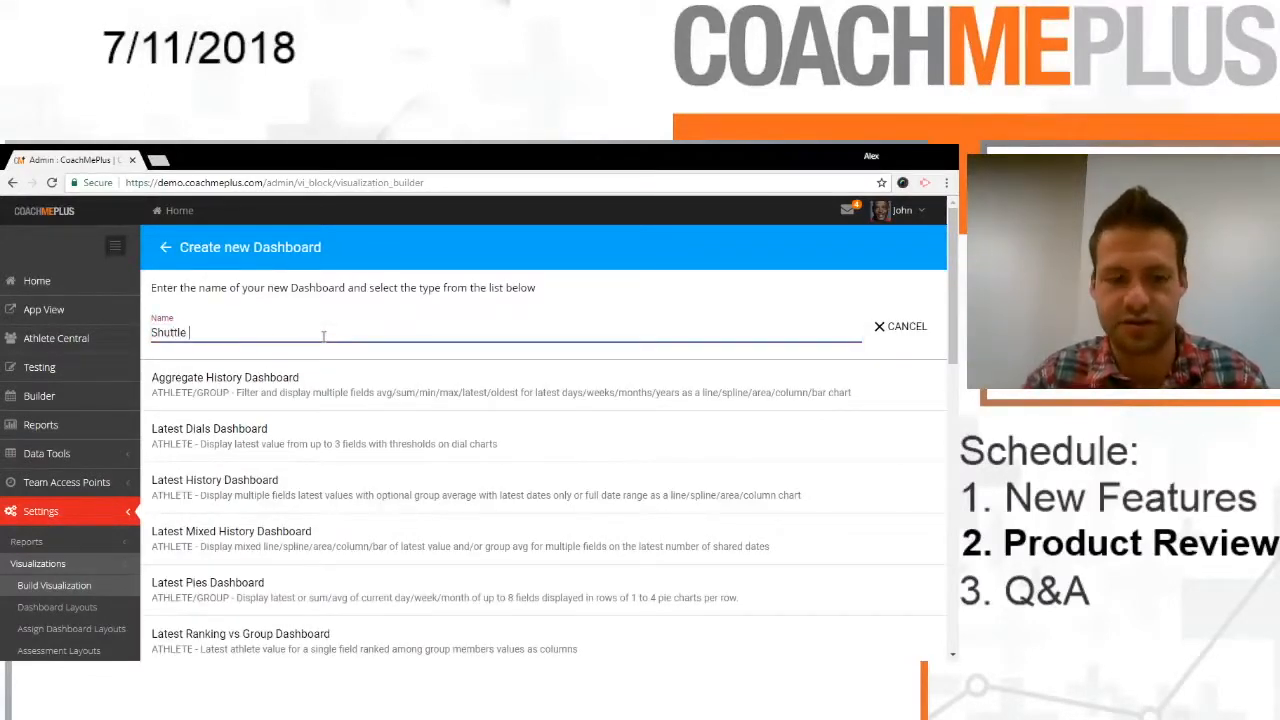
{"action": "type", "text": "H"}
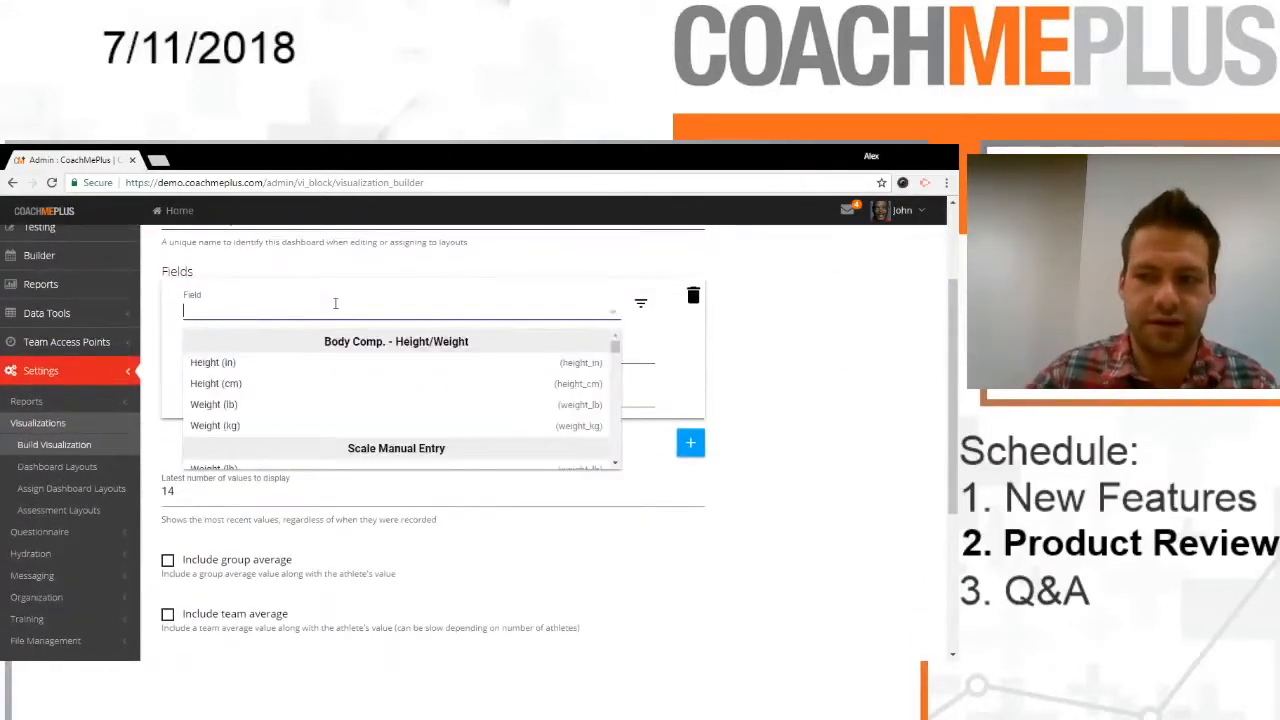
{"action": "type", "text": "shuttle (sec"}
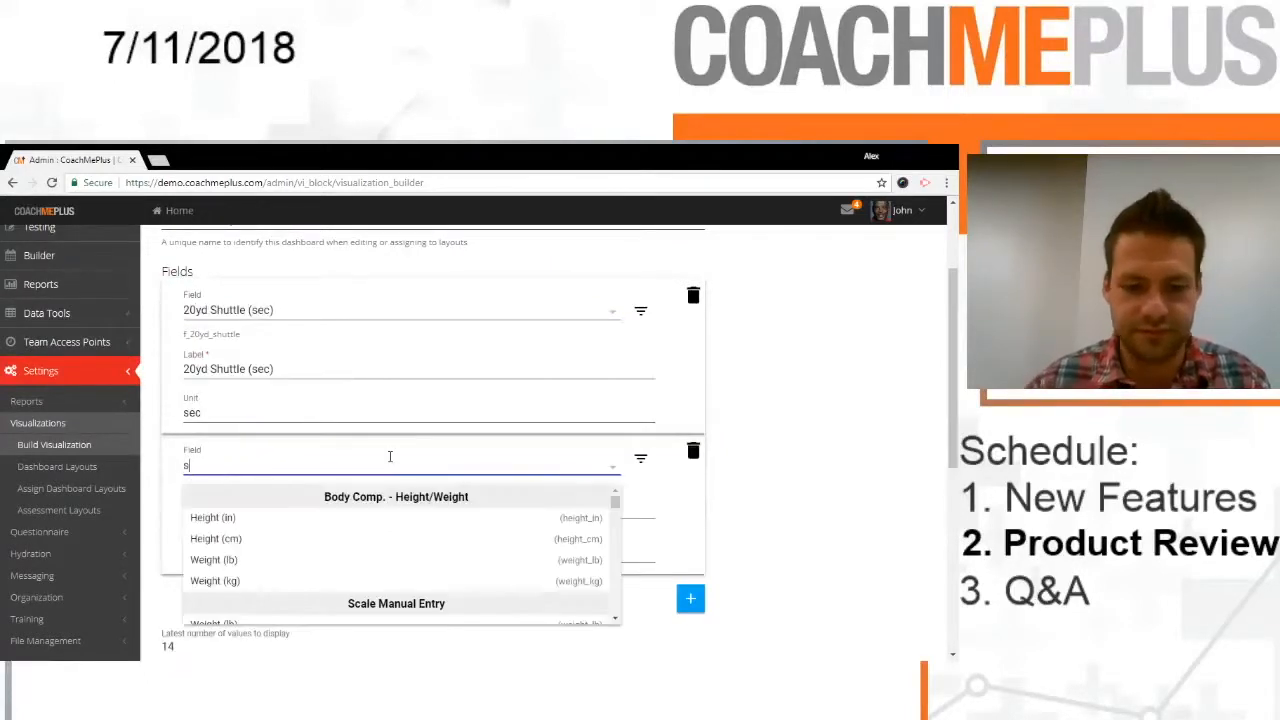
{"action": "type", "text": "huttle (sec"}
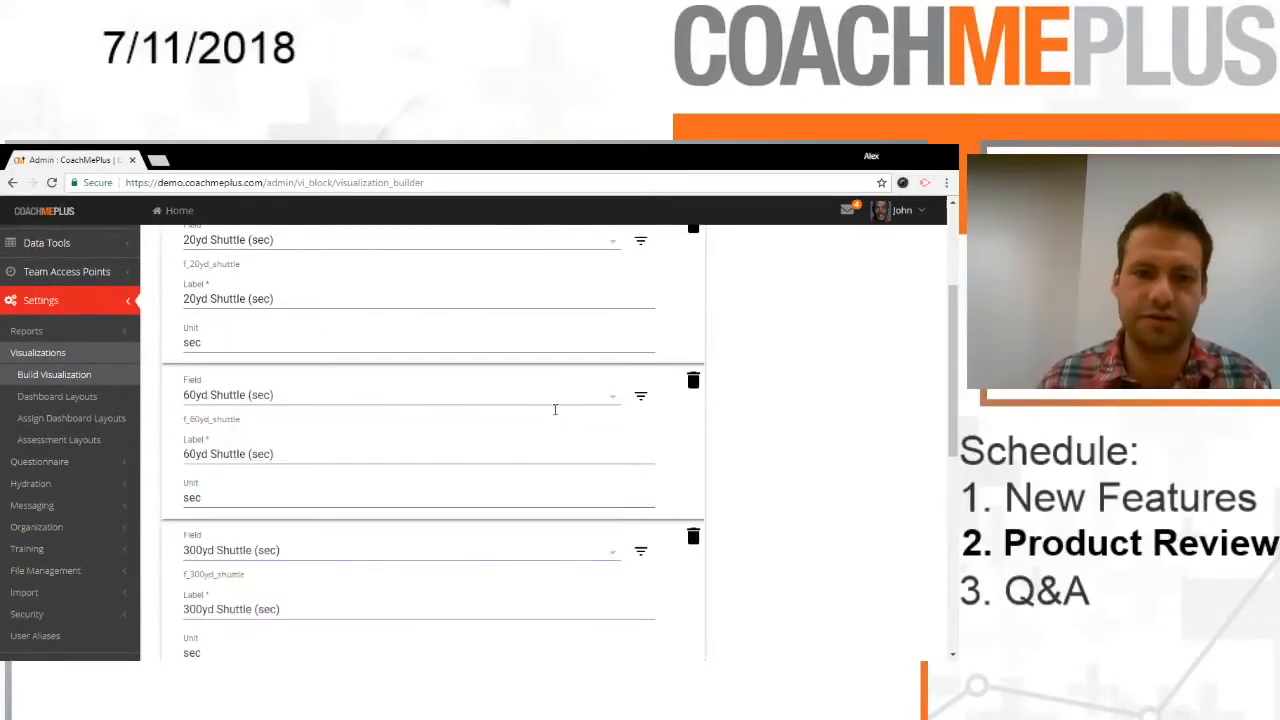
Step: Set it to 10 values with team average shown, save it, and return to the dashboard list
{"action": "scroll", "scroll_direction": "down", "scroll_amount": 3}
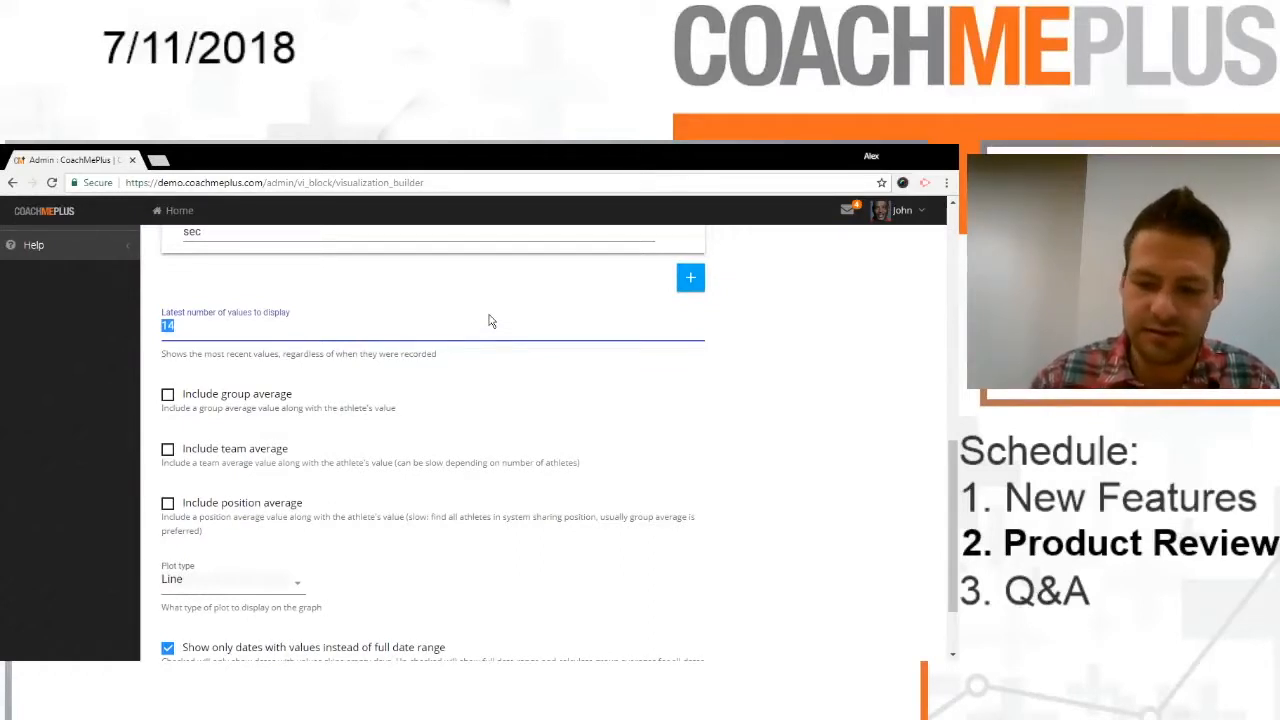
{"action": "type", "text": "10"}
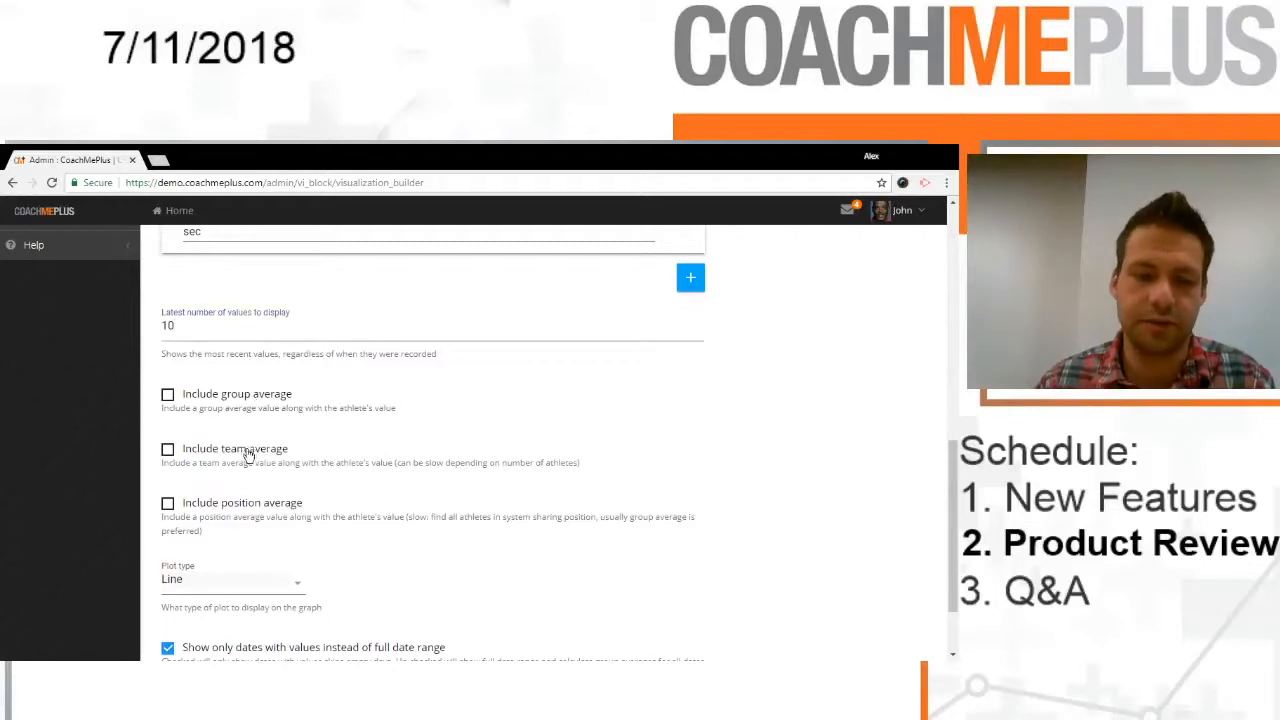
{"action": "left_click", "coordinate": [168, 448]}
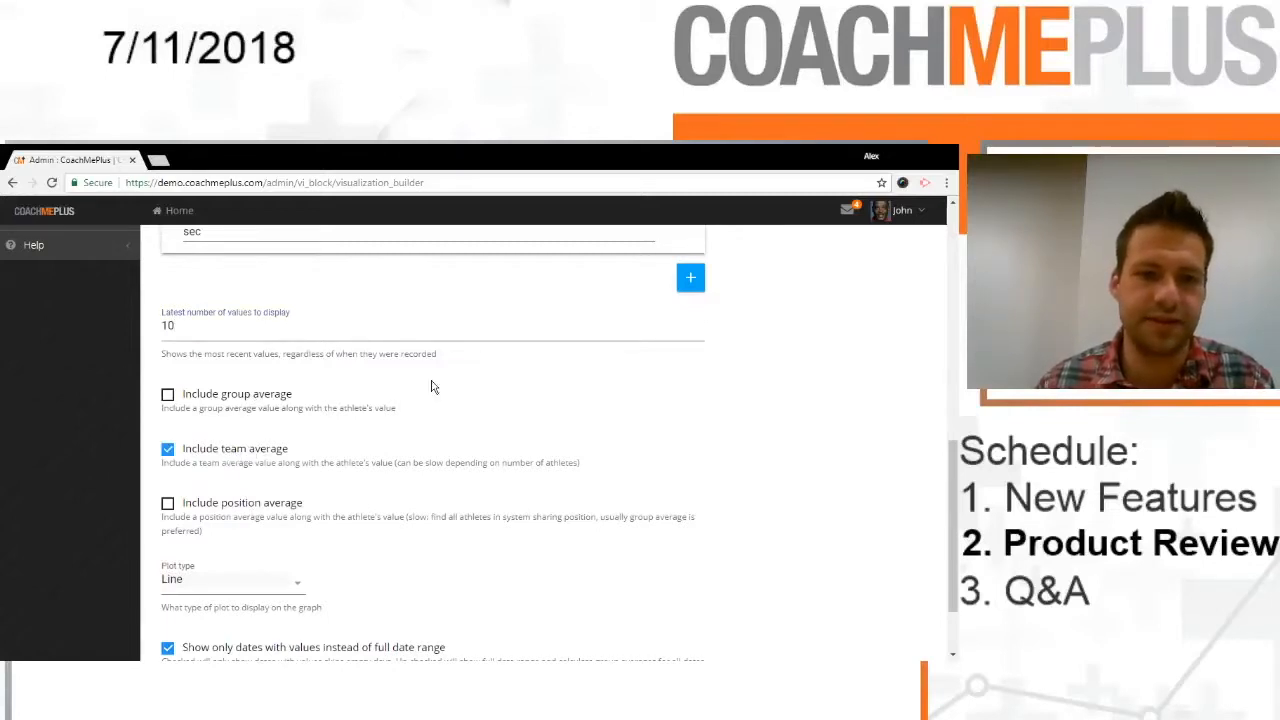
{"action": "scroll", "scroll_direction": "down", "scroll_amount": 3}
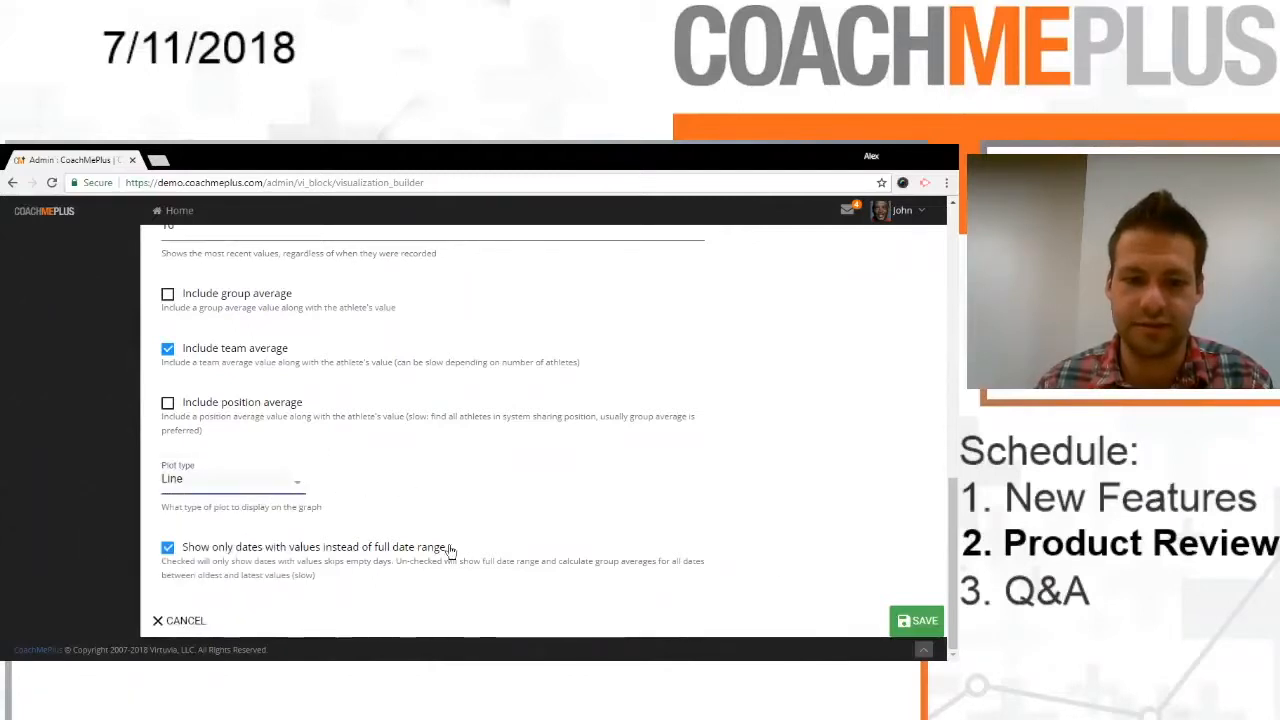
{"action": "left_click", "coordinate": [916, 620]}
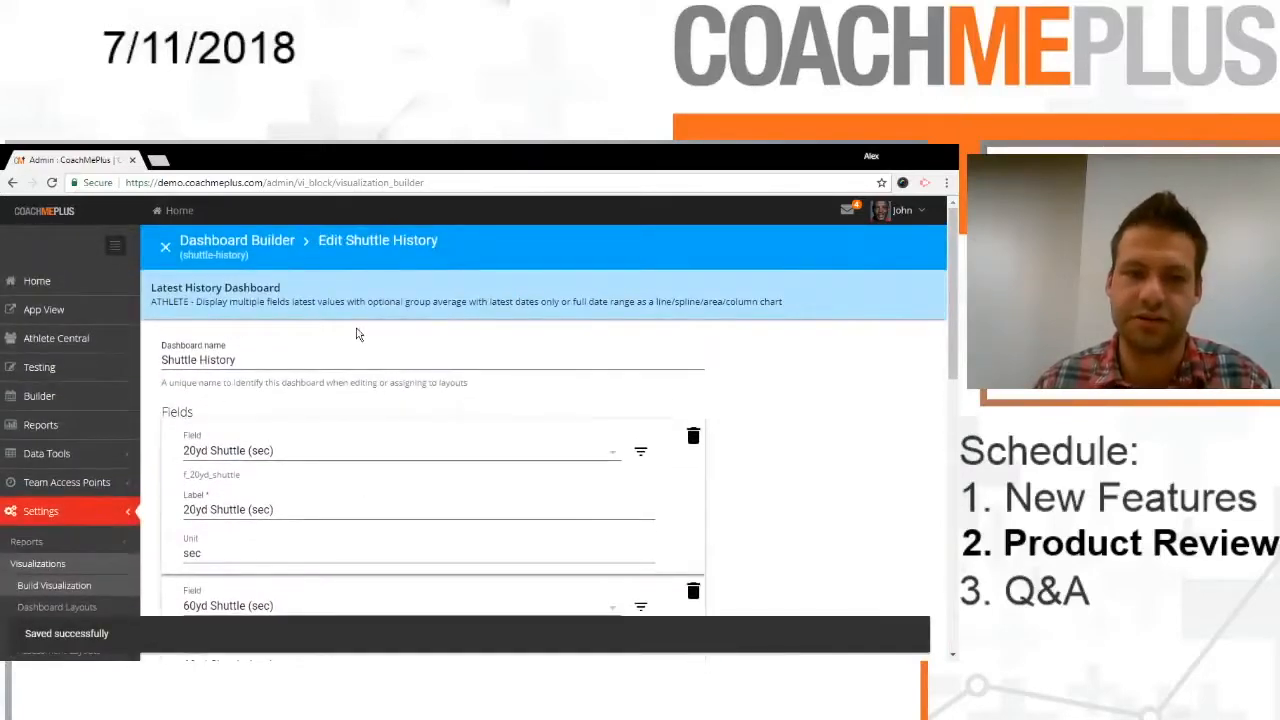
{"action": "left_click", "coordinate": [164, 248]}
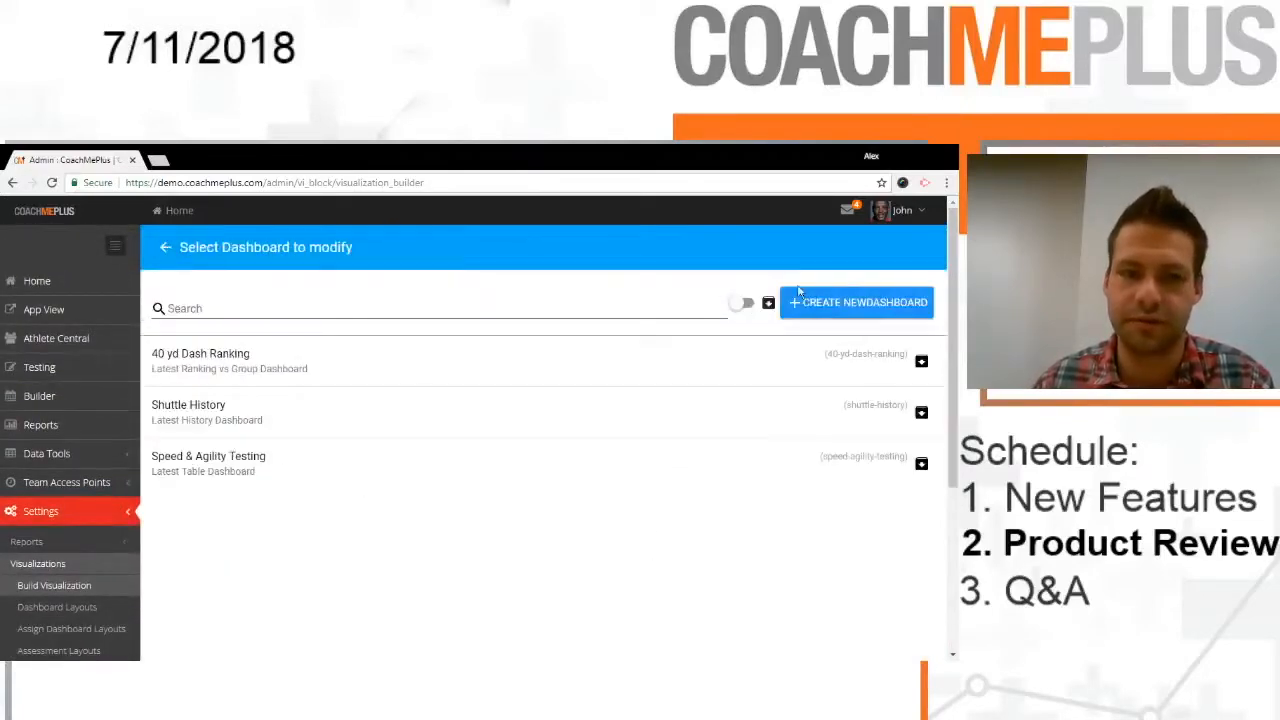
Step: Create a Speed & Agility Percentile radar dashboard comparing athletes against their Team group
{"action": "left_click", "coordinate": [856, 302]}
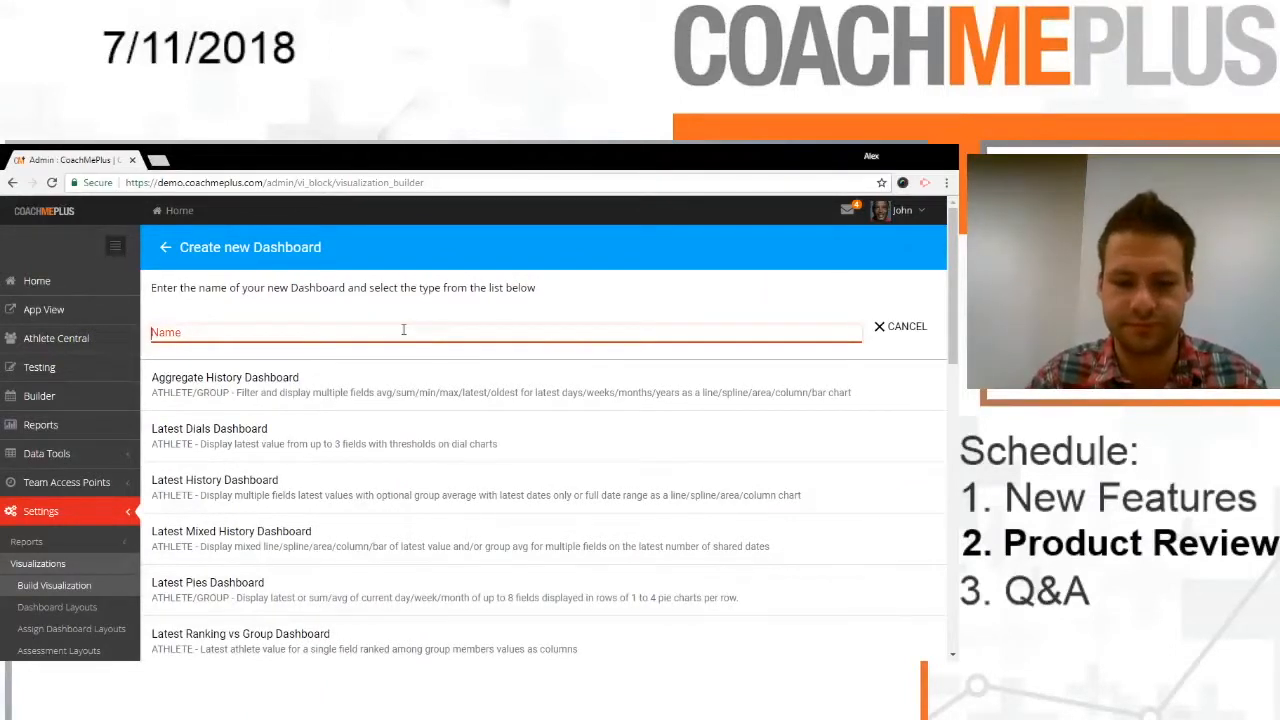
{"action": "type", "text": "Speed & Agility Percentile"}
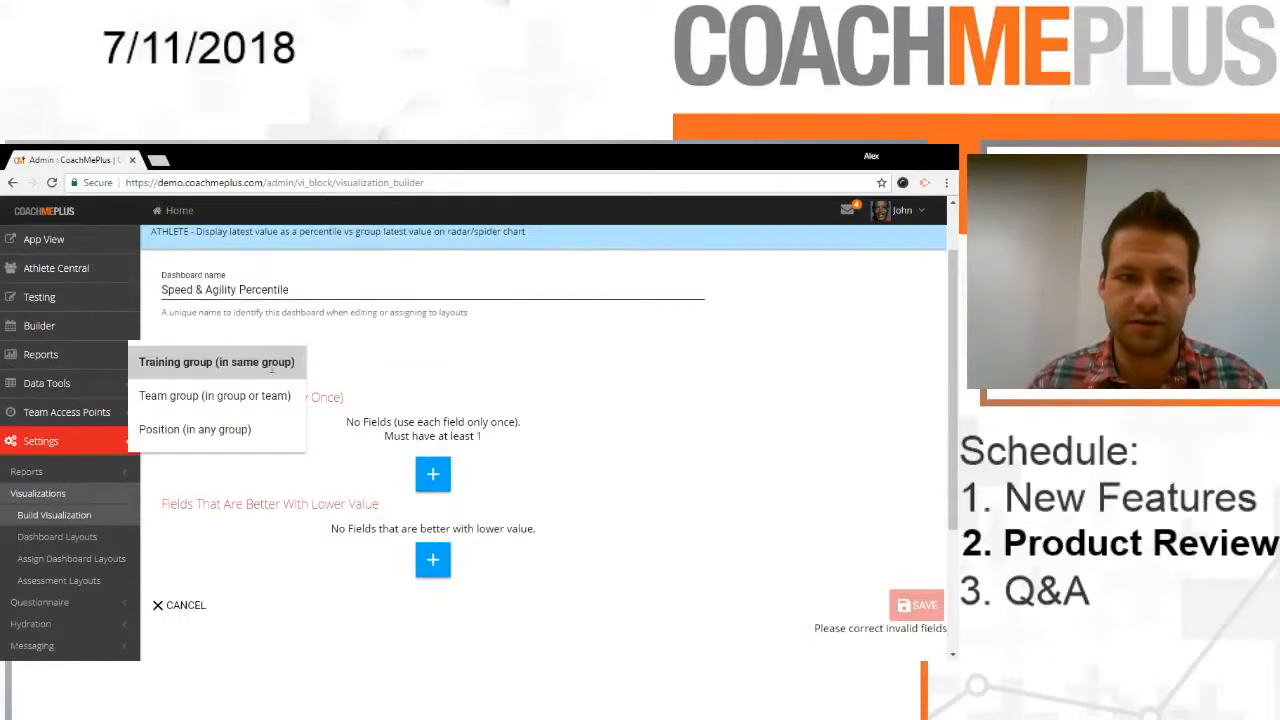
{"action": "left_click", "coordinate": [214, 396]}
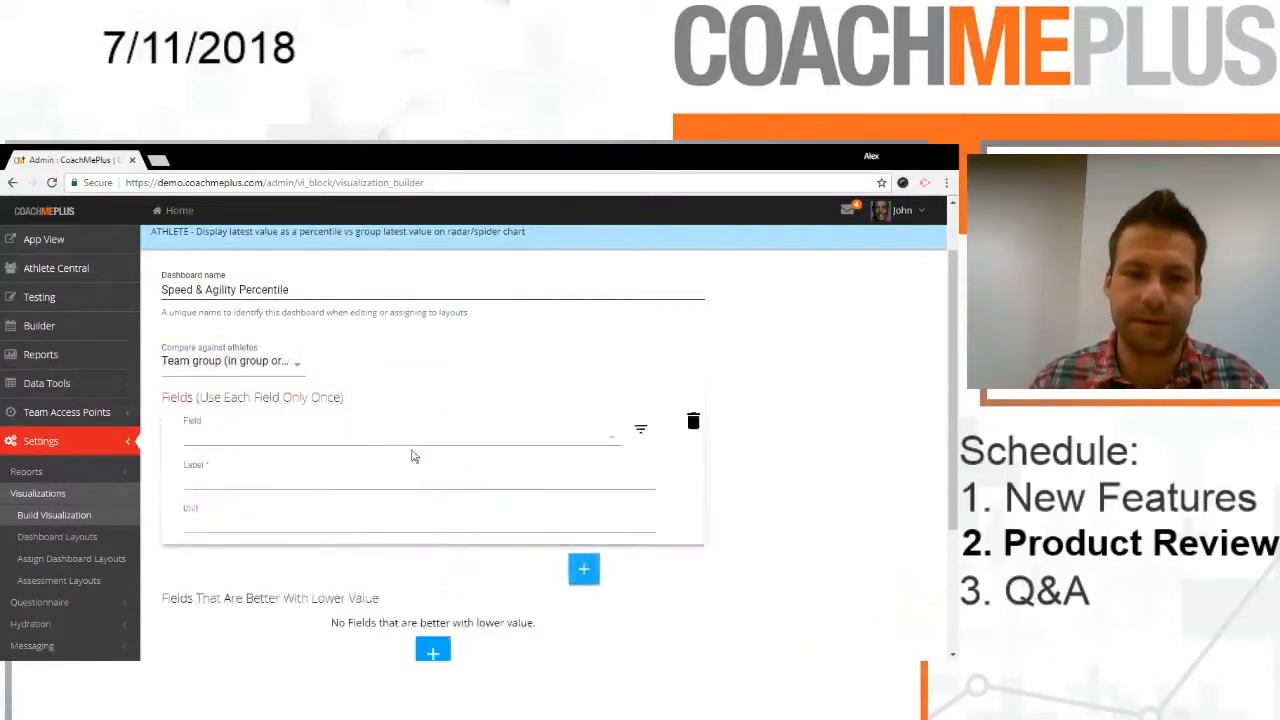
Step: Add the speed fields 40yd Dash, shuttles, 1 mile and 2 mile run
{"action": "type", "text": "sp"}
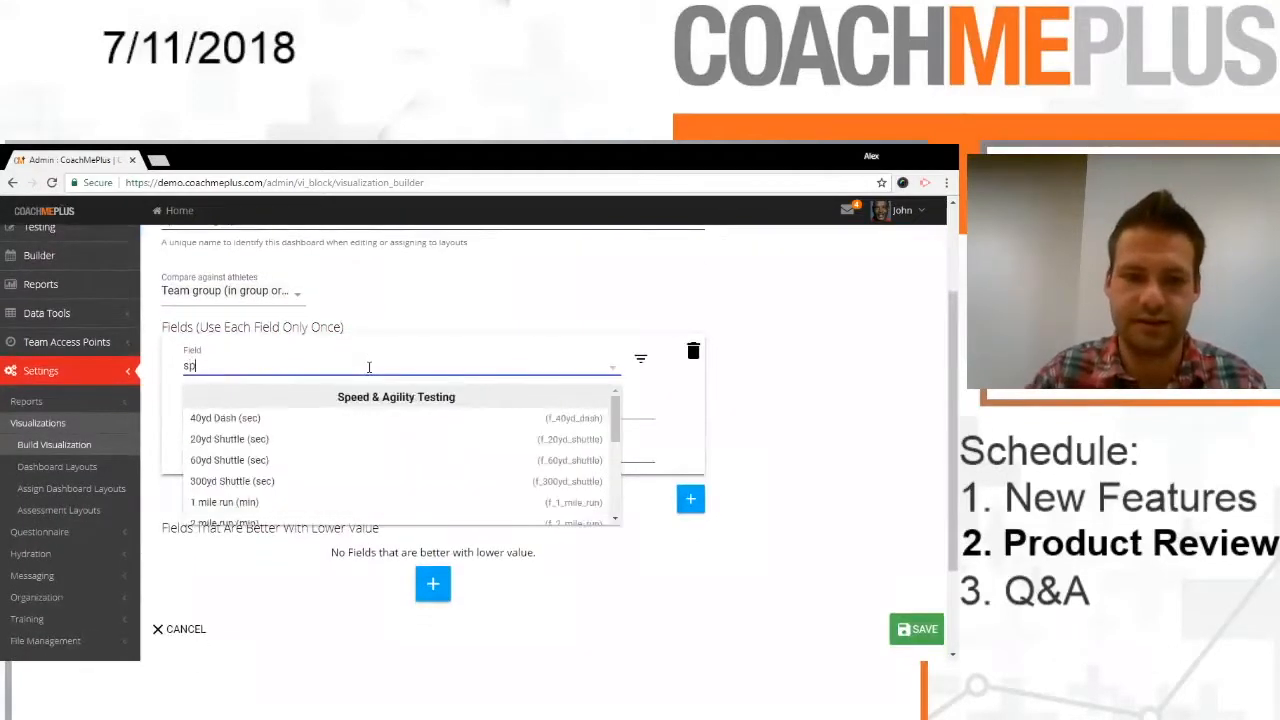
{"action": "left_click", "coordinate": [224, 418]}
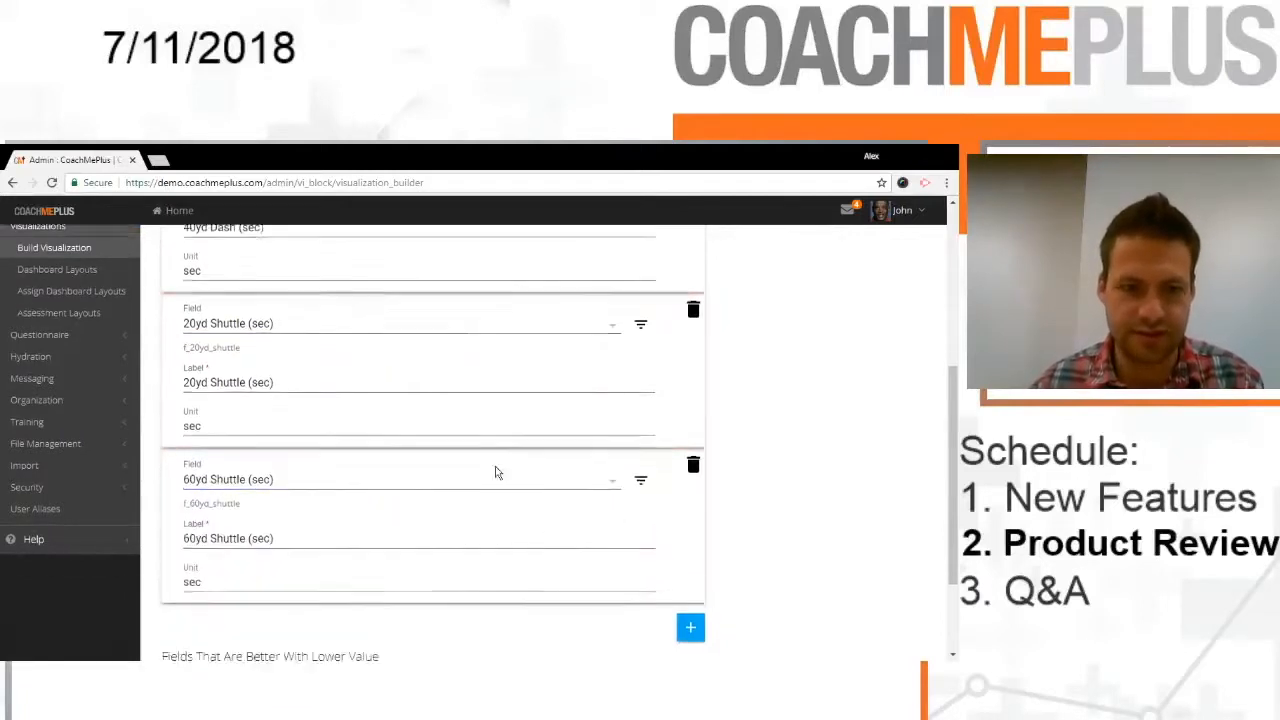
{"action": "type", "text": "speed"}
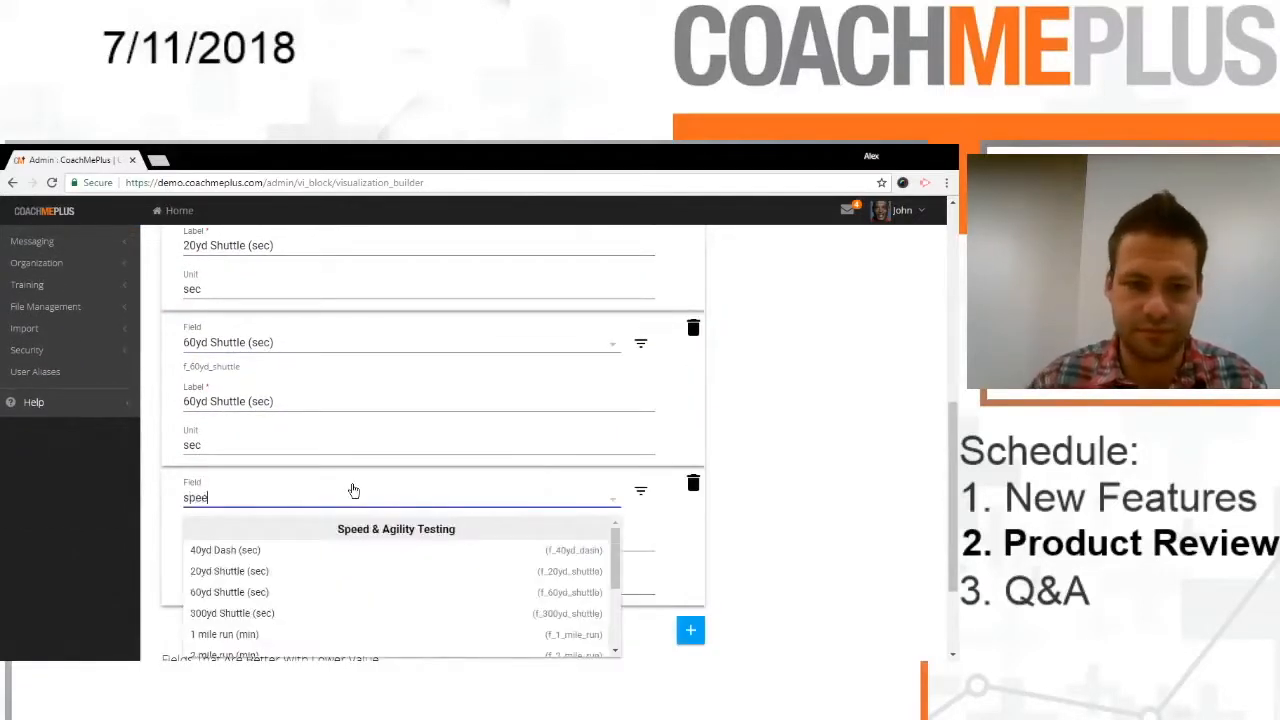
{"action": "left_click", "coordinate": [232, 612]}
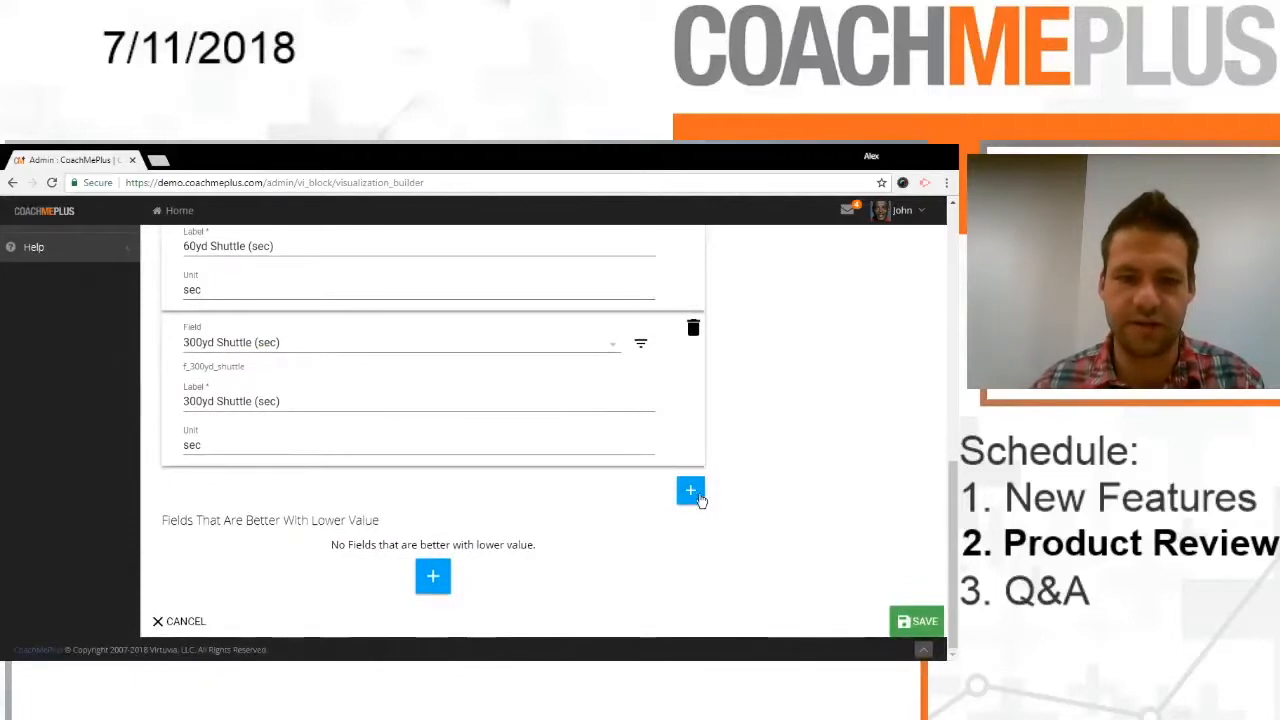
{"action": "left_click", "coordinate": [690, 490]}
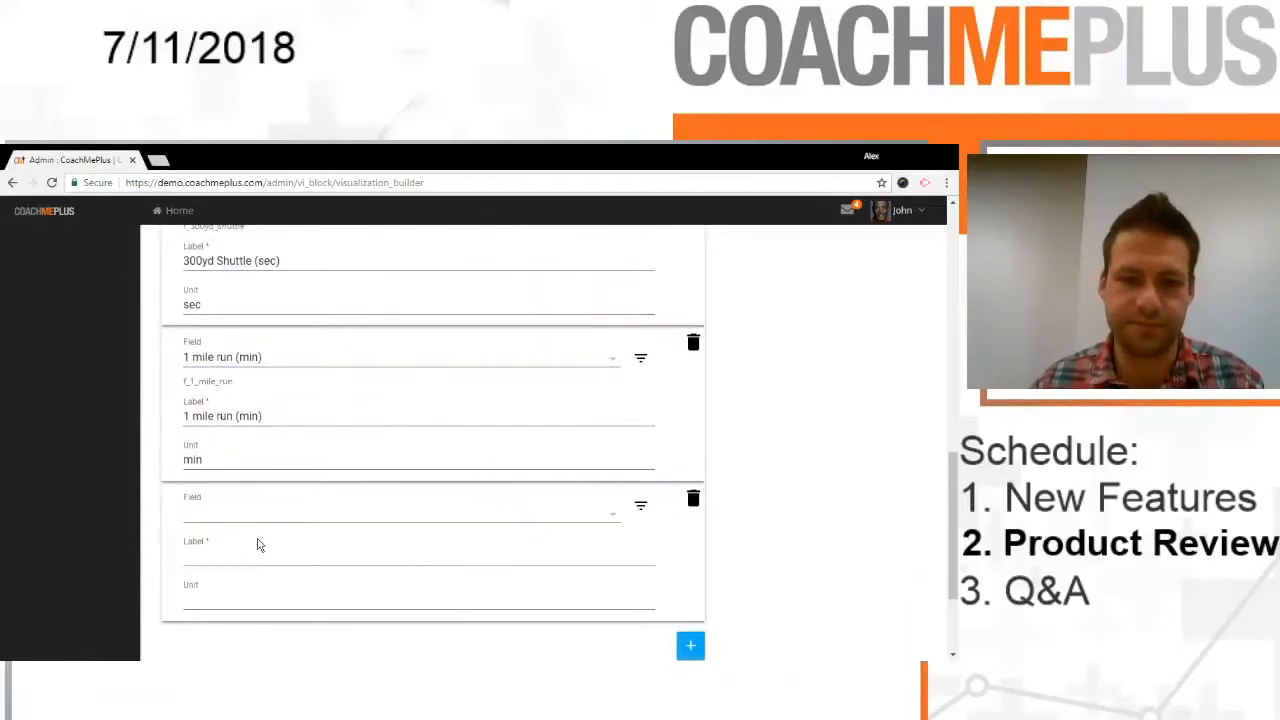
{"action": "type", "text": "2 m"}
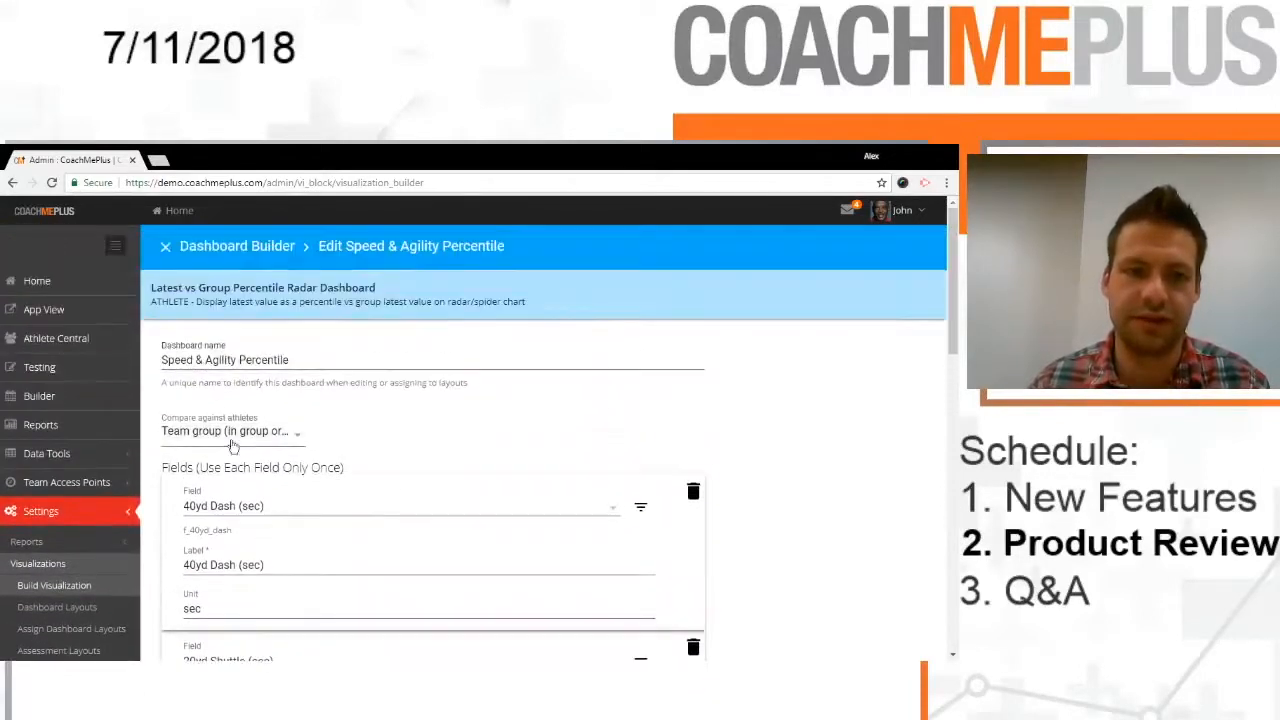
{"action": "scroll", "scroll_direction": "down", "scroll_amount": 3}
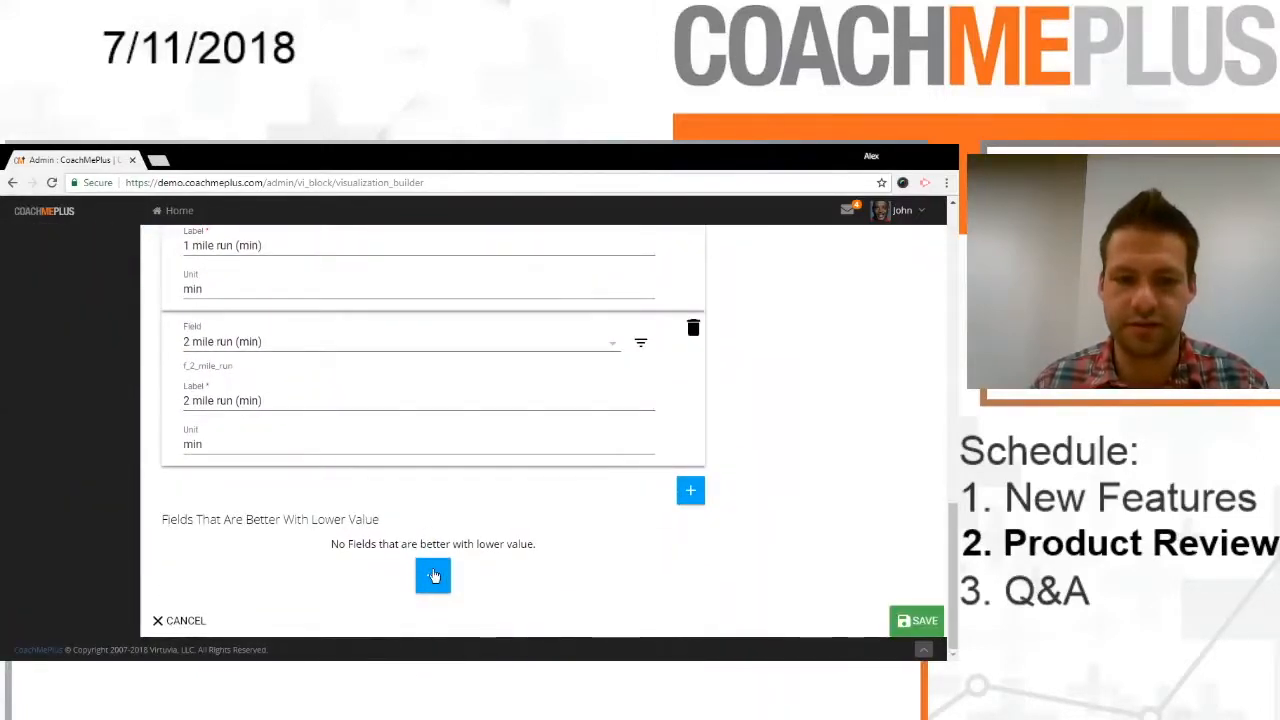
Step: Mark 40yd Dash, the shuttles, 1 mile and 2 mile run as better with lower values
{"action": "left_click", "coordinate": [432, 576]}
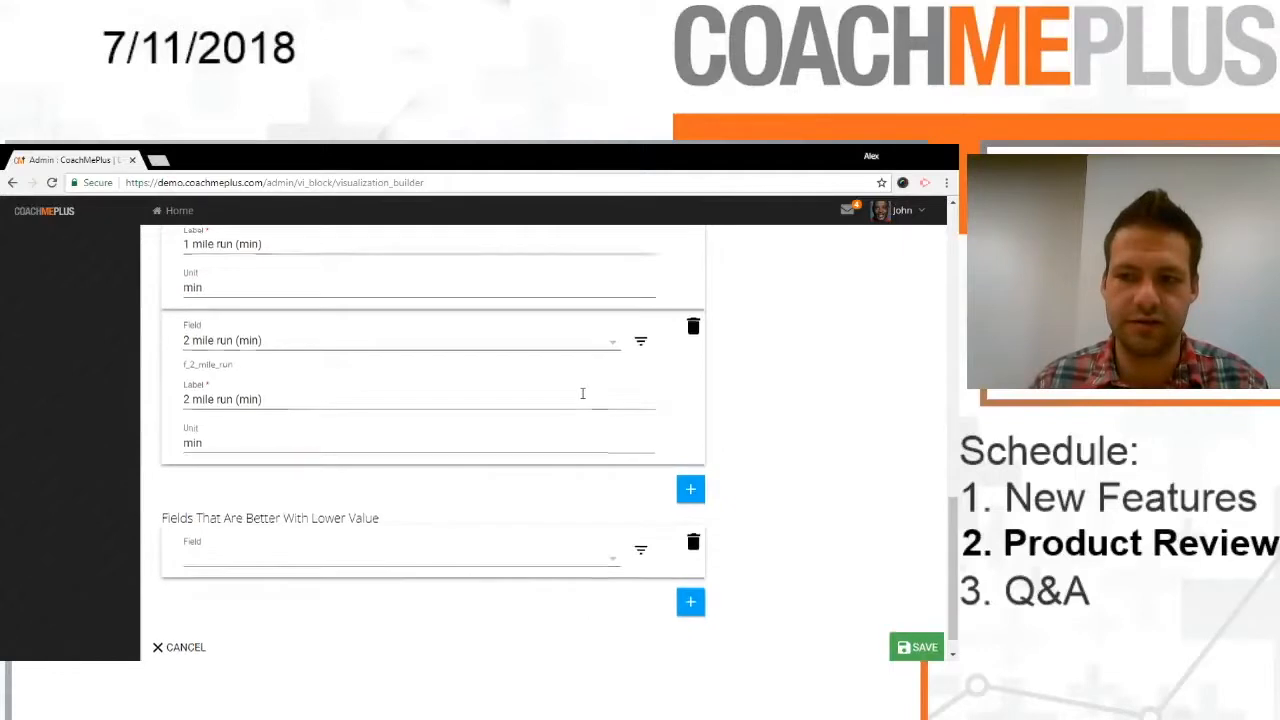
{"action": "type", "text": "40"}
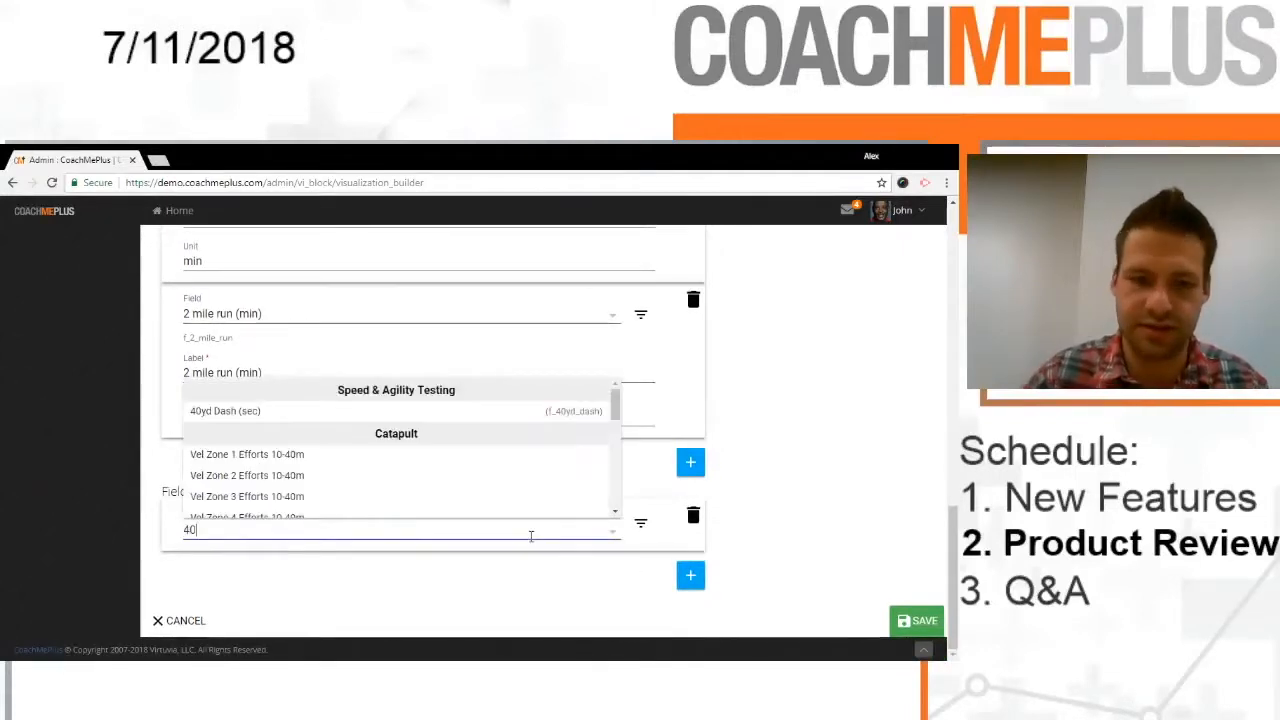
{"action": "left_click", "coordinate": [224, 412]}
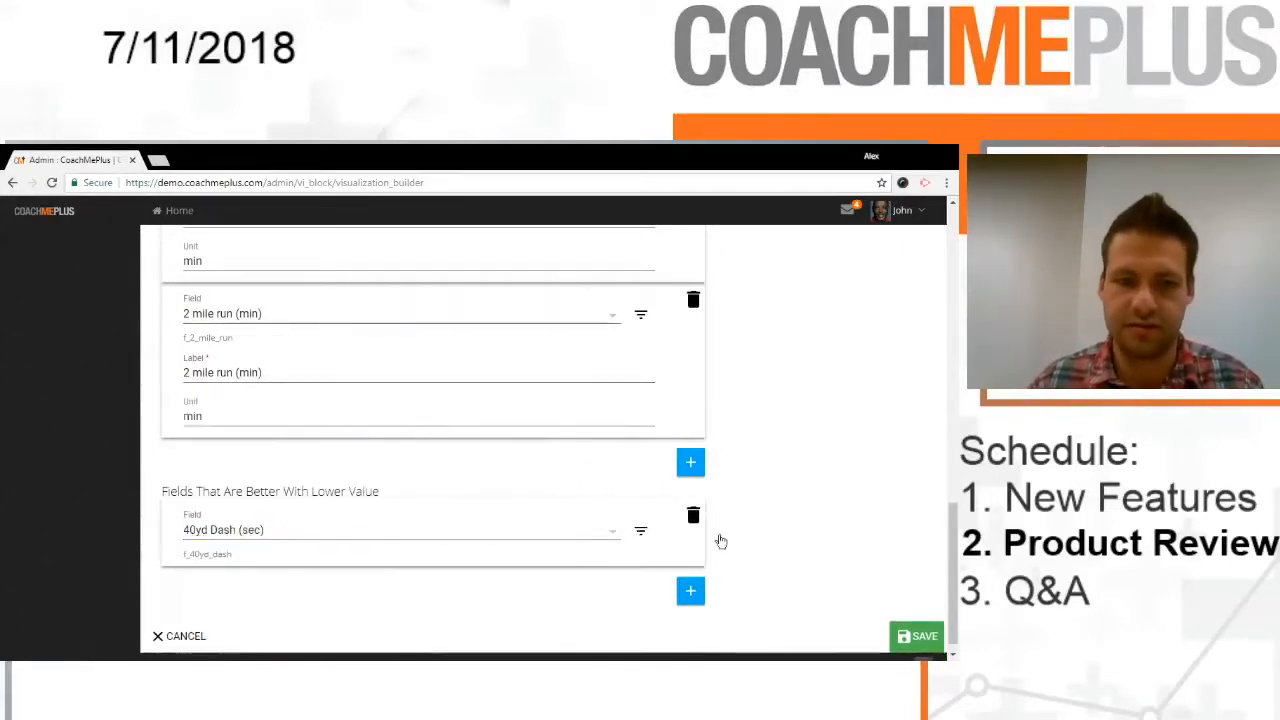
{"action": "left_click", "coordinate": [690, 592]}
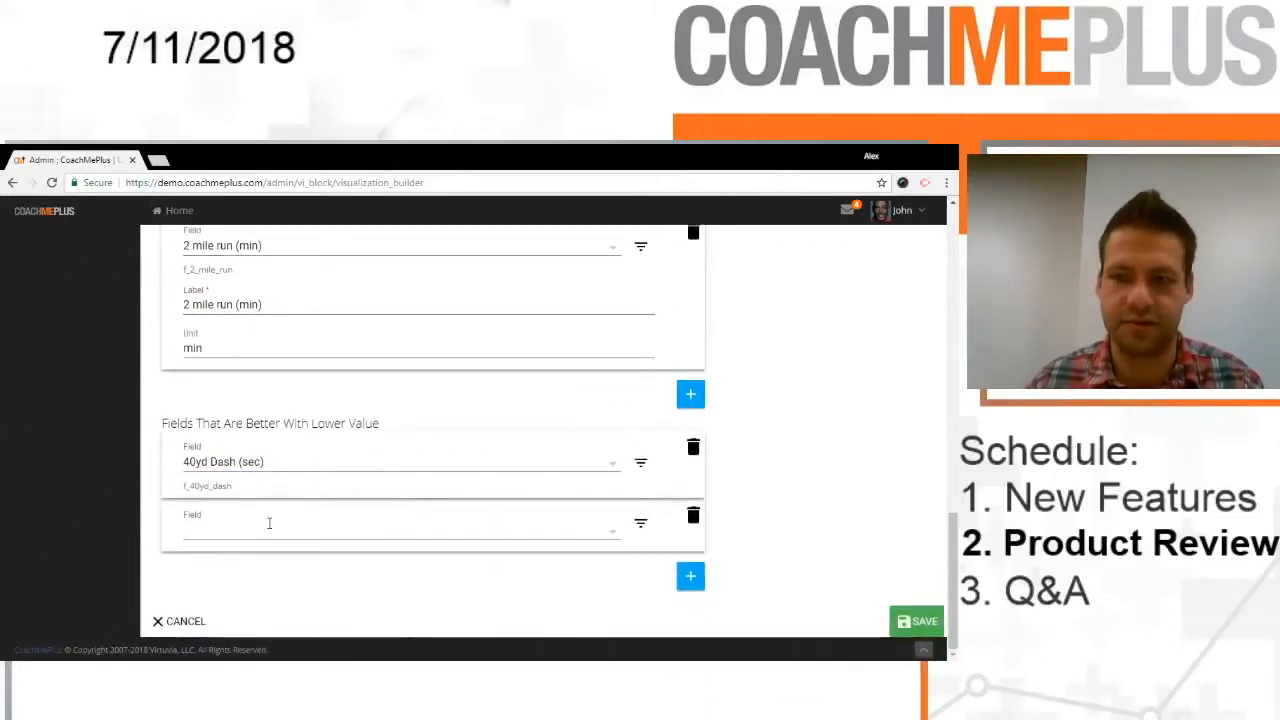
{"action": "type", "text": "spee"}
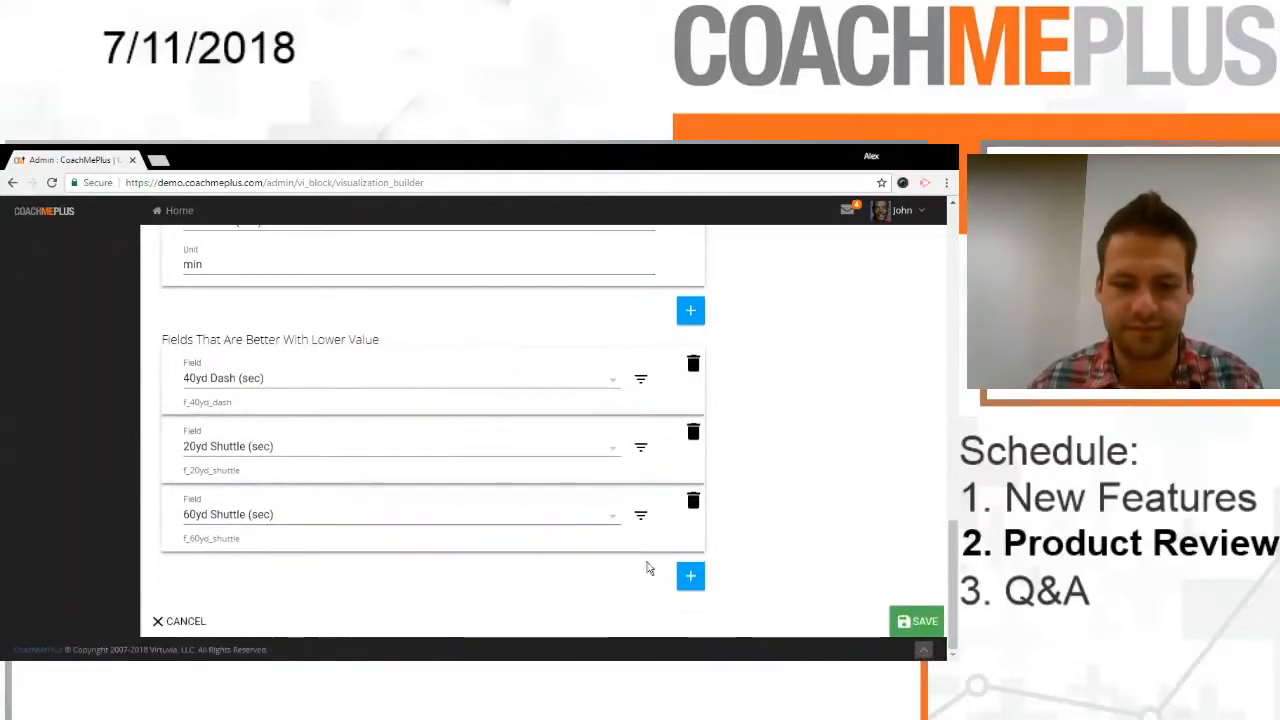
{"action": "type", "text": "spe"}
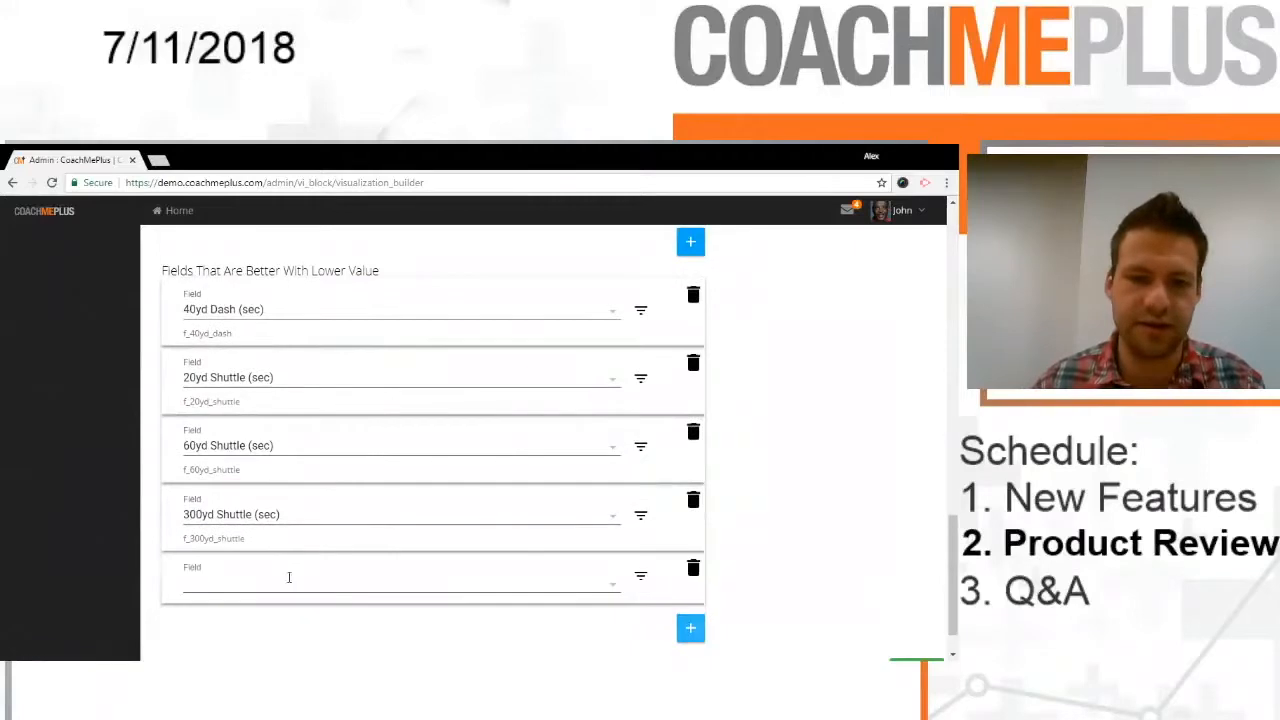
{"action": "type", "text": "spee"}
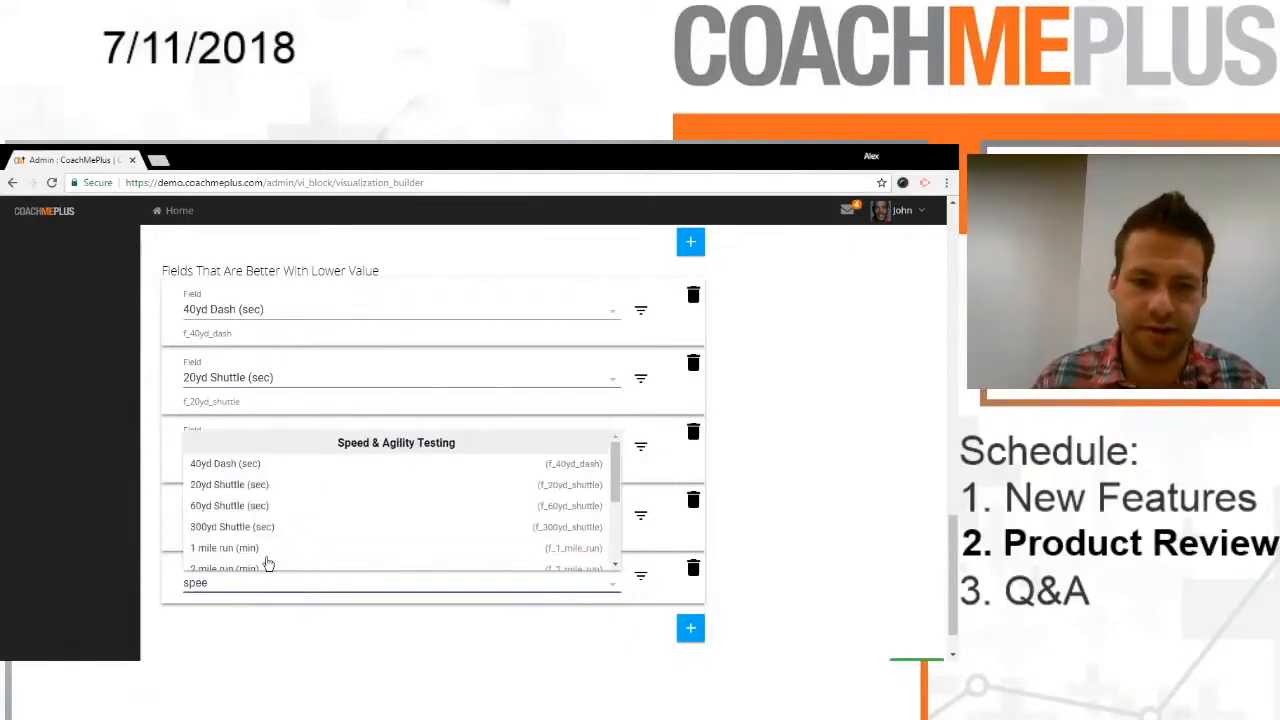
{"action": "left_click", "coordinate": [224, 548]}
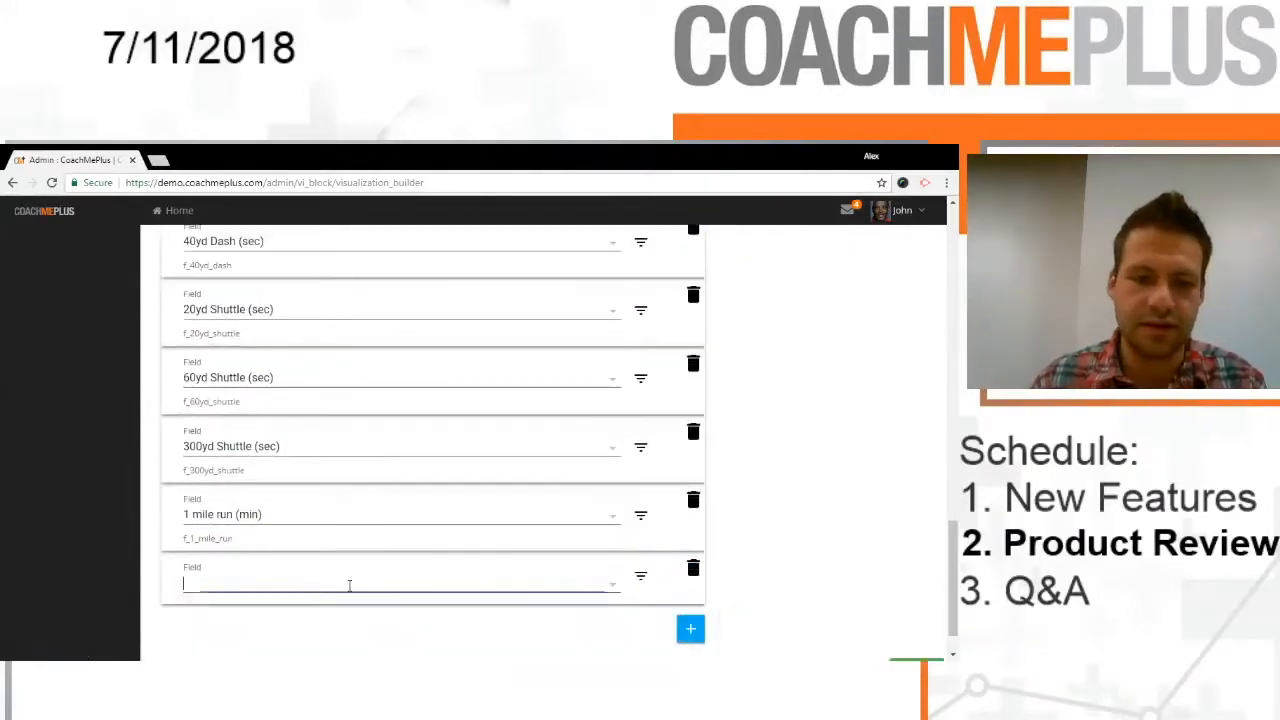
{"action": "type", "text": "speed"}
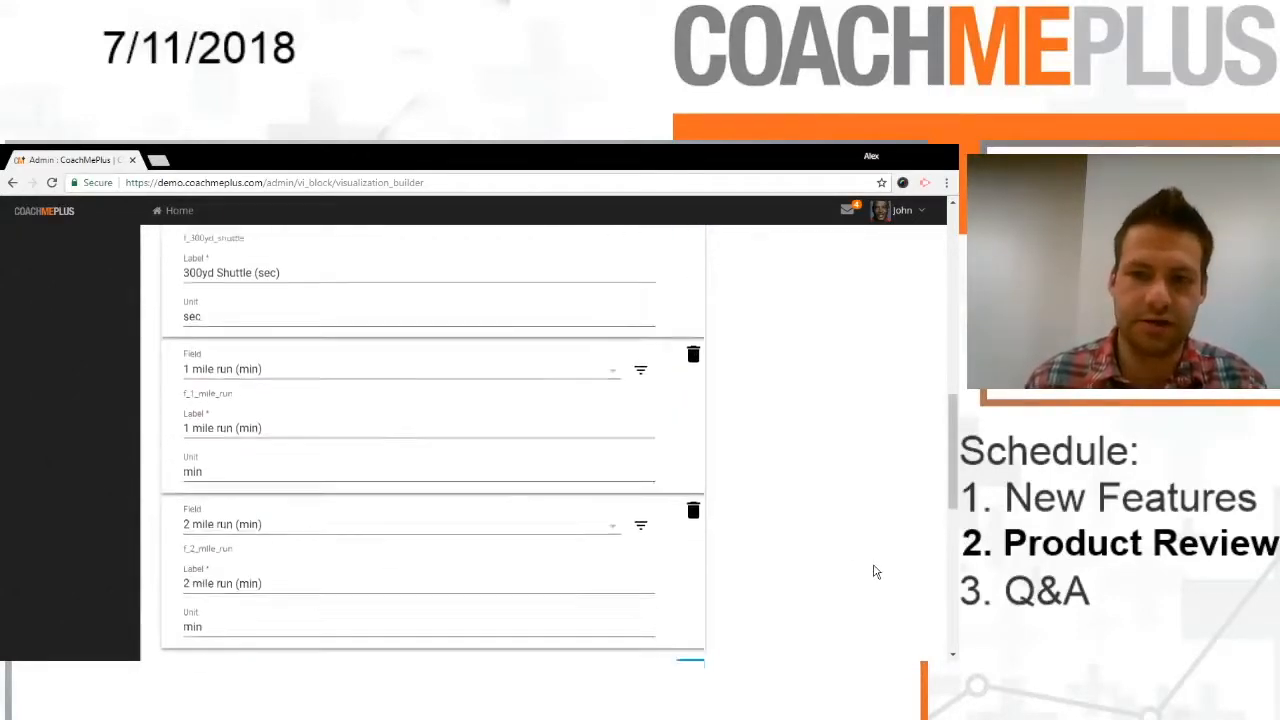
Step: Save the Speed & Agility Percentile dashboard and return to the dashboard list
{"action": "scroll", "scroll_direction": "down", "scroll_amount": 3}
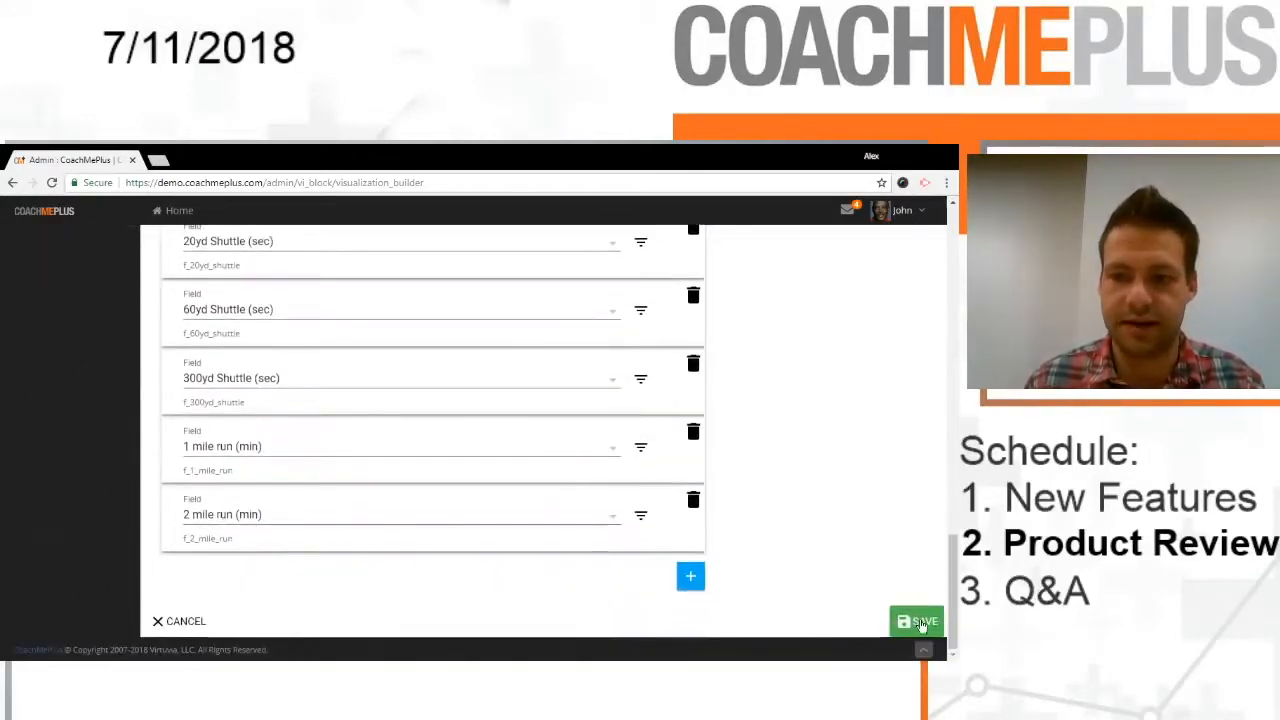
{"action": "left_click", "coordinate": [916, 620]}
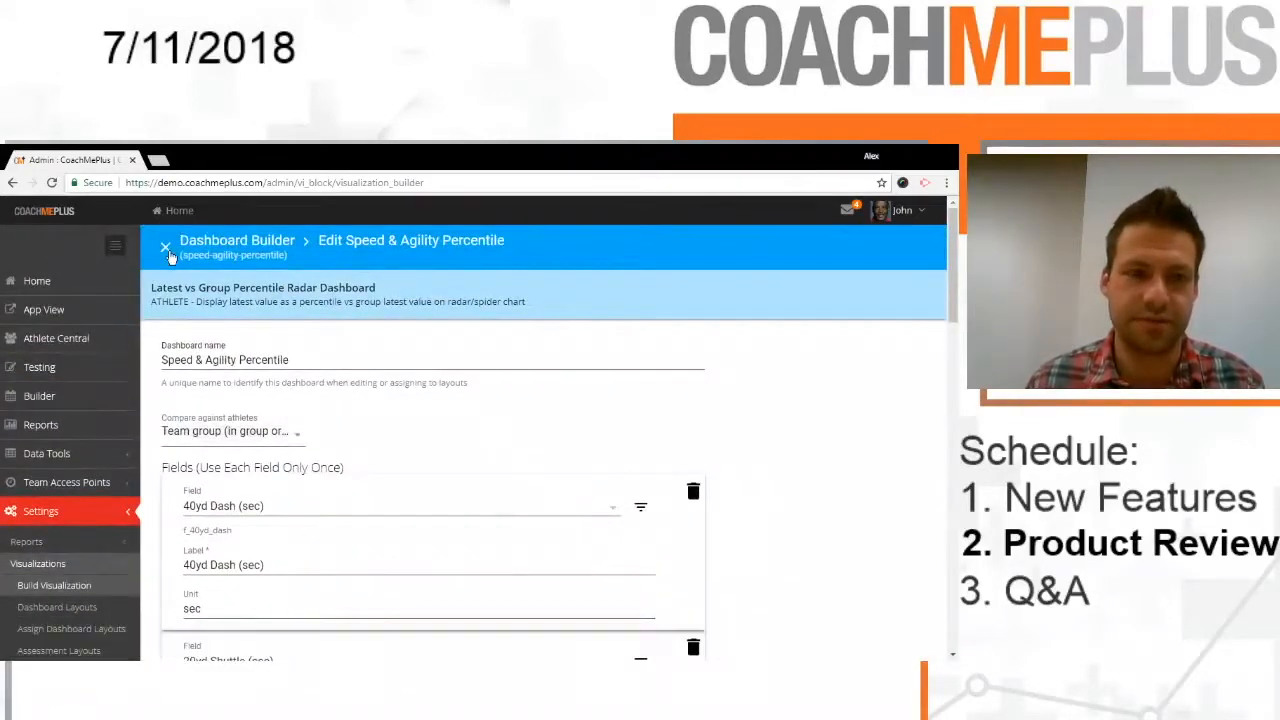
{"action": "left_click", "coordinate": [166, 248]}
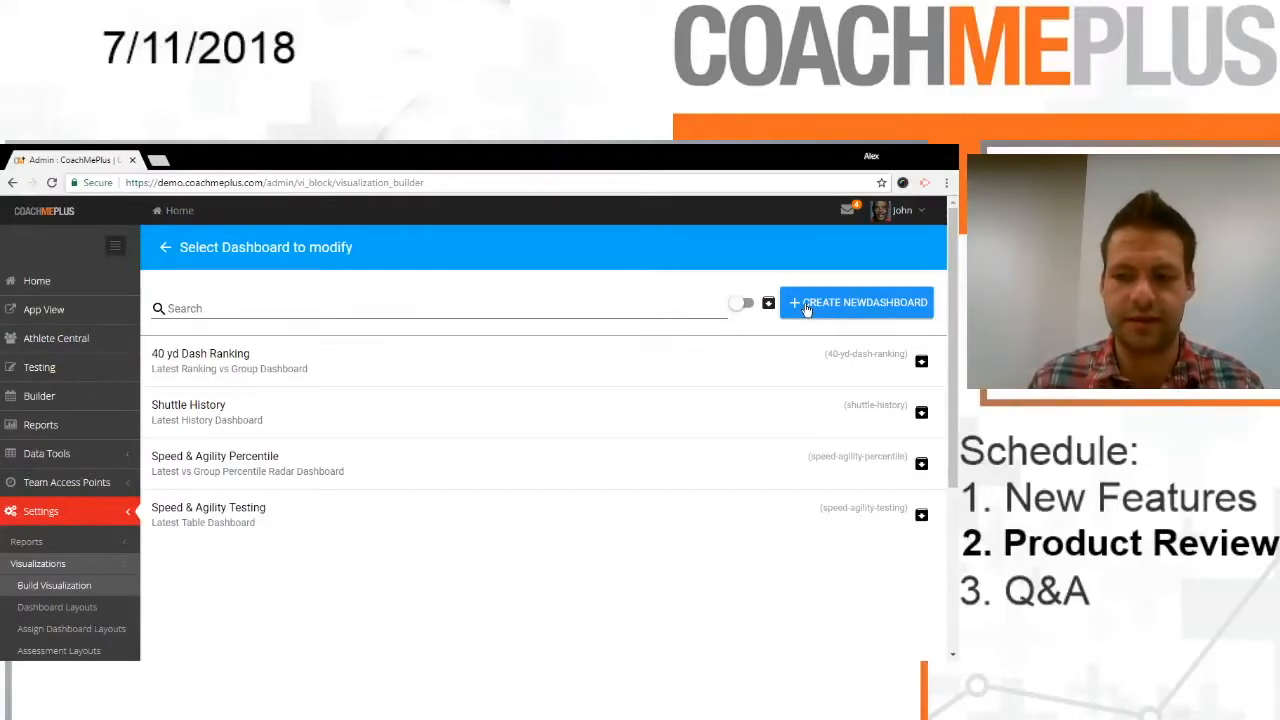
Step: Create a new dashboard named Latest 1 & 2 Mile vs Lifetime Min & Mix and browse the type list
{"action": "left_click", "coordinate": [856, 302]}
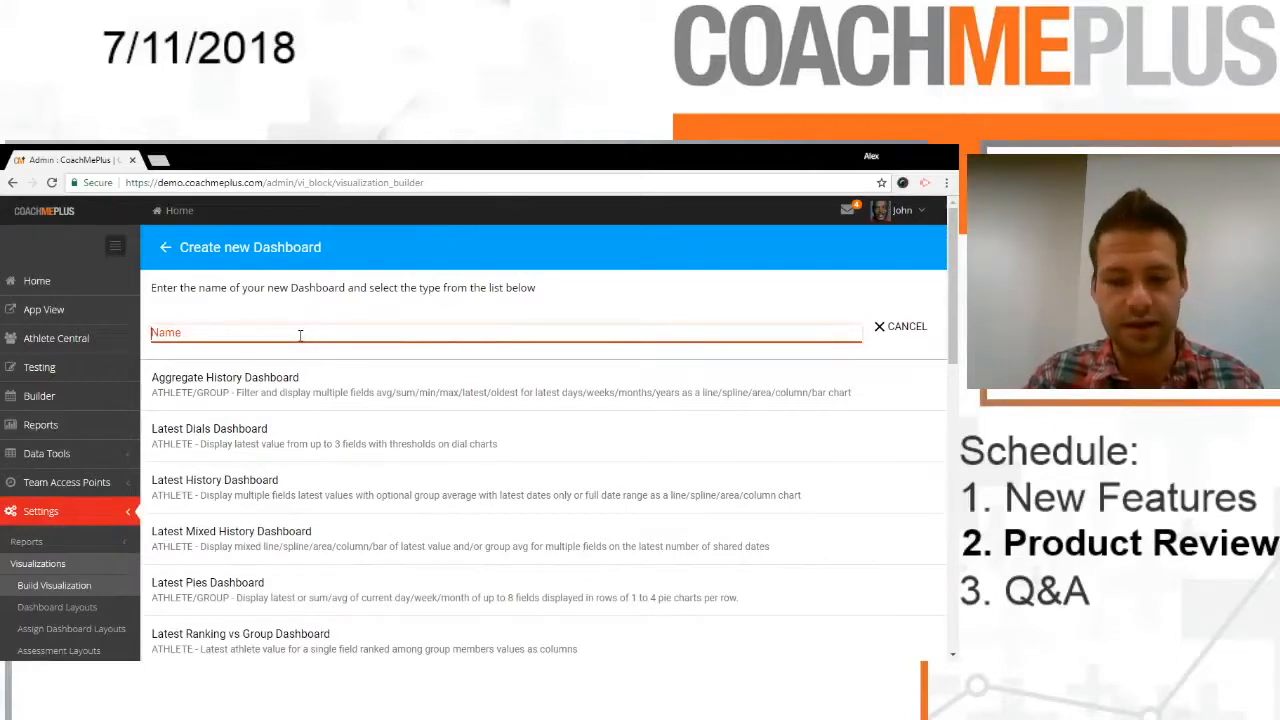
{"action": "type", "text": "Latest 1 & 2 Mile"}
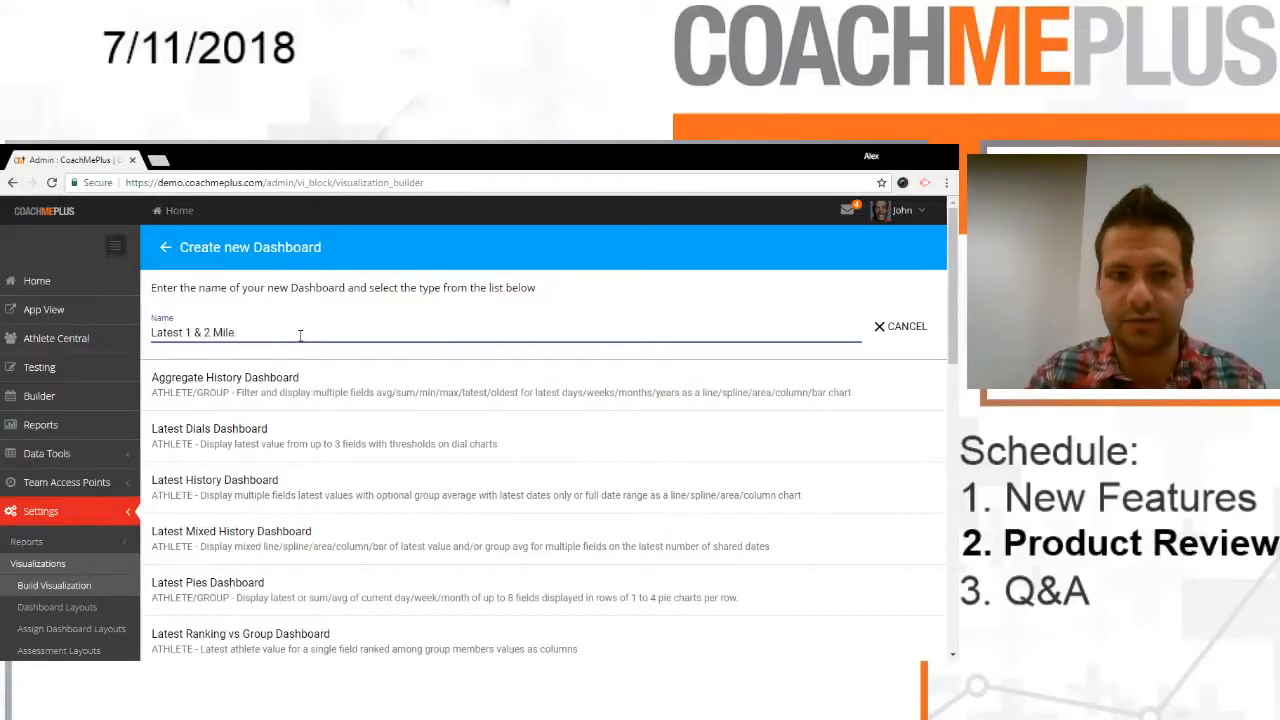
{"action": "type", "text": "vs Lifte"}
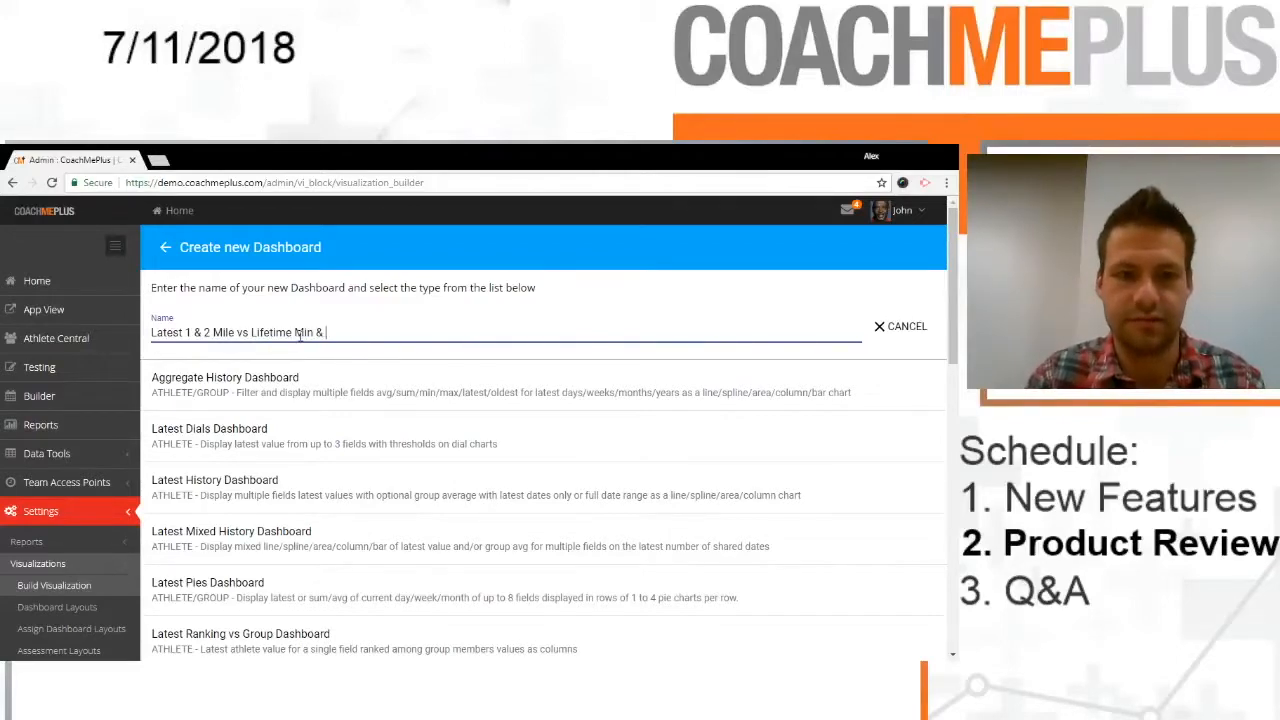
{"action": "scroll", "scroll_direction": "down", "scroll_amount": 3}
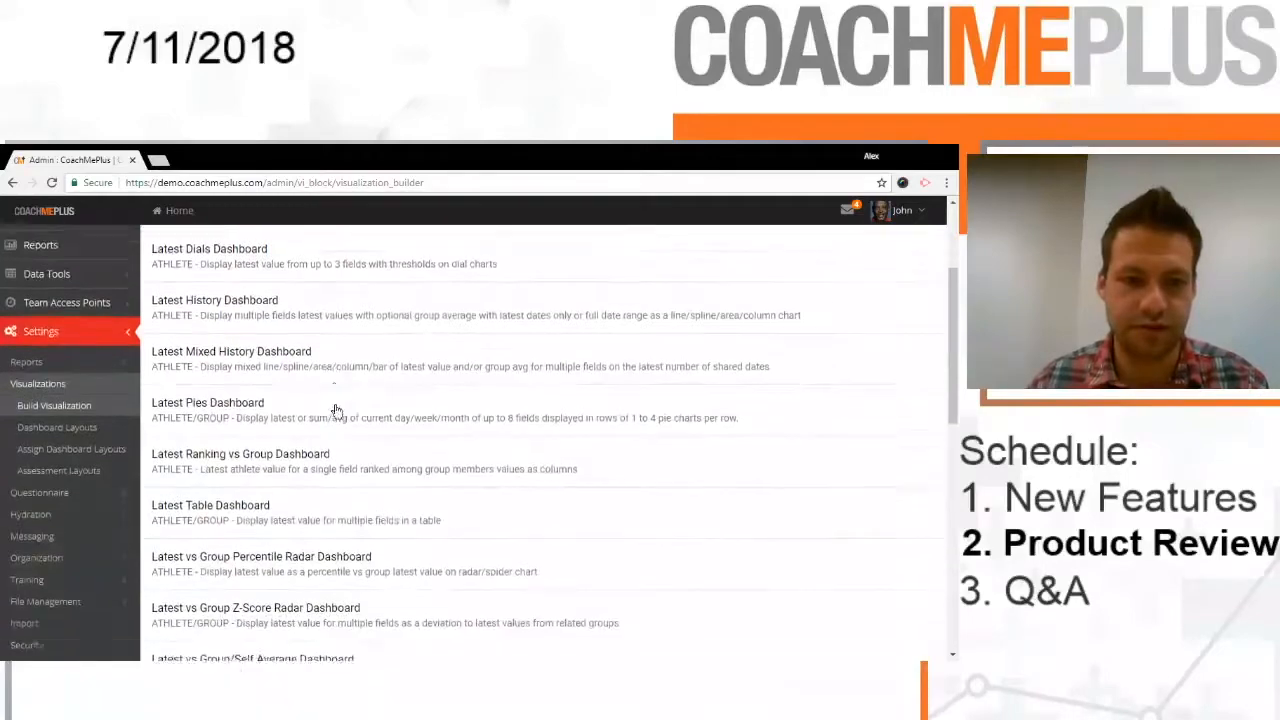
{"action": "scroll", "scroll_direction": "down", "scroll_amount": 3}
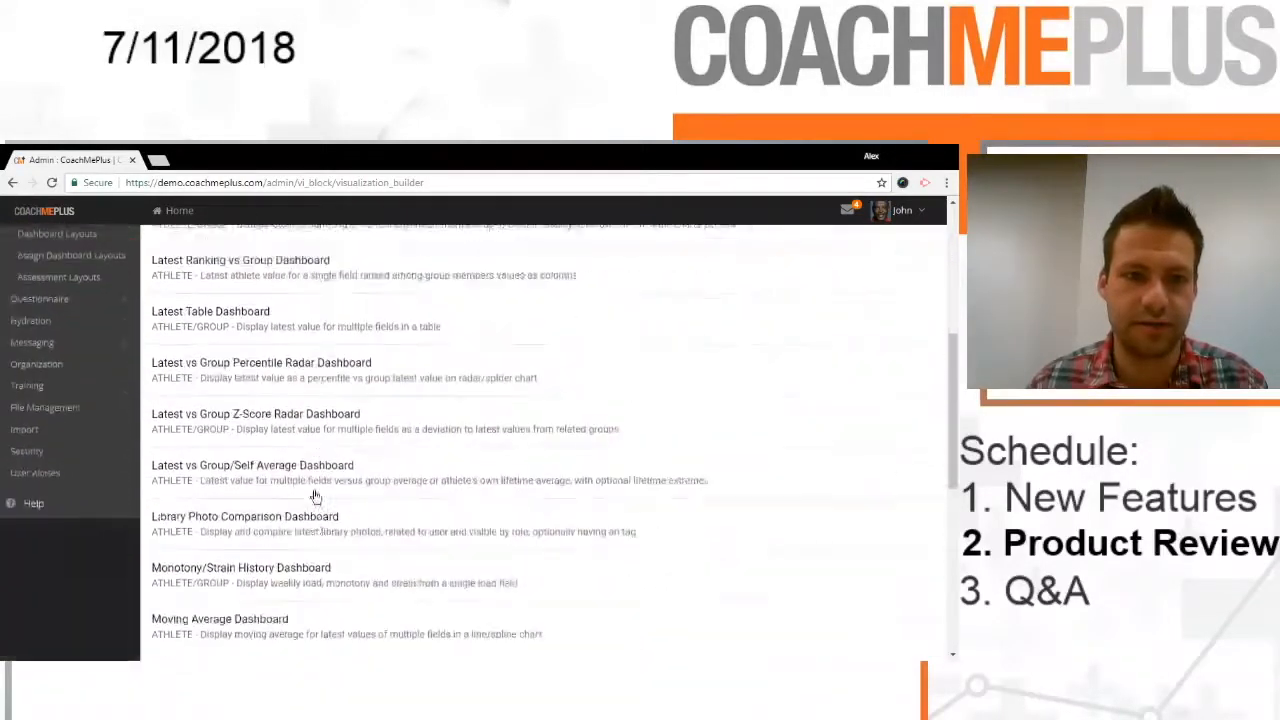
{"action": "scroll", "scroll_direction": "down", "scroll_amount": 3}
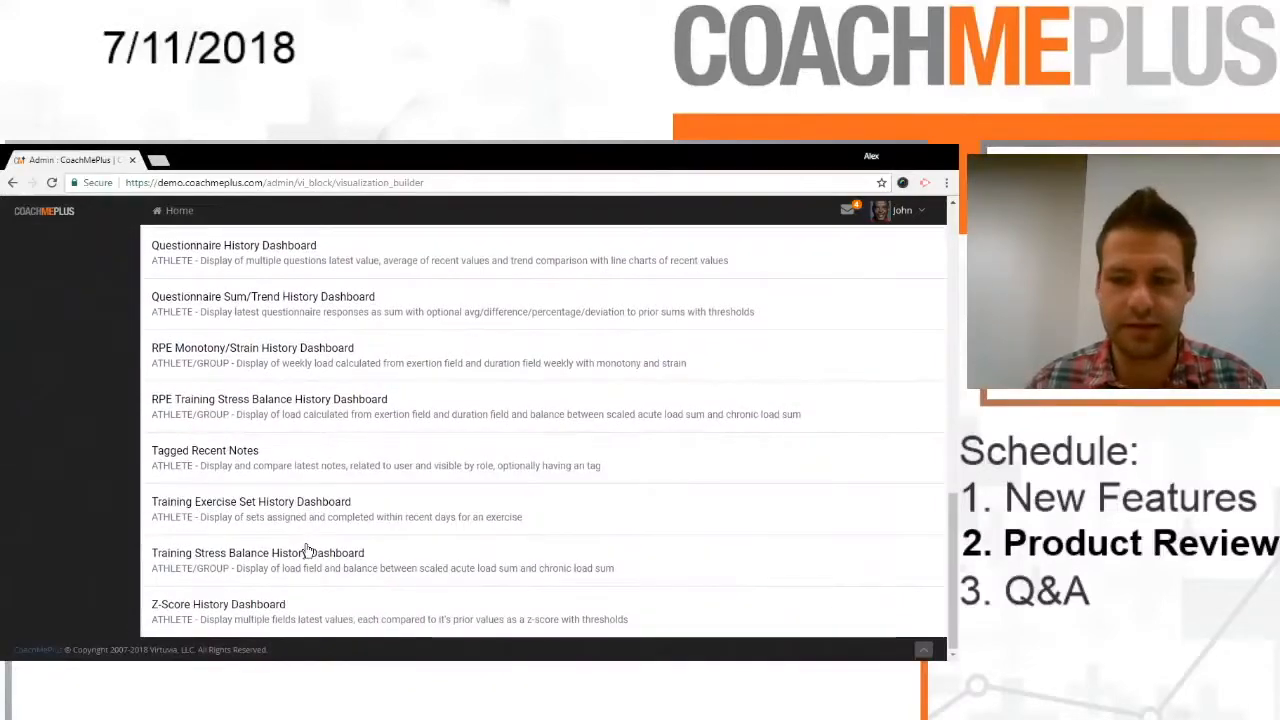
{"action": "scroll", "scroll_direction": "down", "scroll_amount": 3}
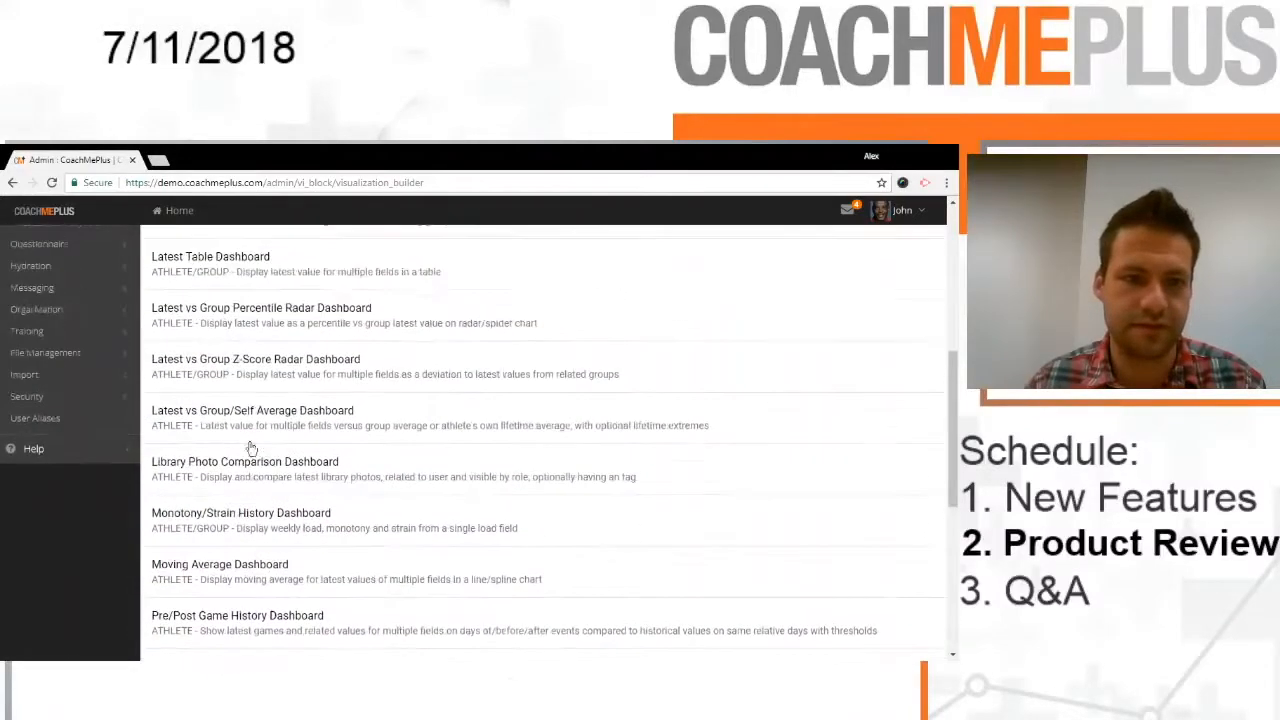
Step: Add 1 mile run and 2 mile run as the dashboard fields
{"action": "left_click", "coordinate": [252, 410]}
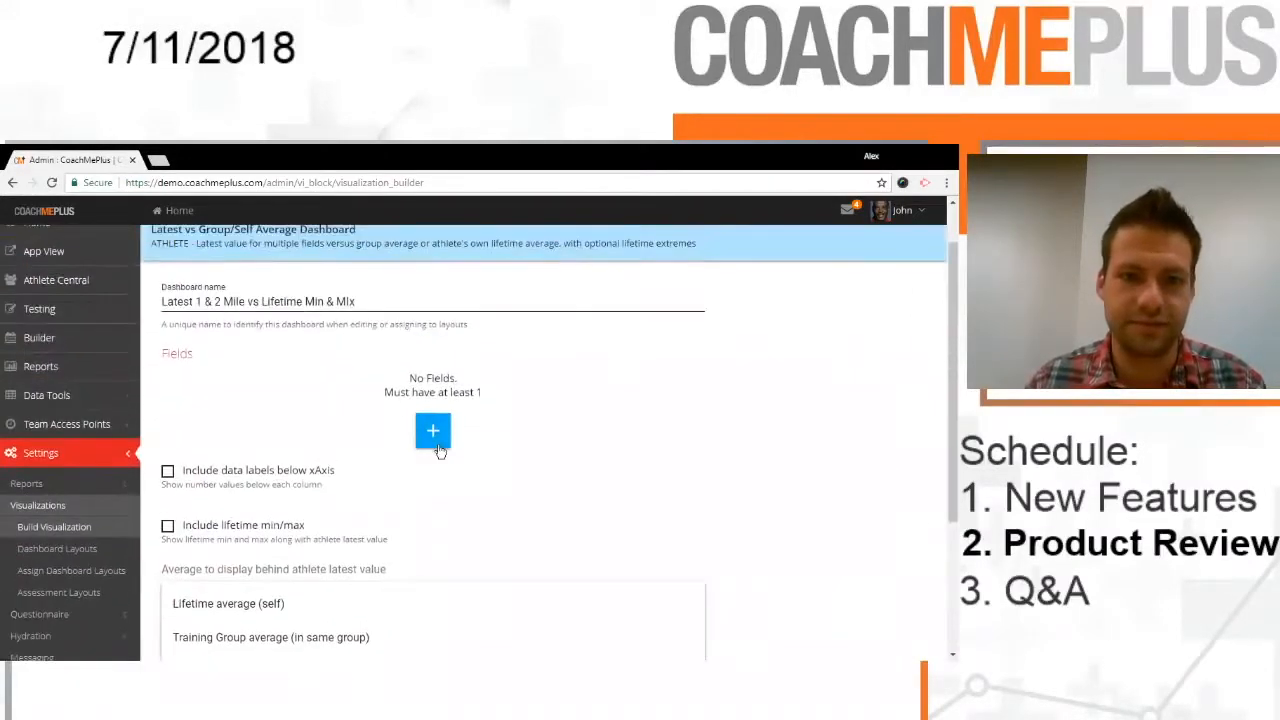
{"action": "left_click", "coordinate": [432, 432]}
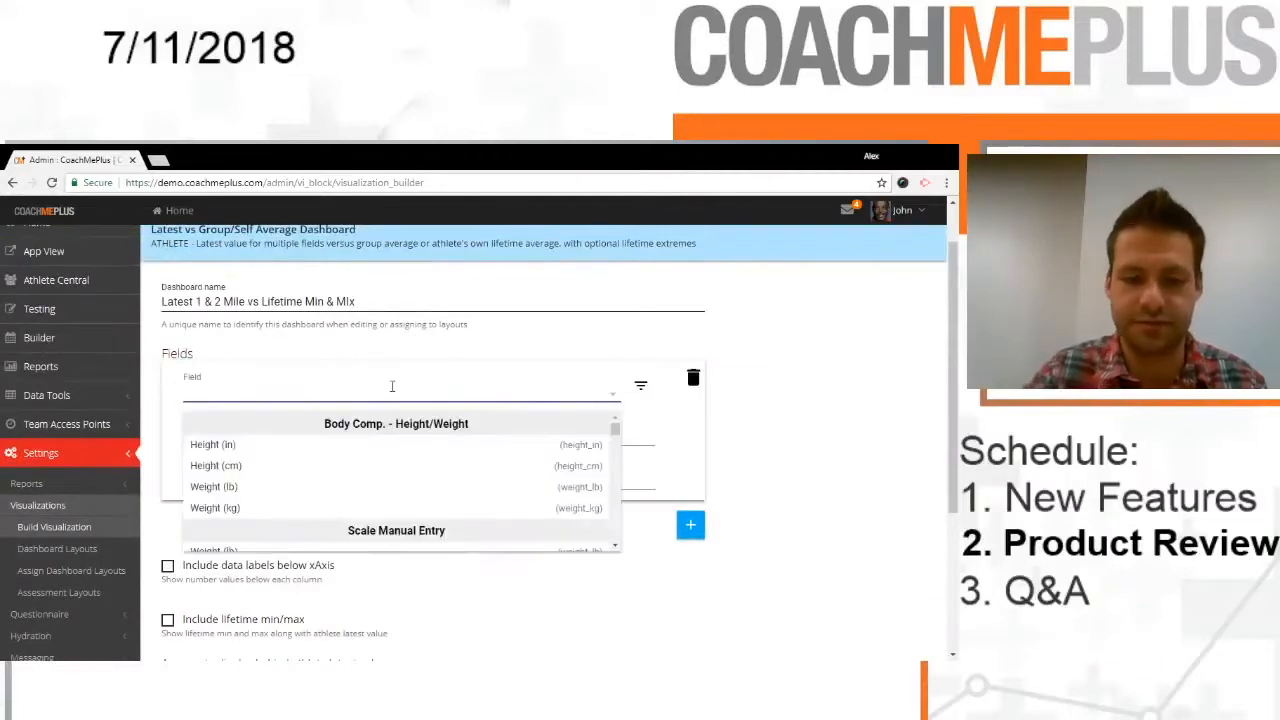
{"action": "type", "text": "1 mile run (min"}
{"action": "type", "text": "5"}
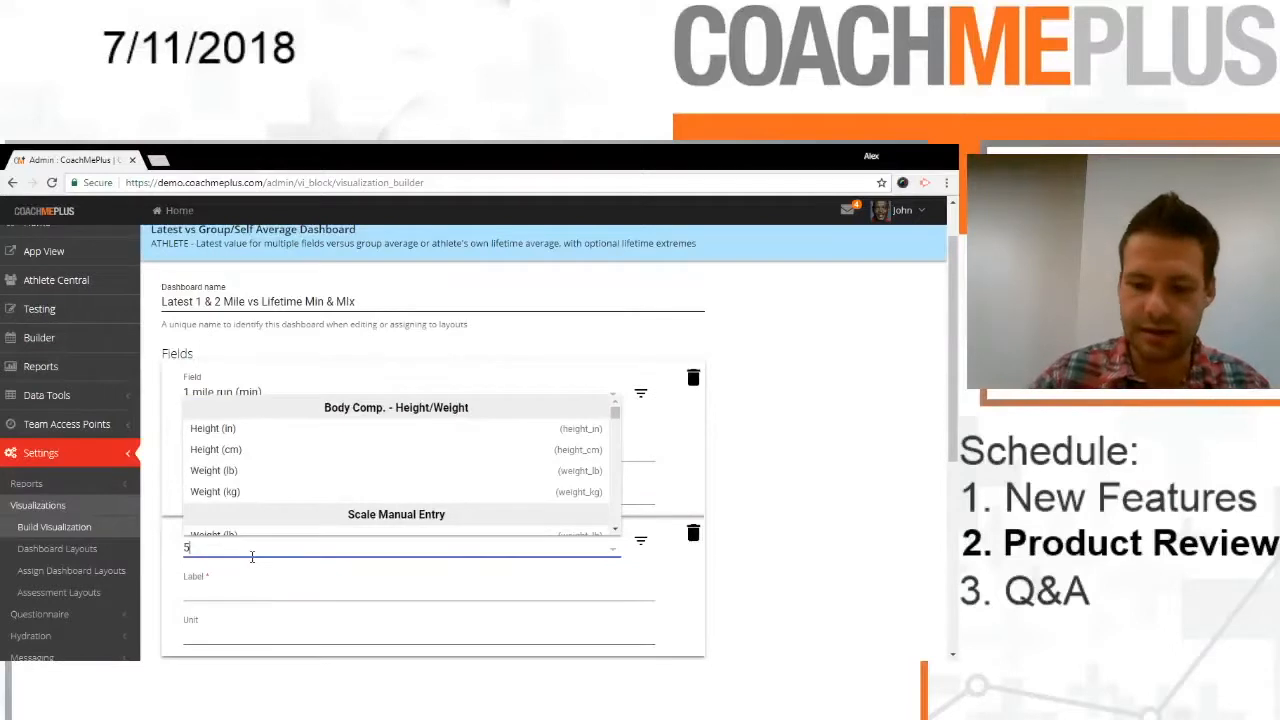
{"action": "type", "text": "2"}
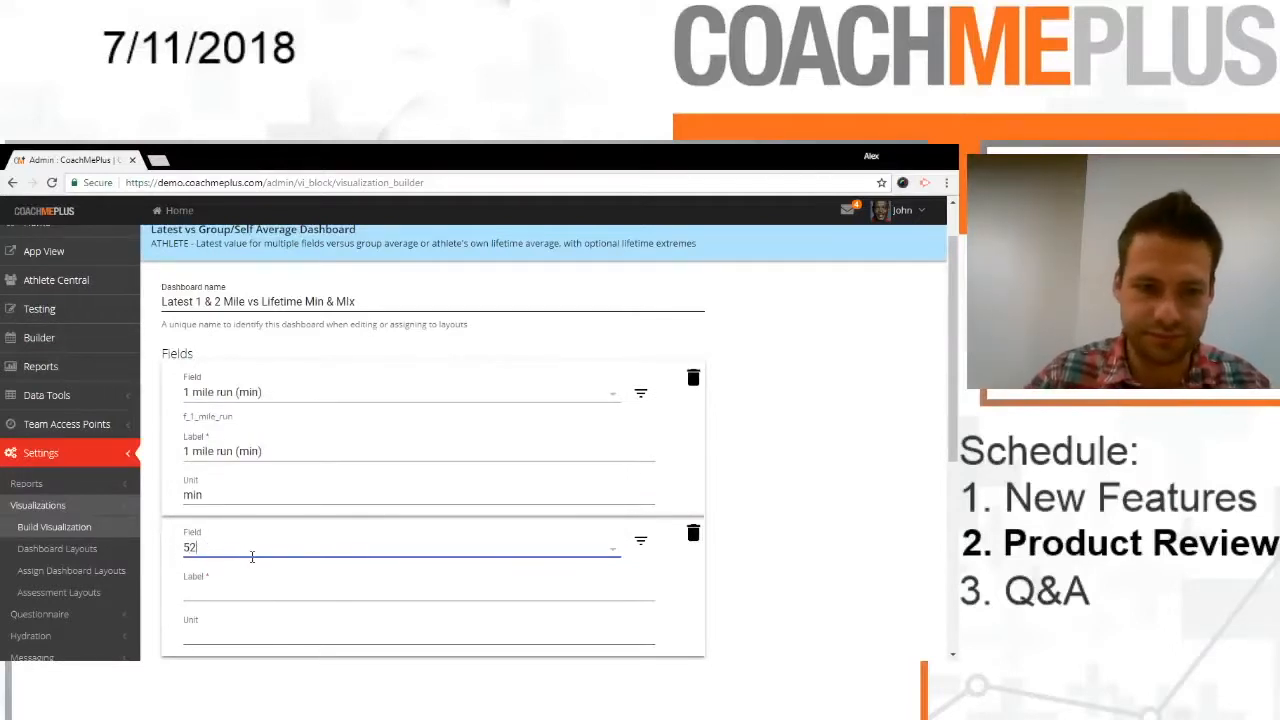
{"action": "type", "text": "2"}
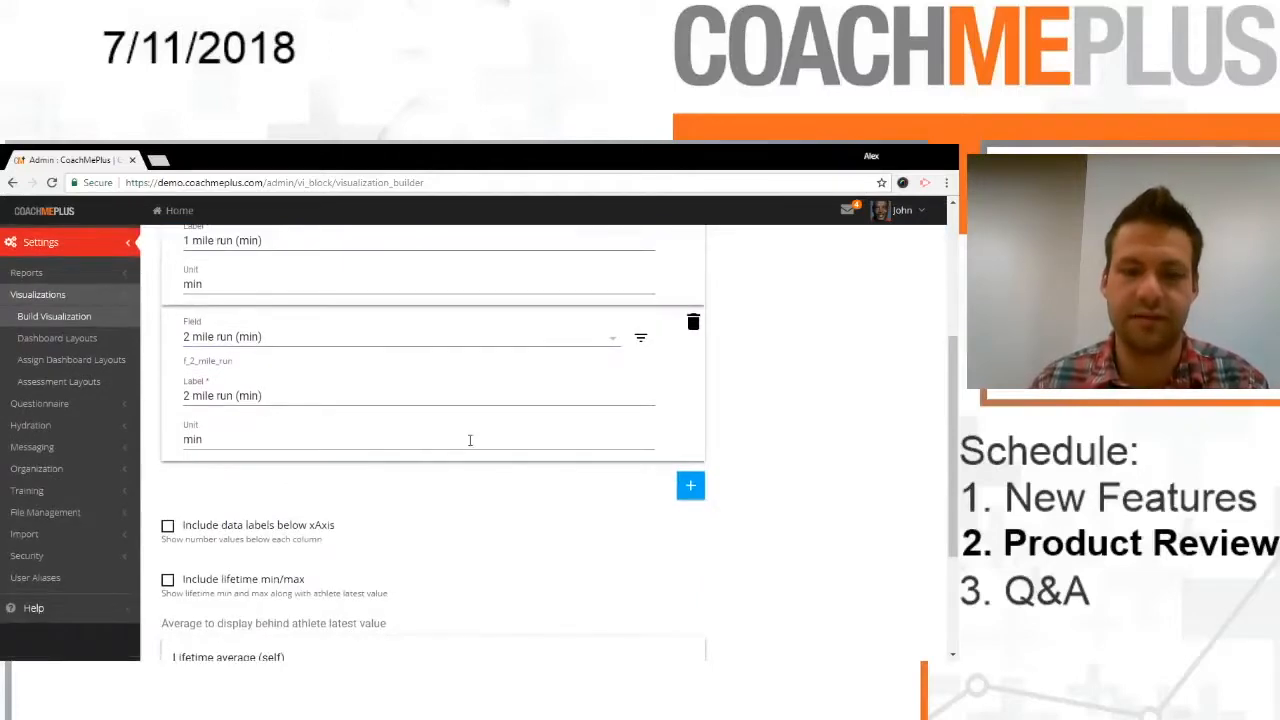
Step: Enable lifetime min/max and data labels below the xAxis, then save the dashboard
{"action": "left_click", "coordinate": [168, 510]}
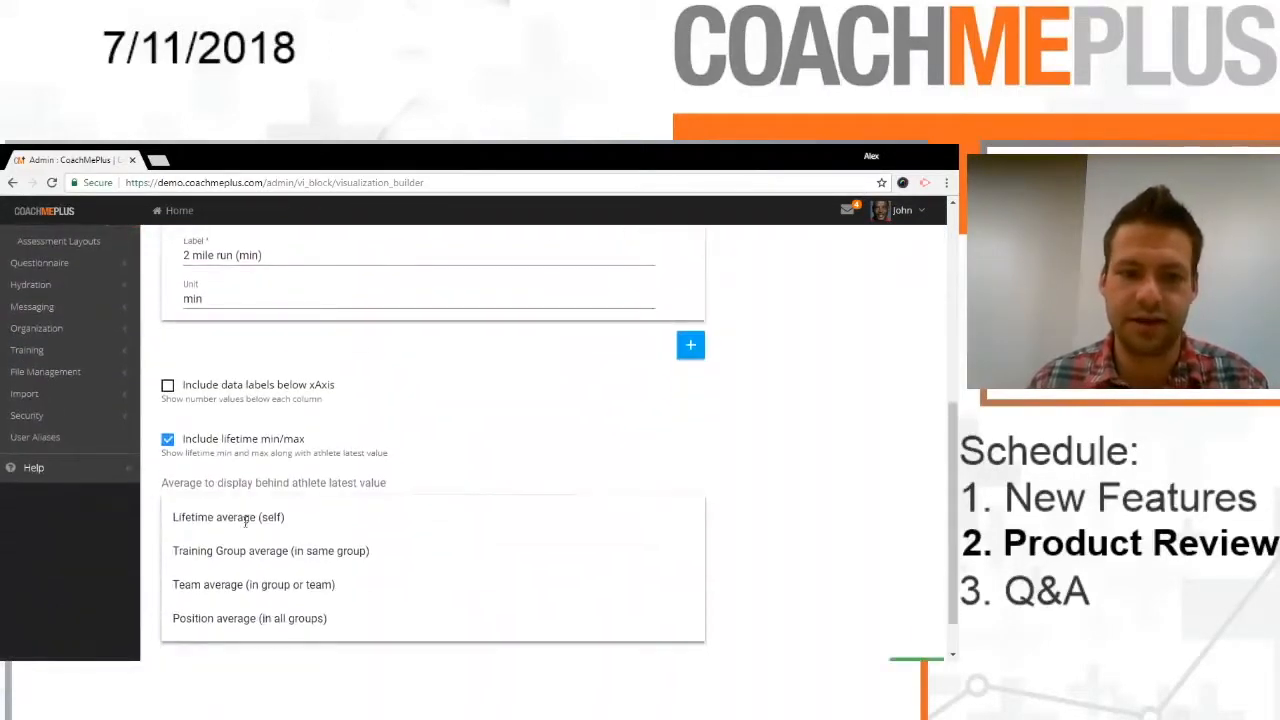
{"action": "mouse_move", "coordinate": [372, 552]}
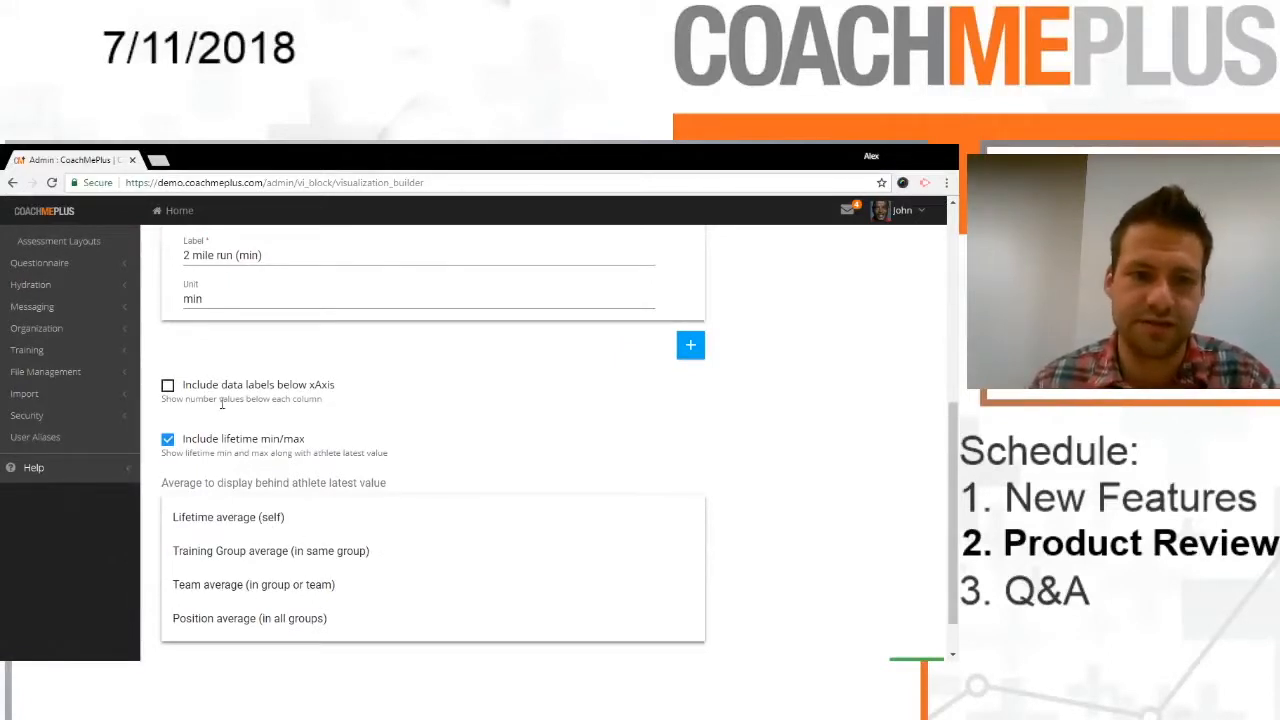
{"action": "left_click", "coordinate": [168, 384]}
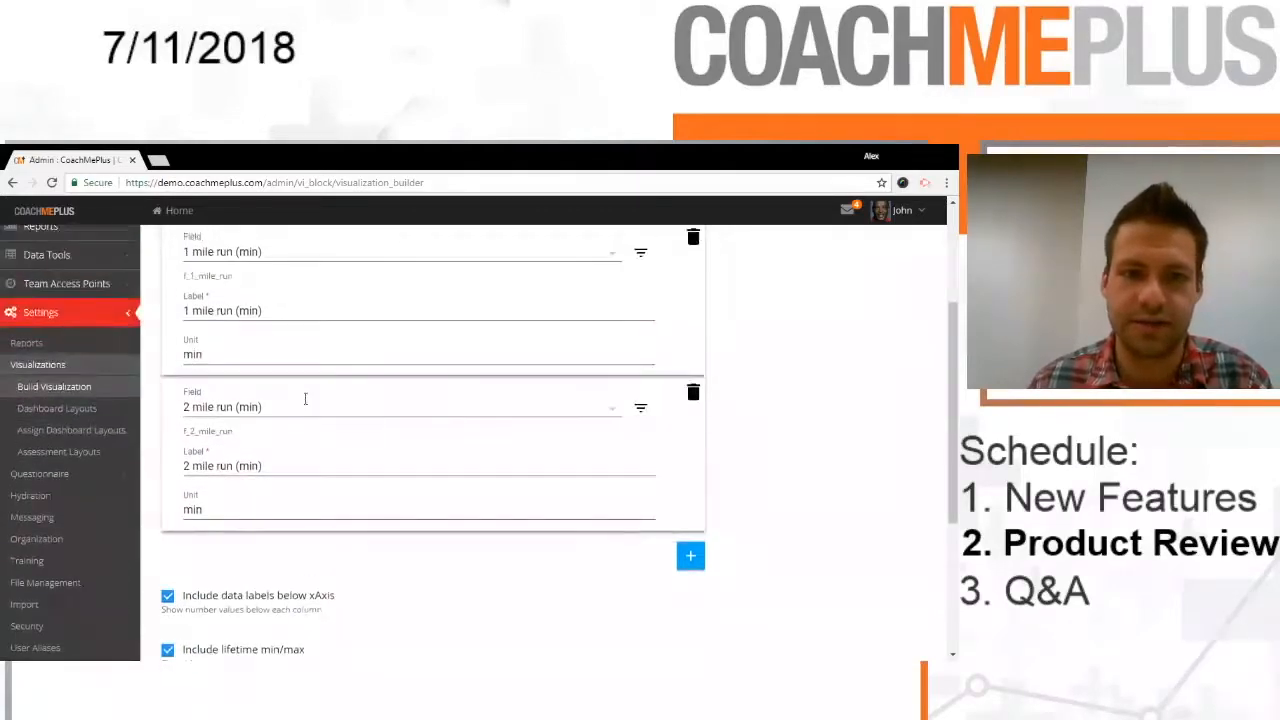
{"action": "scroll", "scroll_direction": "down", "scroll_amount": 3}
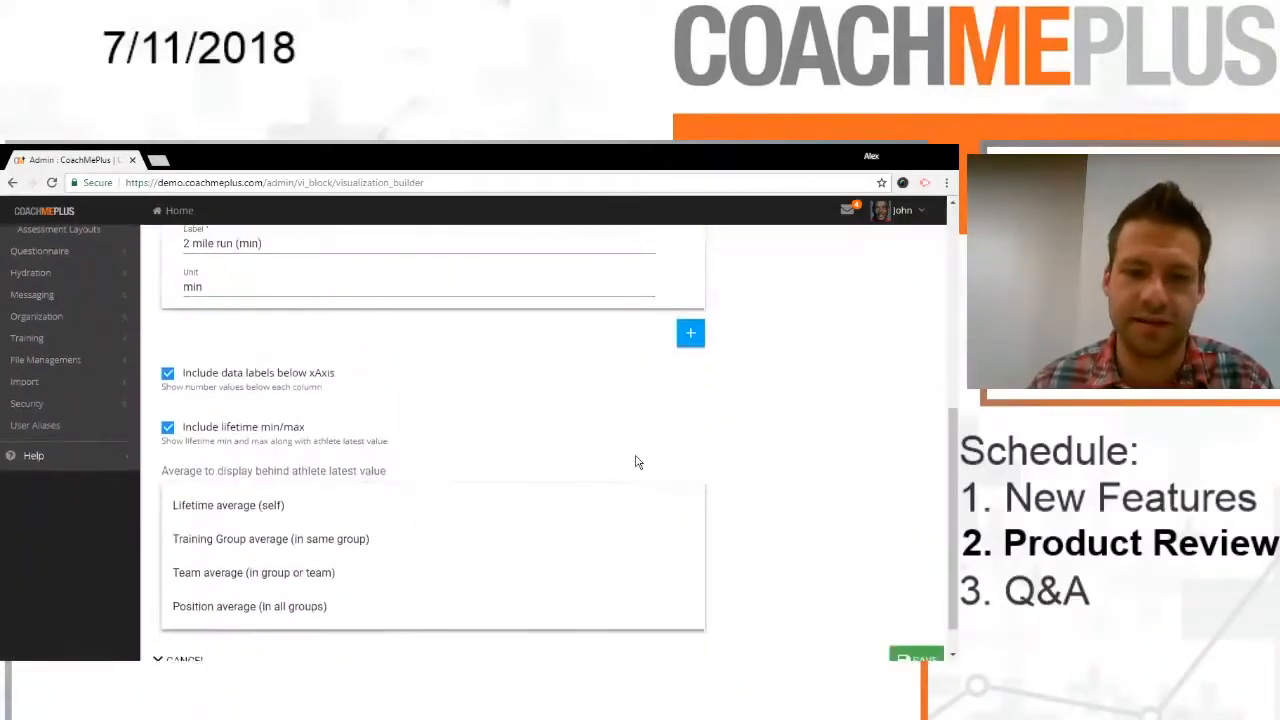
{"action": "left_click", "coordinate": [916, 620]}
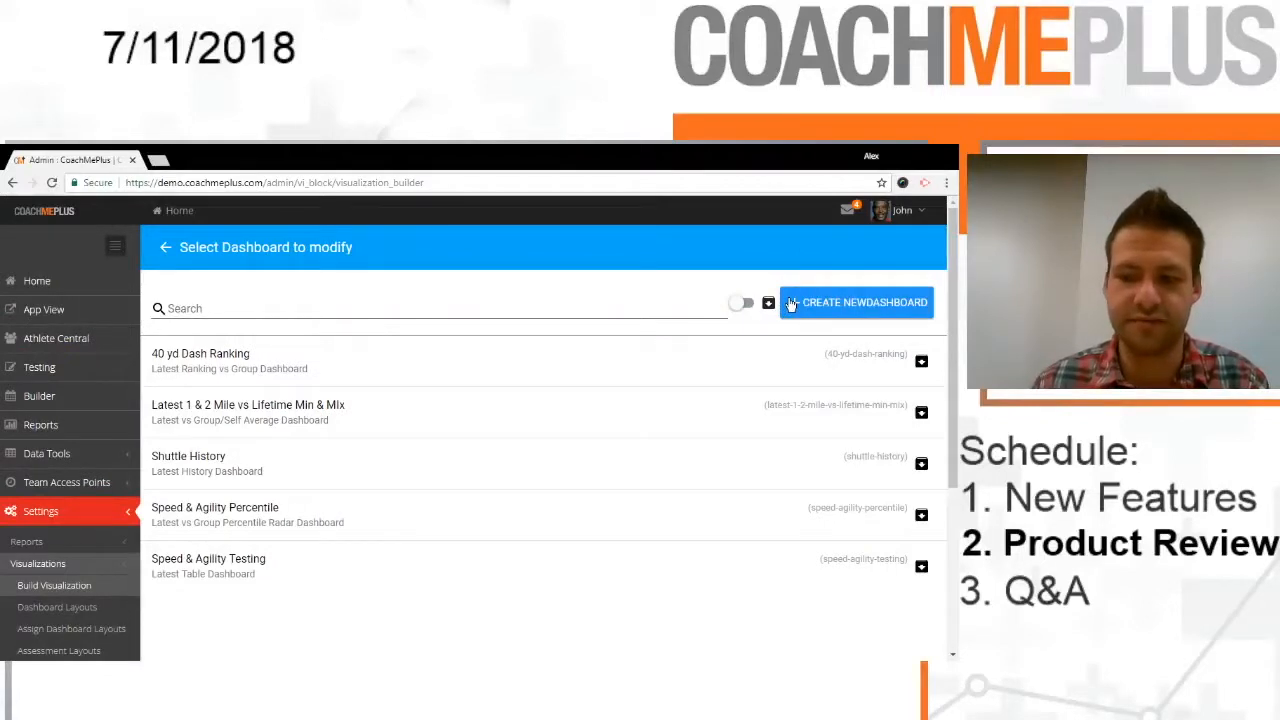
Step: Create a Latest History dashboard named 2 Mile Run - Past 14
{"action": "left_click", "coordinate": [856, 302]}
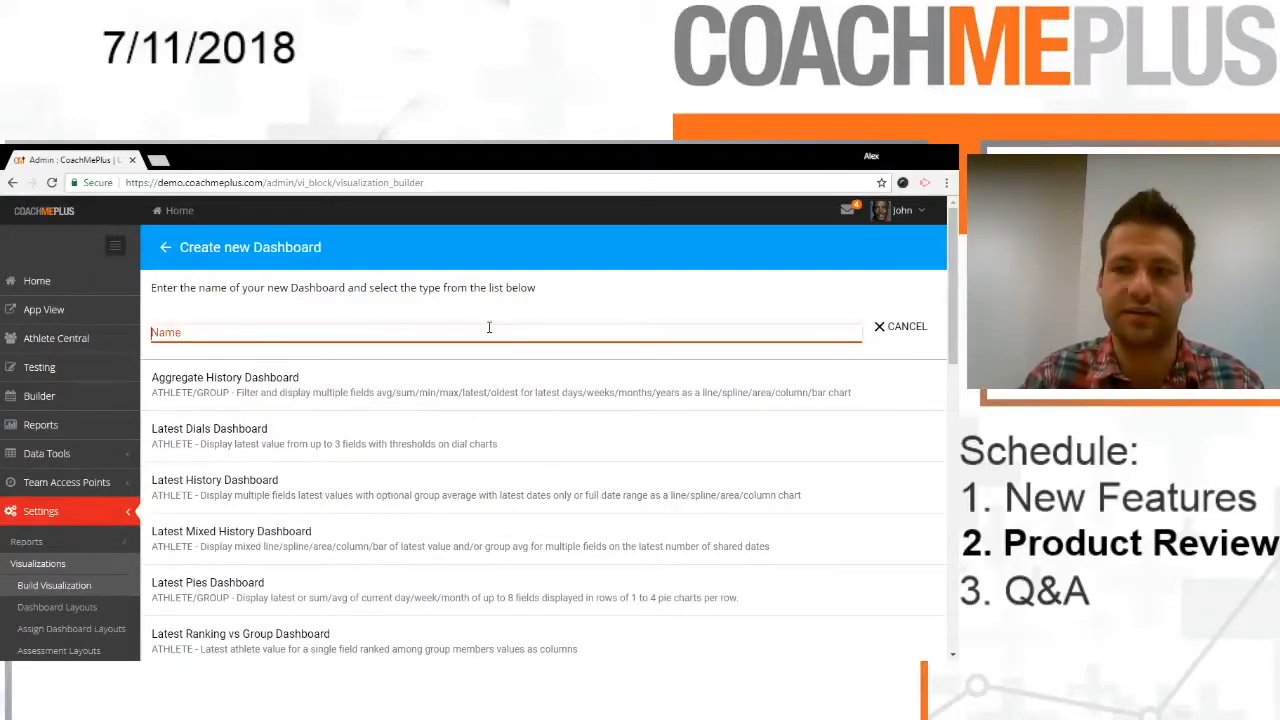
{"action": "type", "text": "2 Mile"}
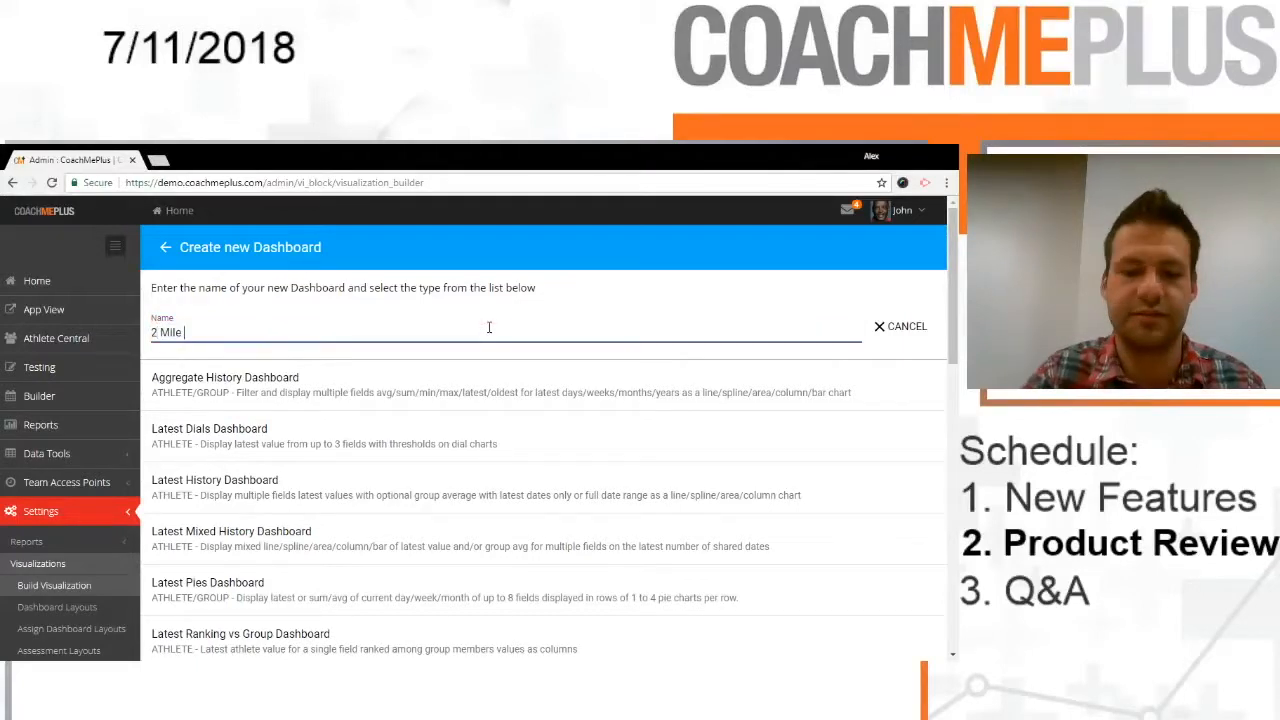
{"action": "type", "text": "Run - Past 14"}
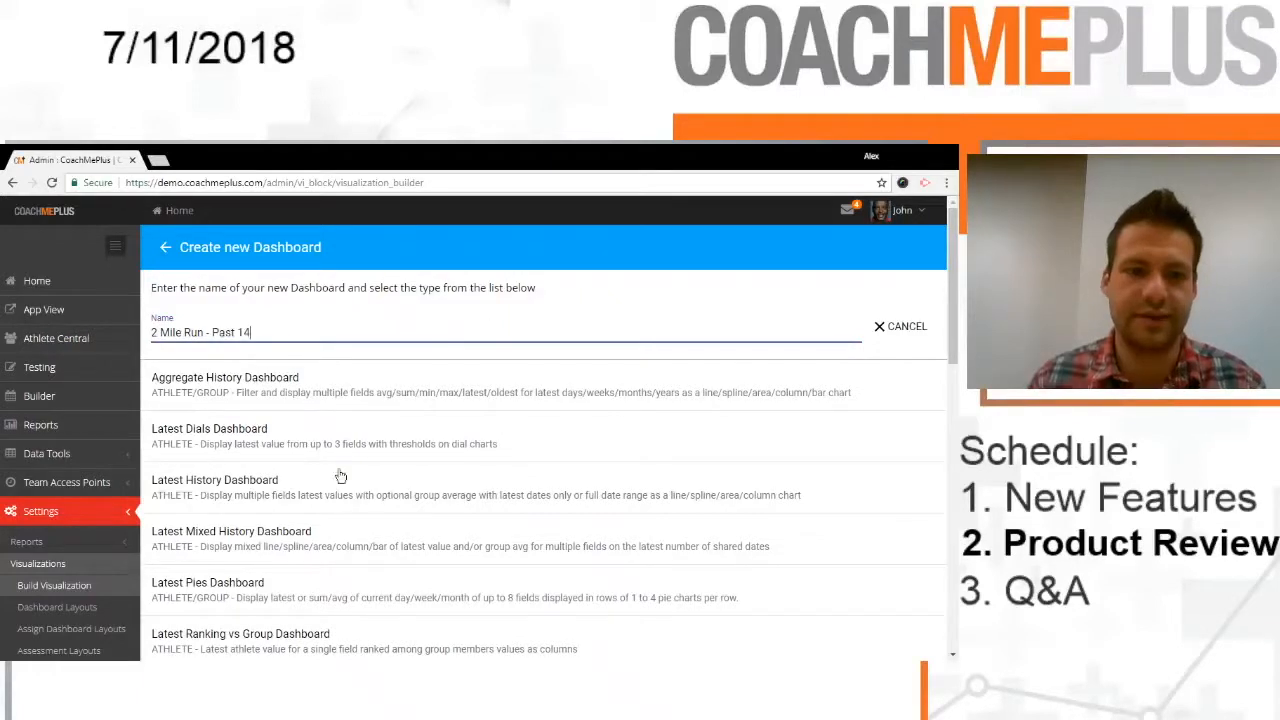
{"action": "left_click", "coordinate": [214, 488]}
{"action": "type", "text": "2"}
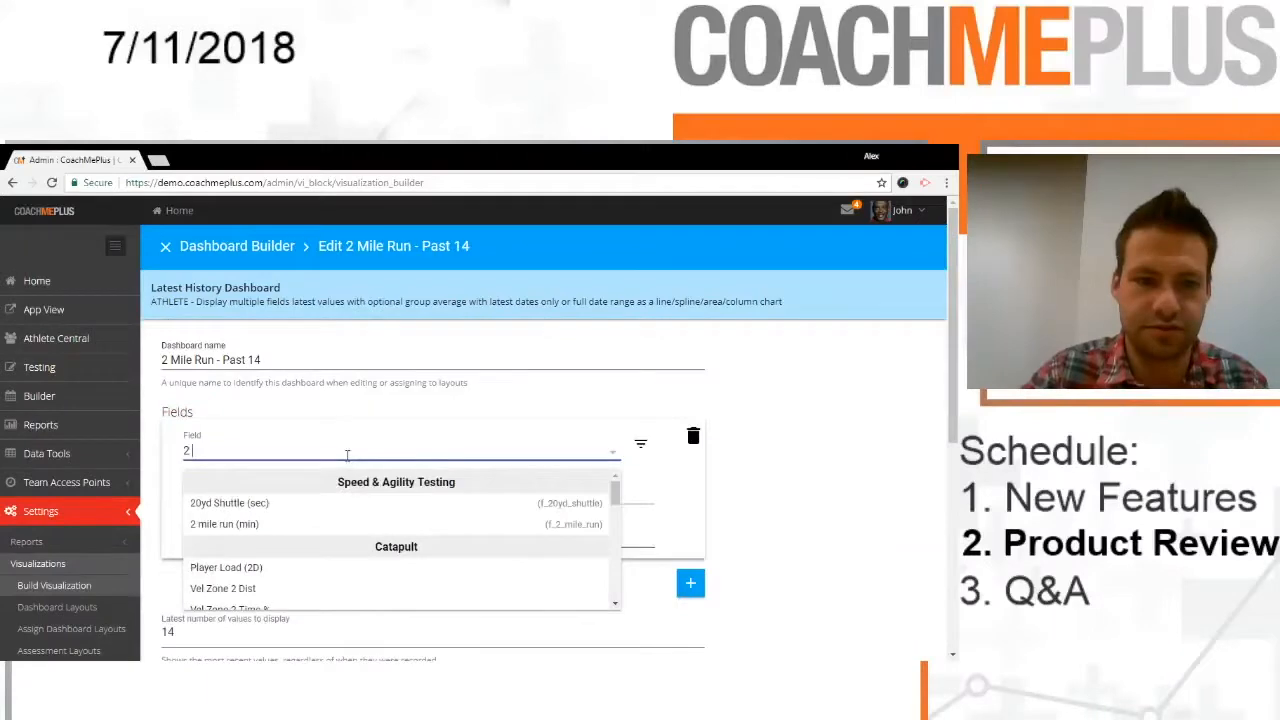
Step: Set its field to 2 mile run with a Line plot type and save it
{"action": "left_click", "coordinate": [224, 524]}
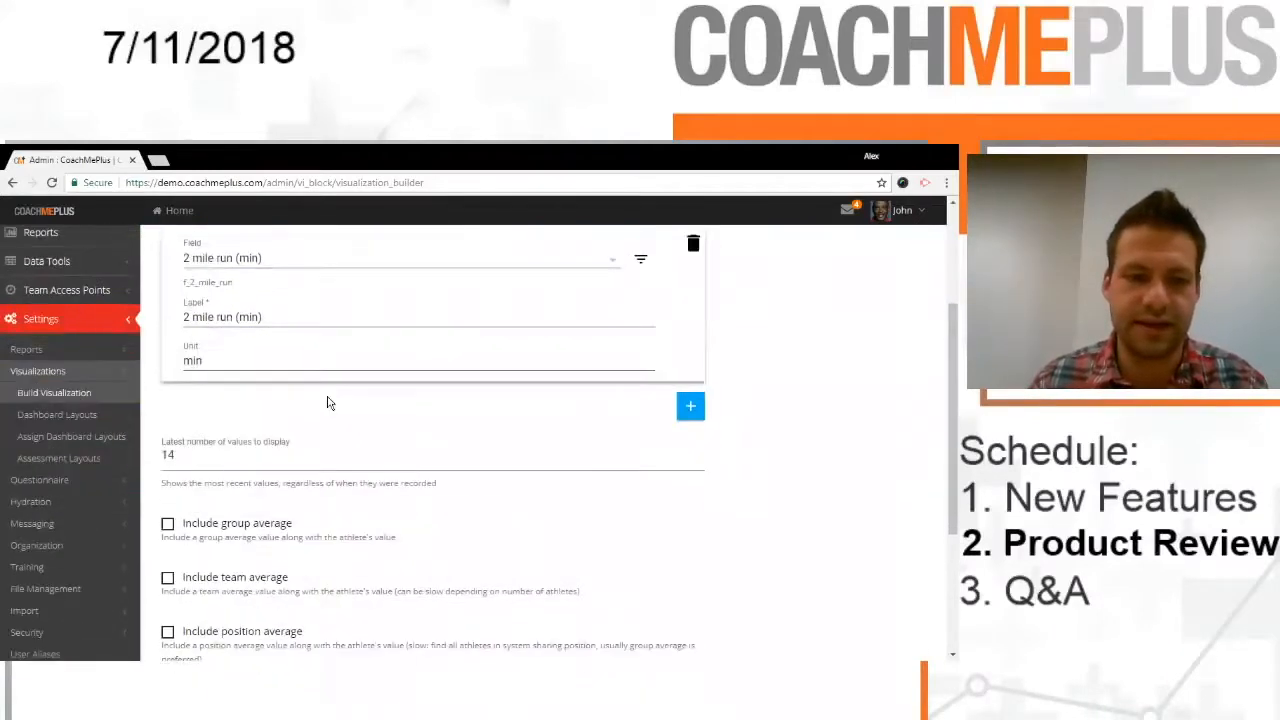
{"action": "scroll", "scroll_direction": "down", "scroll_amount": 3}
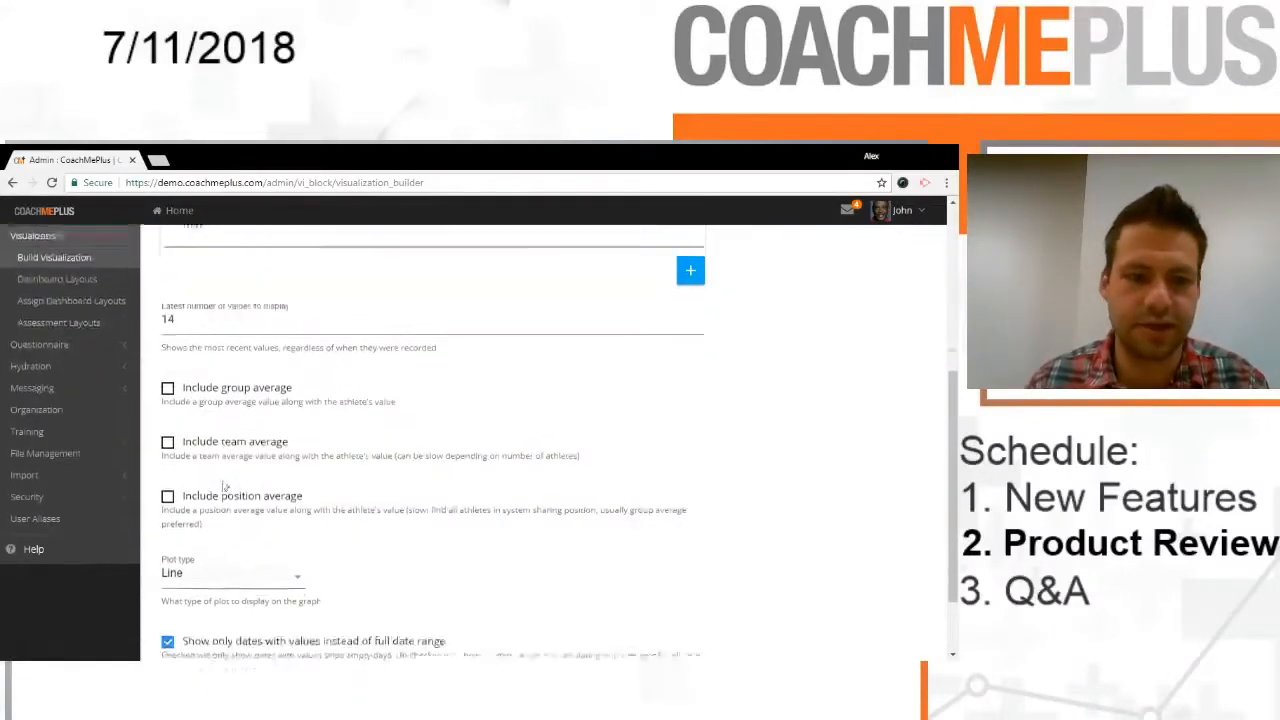
{"action": "left_click", "coordinate": [230, 572]}
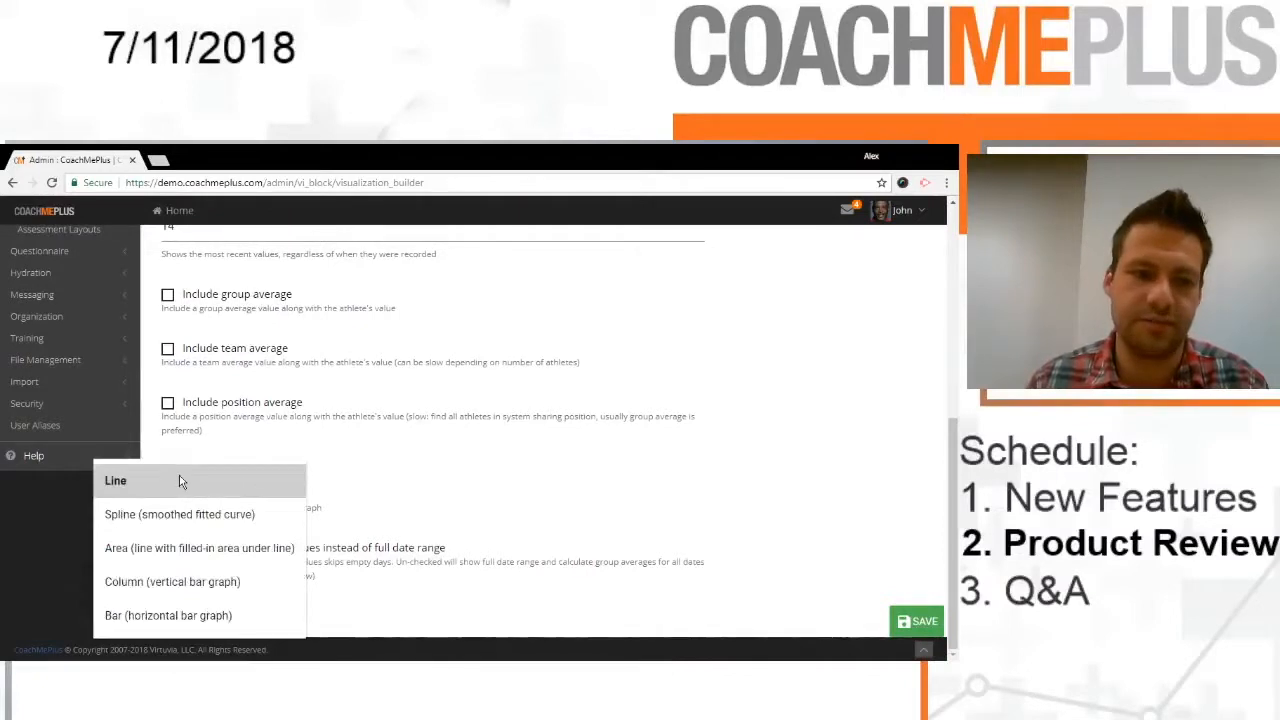
{"action": "left_click", "coordinate": [116, 480]}
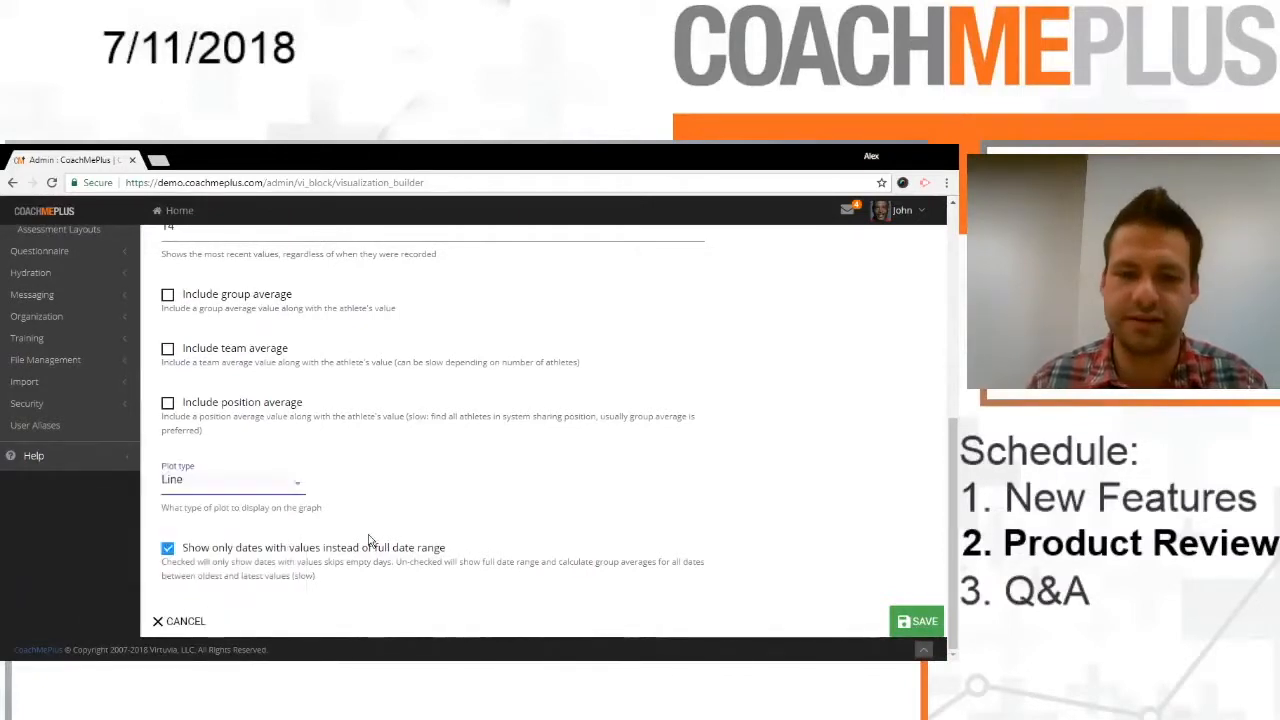
{"action": "mouse_move", "coordinate": [338, 574]}
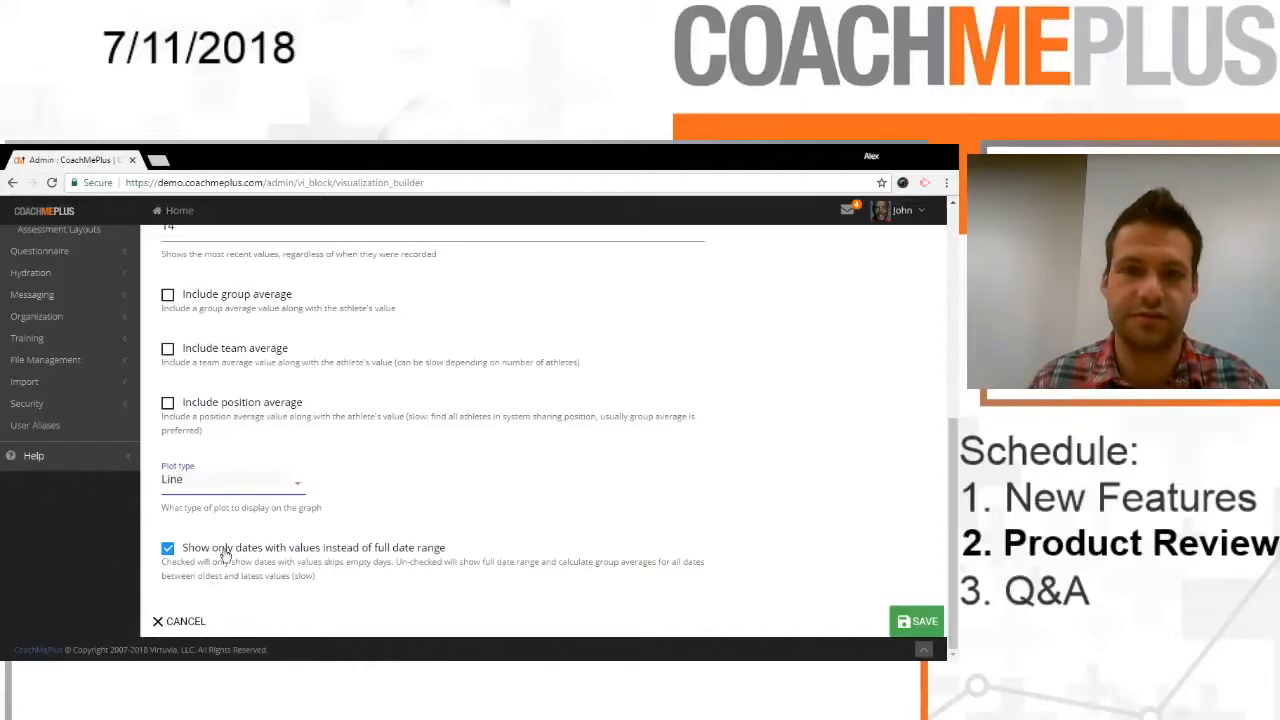
{"action": "mouse_move", "coordinate": [732, 592]}
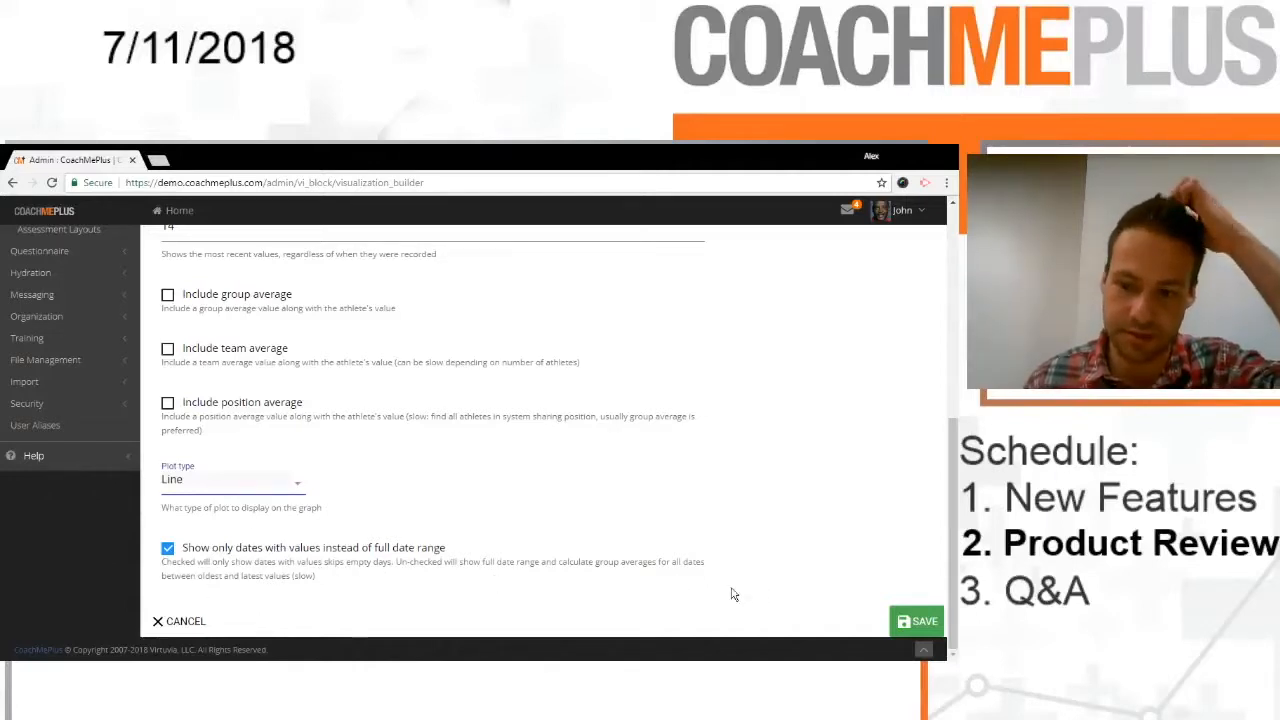
{"action": "left_click", "coordinate": [916, 620]}
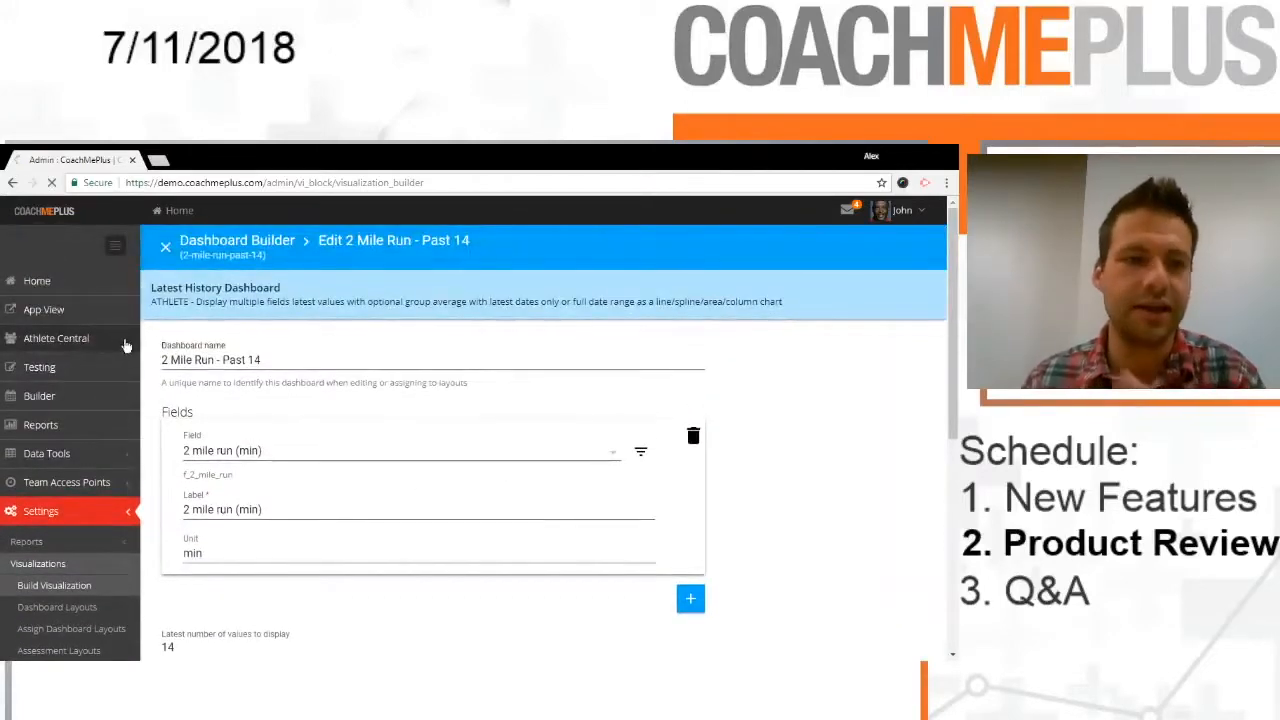
Step: Go to Athlete Central and review the athlete's profile
{"action": "left_click", "coordinate": [56, 338]}
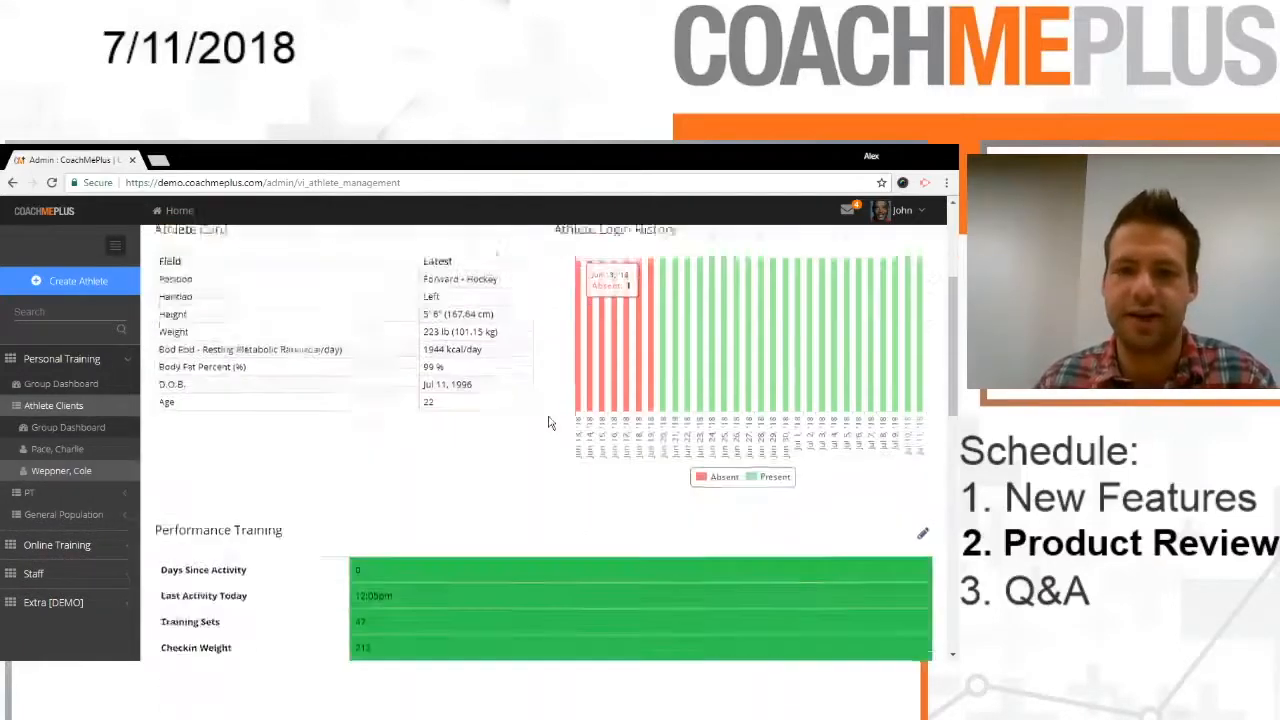
{"action": "scroll", "scroll_direction": "down", "scroll_amount": 3}
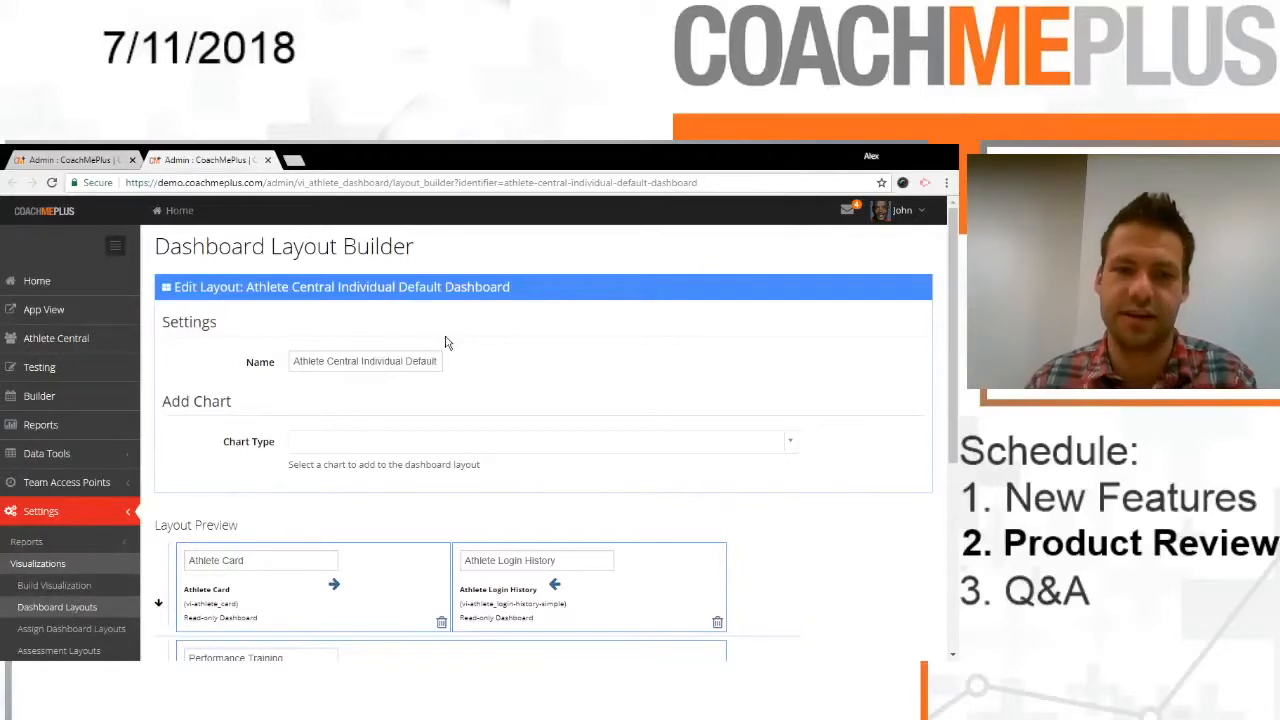
{"action": "mouse_move", "coordinate": [418, 428]}
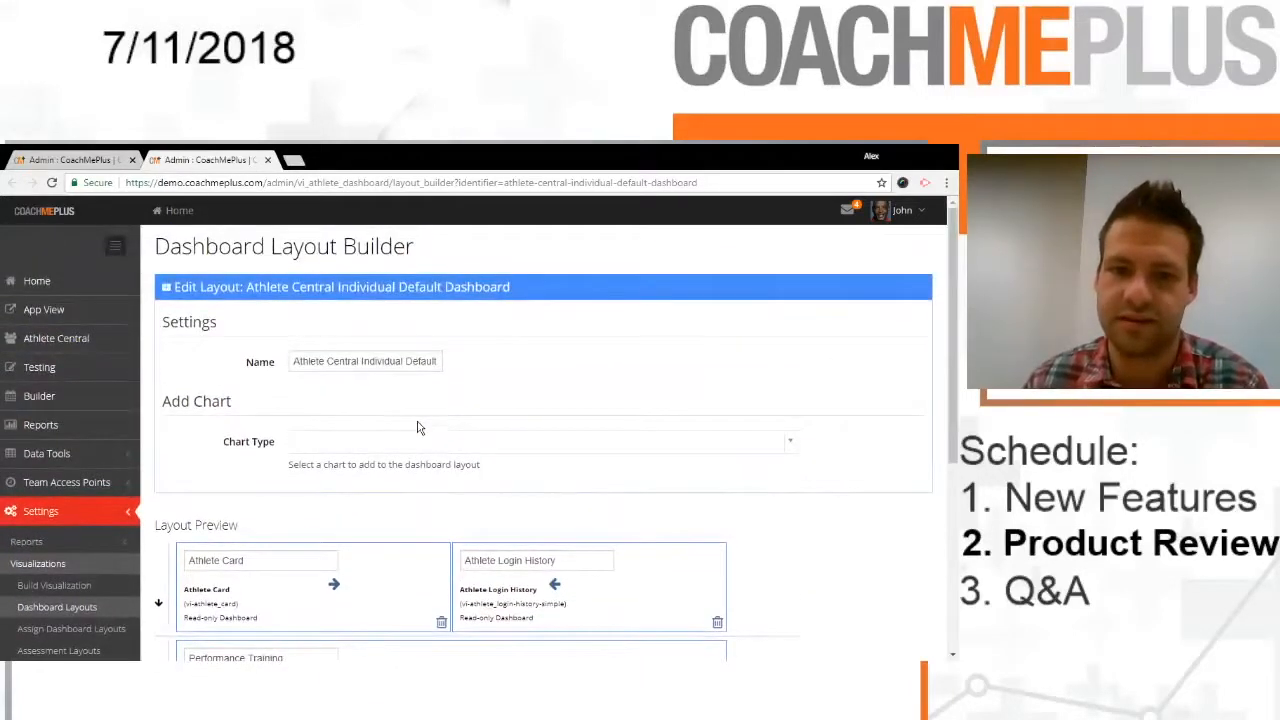
Step: Add the Speed & Agility Testing table and Speed & Agility Percentile chart at half width
{"action": "left_click", "coordinate": [540, 442]}
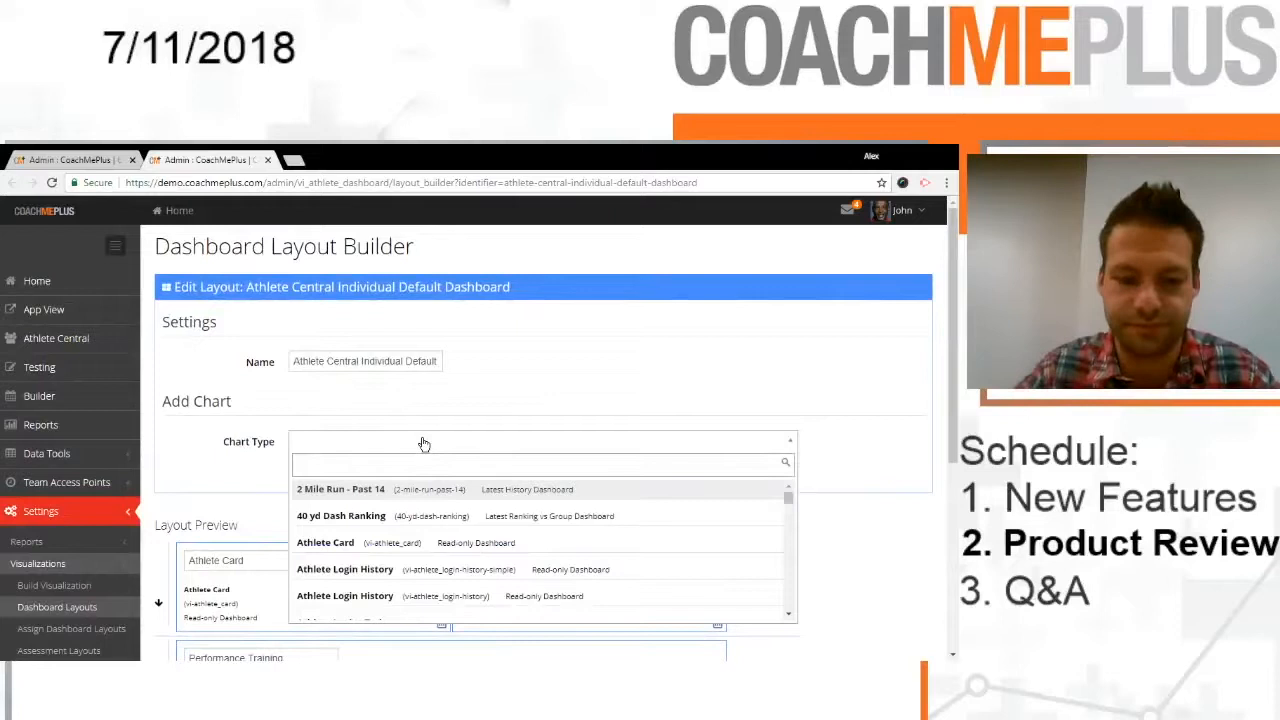
{"action": "type", "text": "table"}
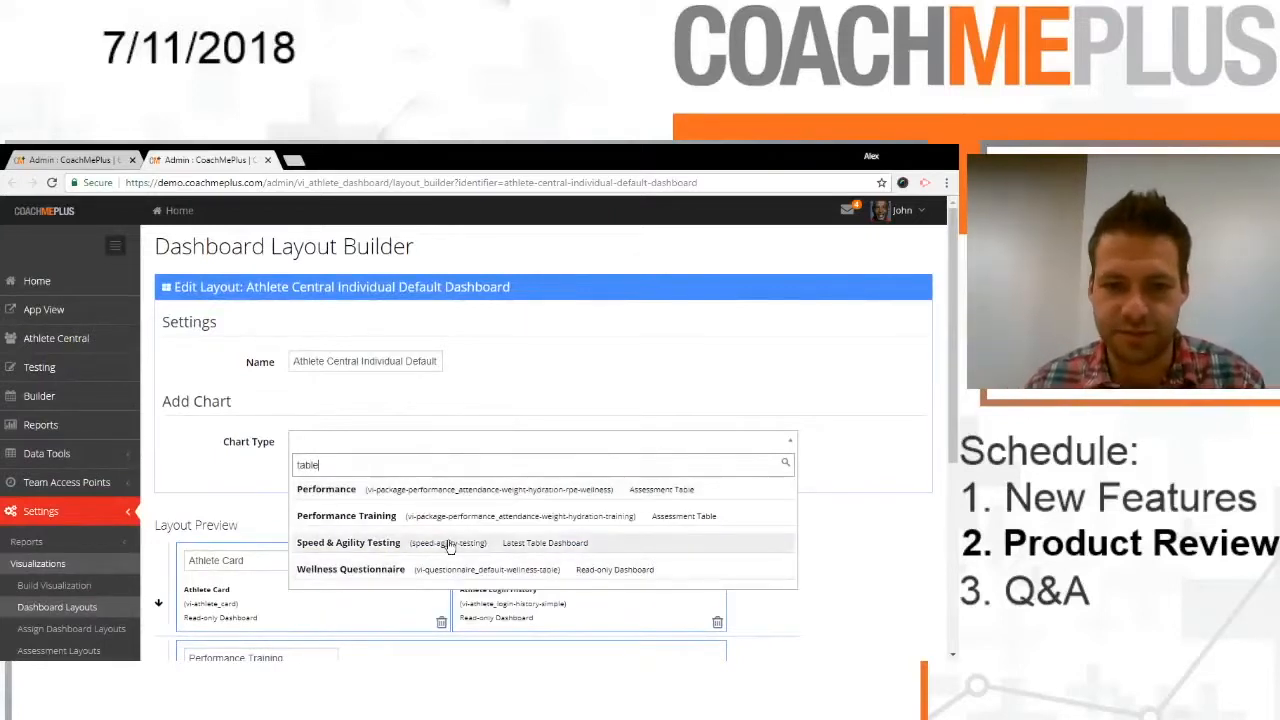
{"action": "left_click", "coordinate": [348, 542]}
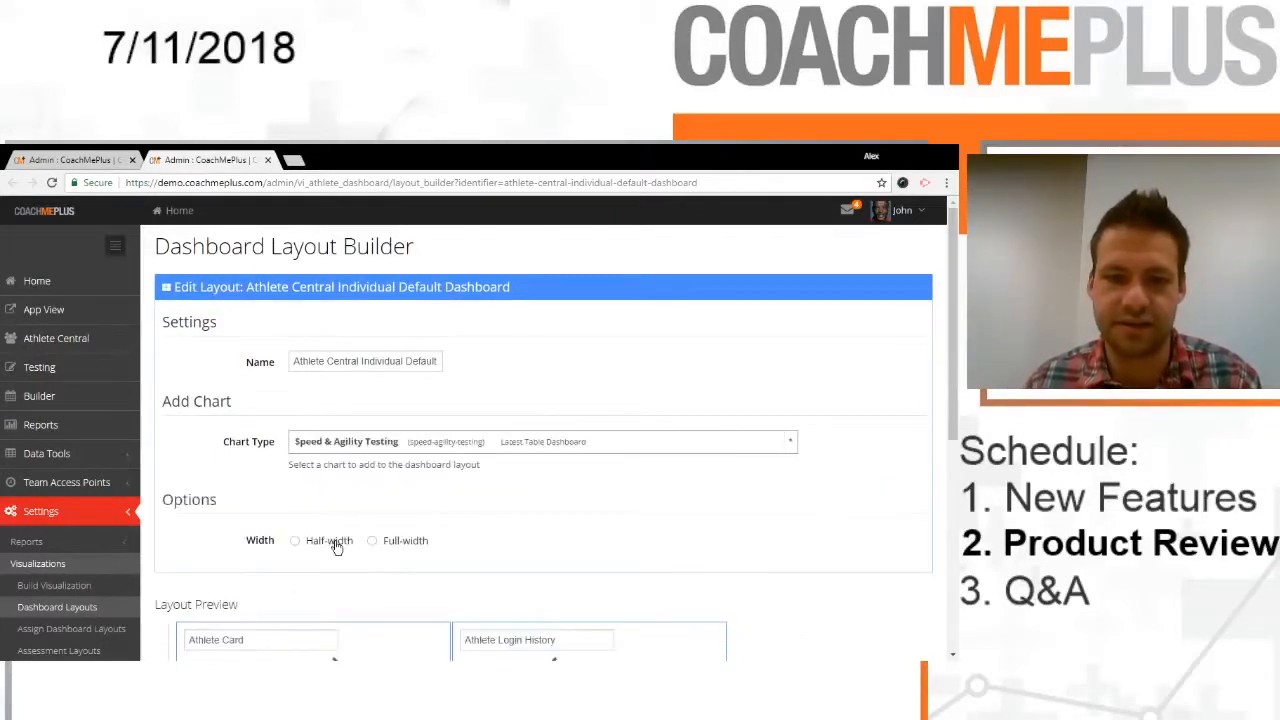
{"action": "left_click", "coordinate": [544, 442]}
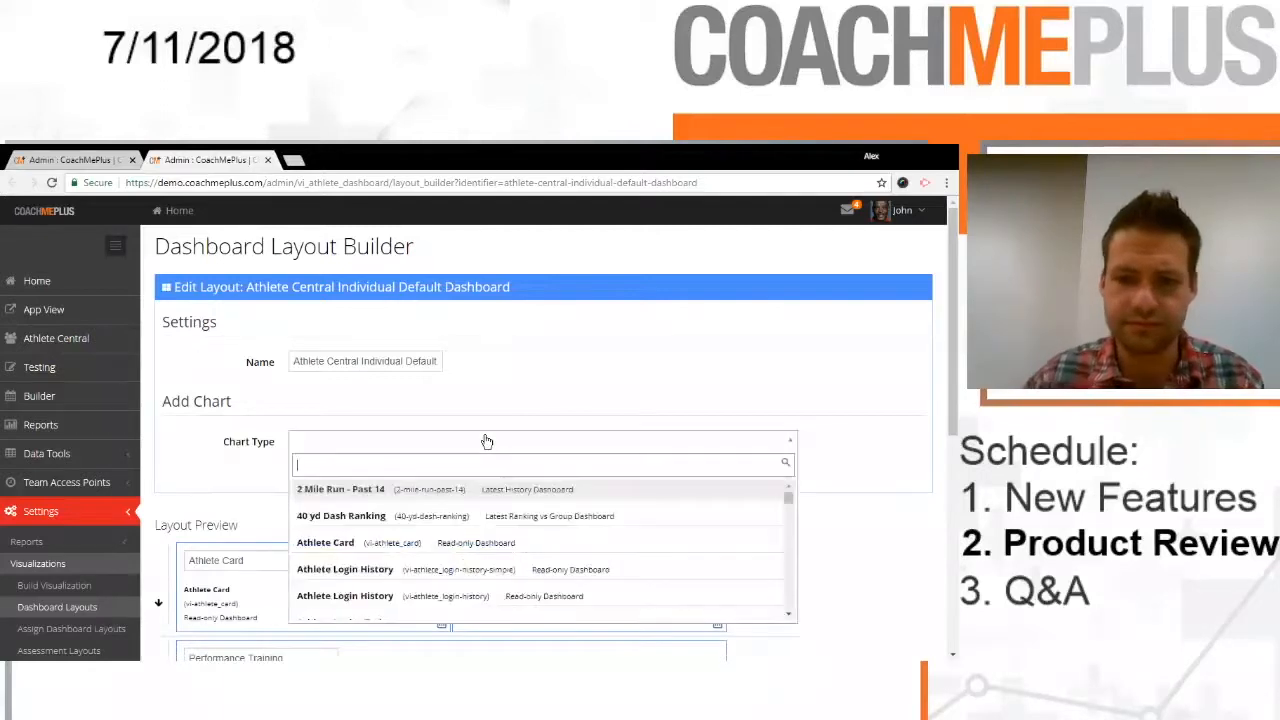
{"action": "type", "text": "percent"}
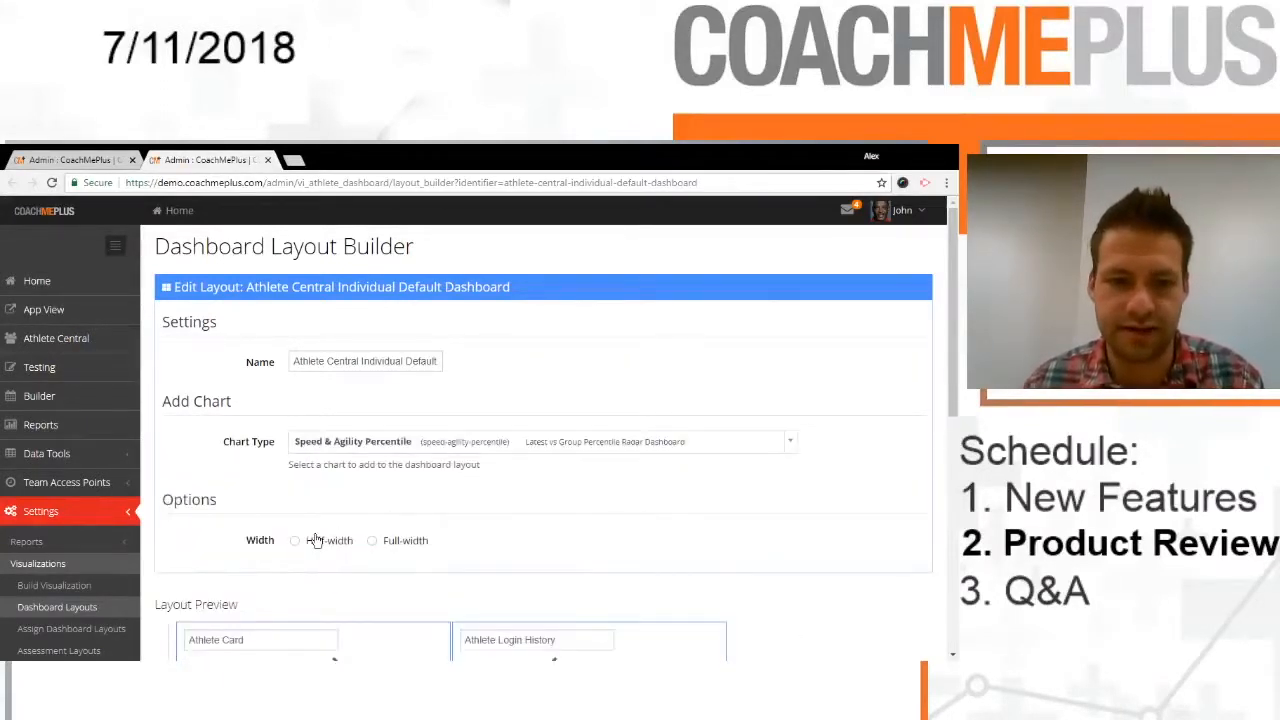
{"action": "scroll", "scroll_direction": "down", "scroll_amount": 3}
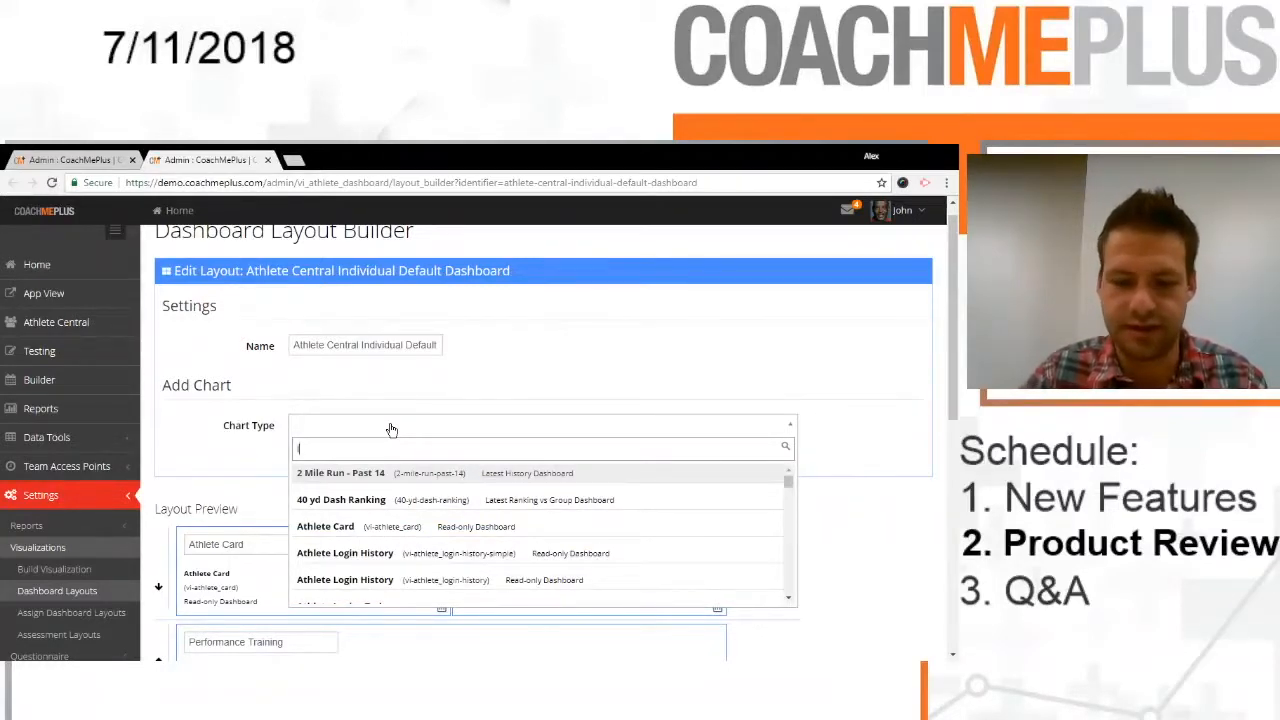
Step: Add 2 Mile Run - Past 14 at full width, 40 yd Dash Ranking at half width, and choose Latest 1 & 2 Mile
{"action": "type", "text": "latest hi"}
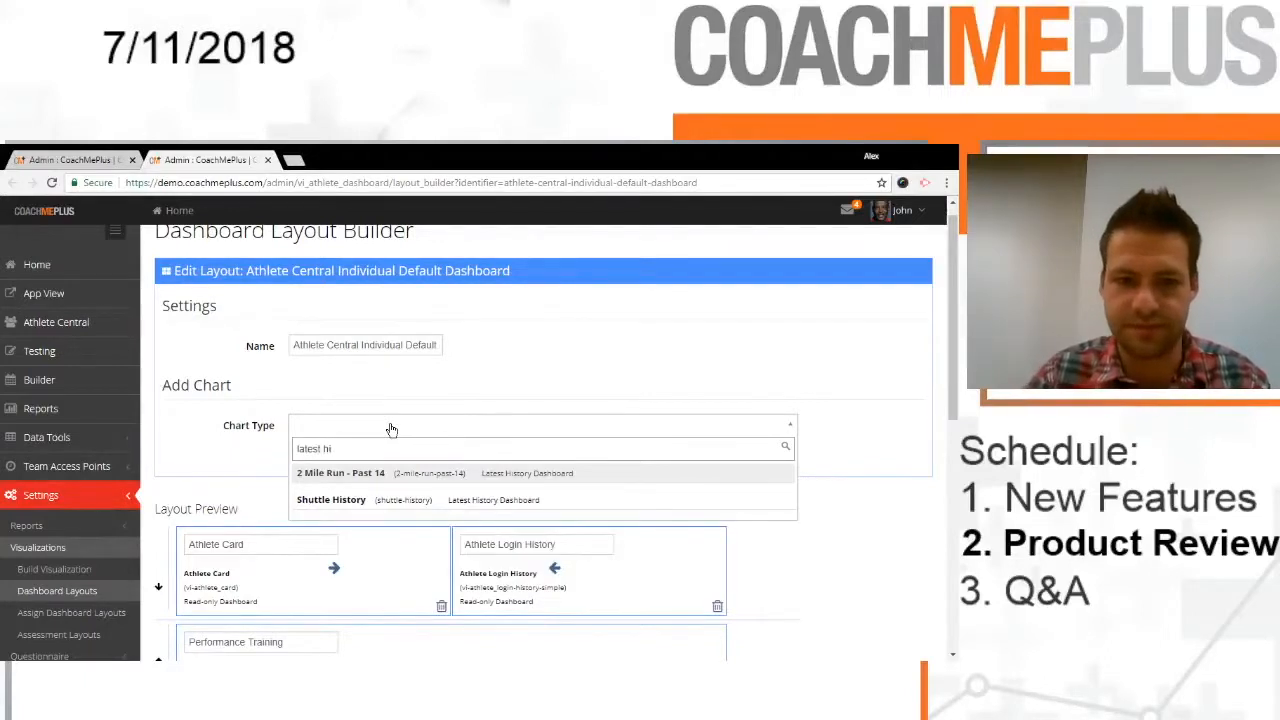
{"action": "left_click", "coordinate": [340, 472]}
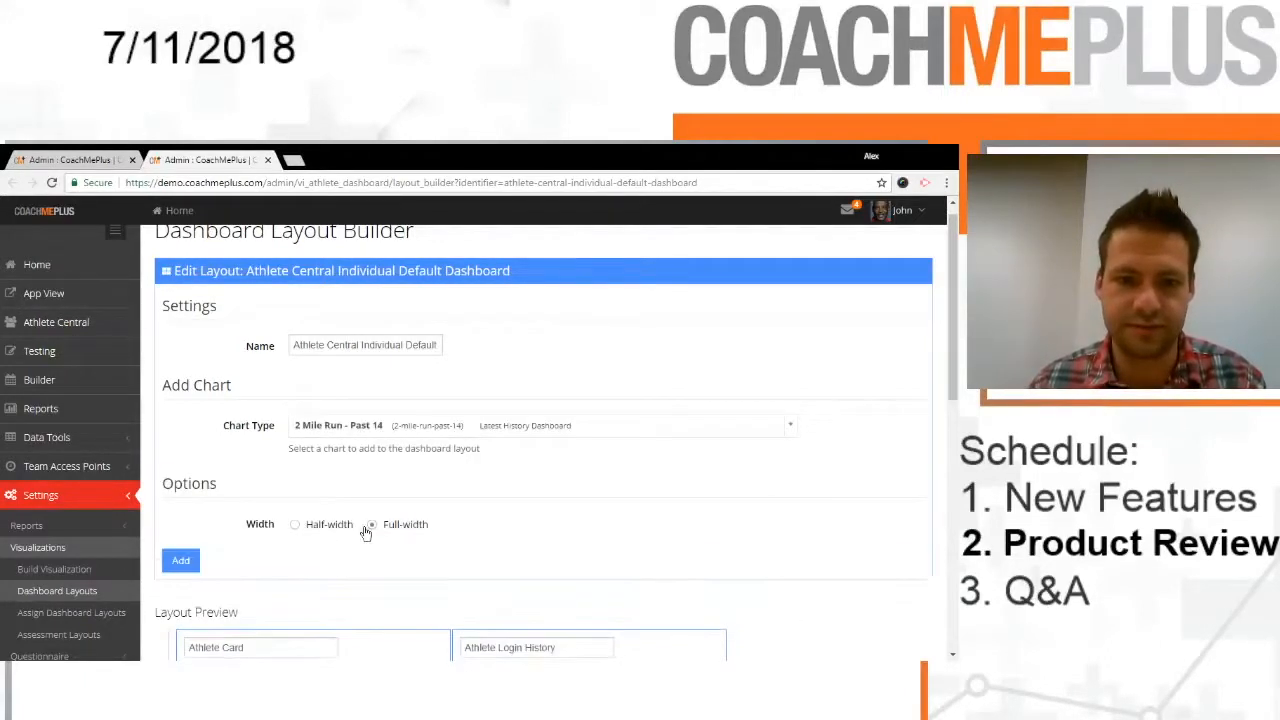
{"action": "left_click", "coordinate": [540, 424]}
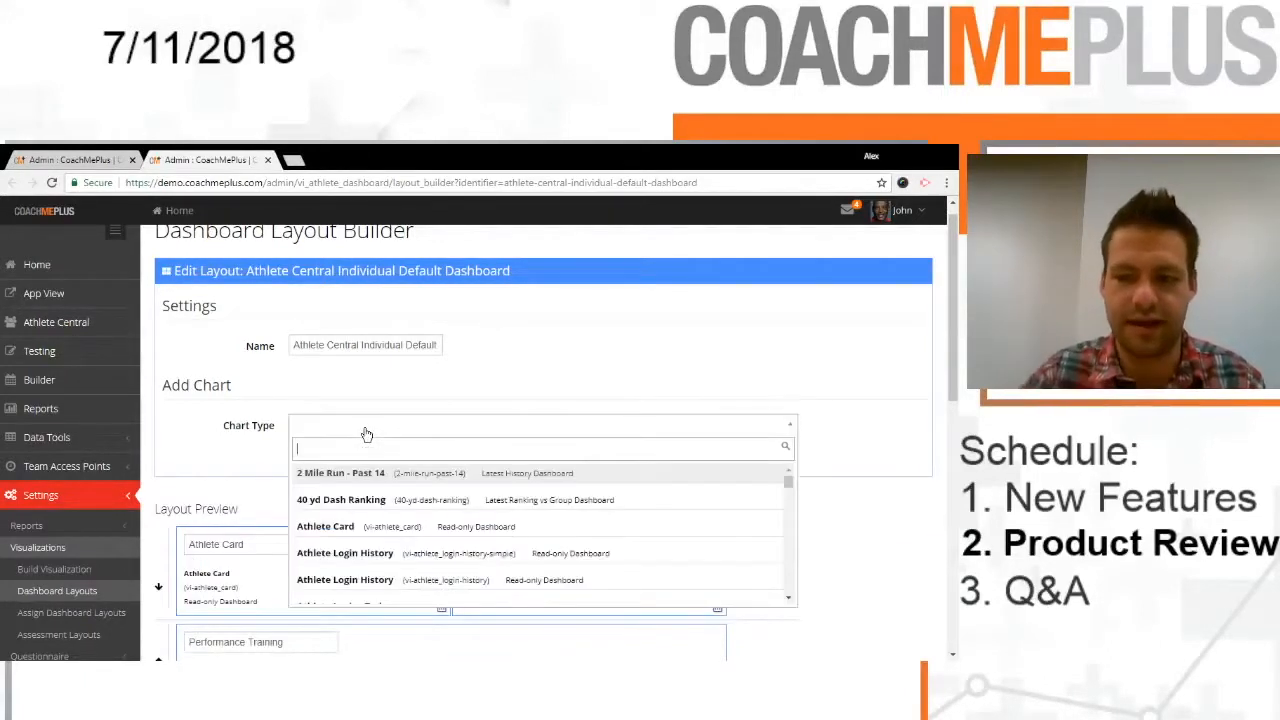
{"action": "type", "text": "ran"}
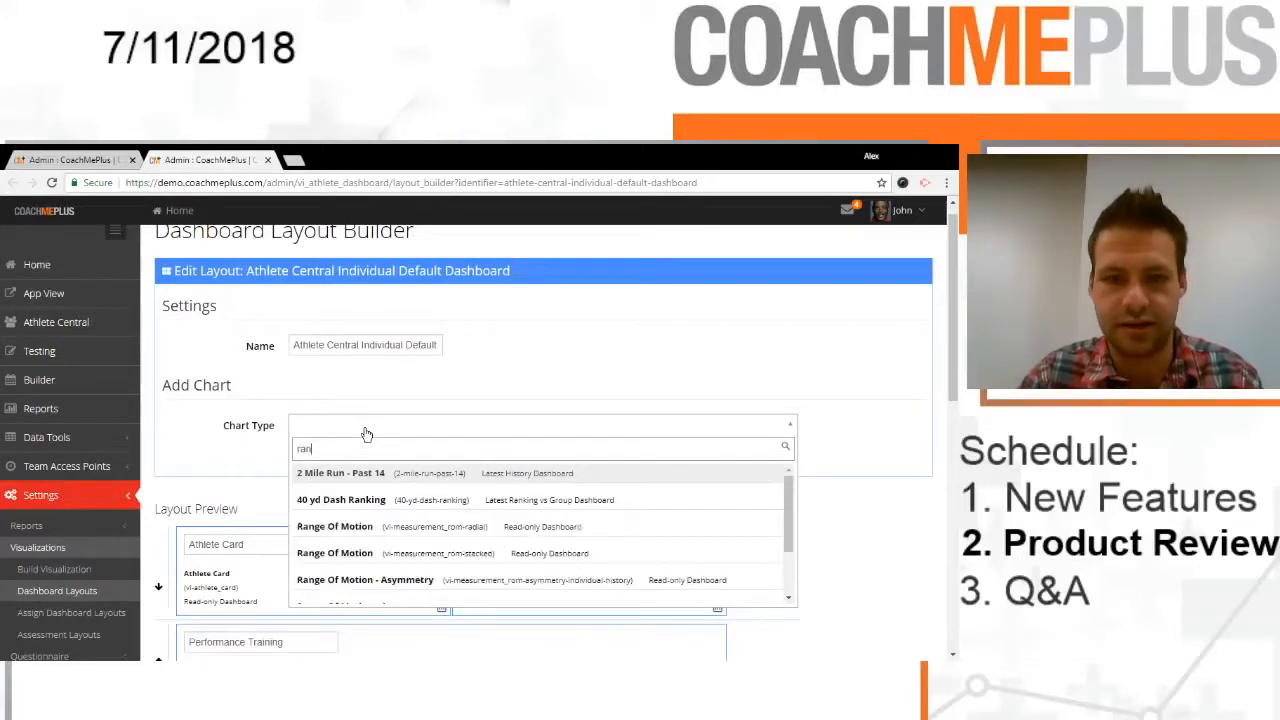
{"action": "left_click", "coordinate": [340, 500]}
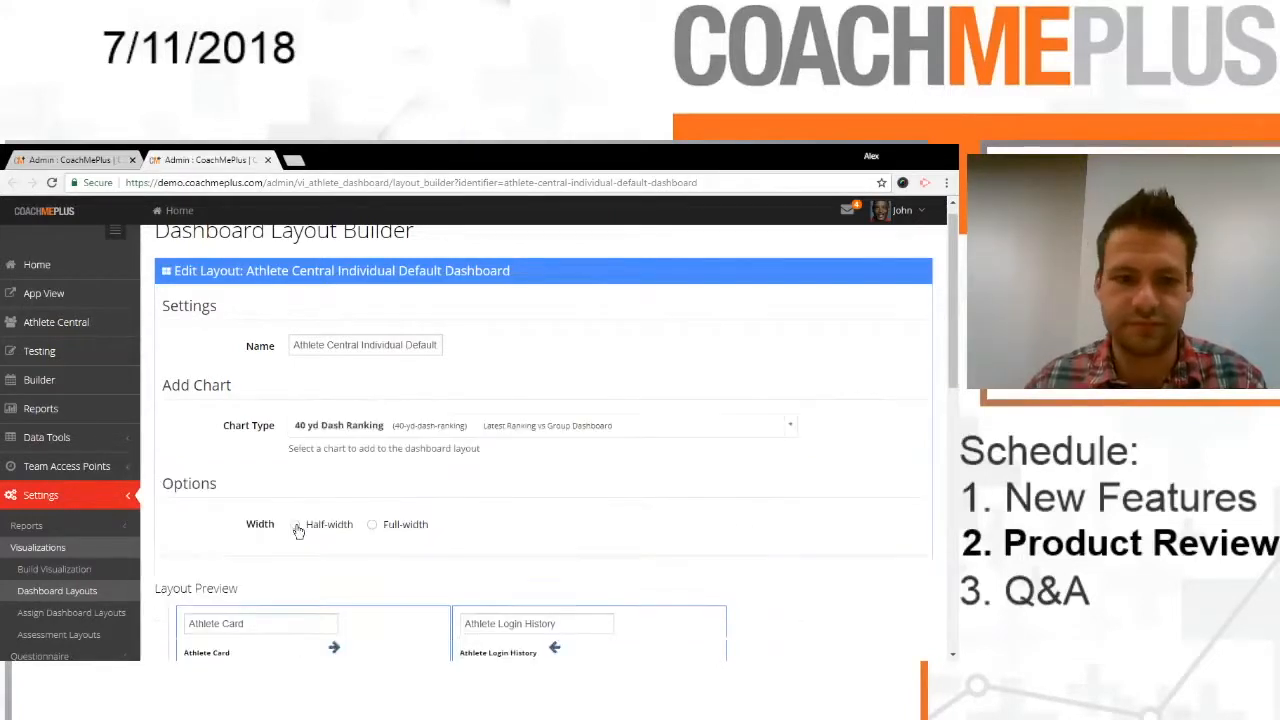
{"action": "left_click", "coordinate": [540, 424]}
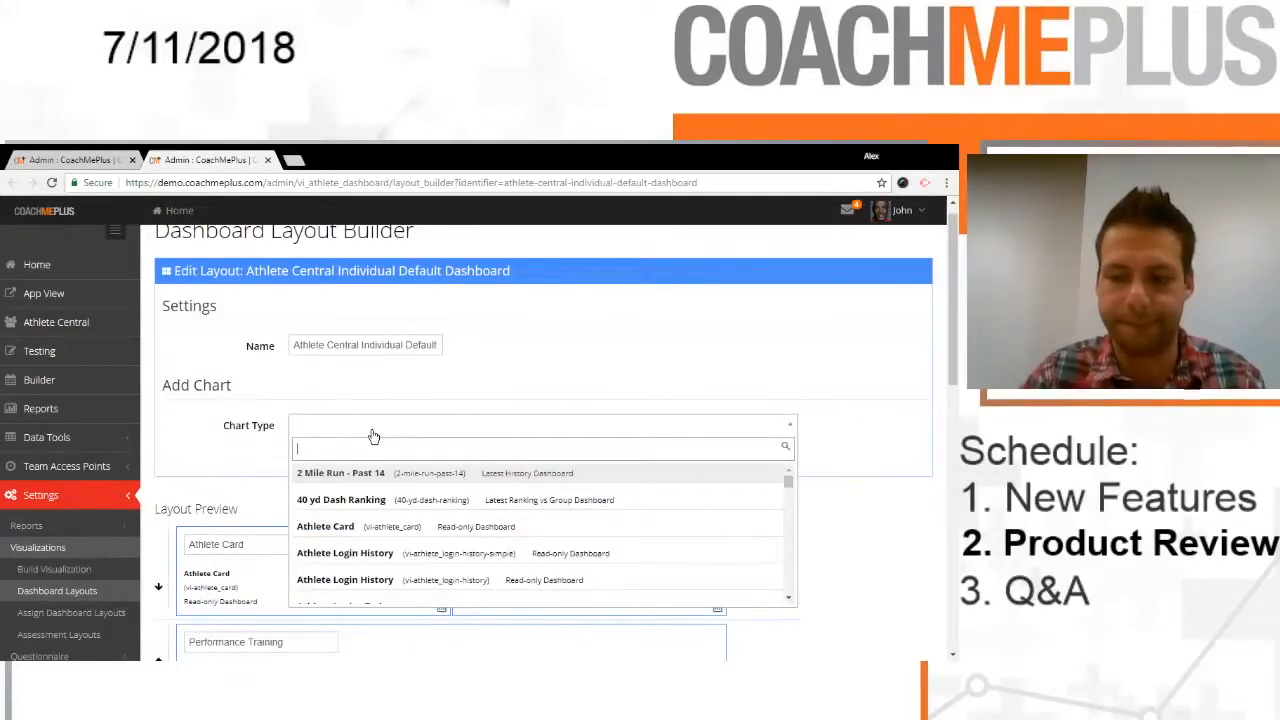
{"action": "type", "text": "group"}
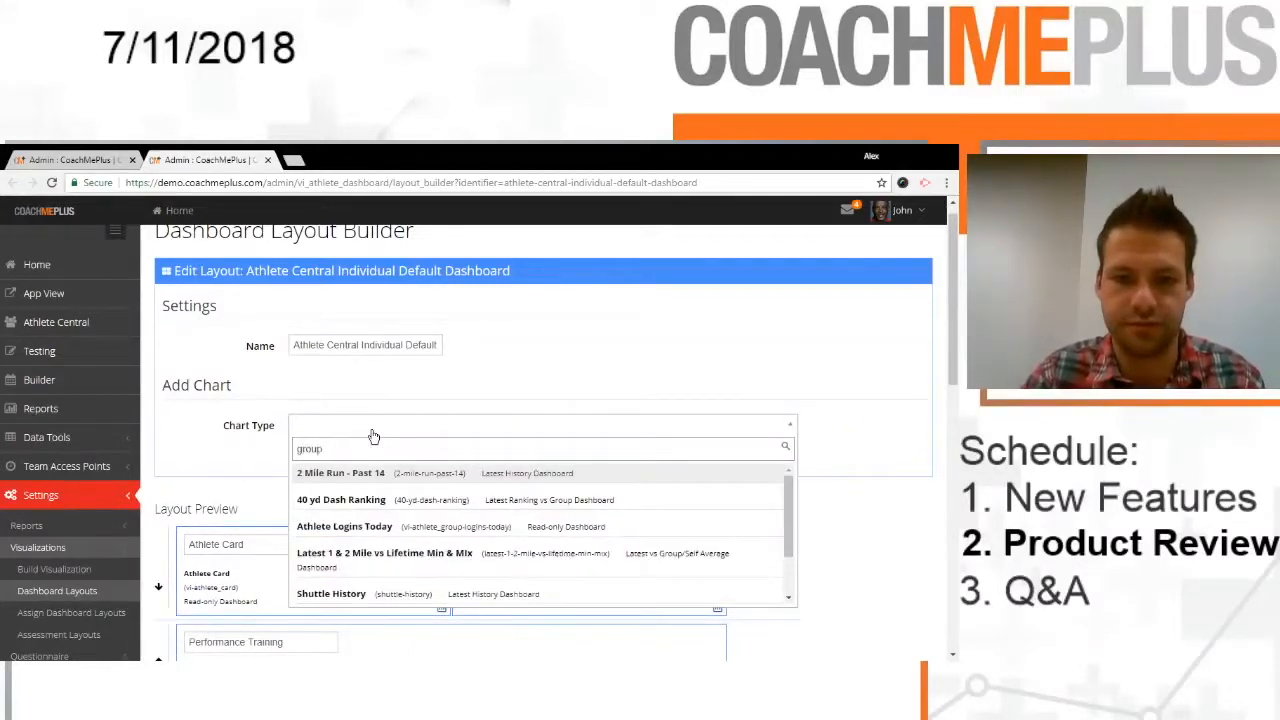
{"action": "left_click", "coordinate": [384, 552]}
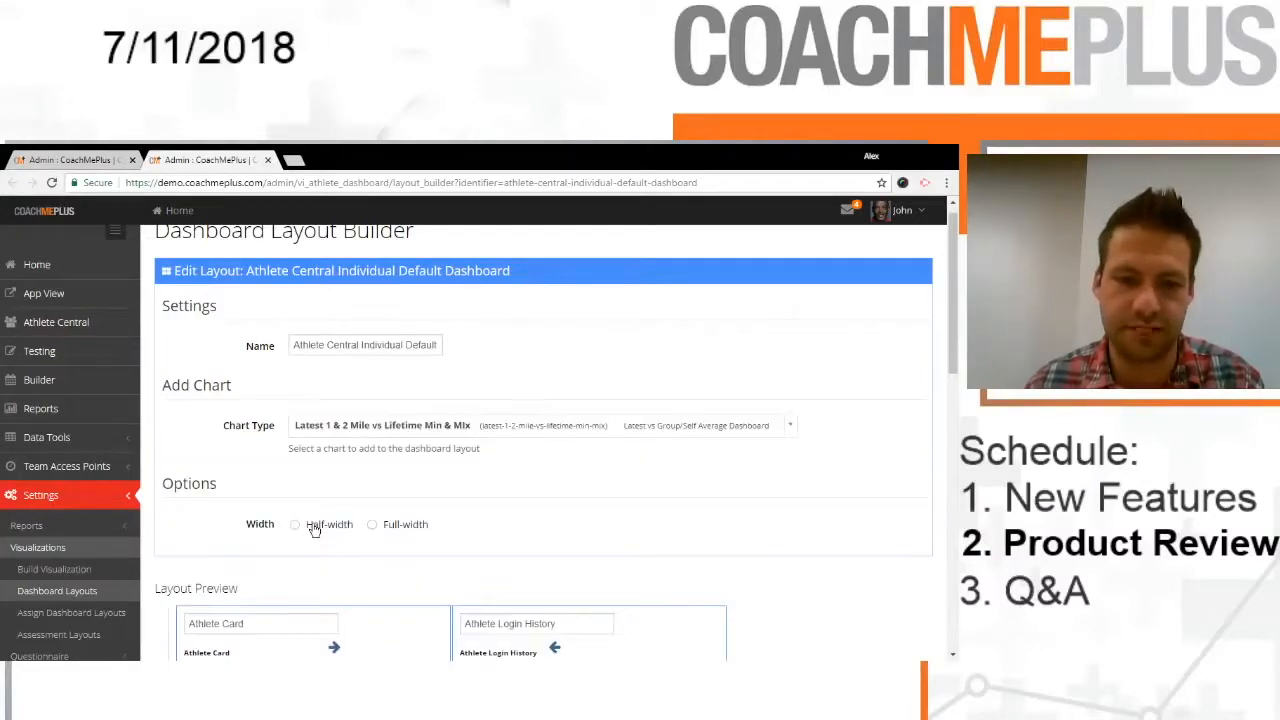
Step: Scroll through the Layout Preview to check the newly added chart cards
{"action": "scroll", "scroll_direction": "down", "scroll_amount": 3}
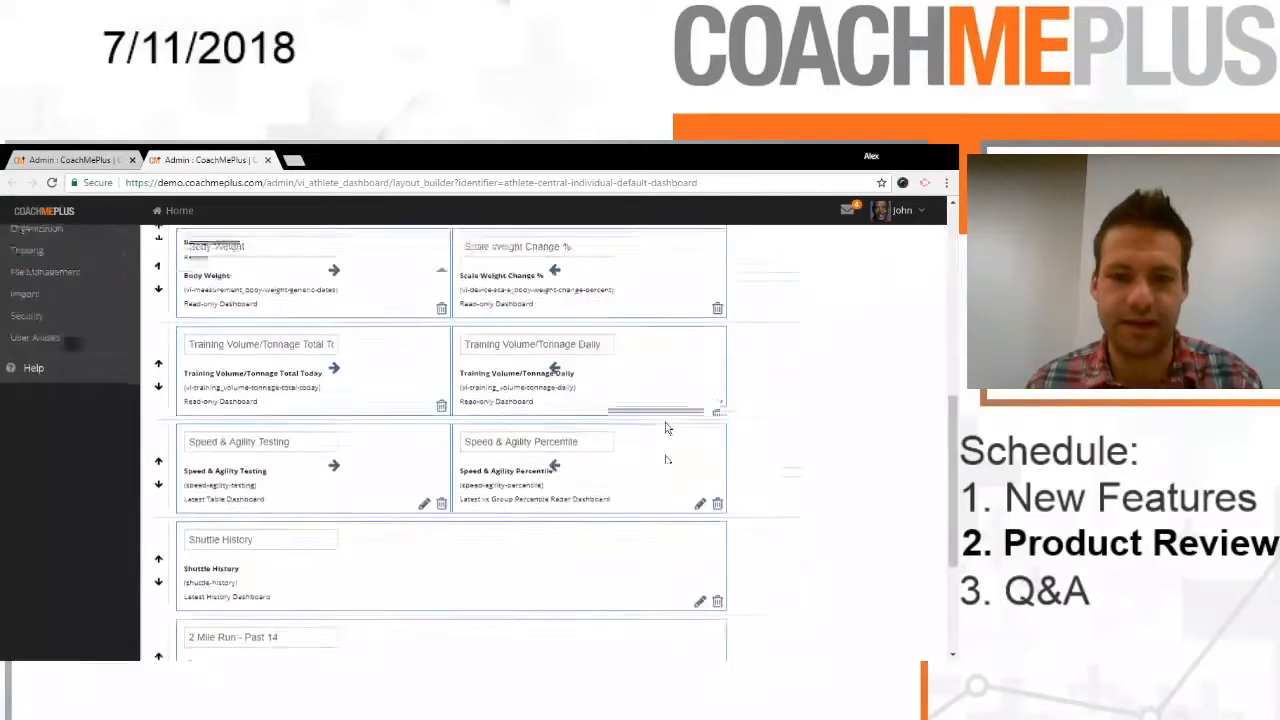
{"action": "scroll", "scroll_direction": "down", "scroll_amount": 3}
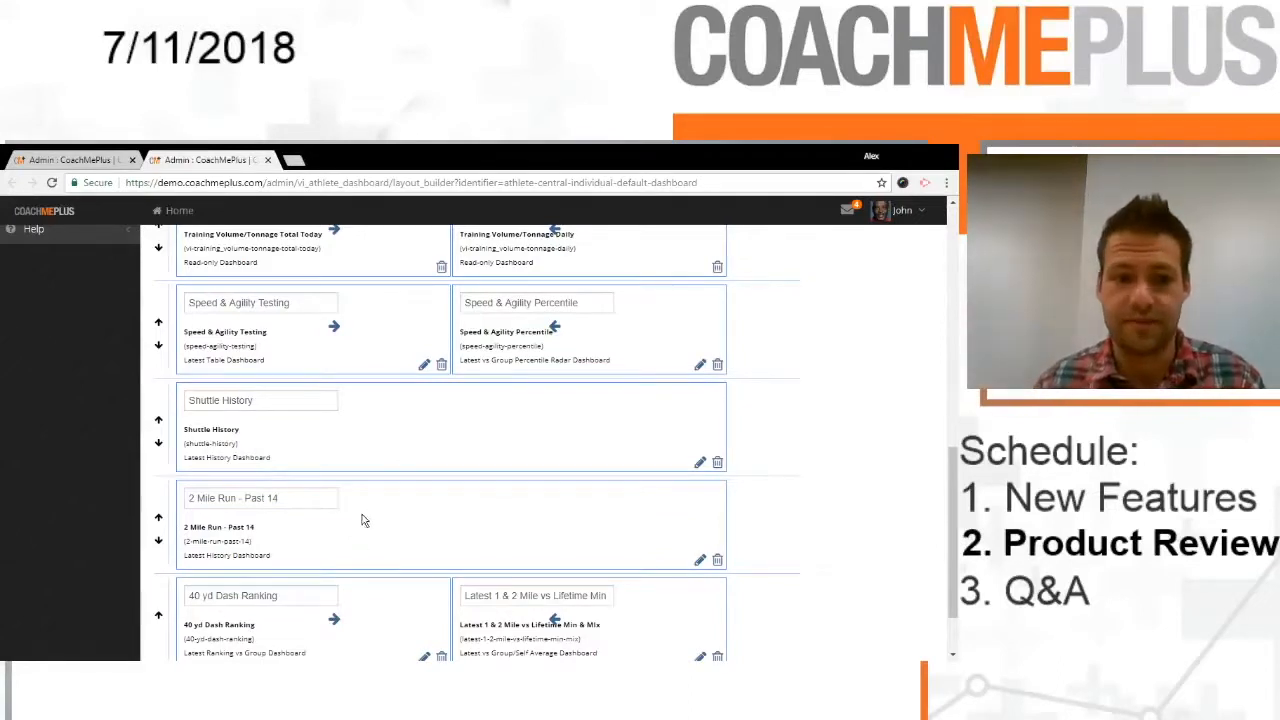
{"action": "scroll", "scroll_direction": "down", "scroll_amount": 3}
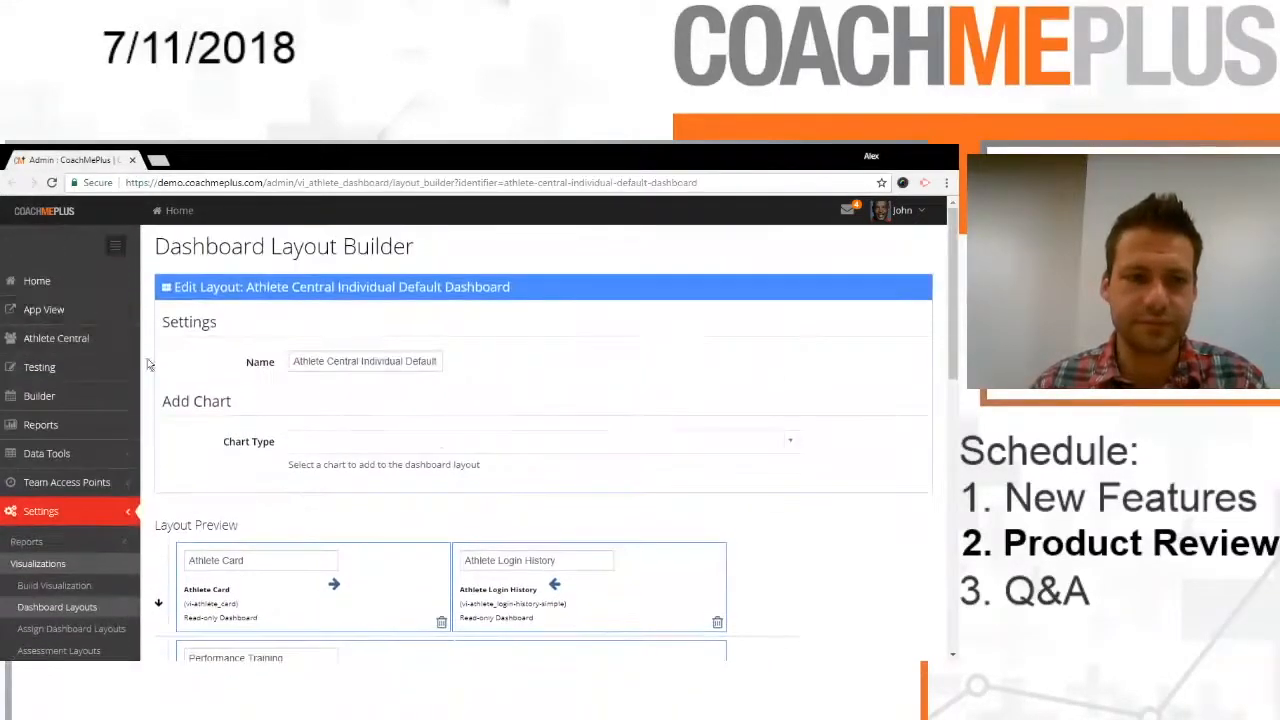
{"action": "left_click", "coordinate": [56, 338]}
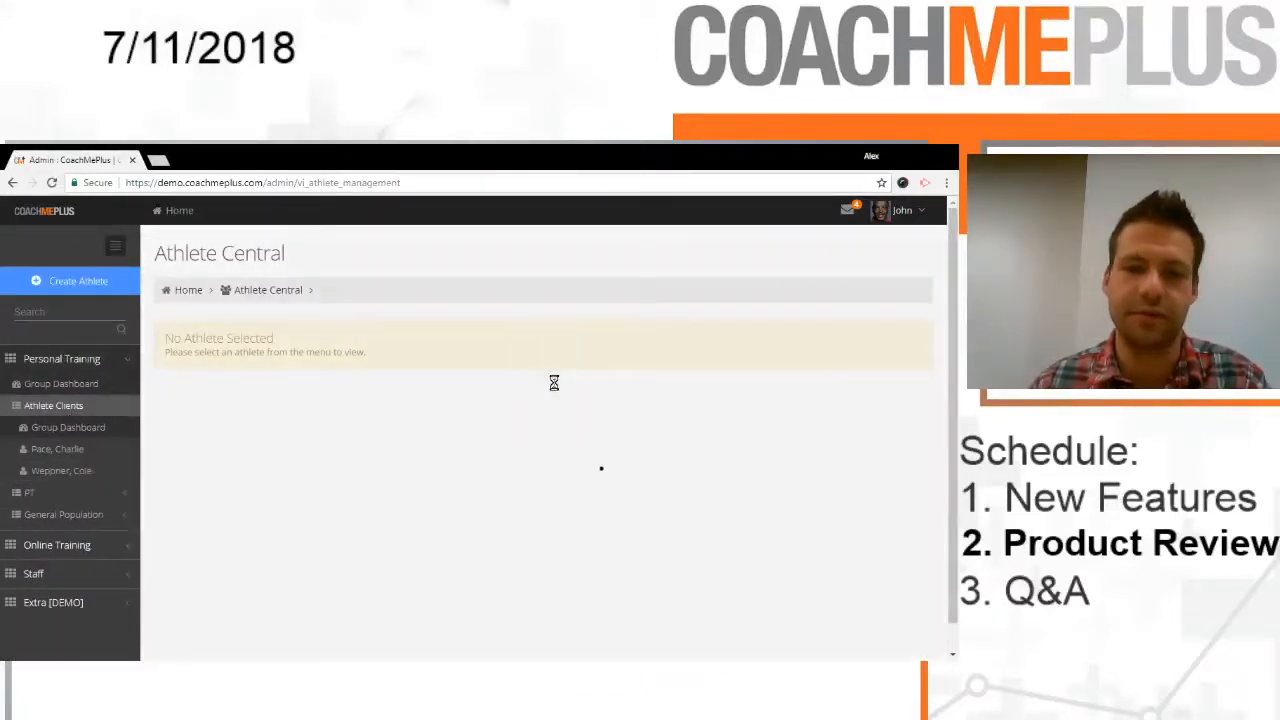
{"action": "left_click", "coordinate": [62, 470]}
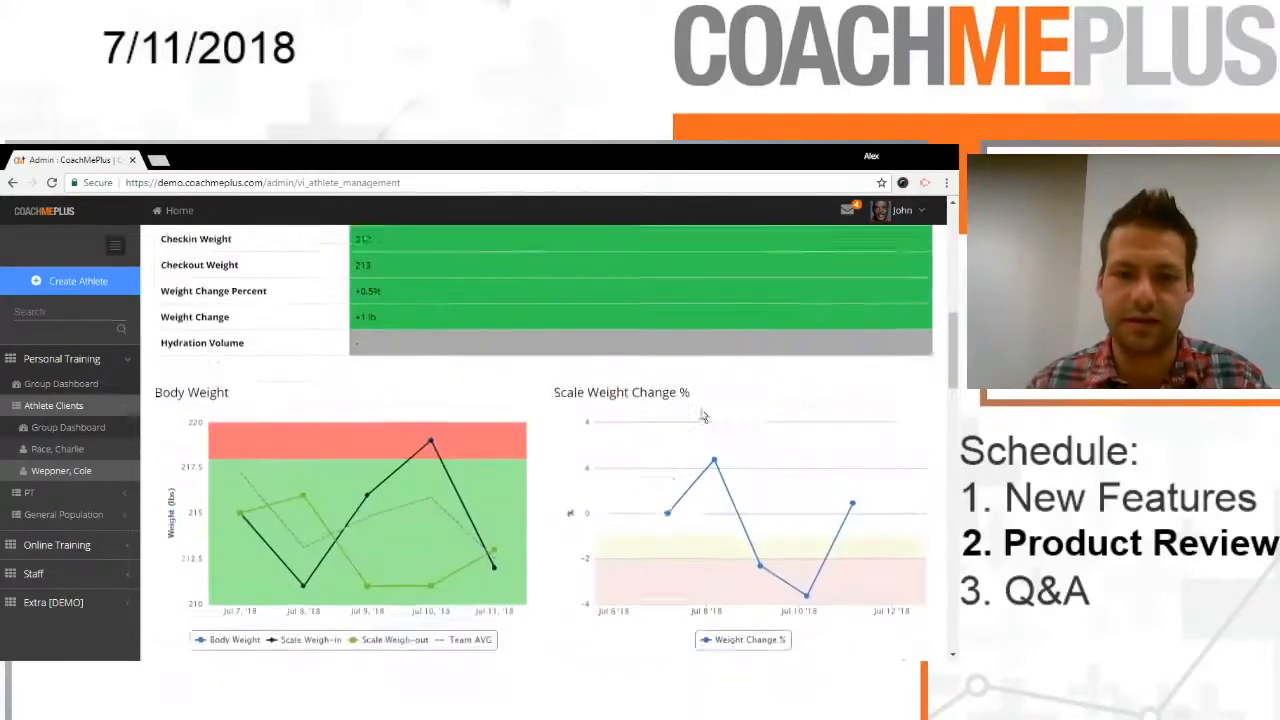
{"action": "scroll", "scroll_direction": "down", "scroll_amount": 3}
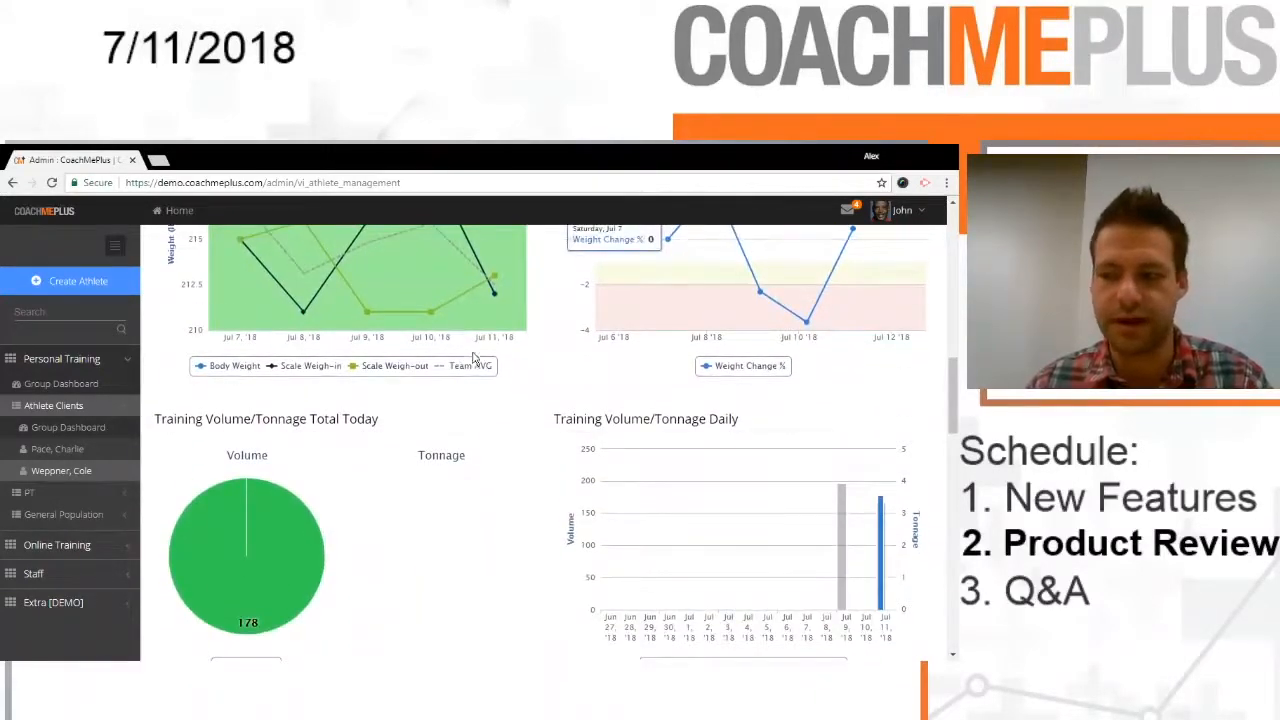
{"action": "scroll", "scroll_direction": "down", "scroll_amount": 3}
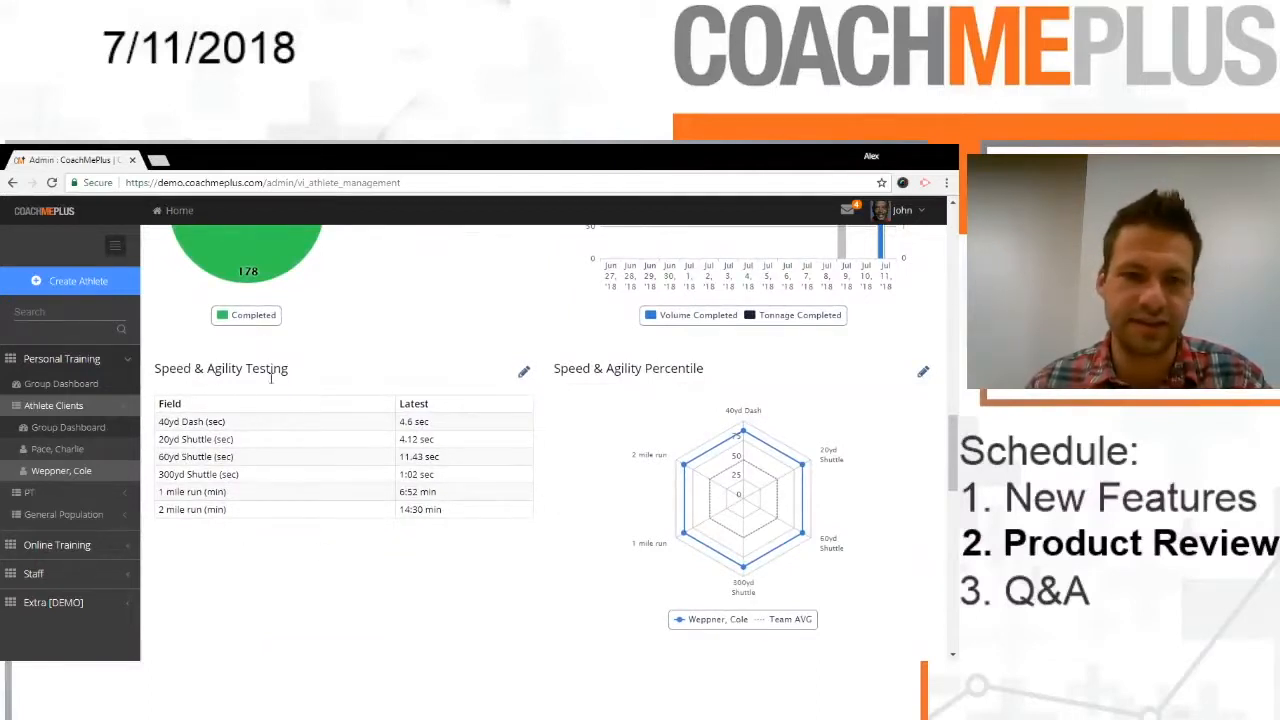
{"action": "mouse_move", "coordinate": [742, 432]}
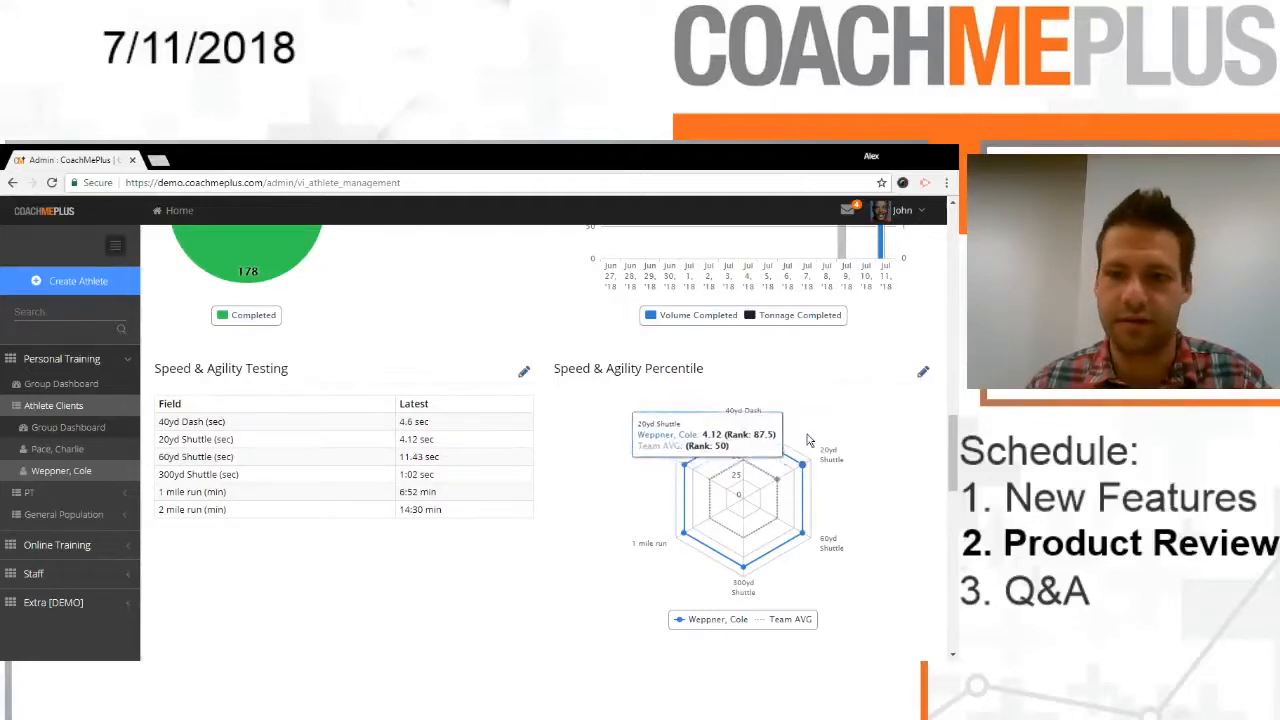
{"action": "mouse_move", "coordinate": [672, 548]}
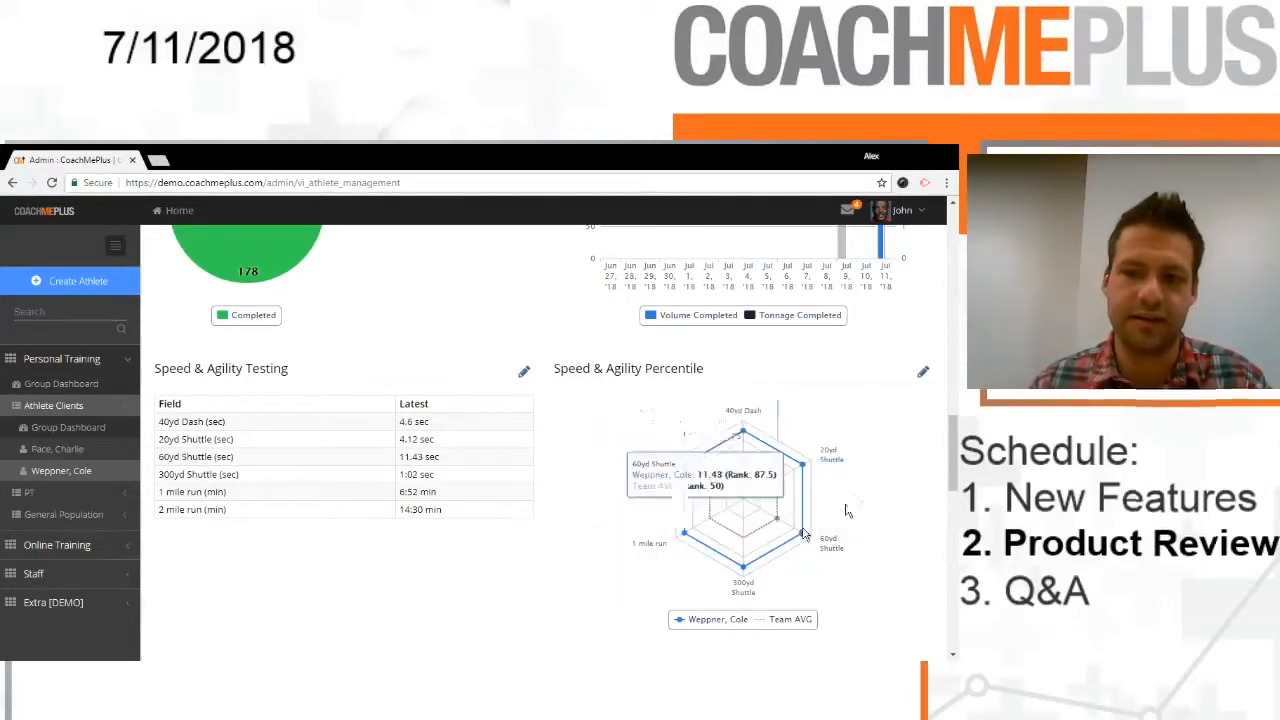
{"action": "scroll", "scroll_direction": "down", "scroll_amount": 3}
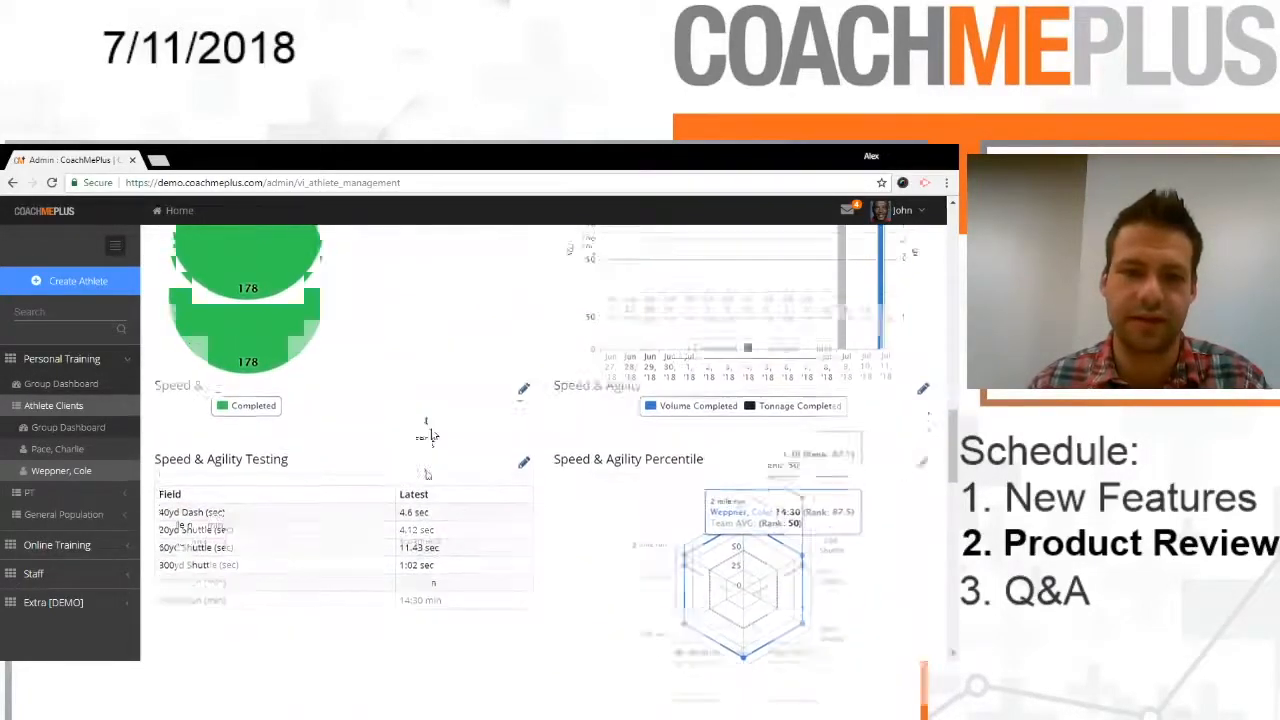
{"action": "scroll", "scroll_direction": "down", "scroll_amount": 3}
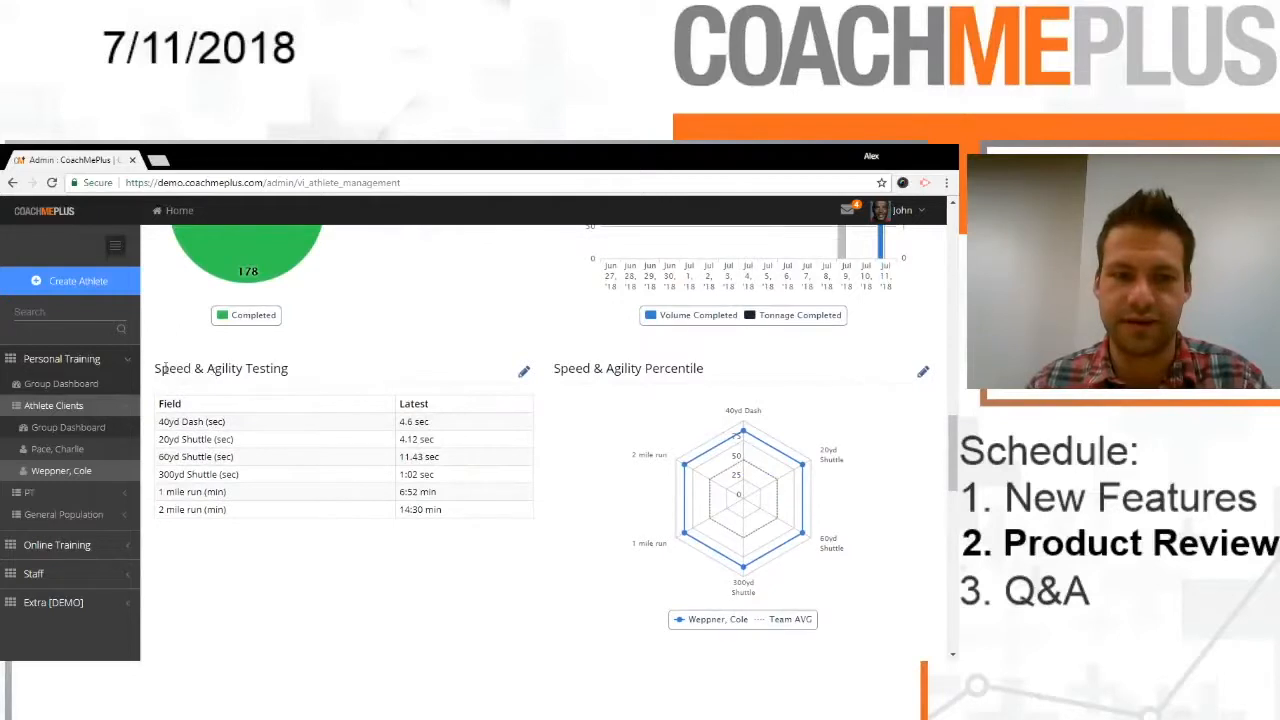
{"action": "scroll", "scroll_direction": "down", "scroll_amount": 3}
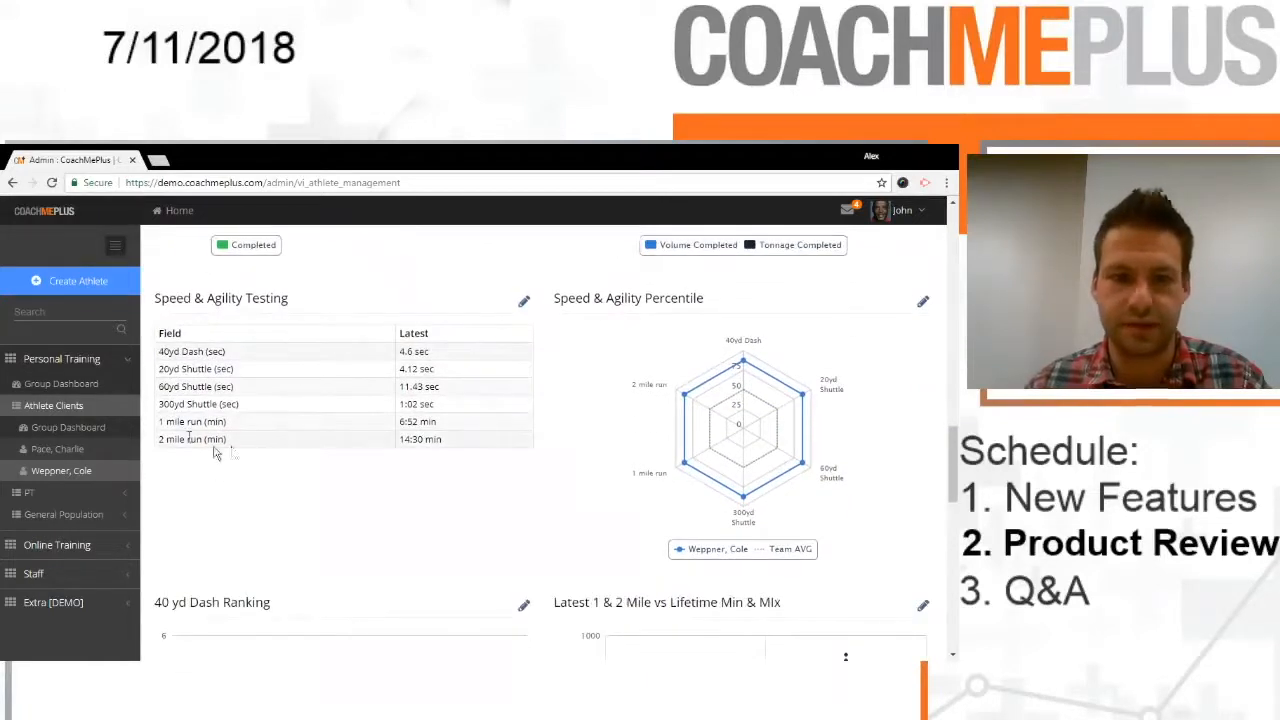
{"action": "scroll", "scroll_direction": "down", "scroll_amount": 3}
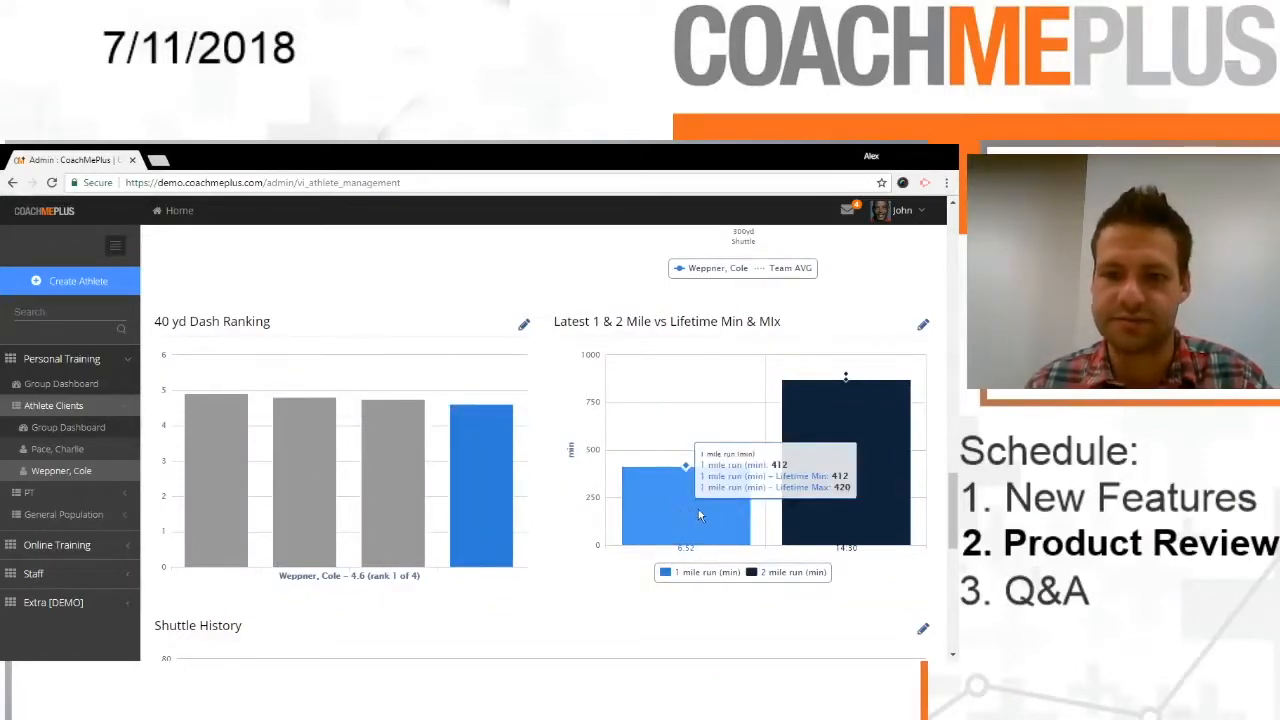
{"action": "mouse_move", "coordinate": [870, 496]}
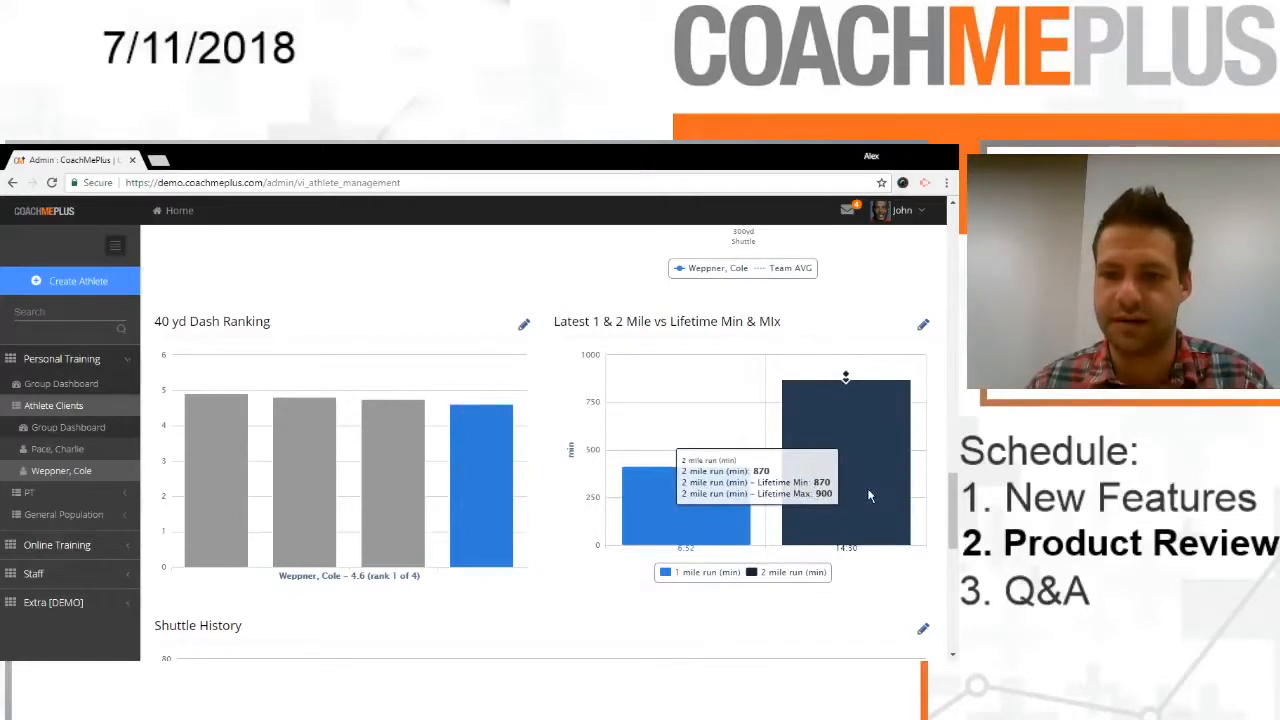
{"action": "scroll", "scroll_direction": "down", "scroll_amount": 3}
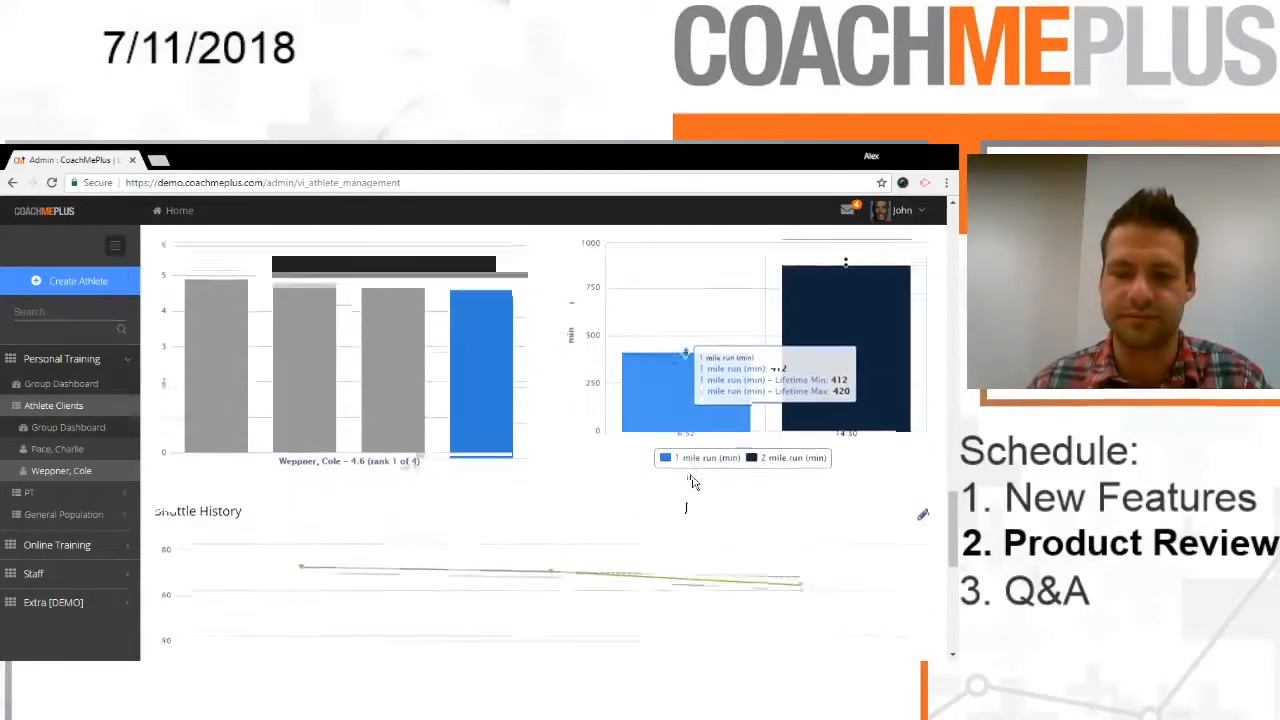
{"action": "scroll", "scroll_direction": "down", "scroll_amount": 3}
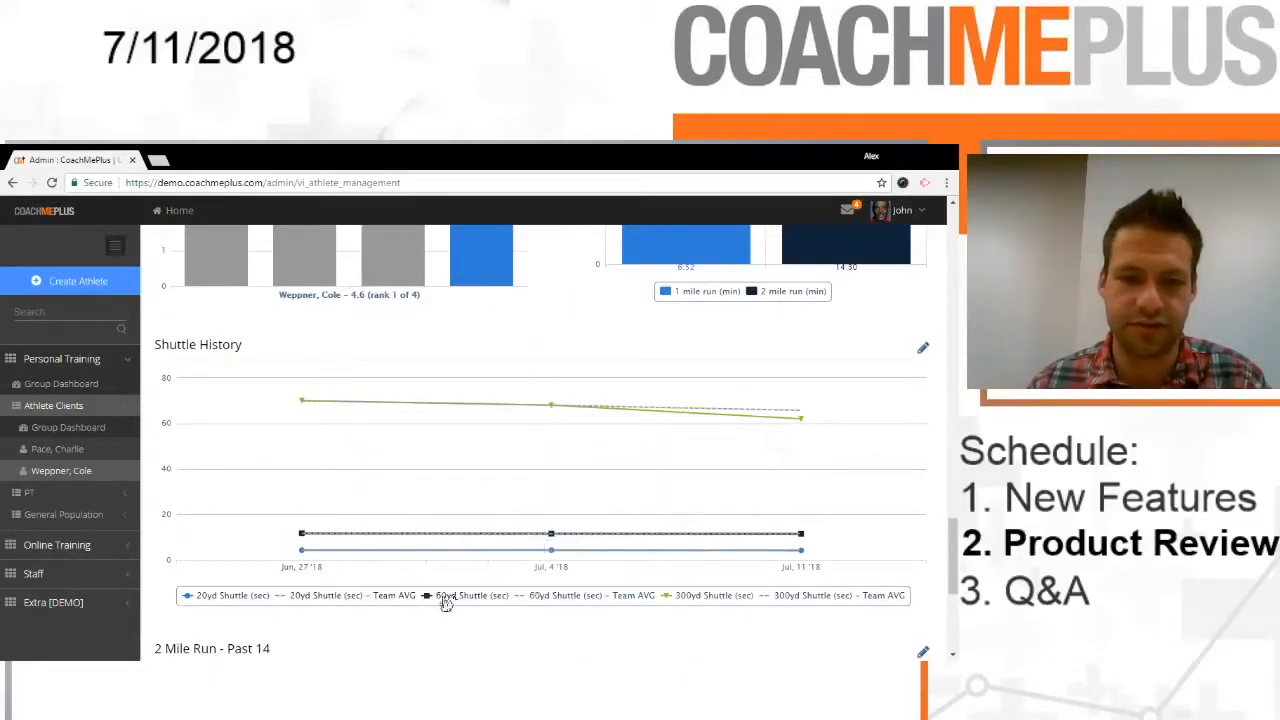
{"action": "left_click", "coordinate": [444, 596]}
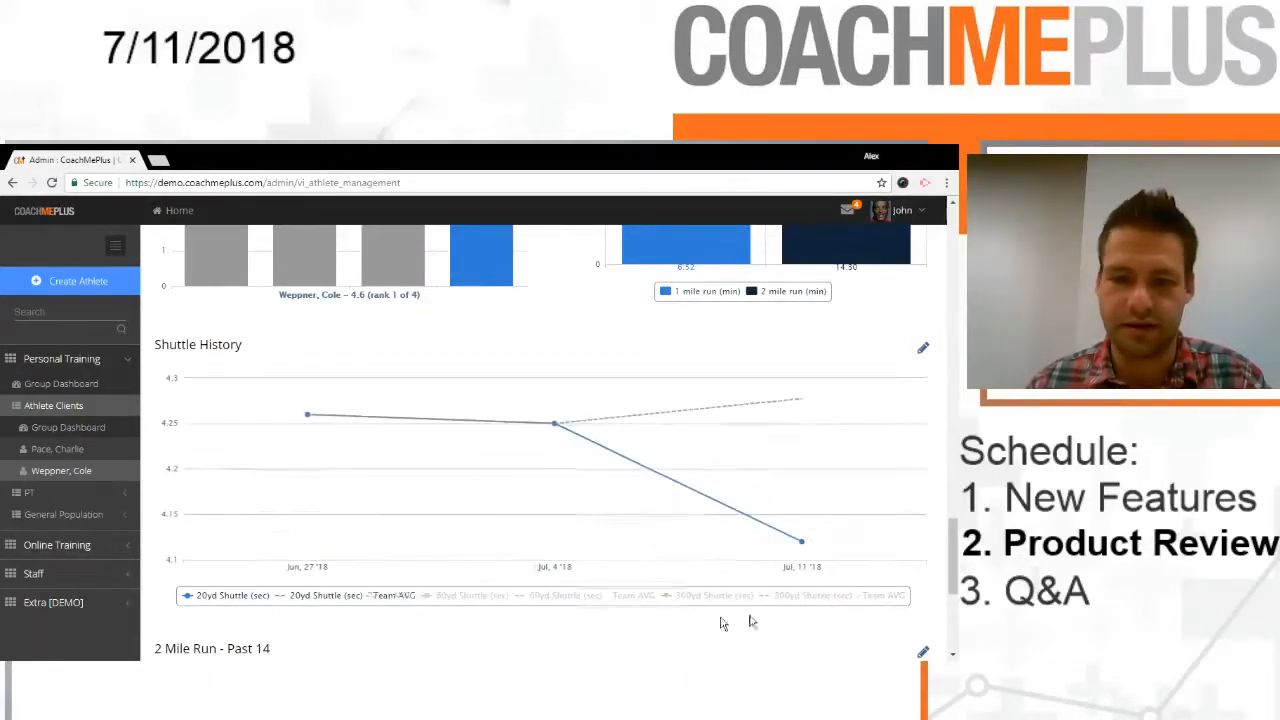
{"action": "mouse_move", "coordinate": [800, 398]}
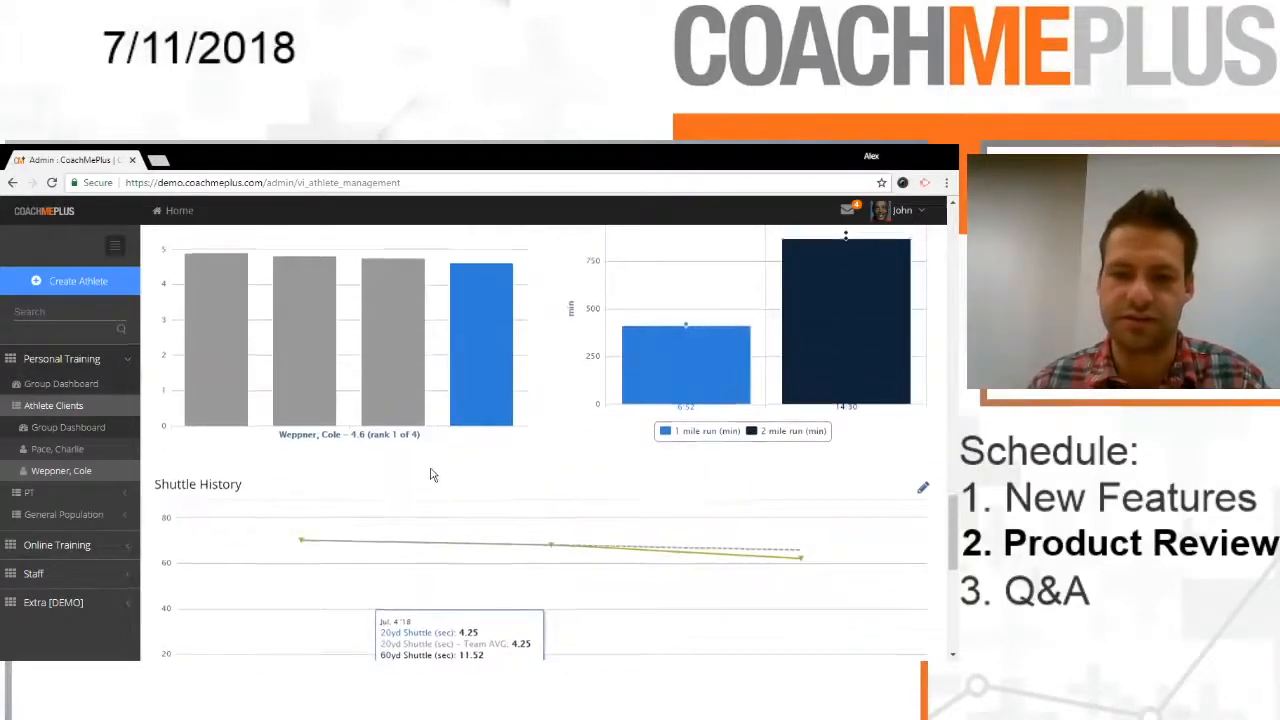
{"action": "scroll", "scroll_direction": "down", "scroll_amount": 3}
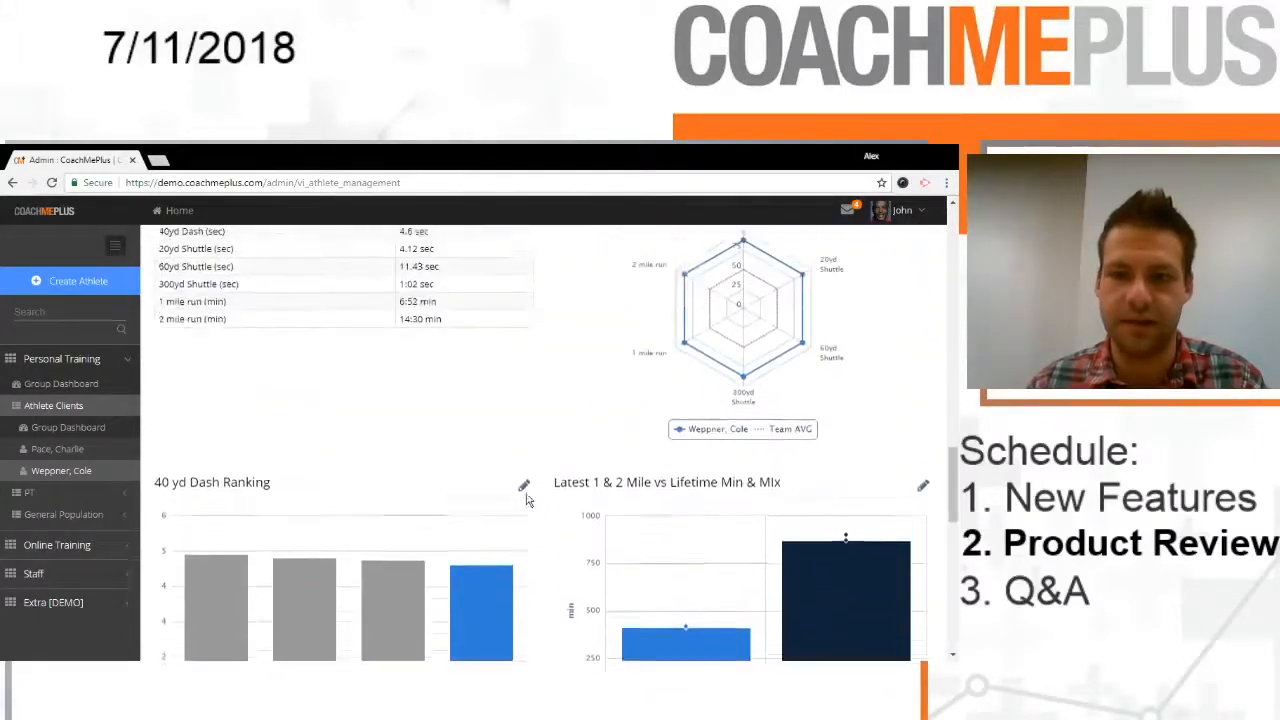
{"action": "scroll", "scroll_direction": "down", "scroll_amount": 3}
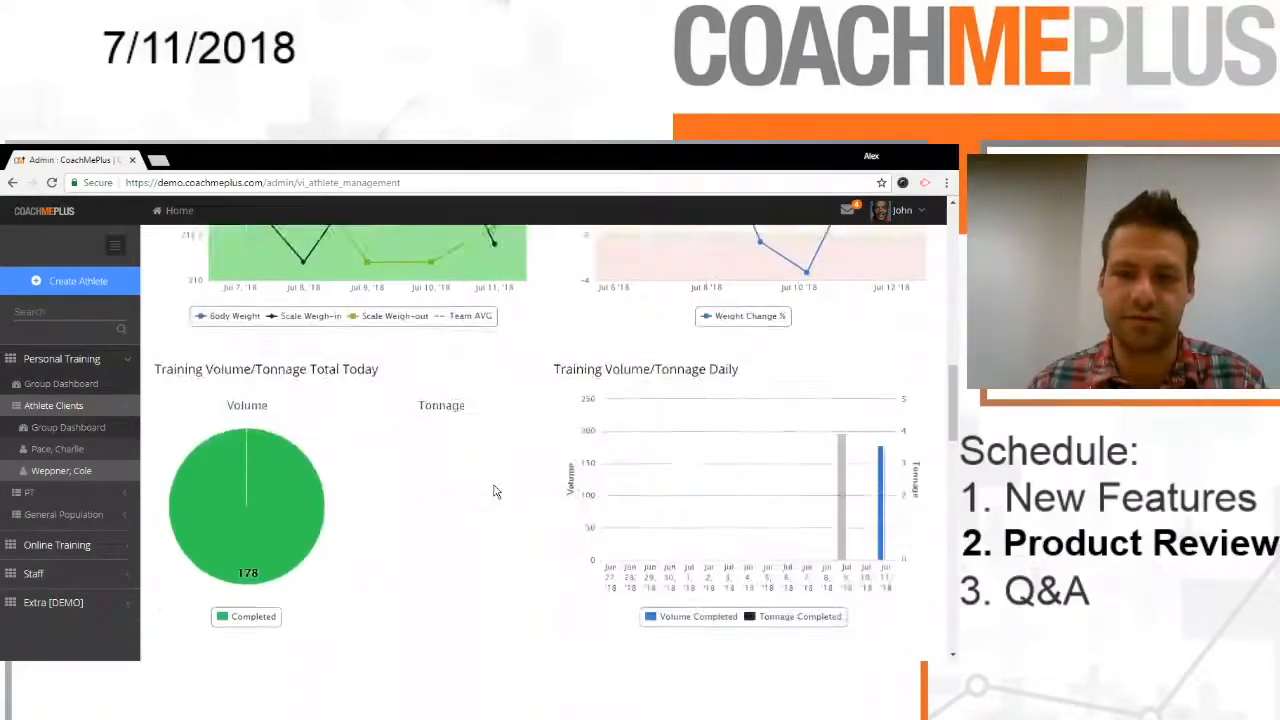
{"action": "scroll", "scroll_direction": "down", "scroll_amount": 3}
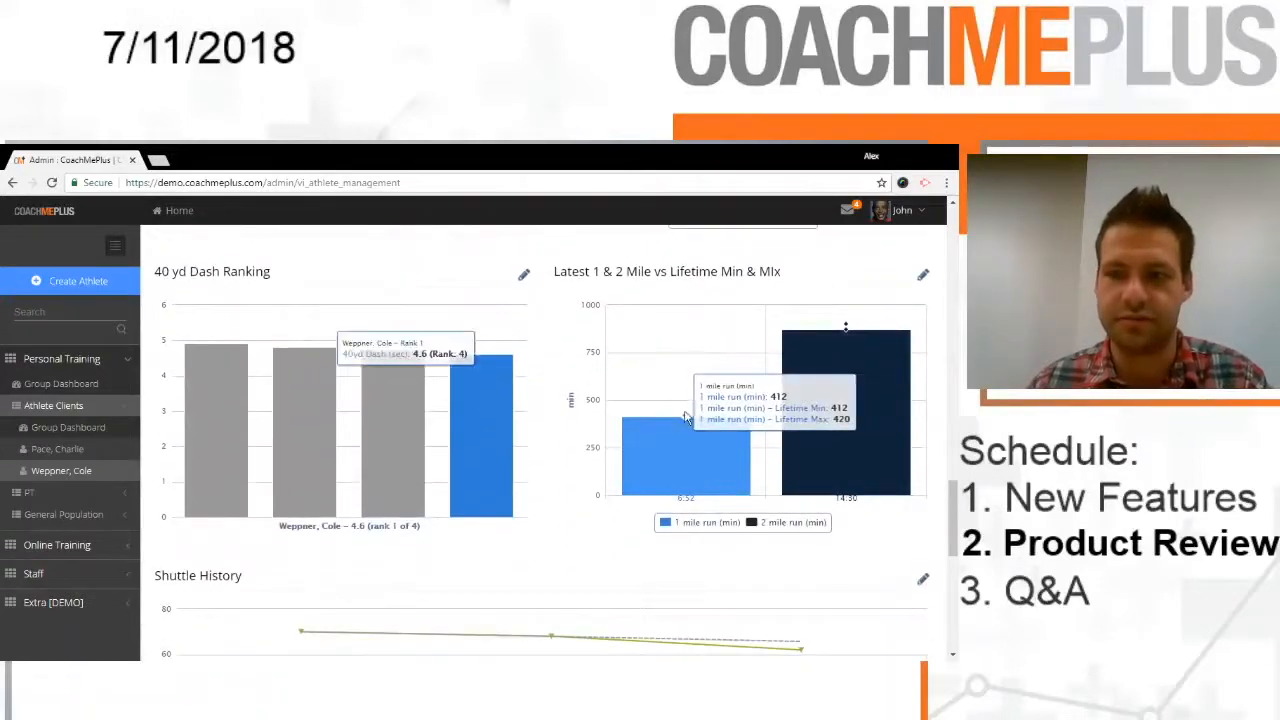
{"action": "scroll", "scroll_direction": "down", "scroll_amount": 3}
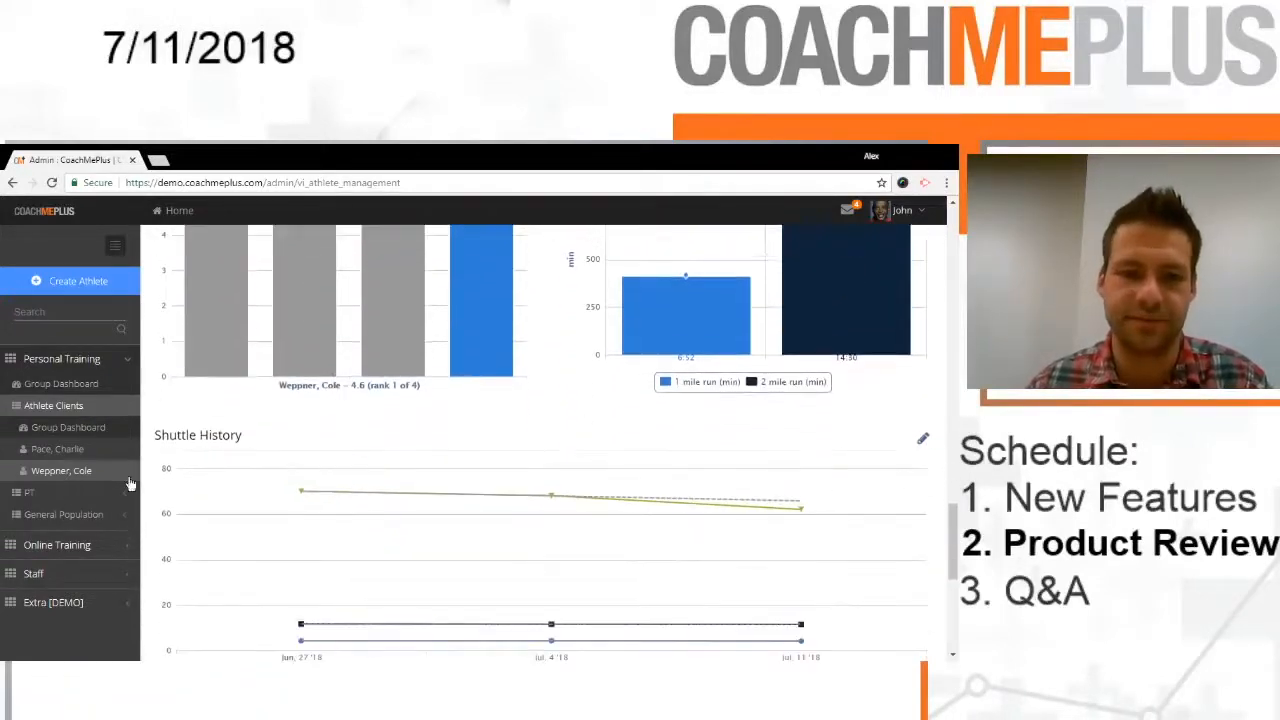